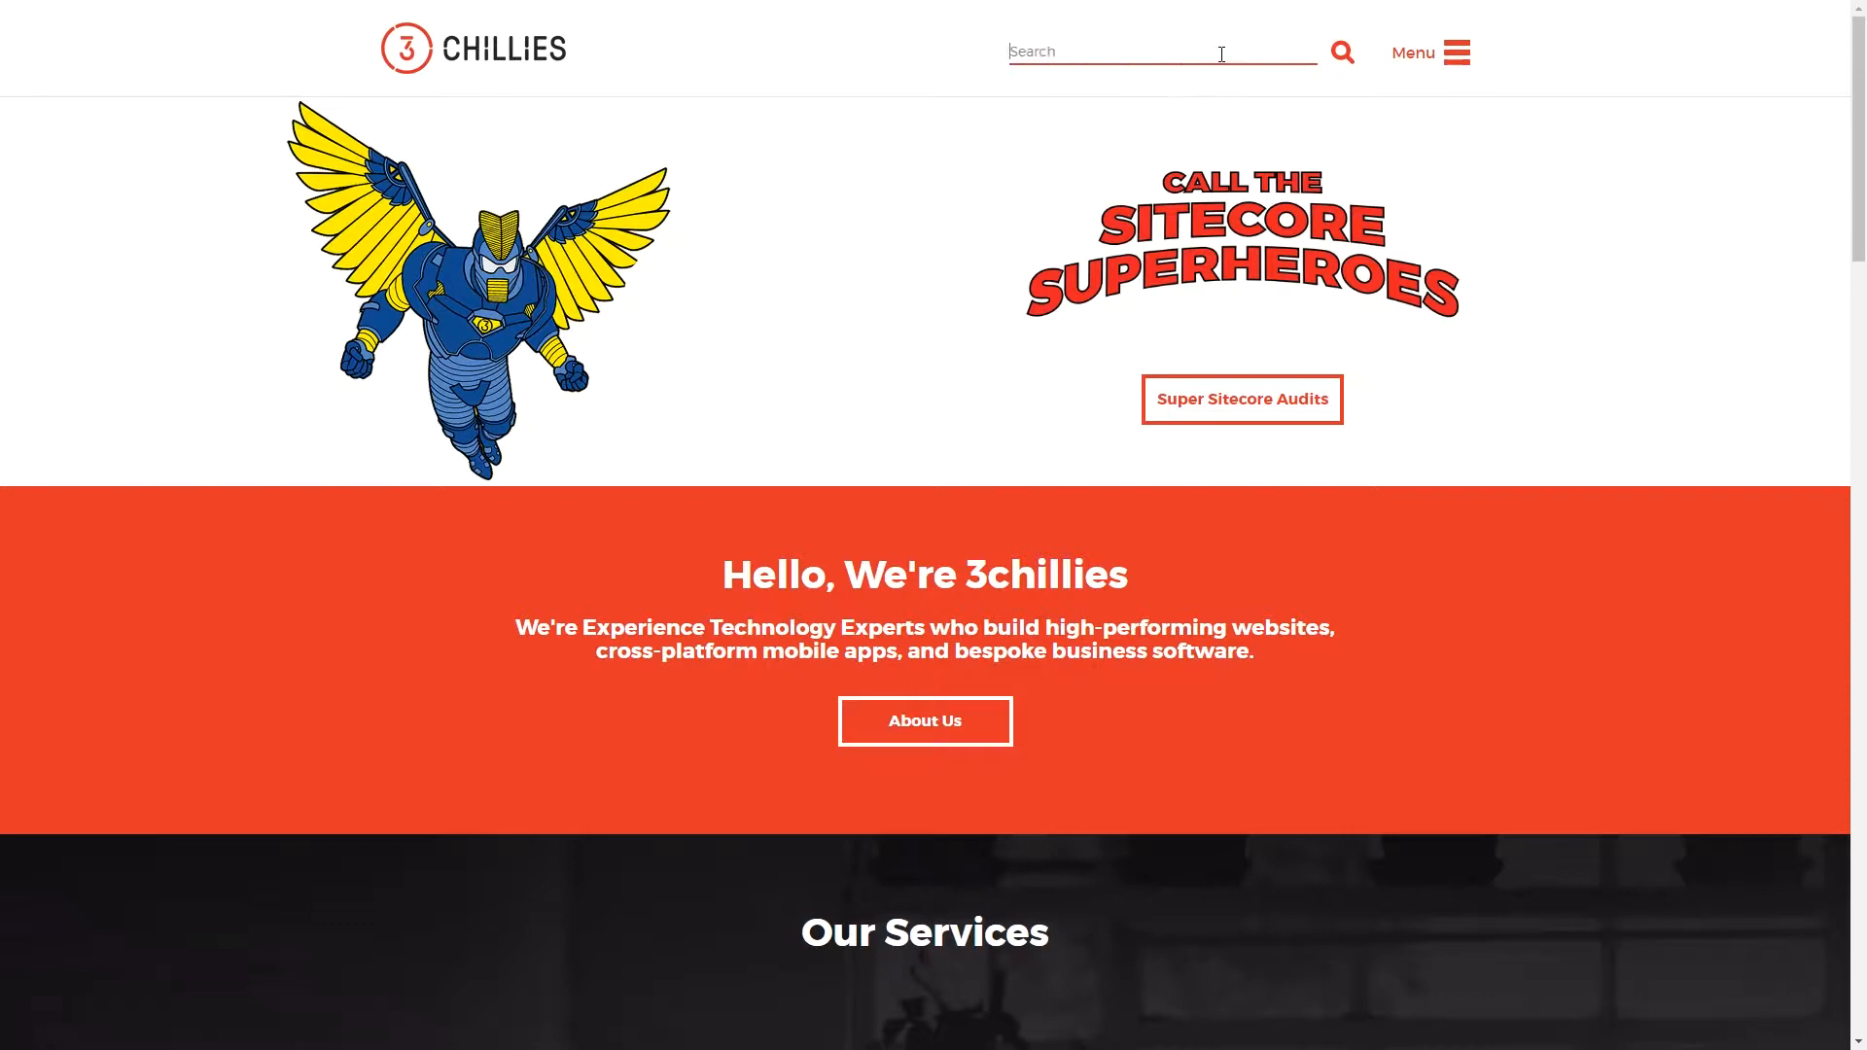
Step: Search the 3chillies site for 'Personalisation' and browse the 35 results
{"action": "type", "text": "Personalisation"}
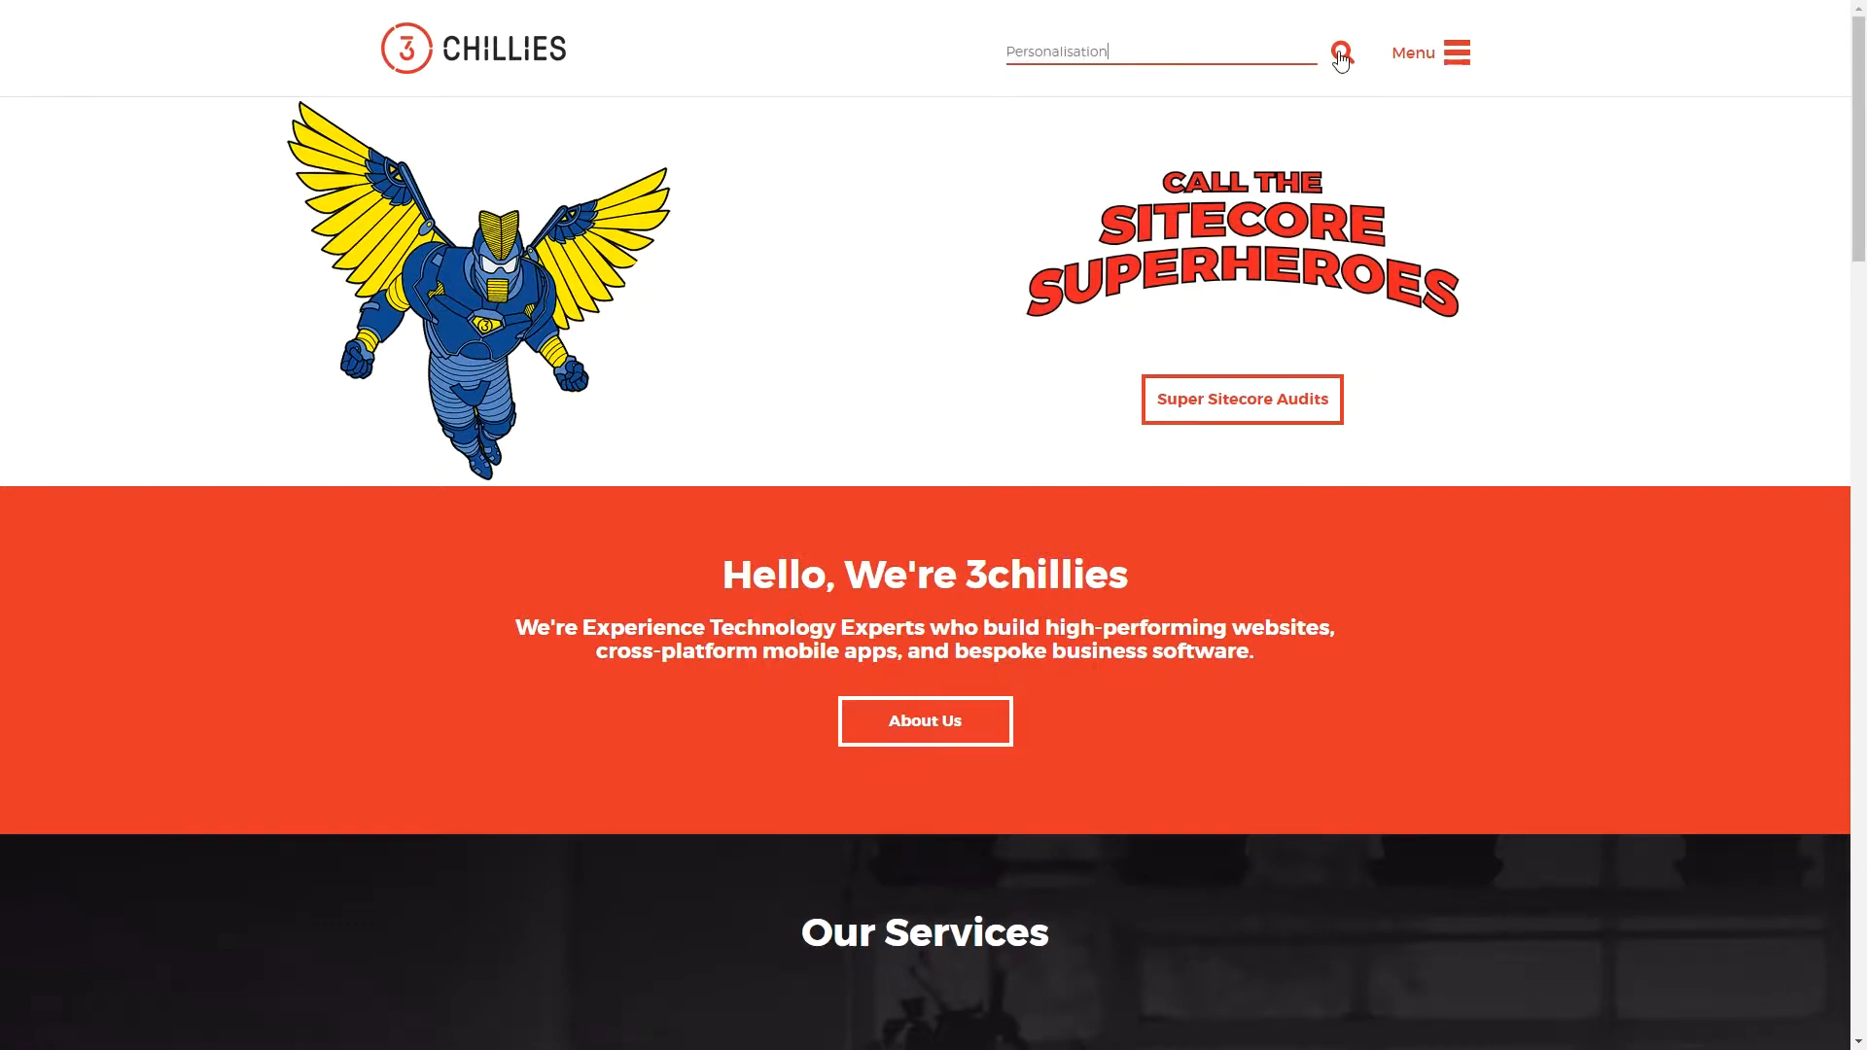
{"action": "left_click", "coordinate": [1340, 51]}
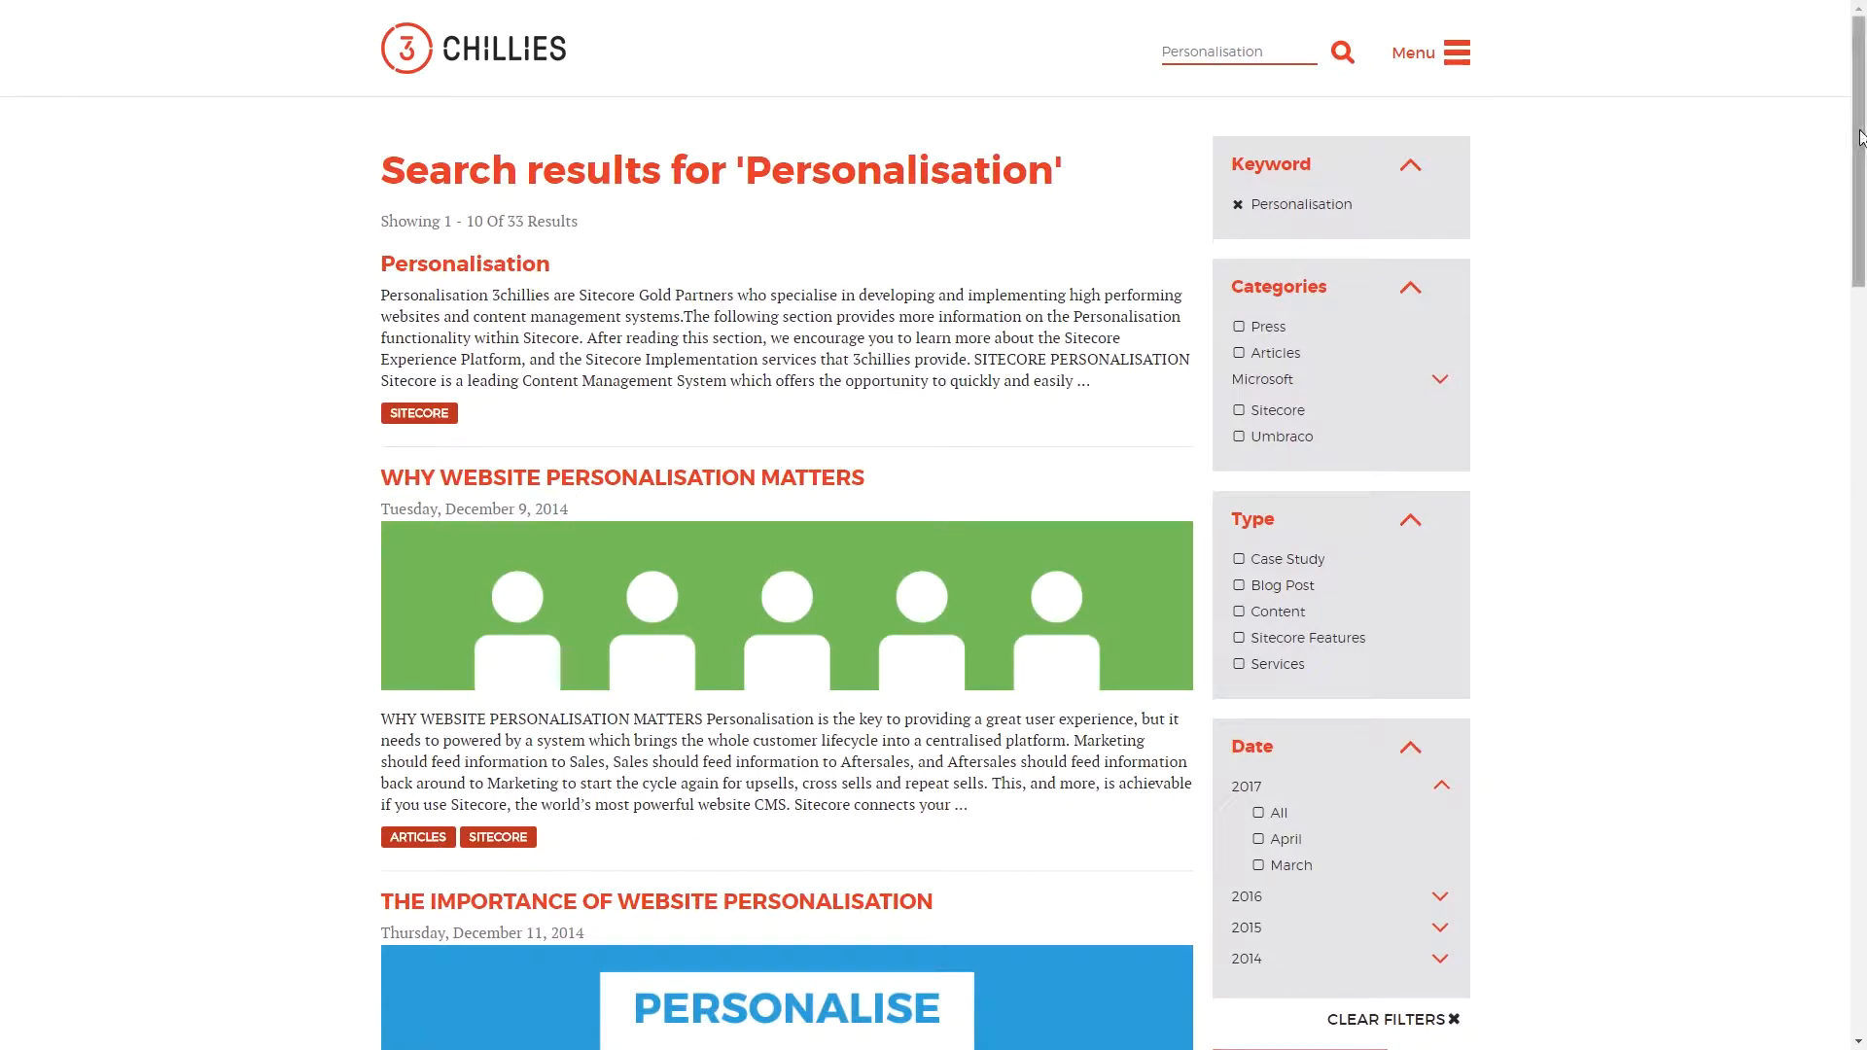
{"action": "scroll", "scroll_direction": "down", "scroll_amount": 3}
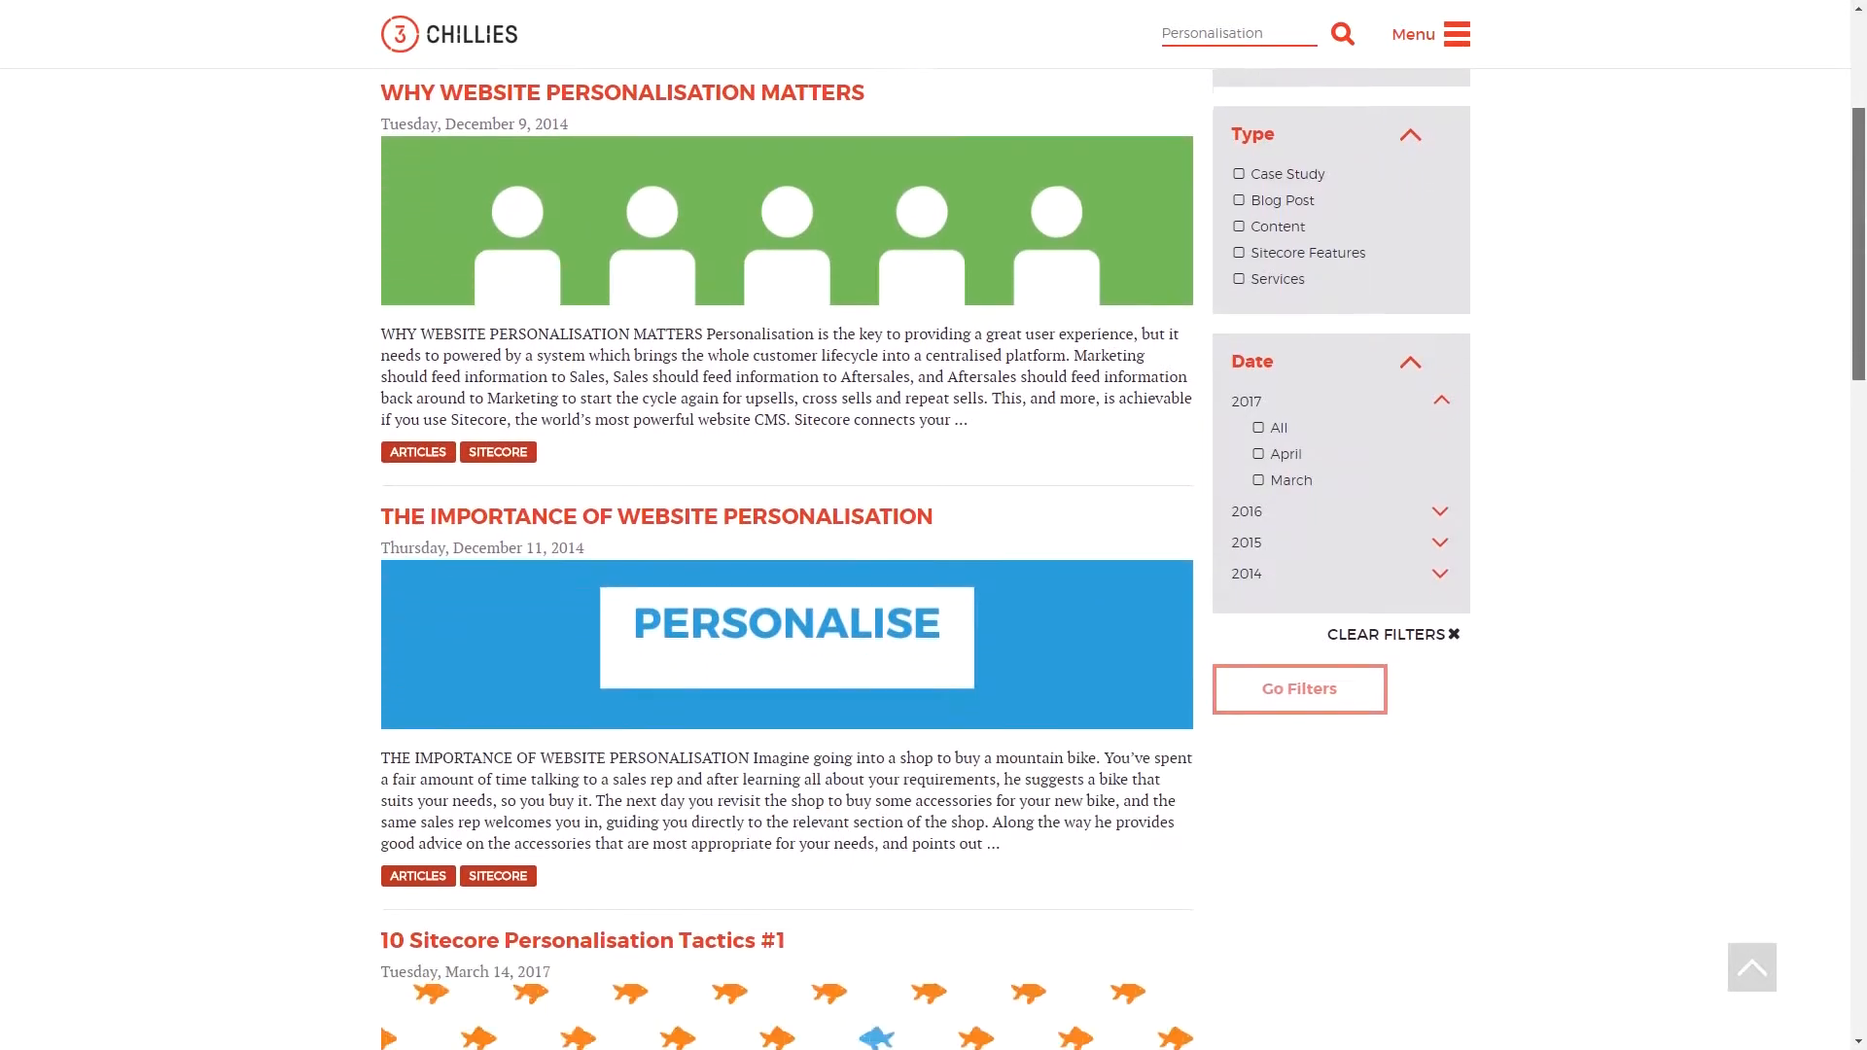
{"action": "scroll", "scroll_direction": "down", "scroll_amount": 3}
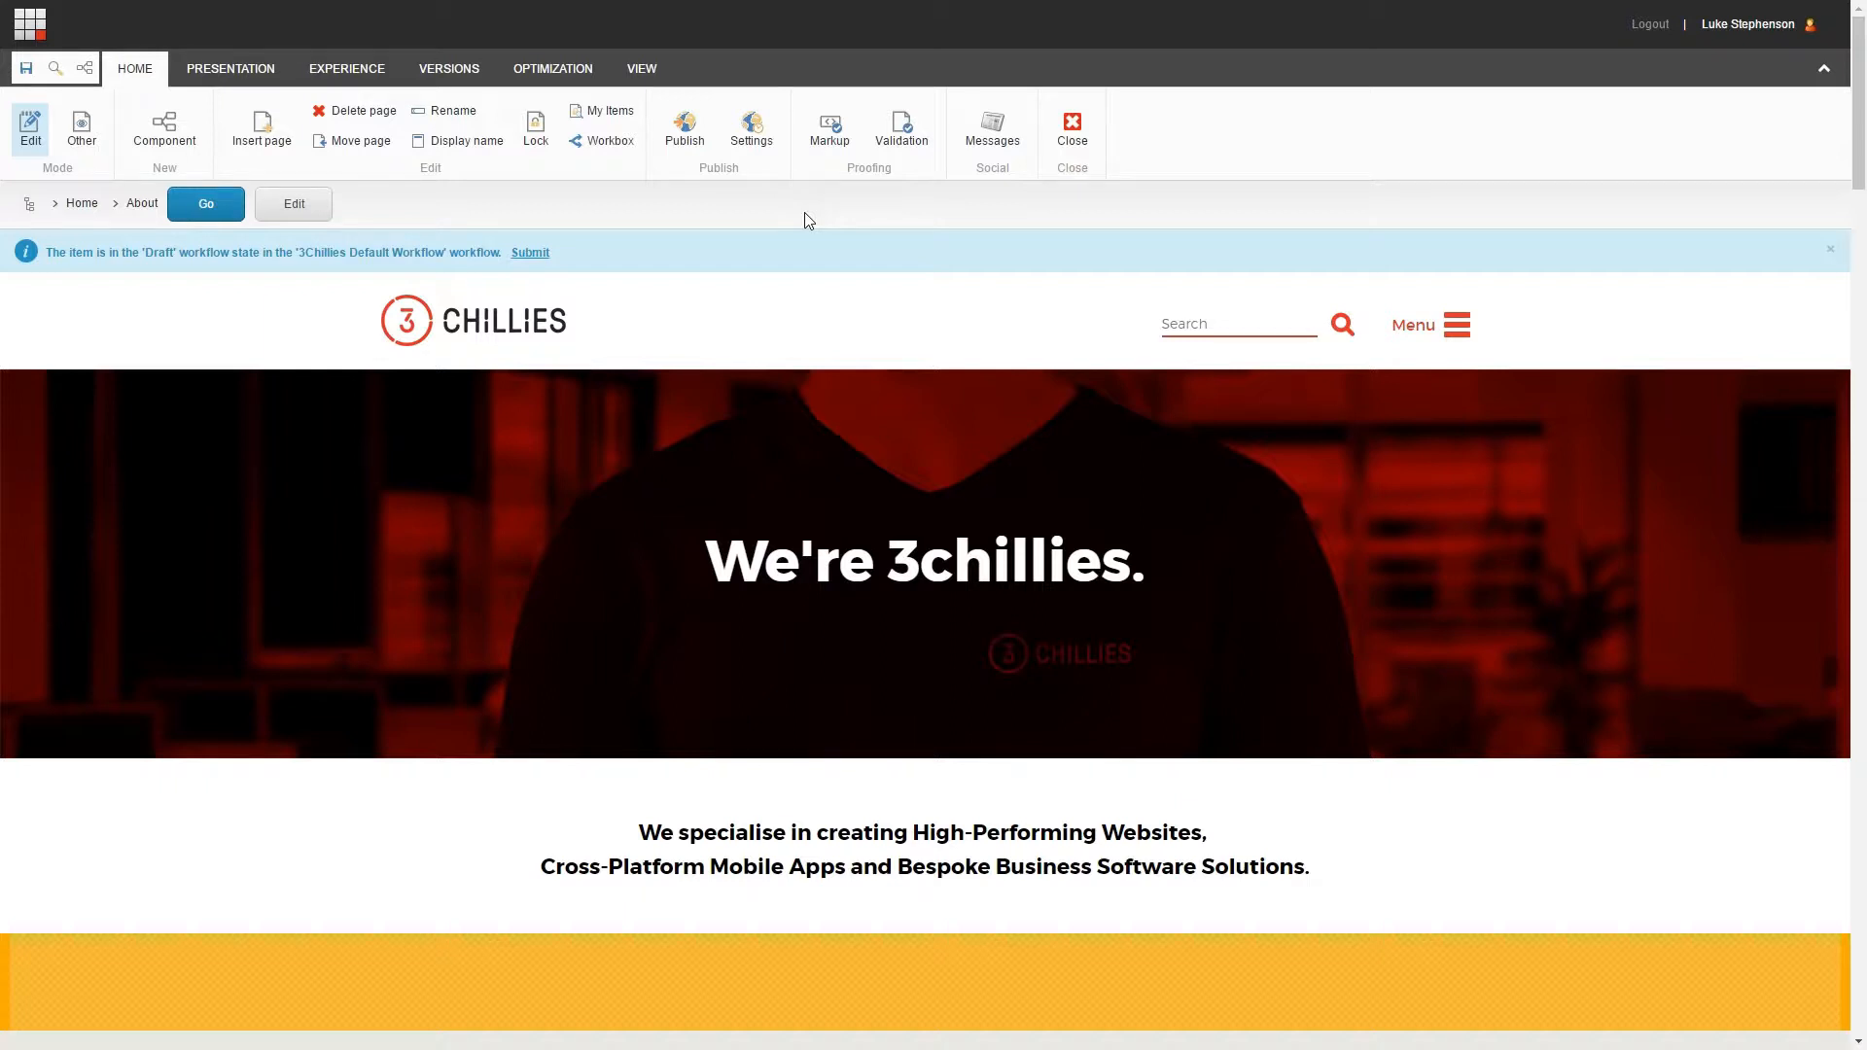
Step: Preview the About page container under Sitecore Demo, Sitecore Audit and the empty Default
{"action": "left_click", "coordinate": [1427, 323]}
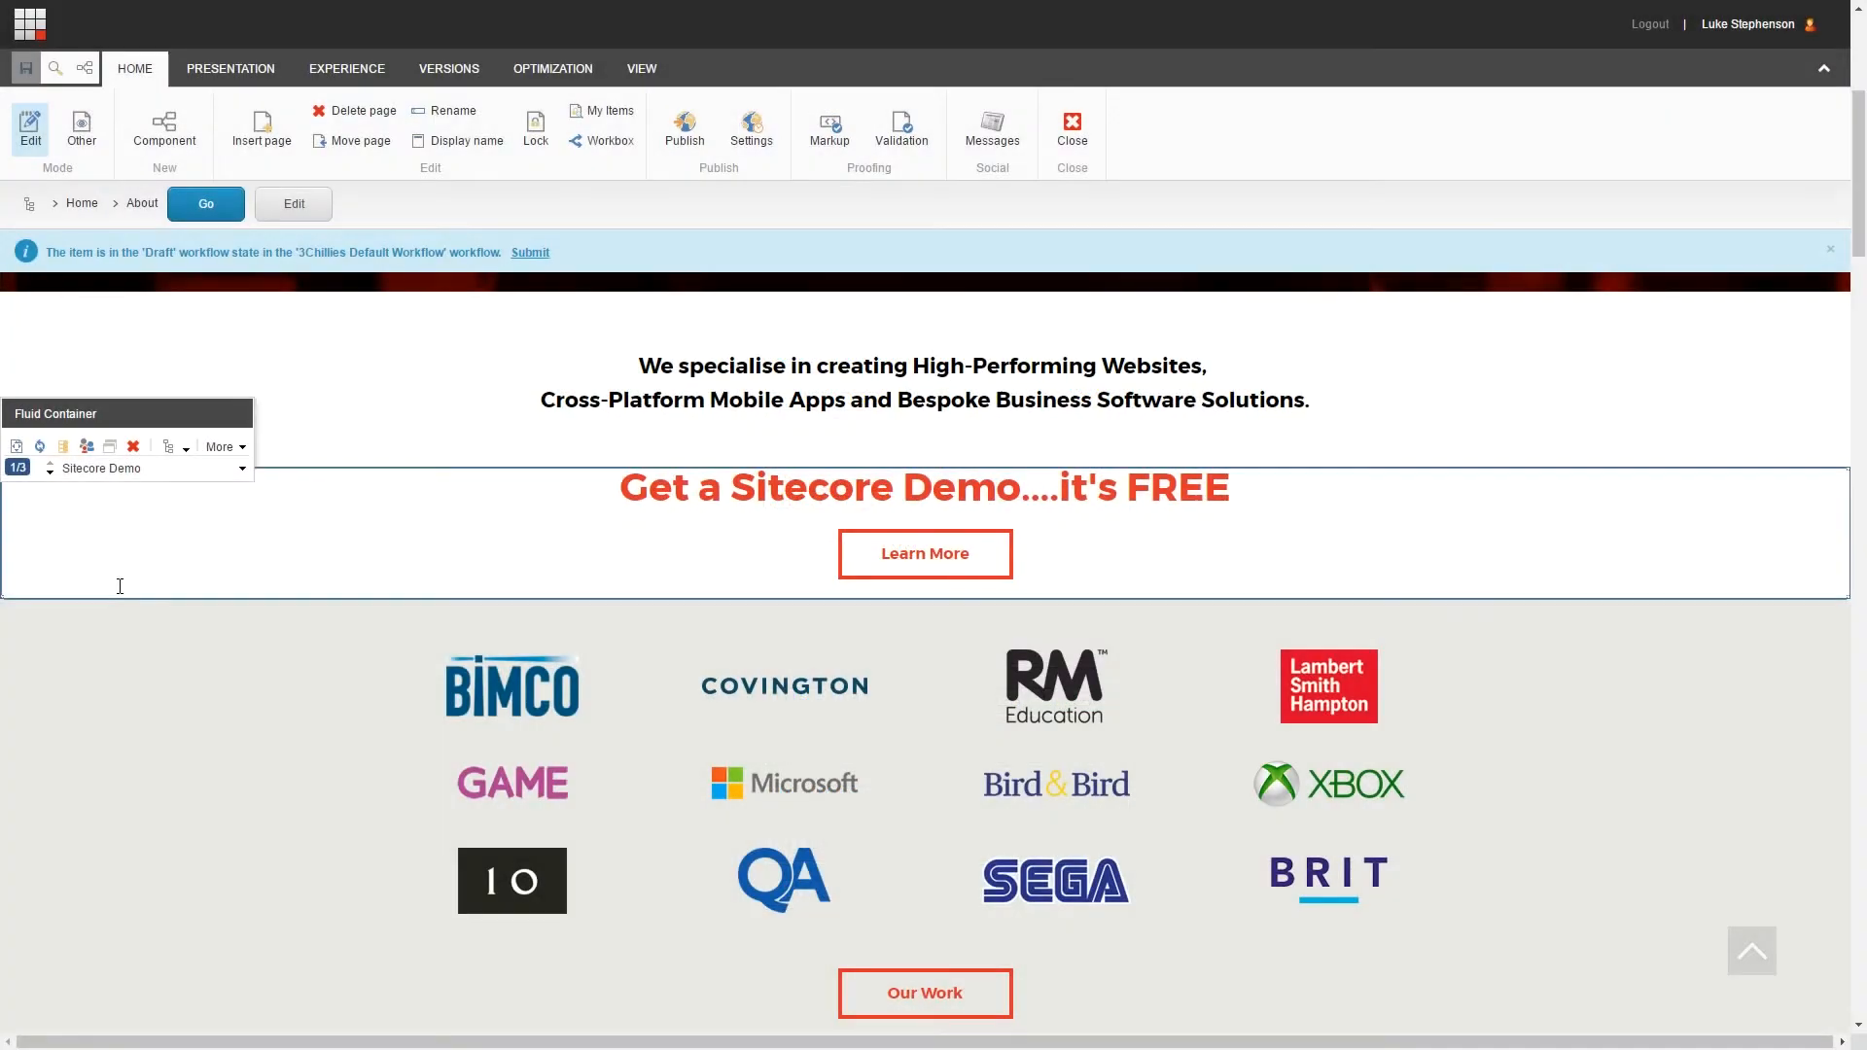
{"action": "mouse_move", "coordinate": [552, 490]}
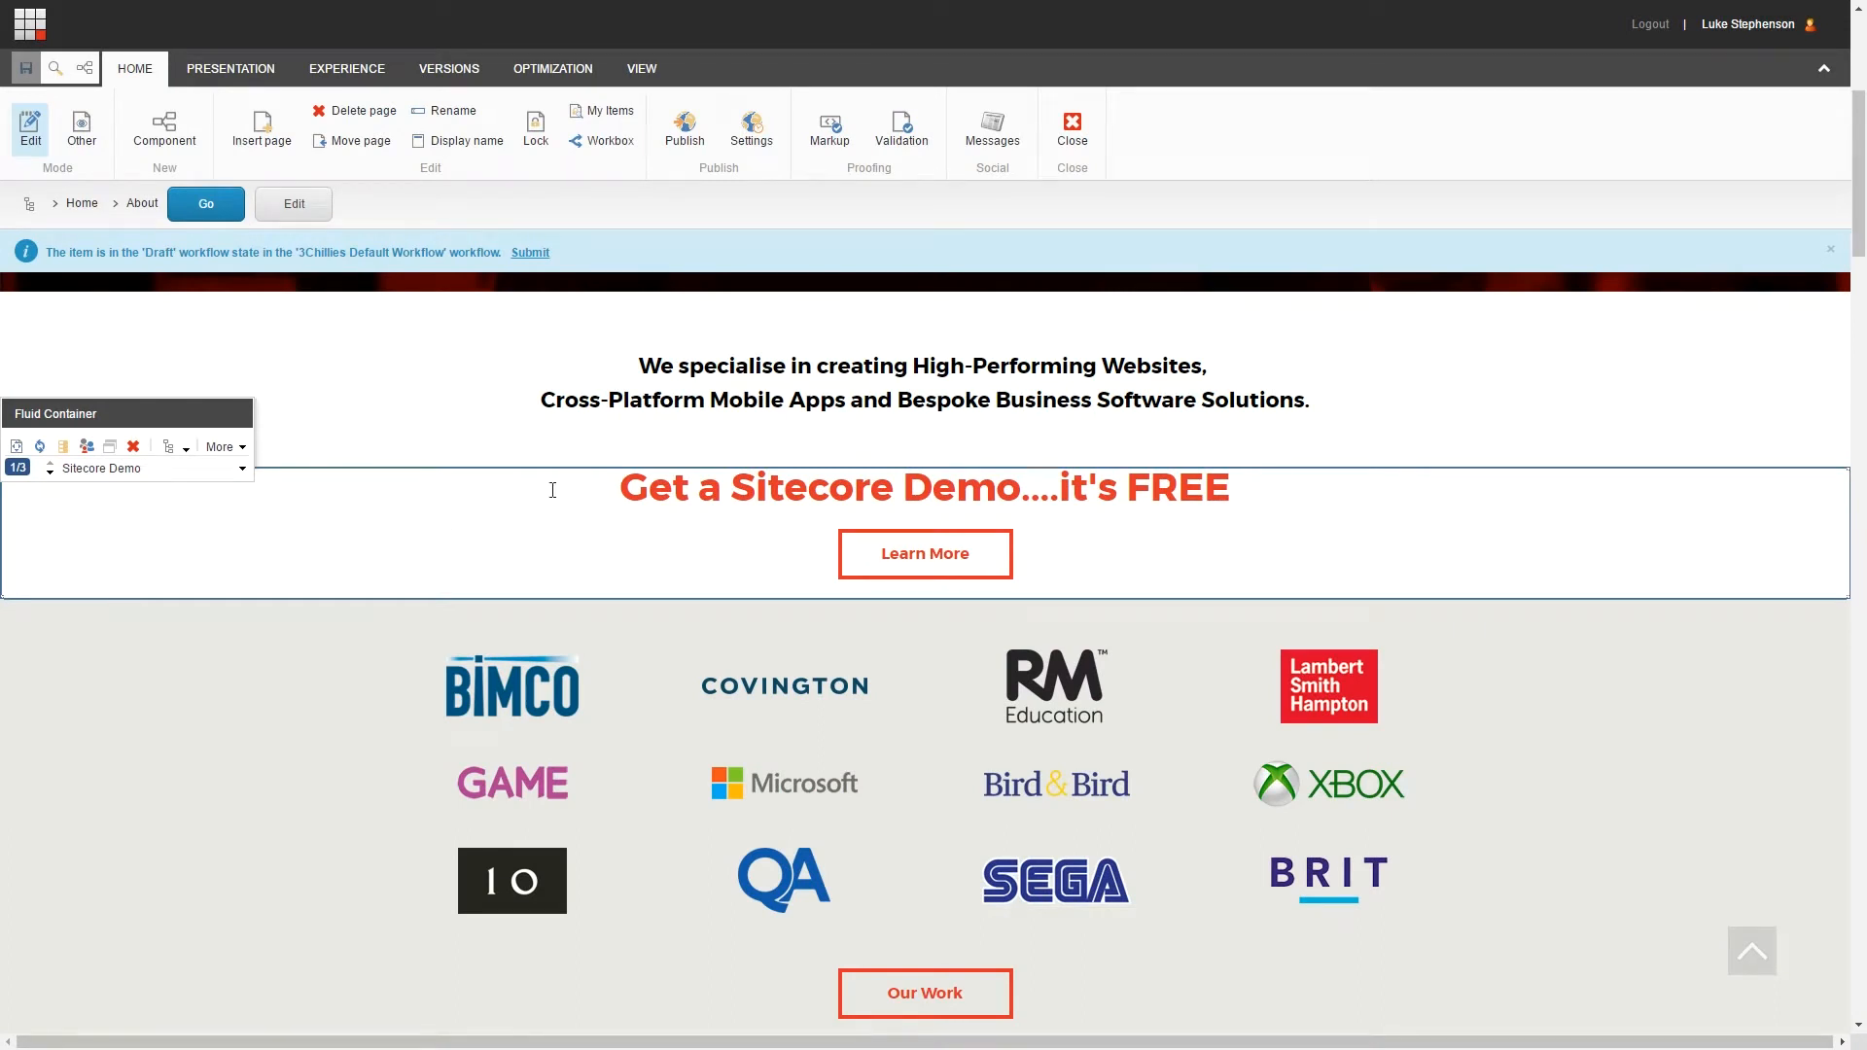
{"action": "left_click_drag", "start_coordinate": [619, 487], "coordinate": [1144, 487]}
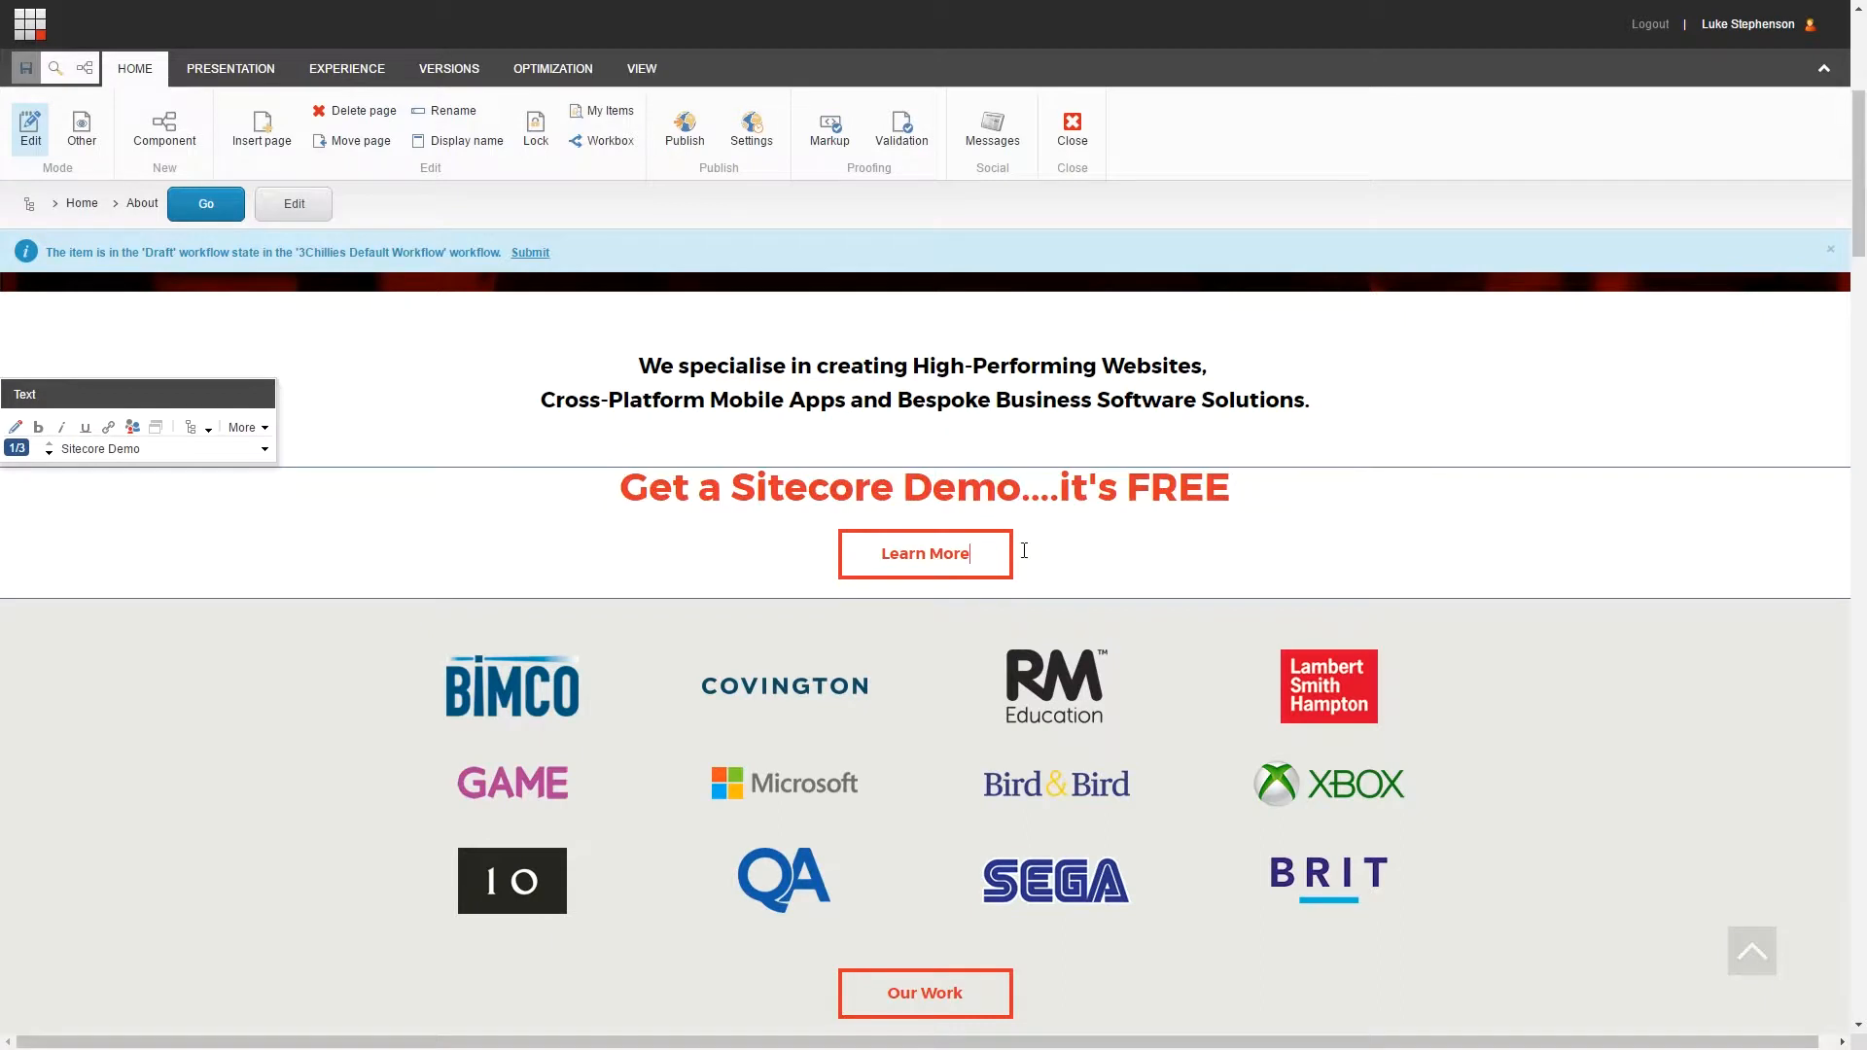
{"action": "mouse_move", "coordinate": [925, 553]}
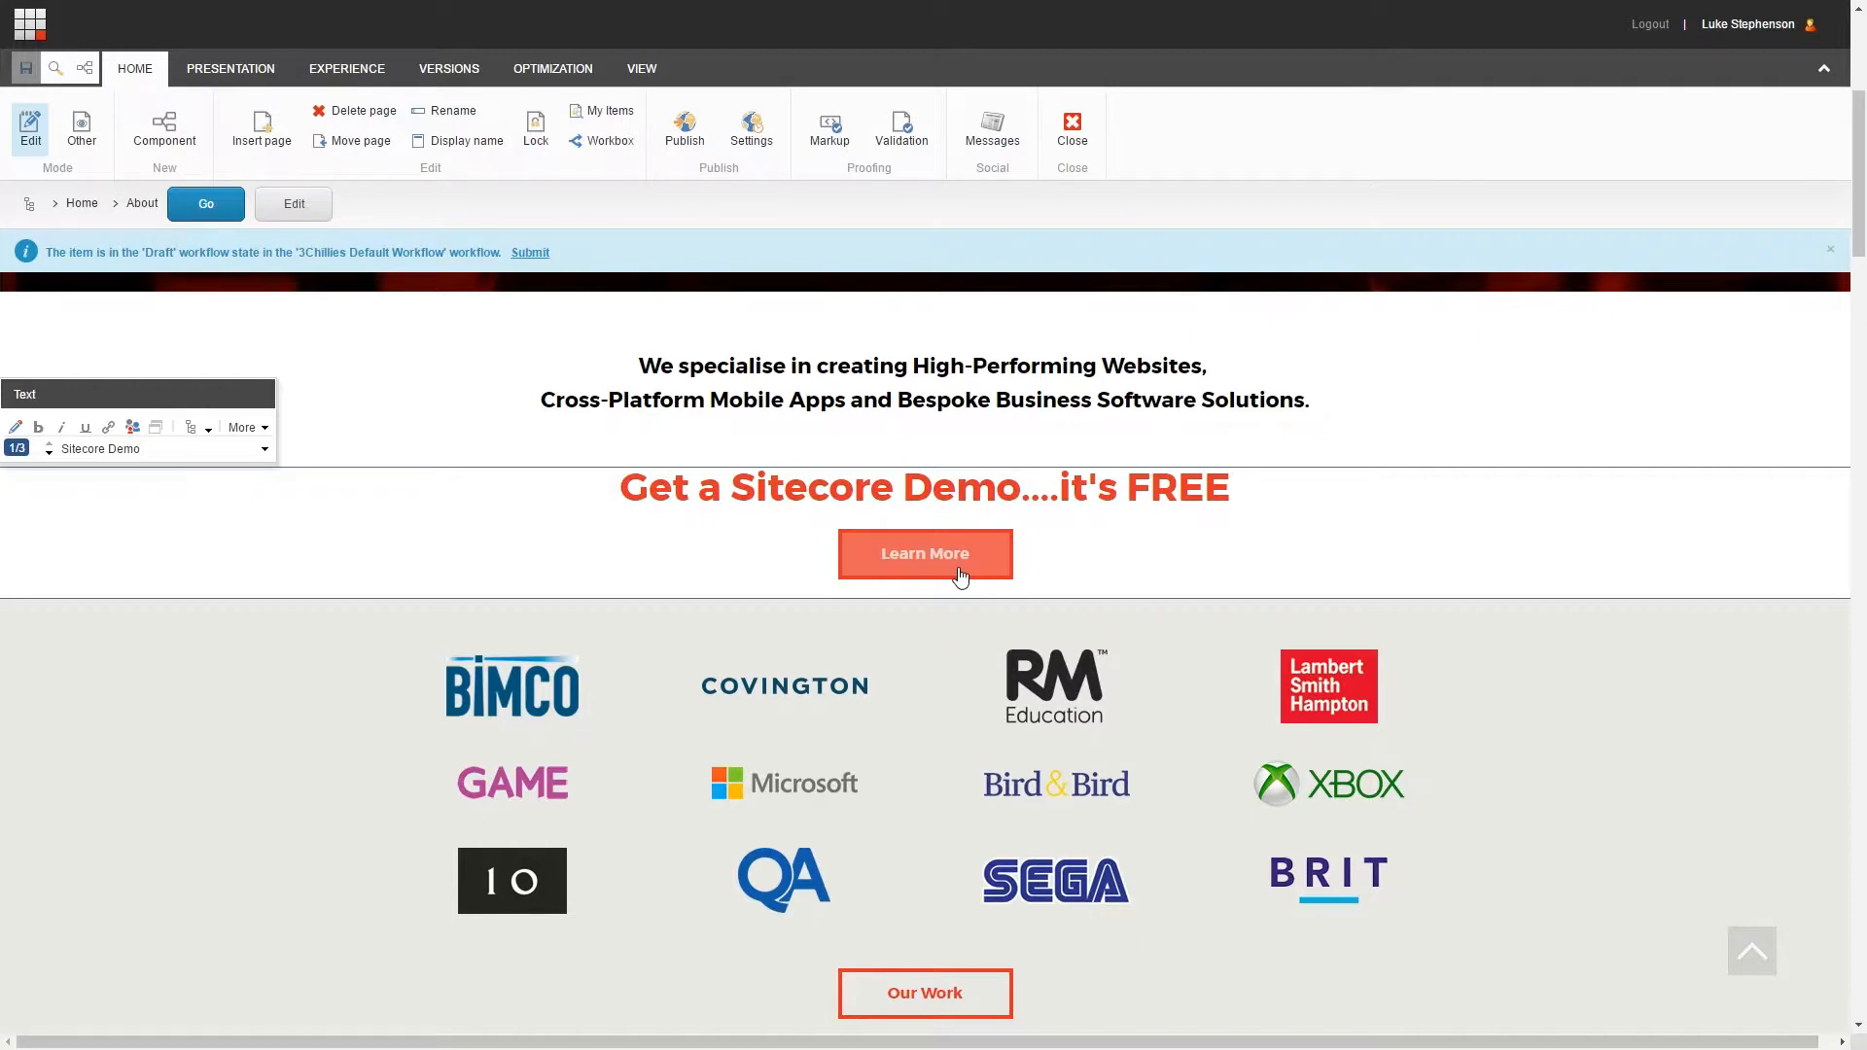
{"action": "left_click", "coordinate": [924, 553]}
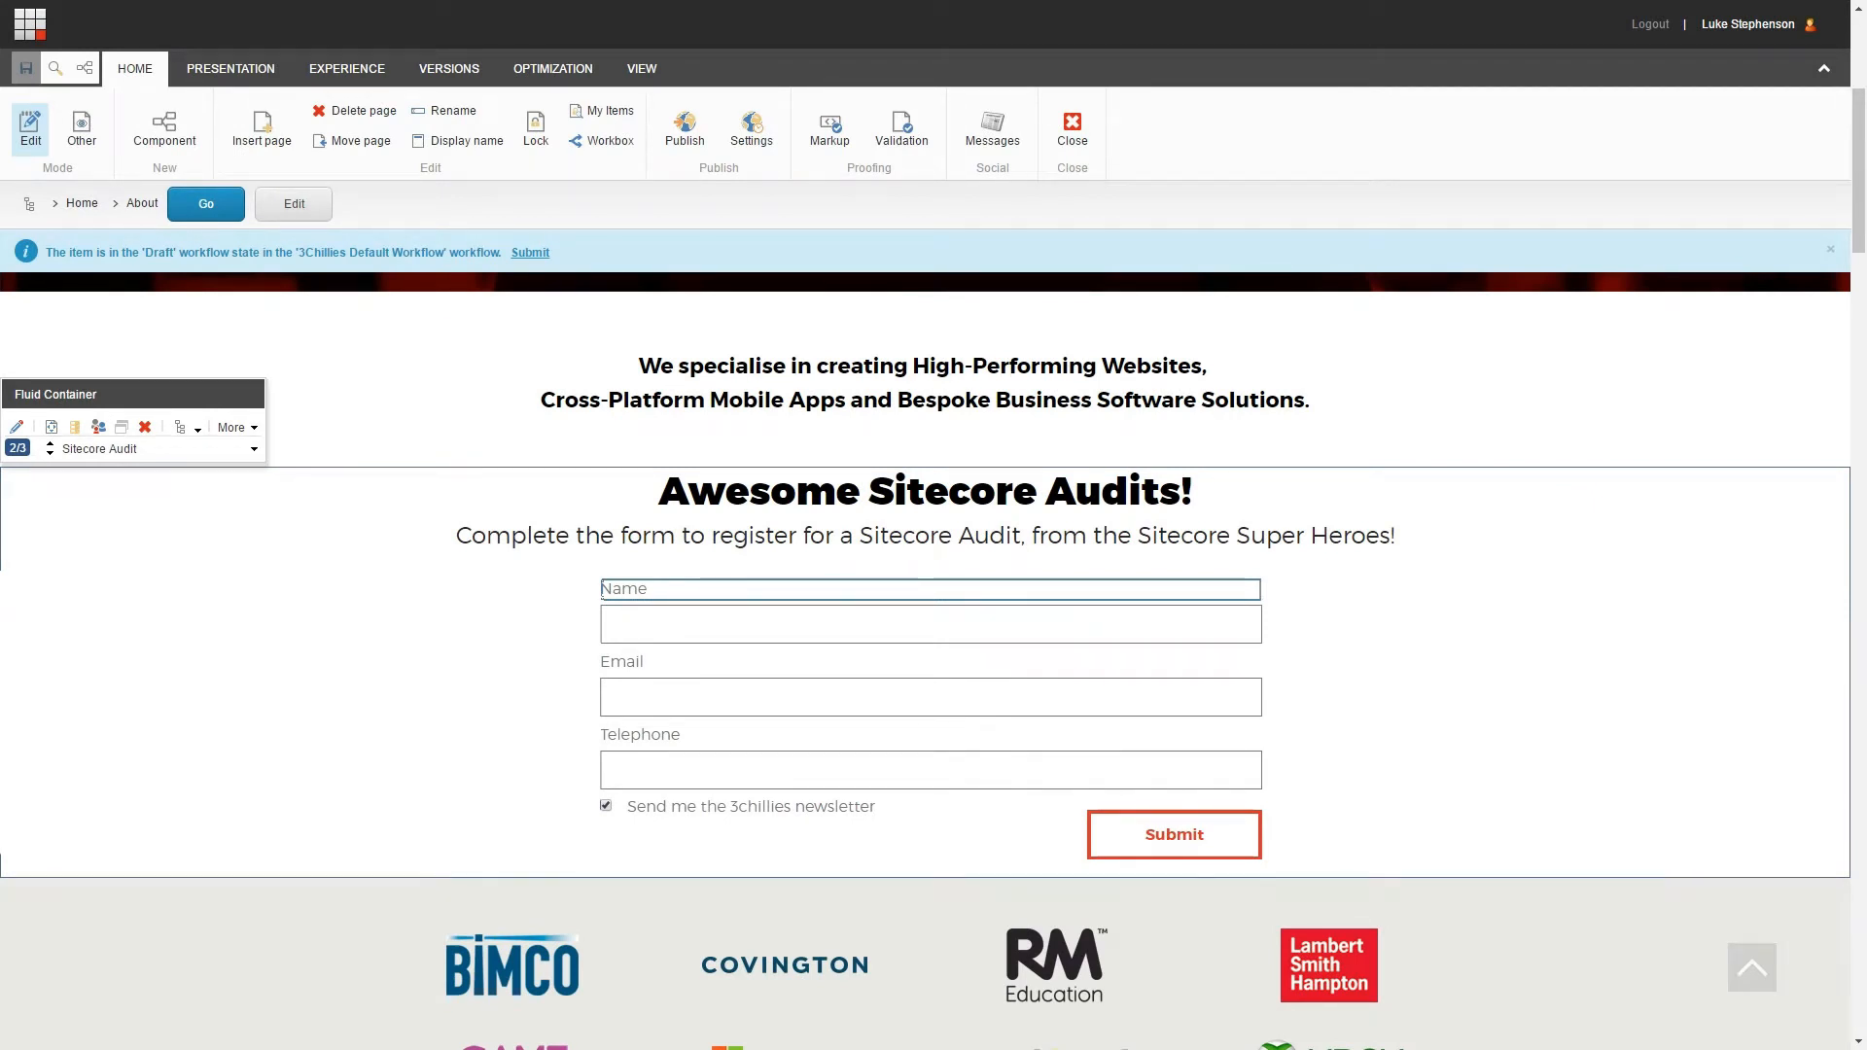
{"action": "left_click", "coordinate": [641, 68]}
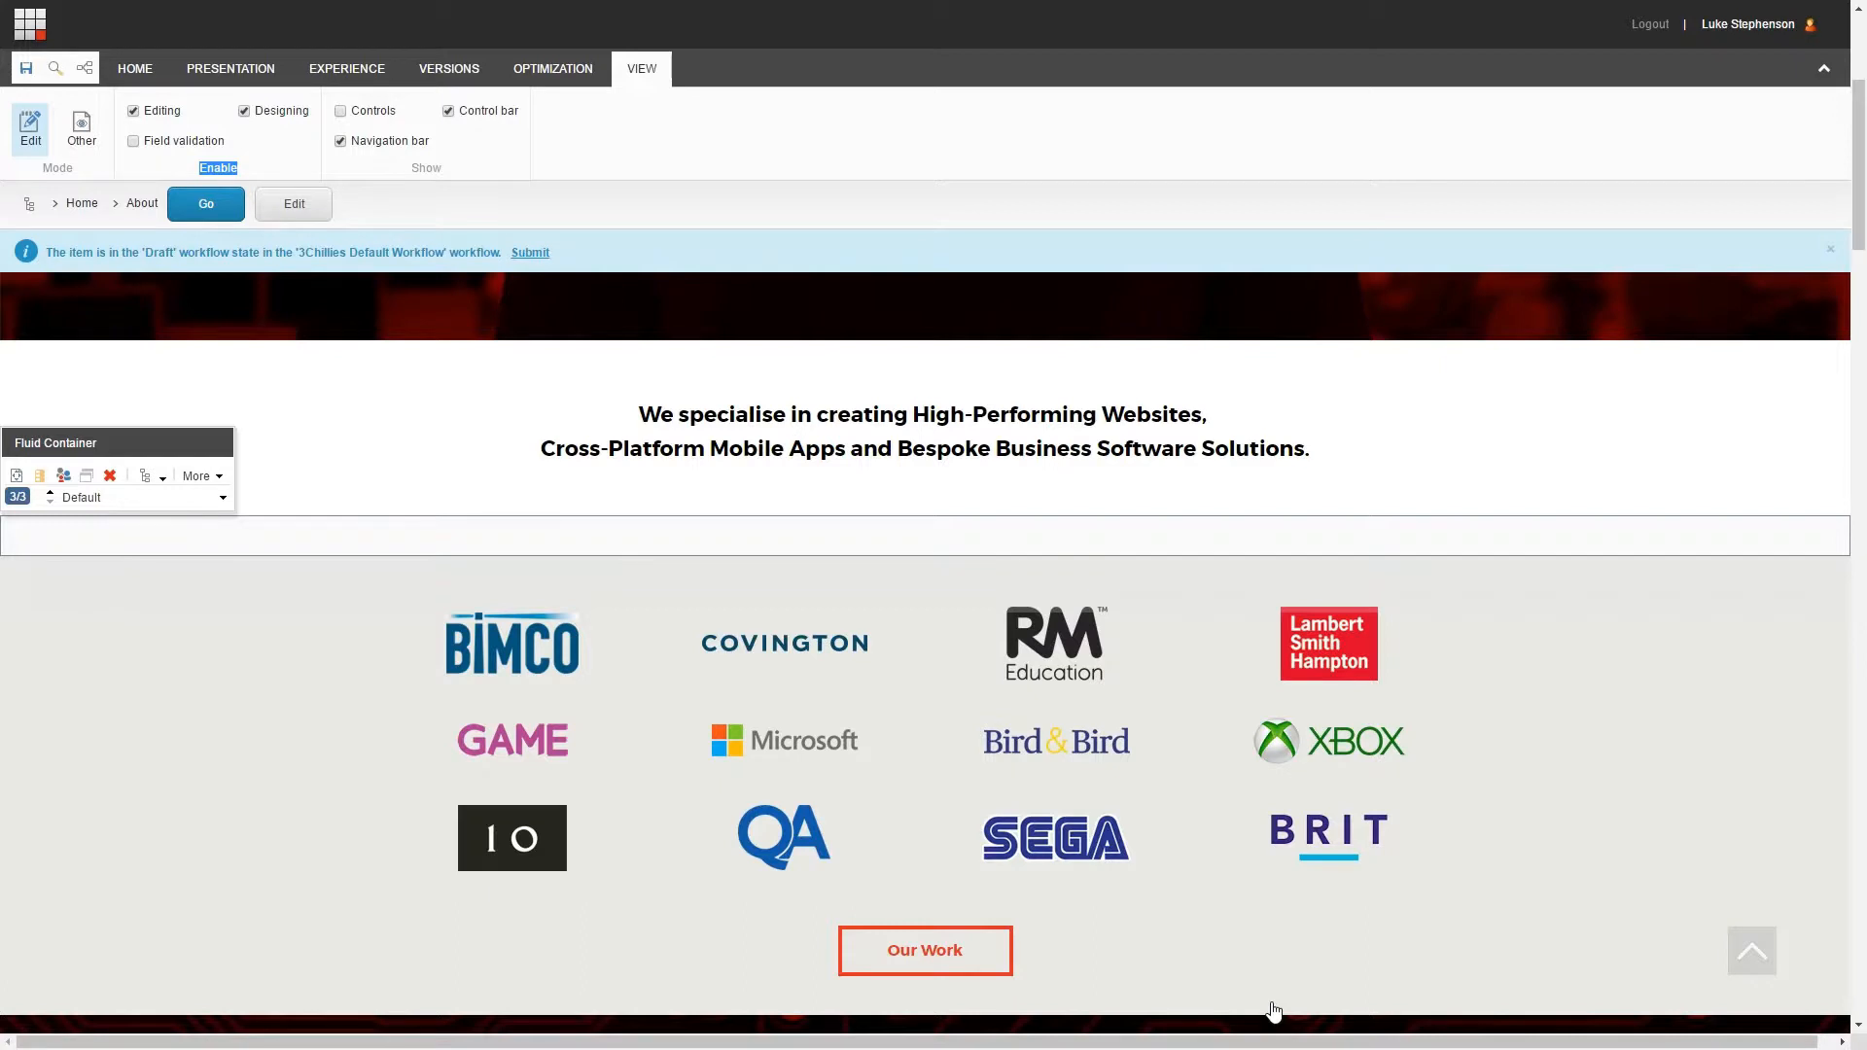
Step: Show the View settings and select the fluid container below the intro text
{"action": "left_click", "coordinate": [134, 68]}
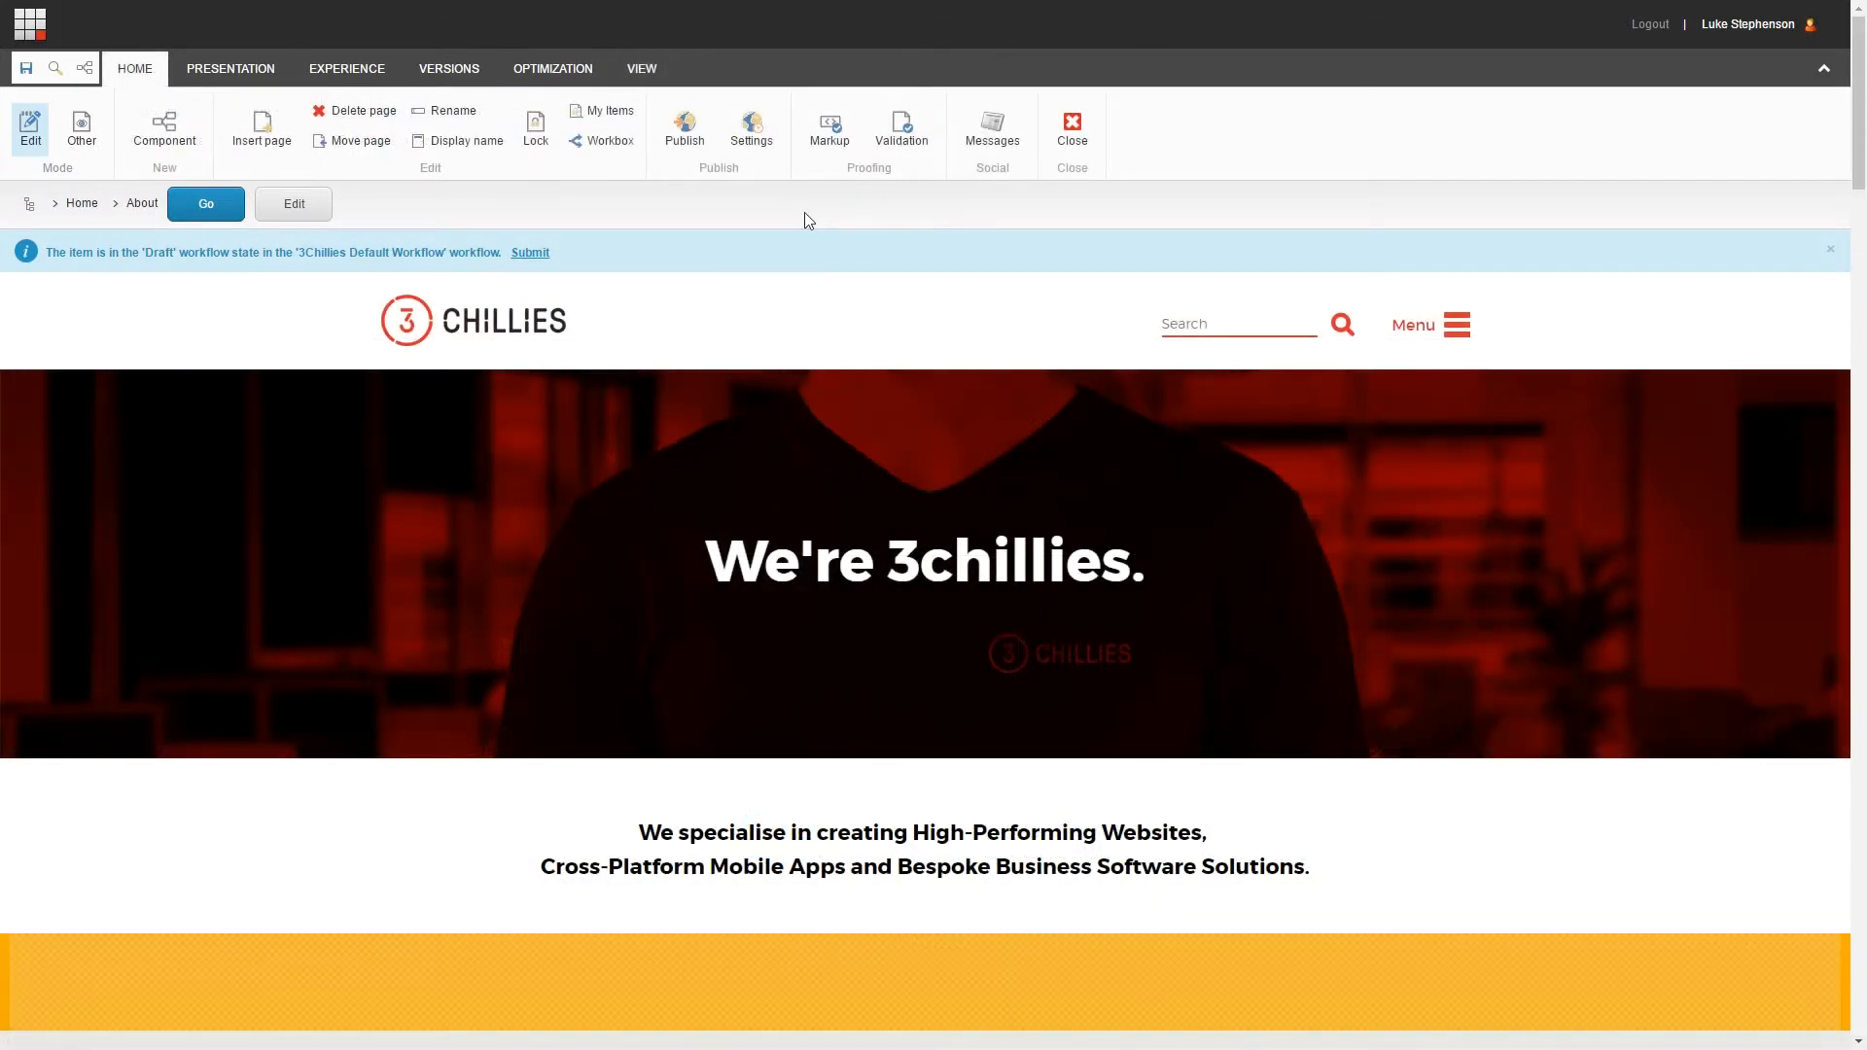
{"action": "left_click", "coordinate": [641, 68]}
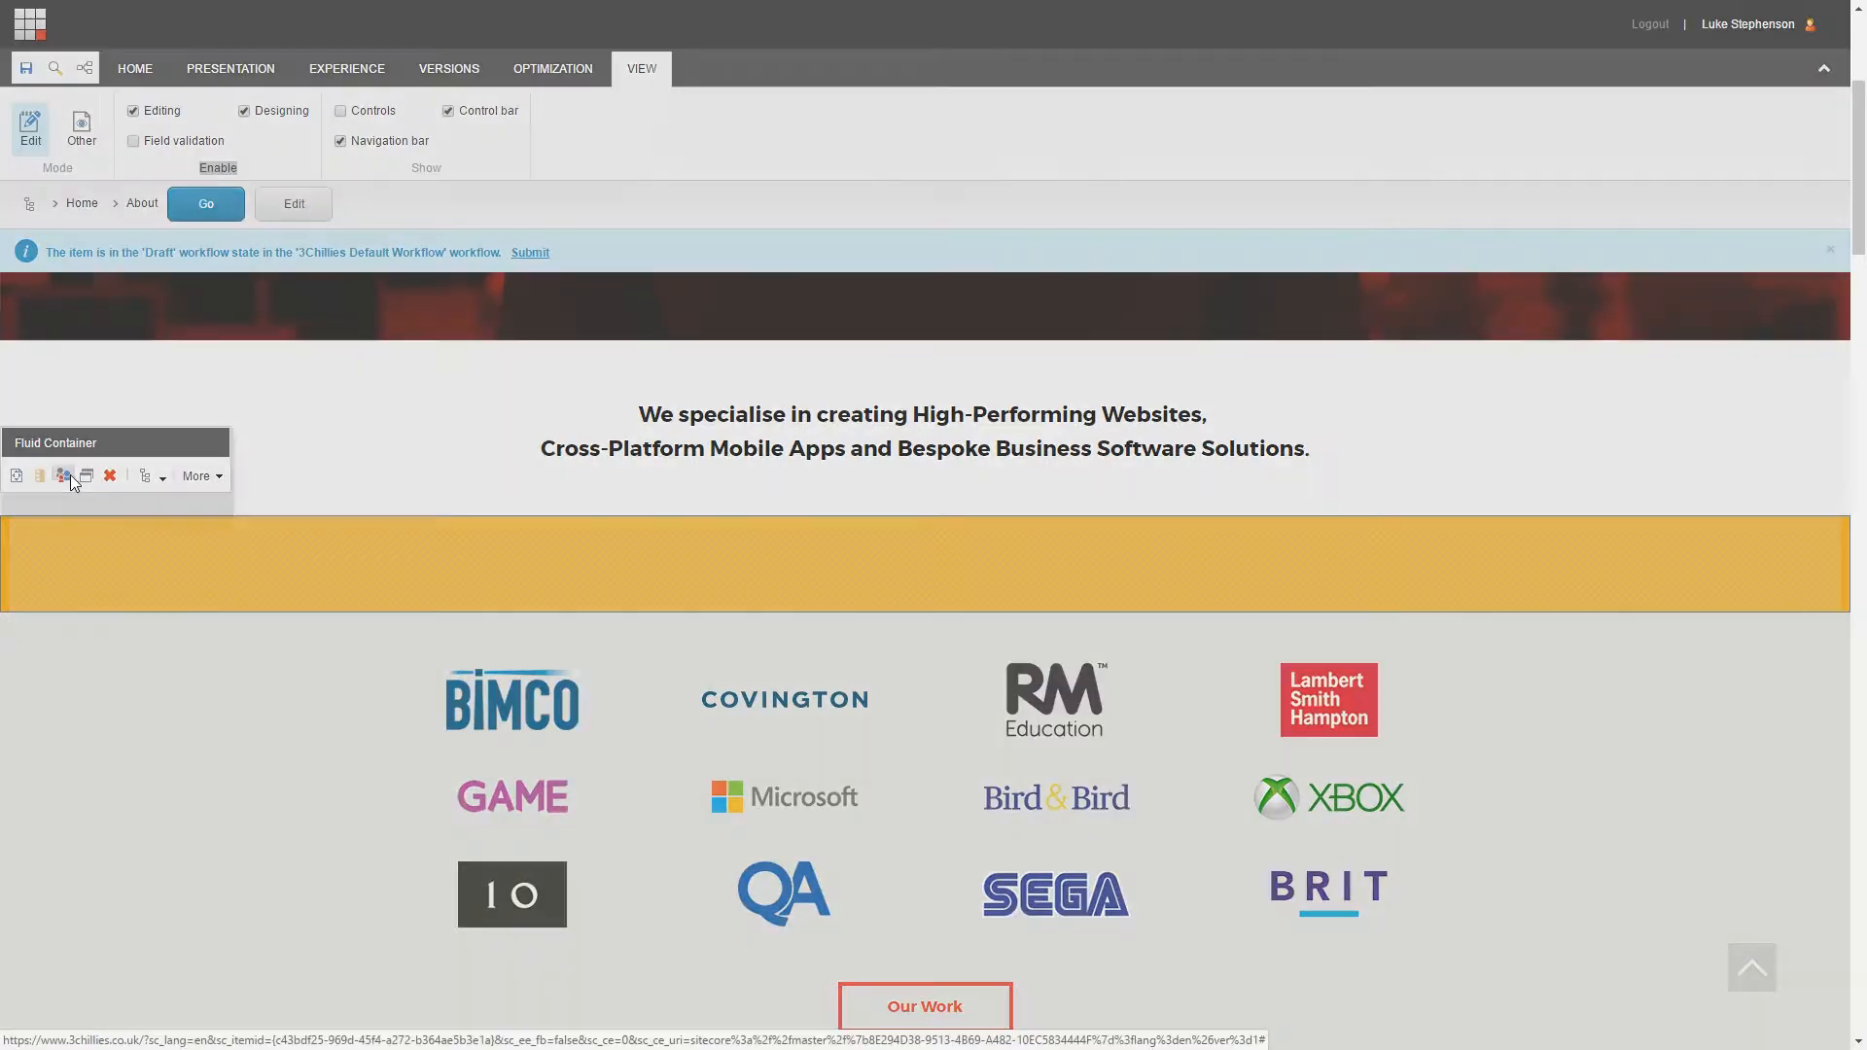
Step: In Personalize the Component, add conditions named Sitecore Demo and Sitecore Audit
{"action": "left_click", "coordinate": [63, 475]}
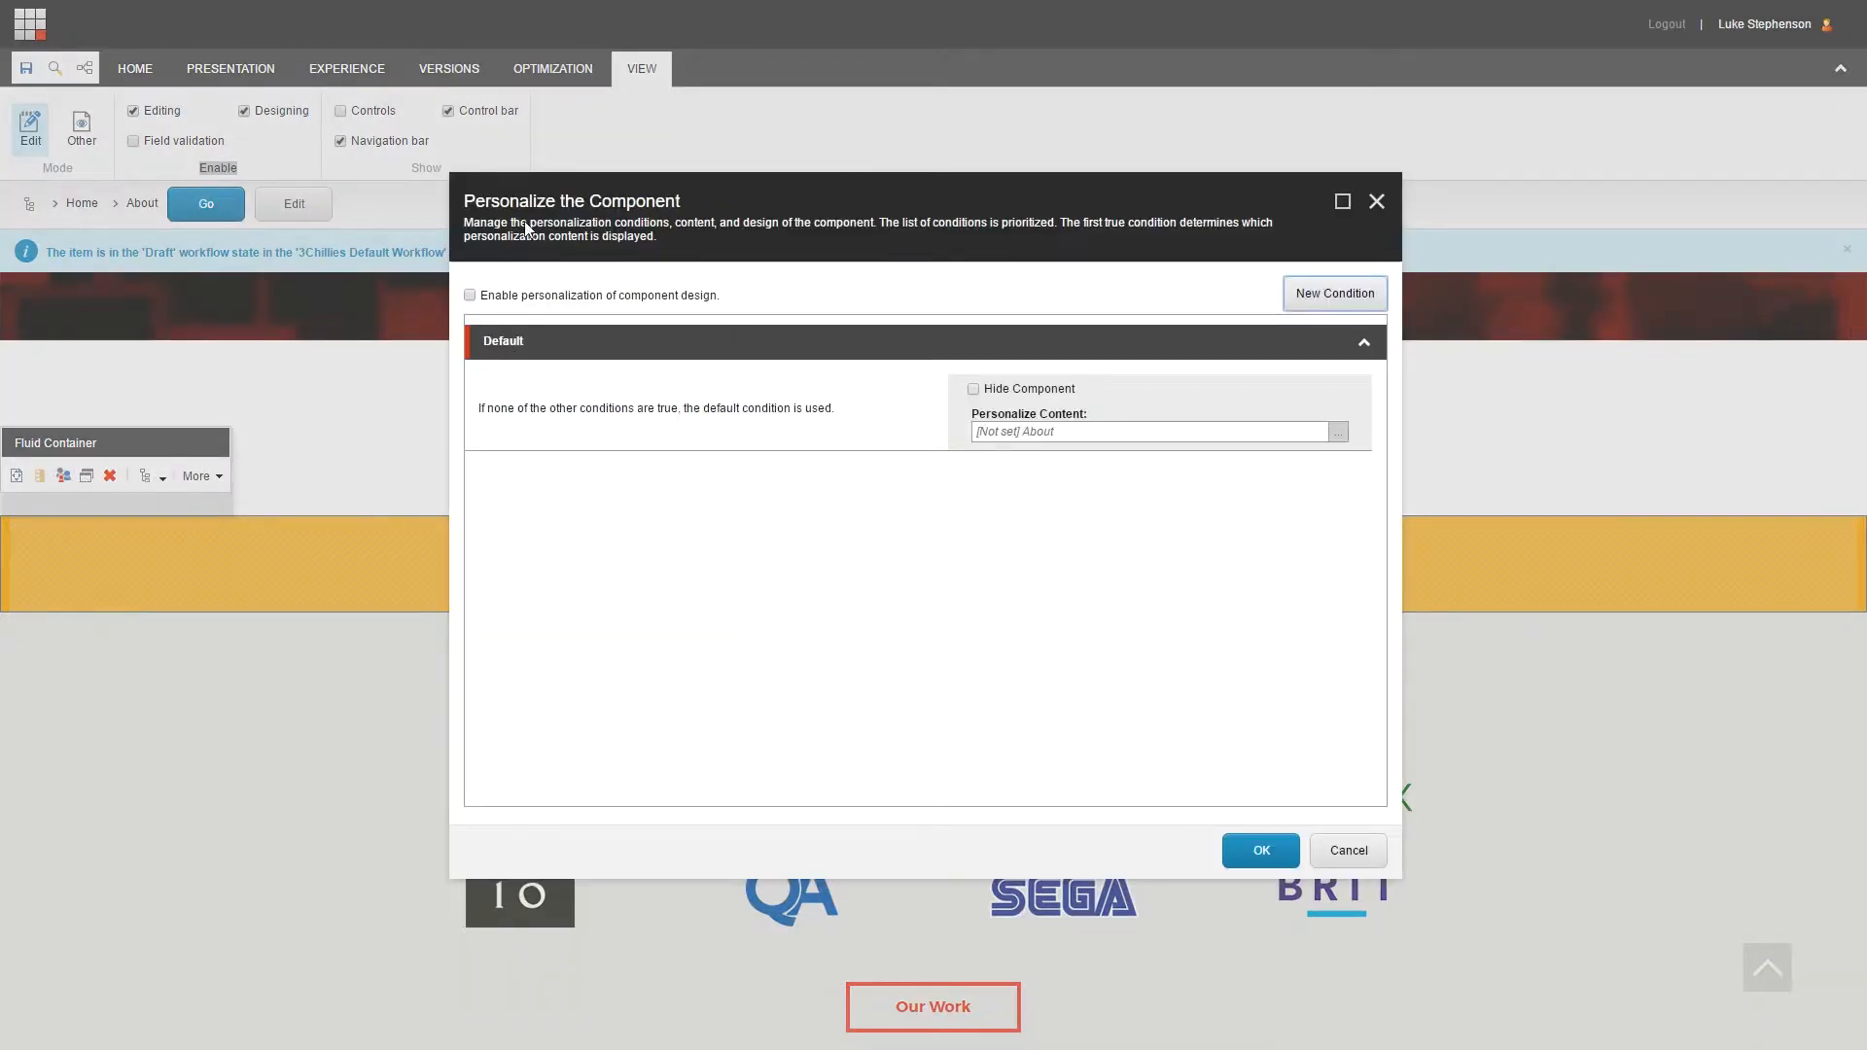
{"action": "mouse_move", "coordinate": [1203, 288]}
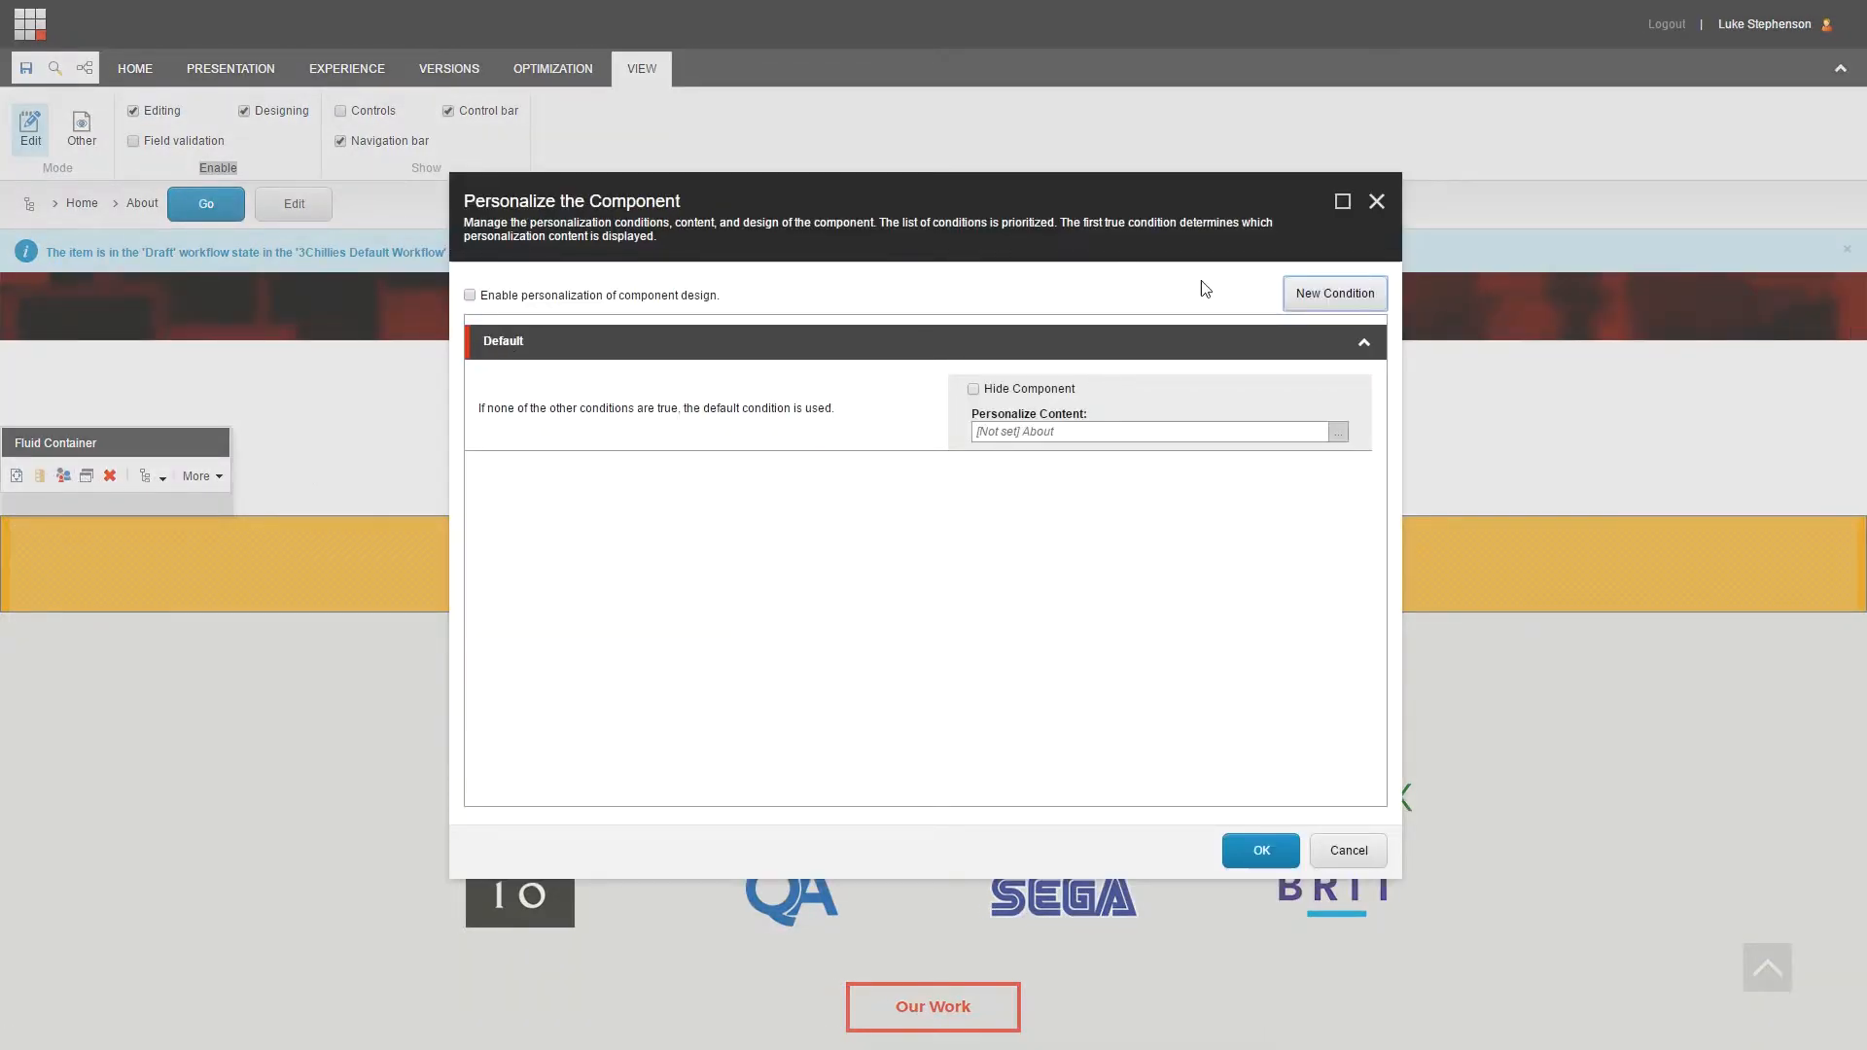
{"action": "left_click", "coordinate": [1335, 293]}
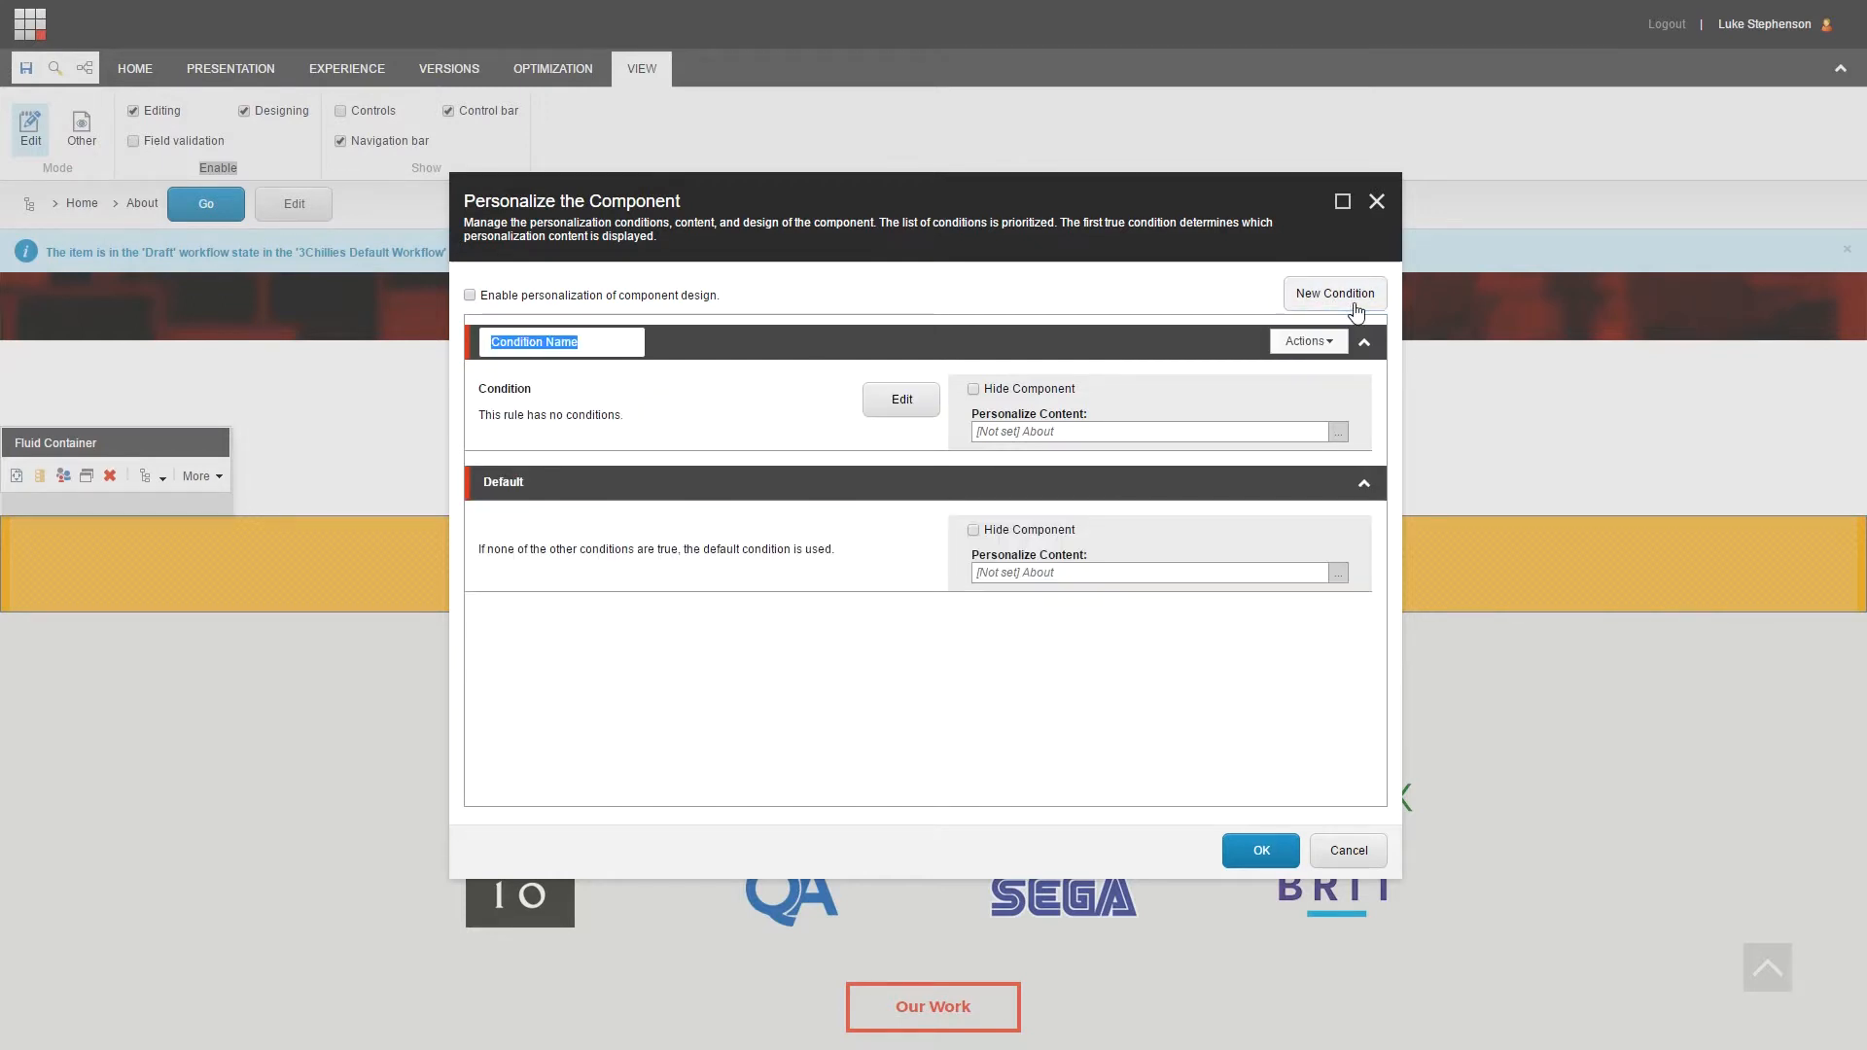
{"action": "mouse_move", "coordinate": [907, 349]}
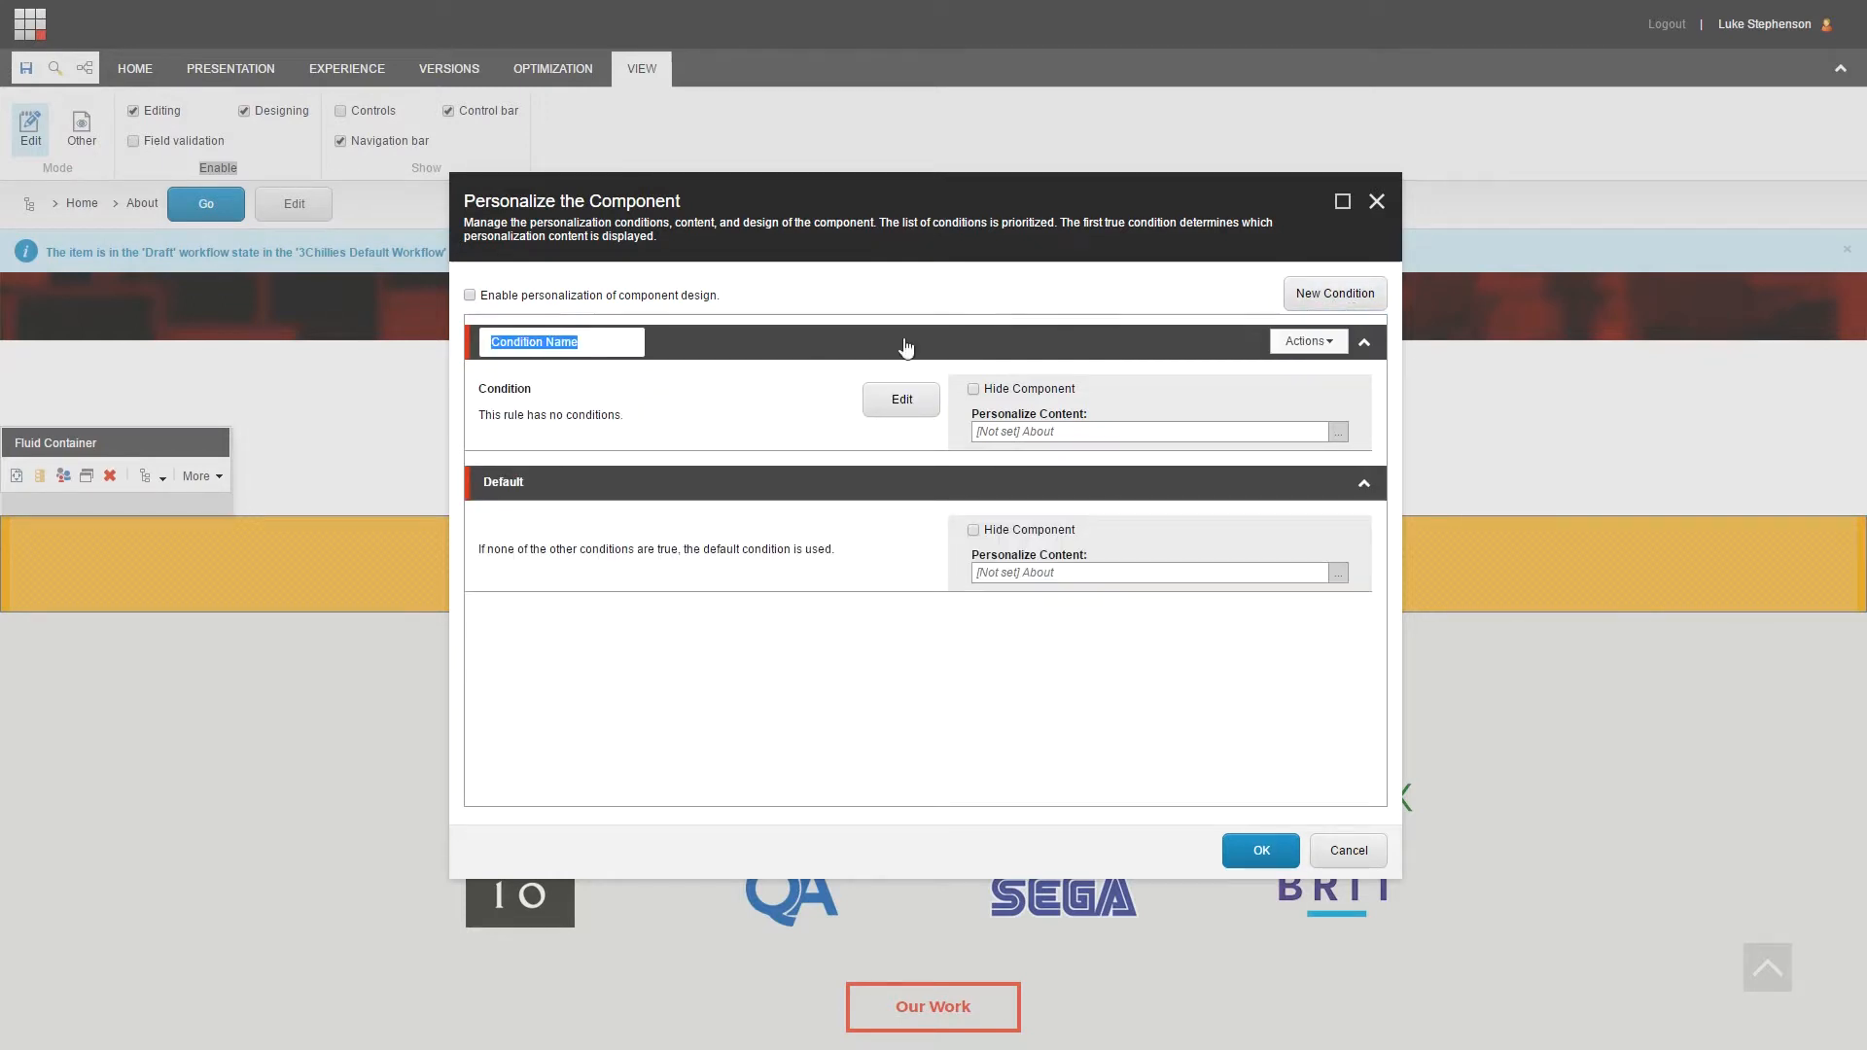
{"action": "type", "text": "Sited"}
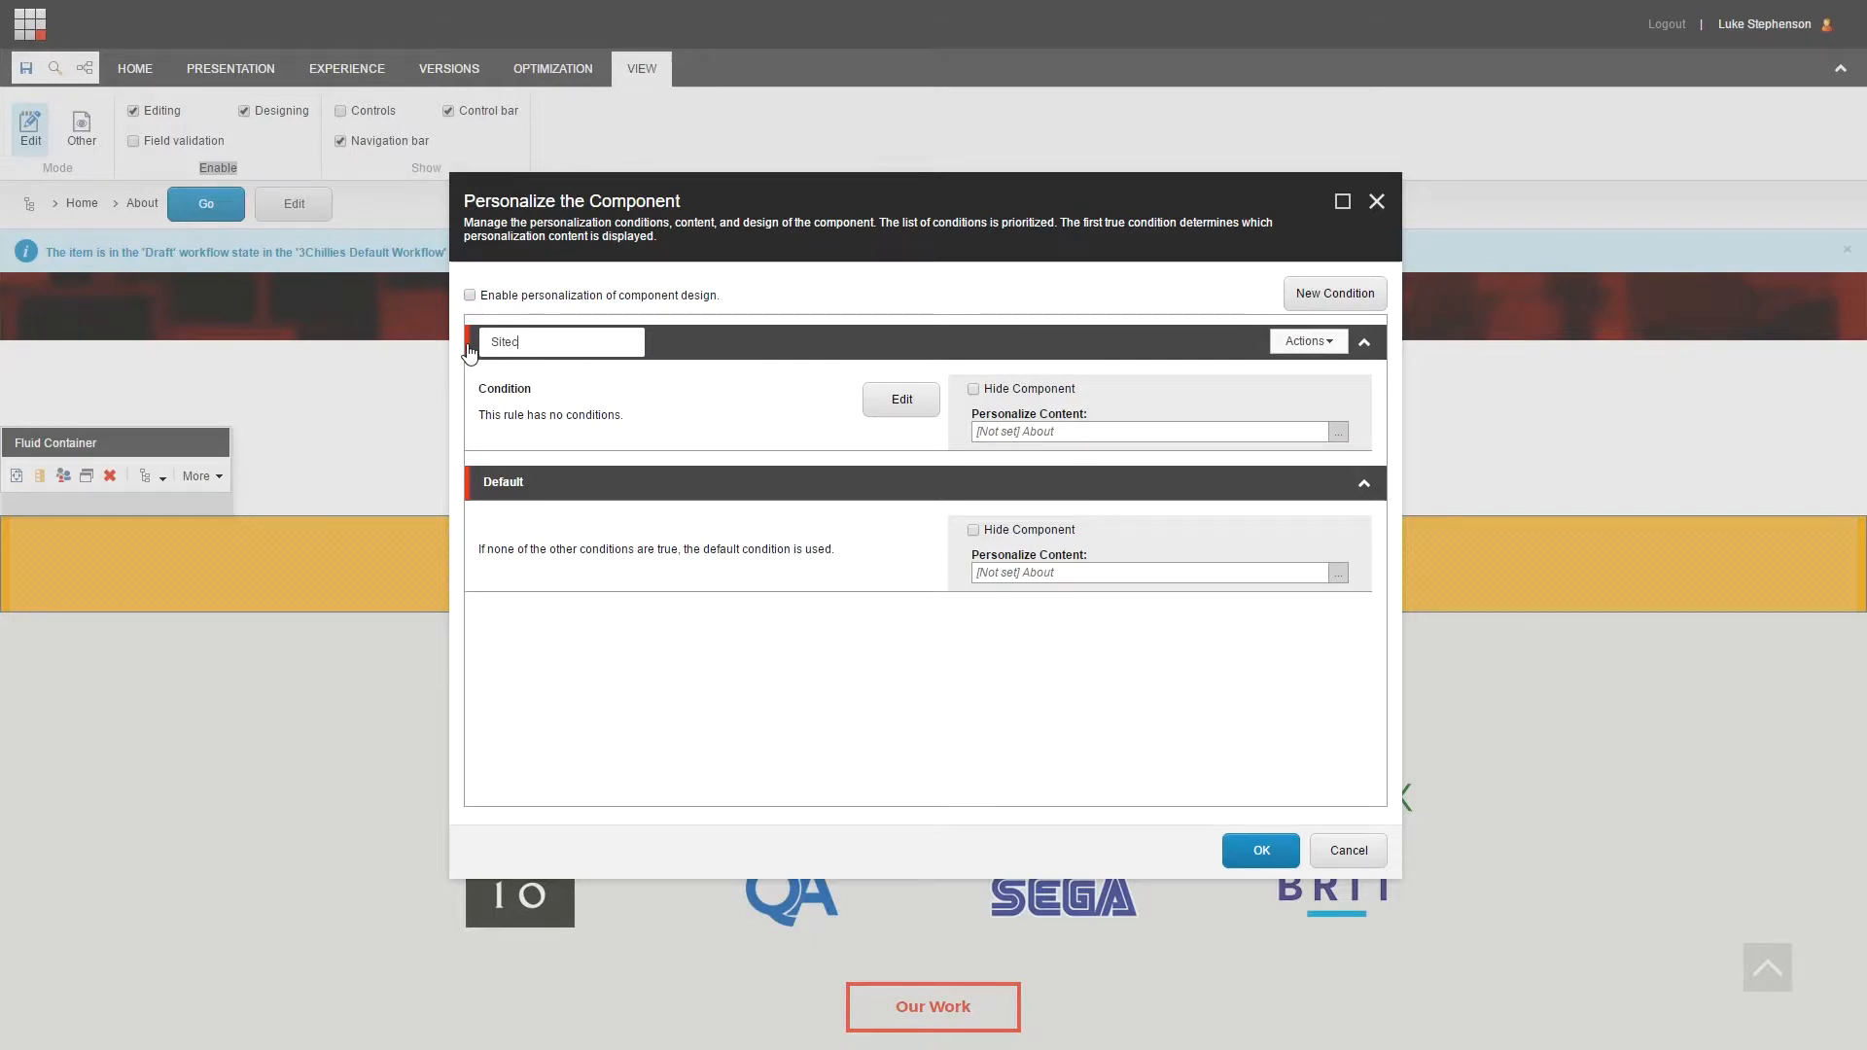
{"action": "type", "text": "Sitecore Demo"}
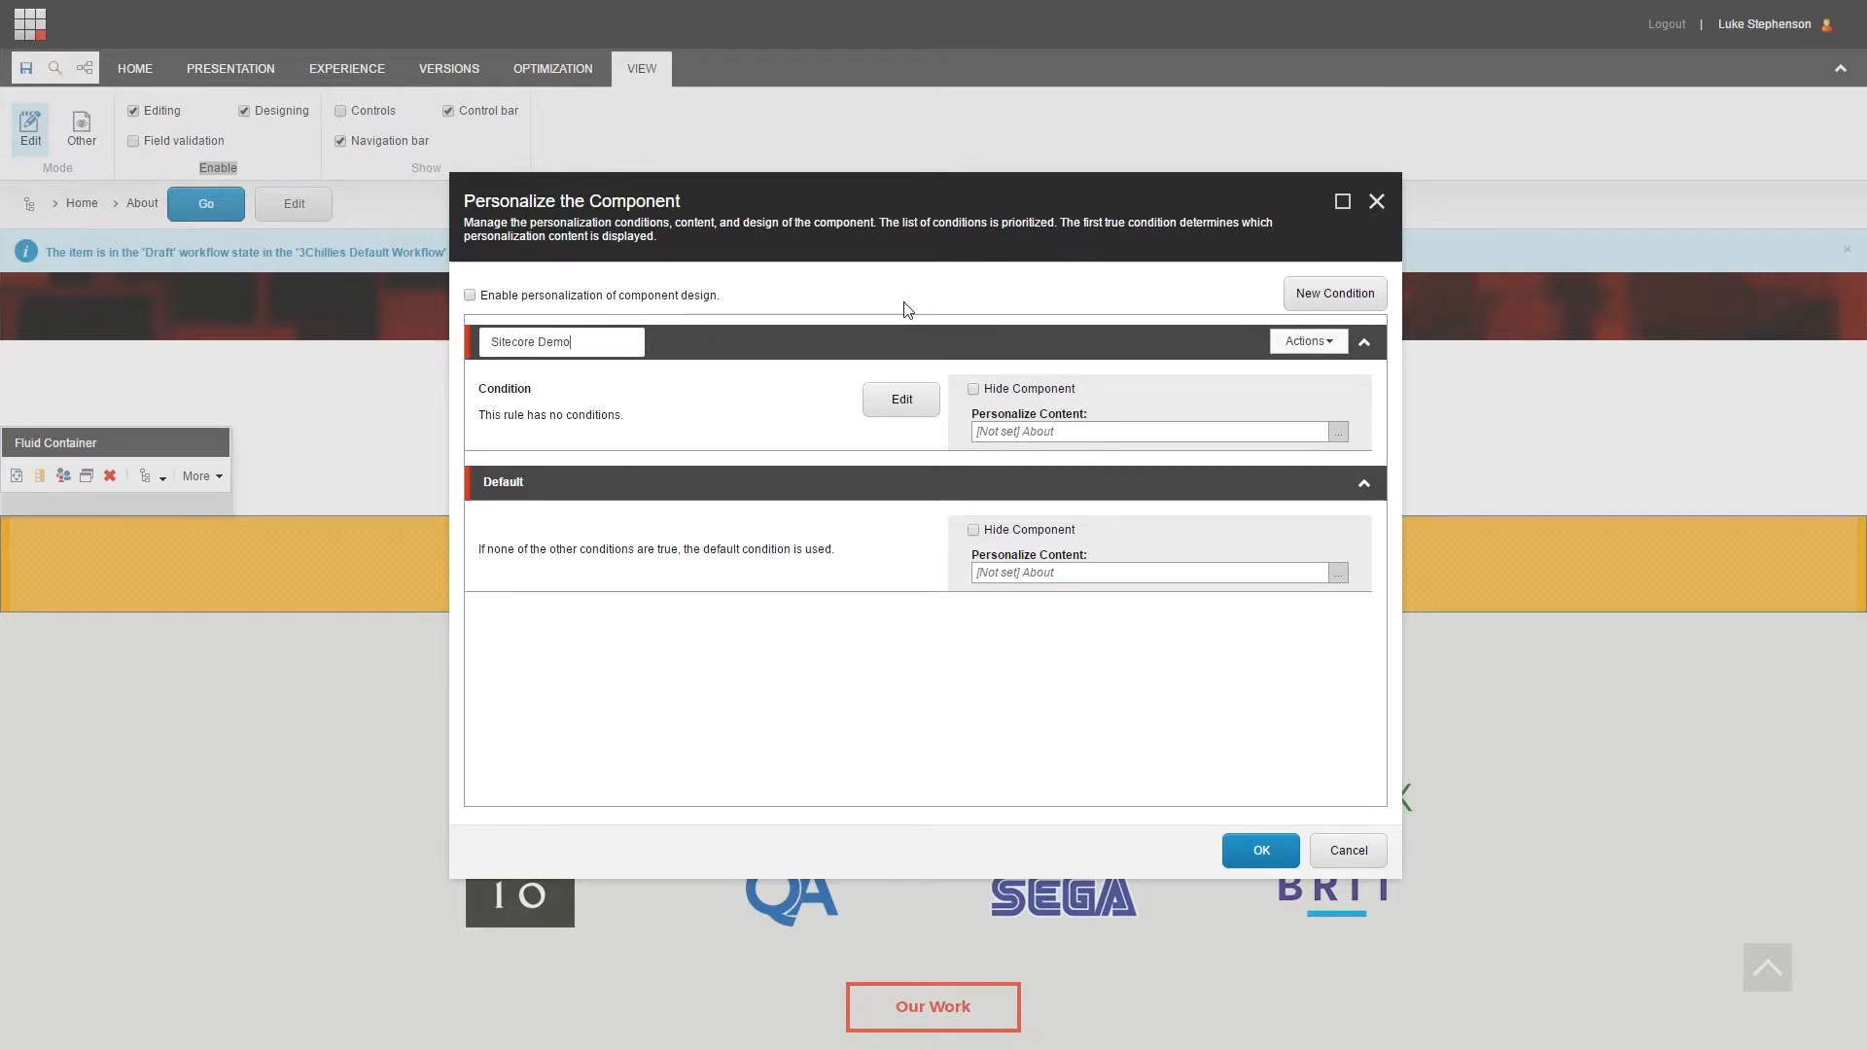
{"action": "left_click", "coordinate": [1333, 292]}
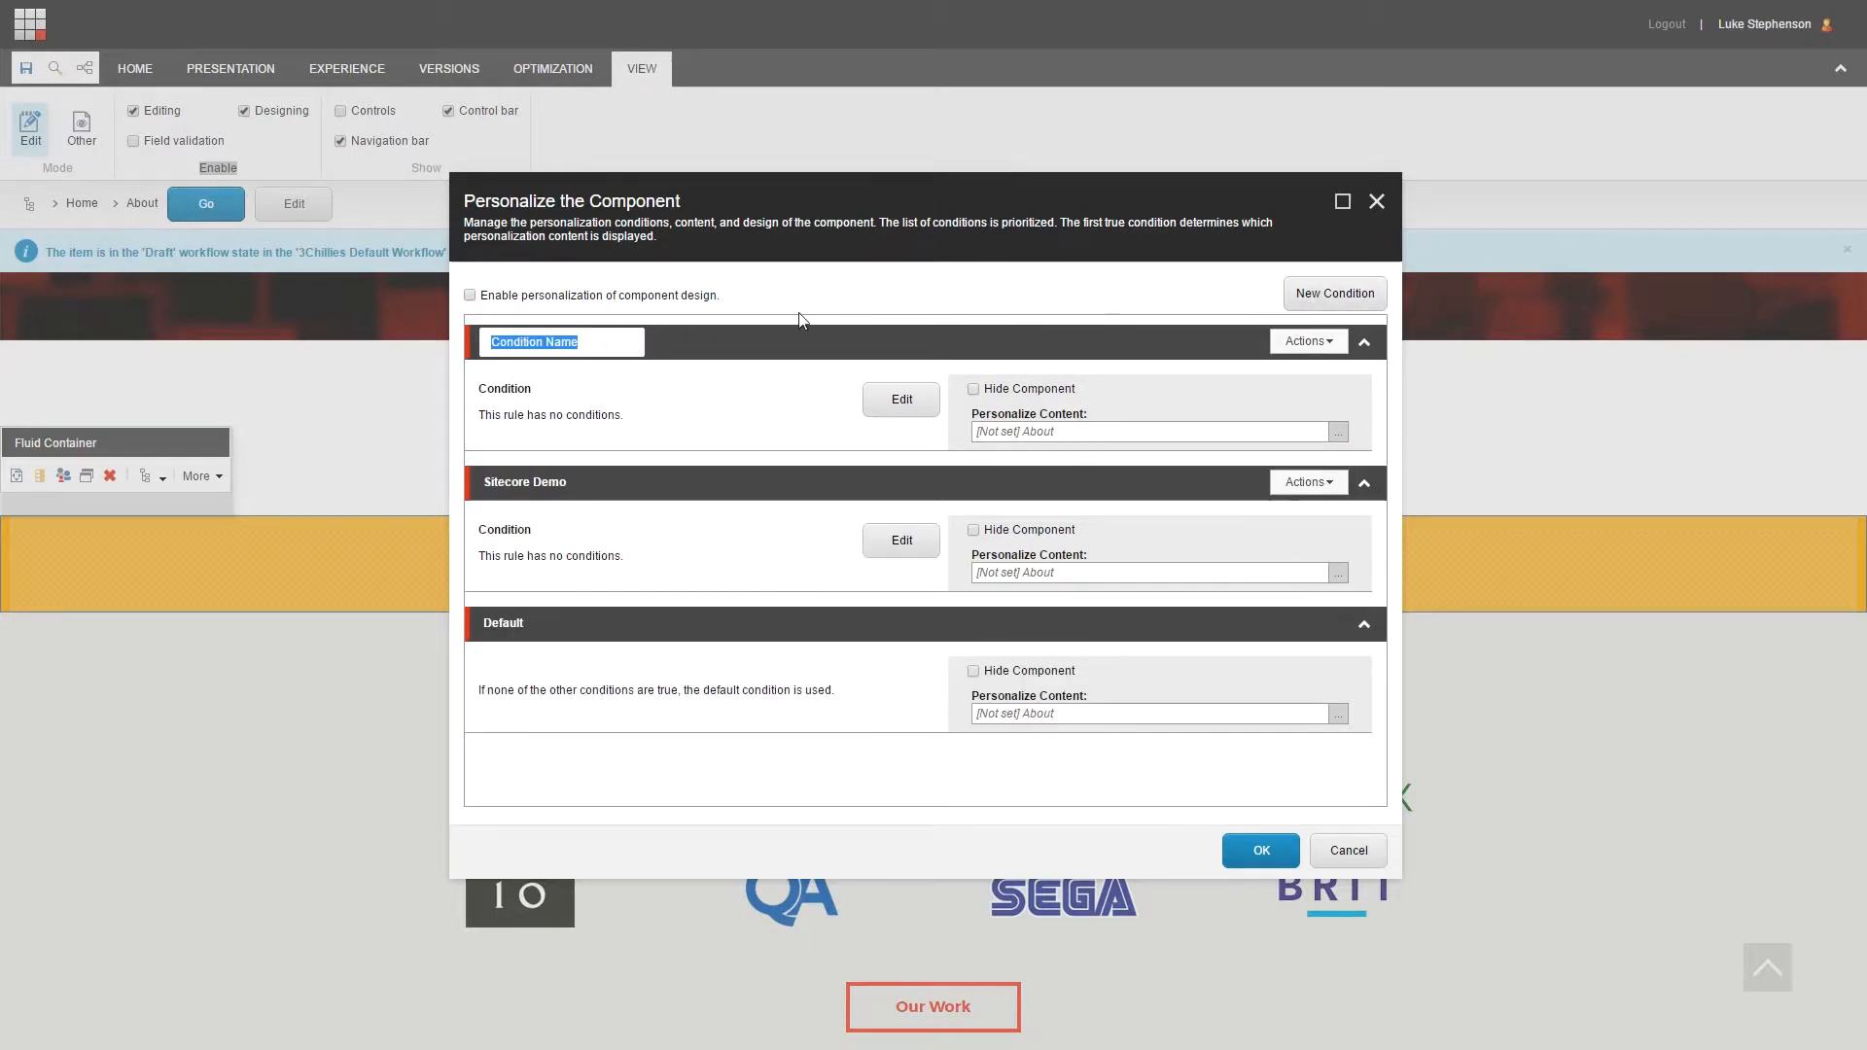
{"action": "type", "text": "Sitecore Audit"}
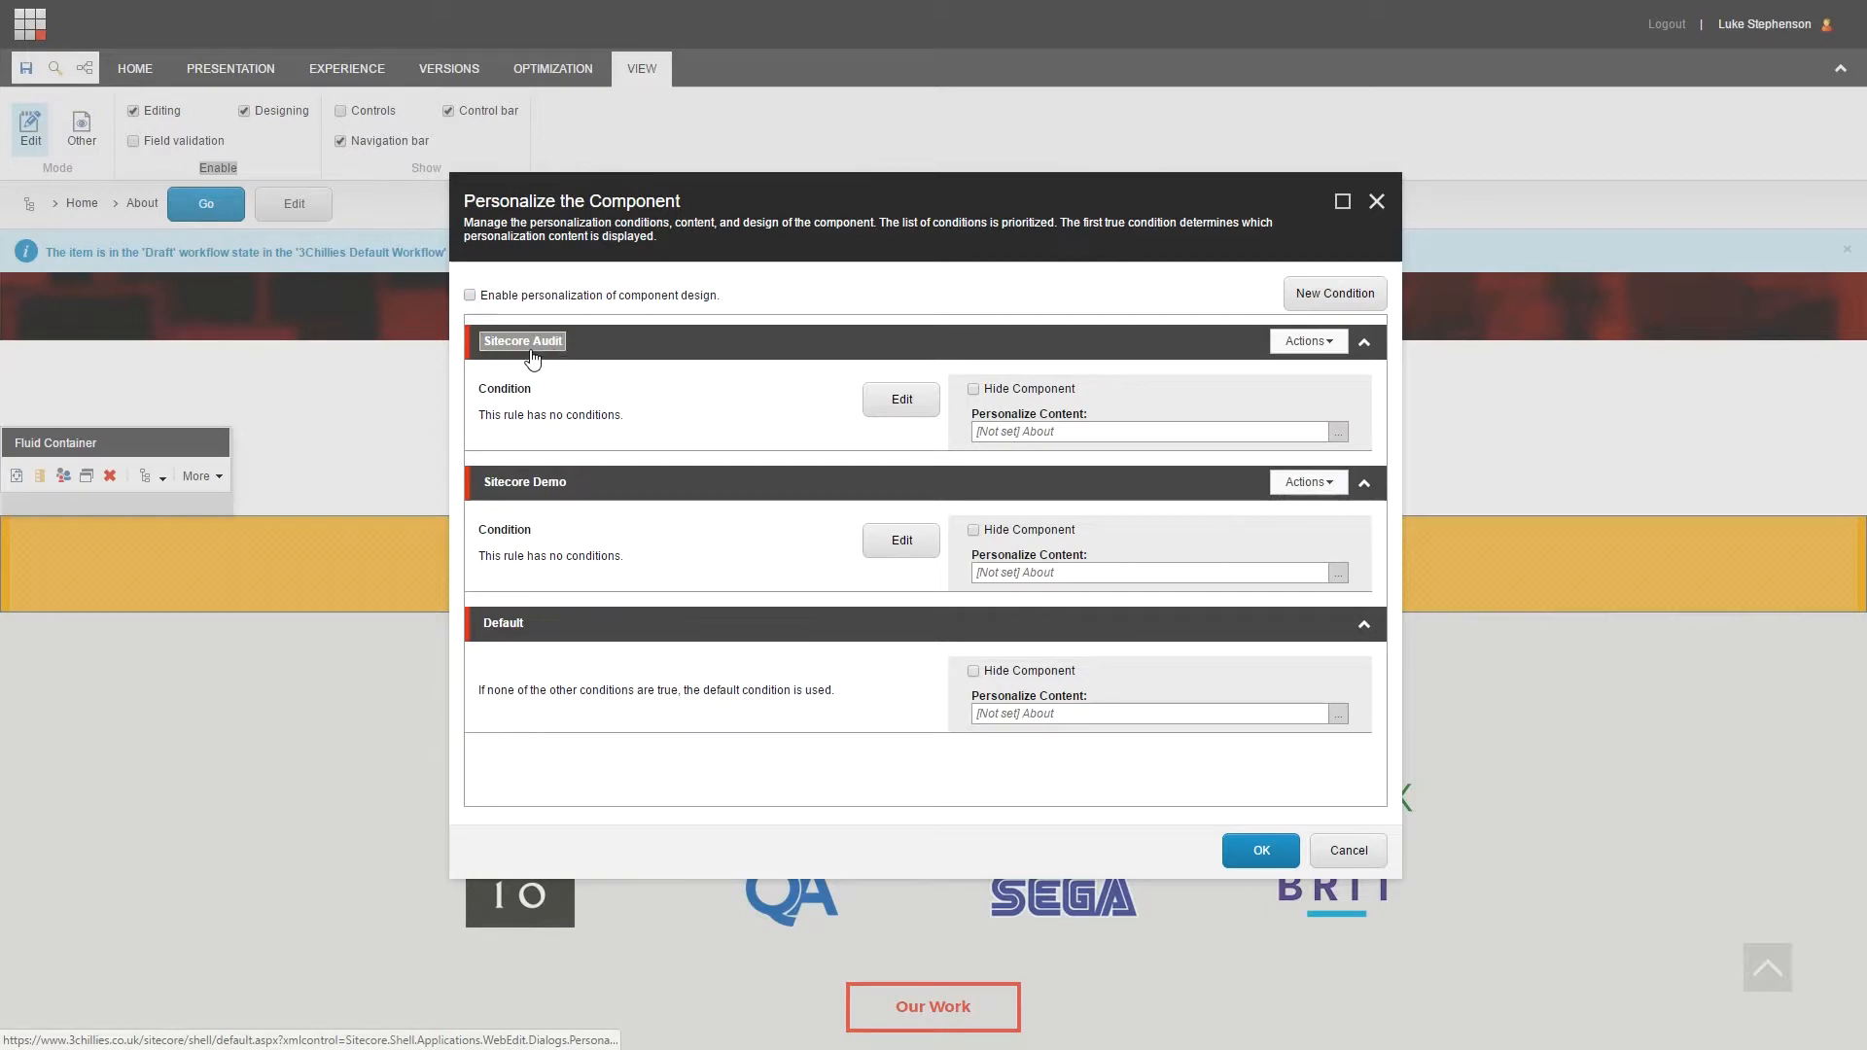
{"action": "mouse_move", "coordinate": [584, 493]}
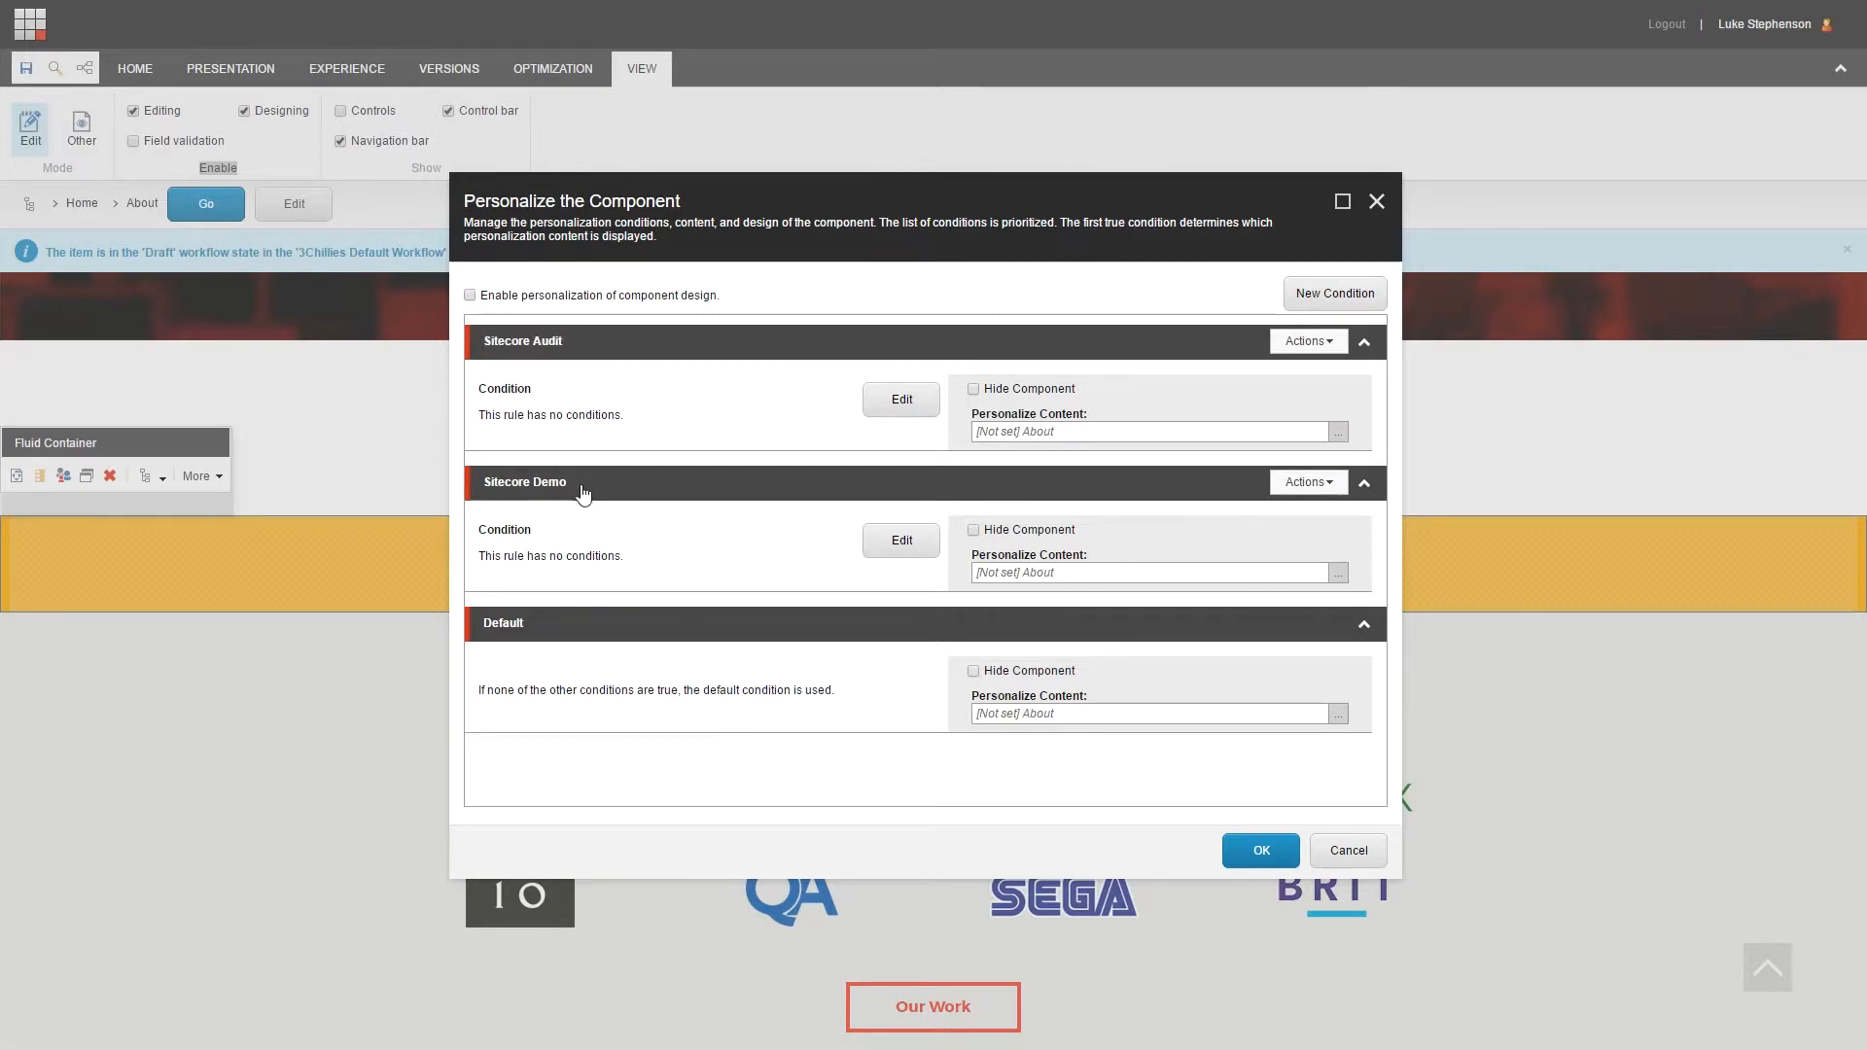
{"action": "mouse_move", "coordinate": [533, 631]}
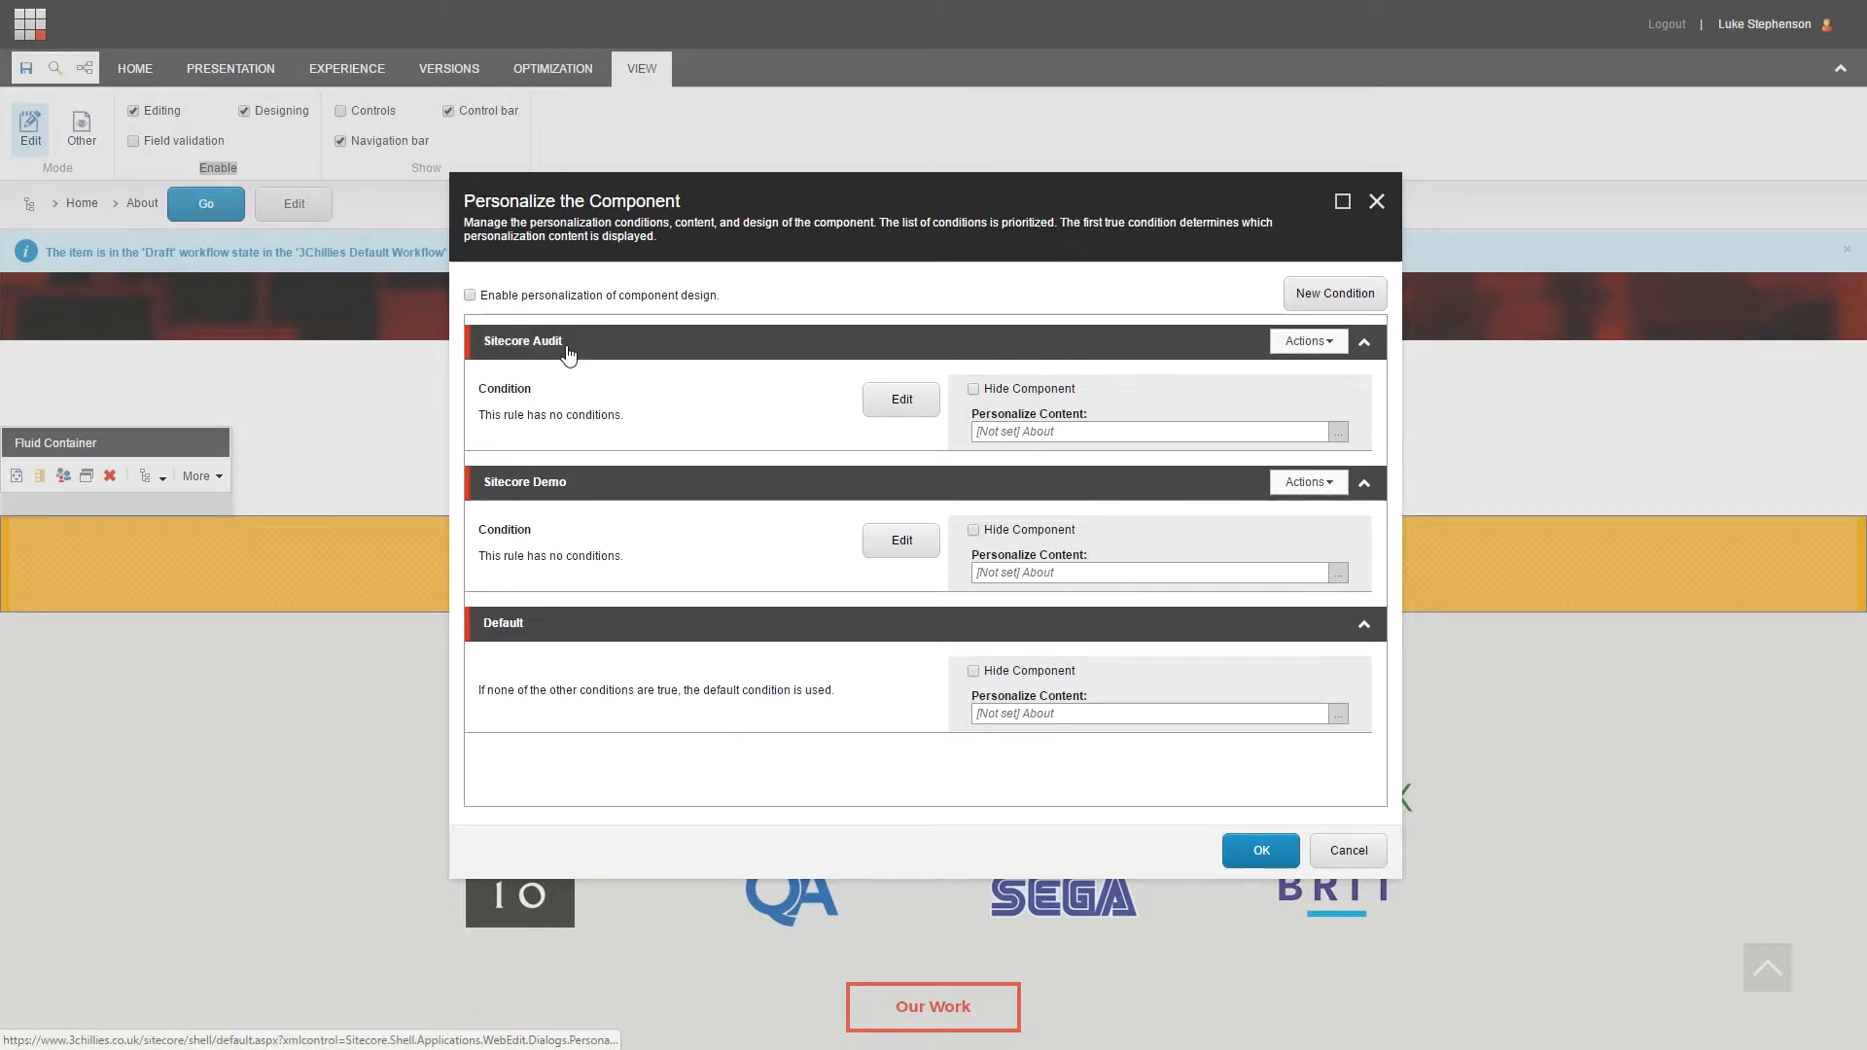
Step: Reorder so Sitecore Audit sits below Sitecore Demo, ahead of Default
{"action": "left_click", "coordinate": [1306, 341]}
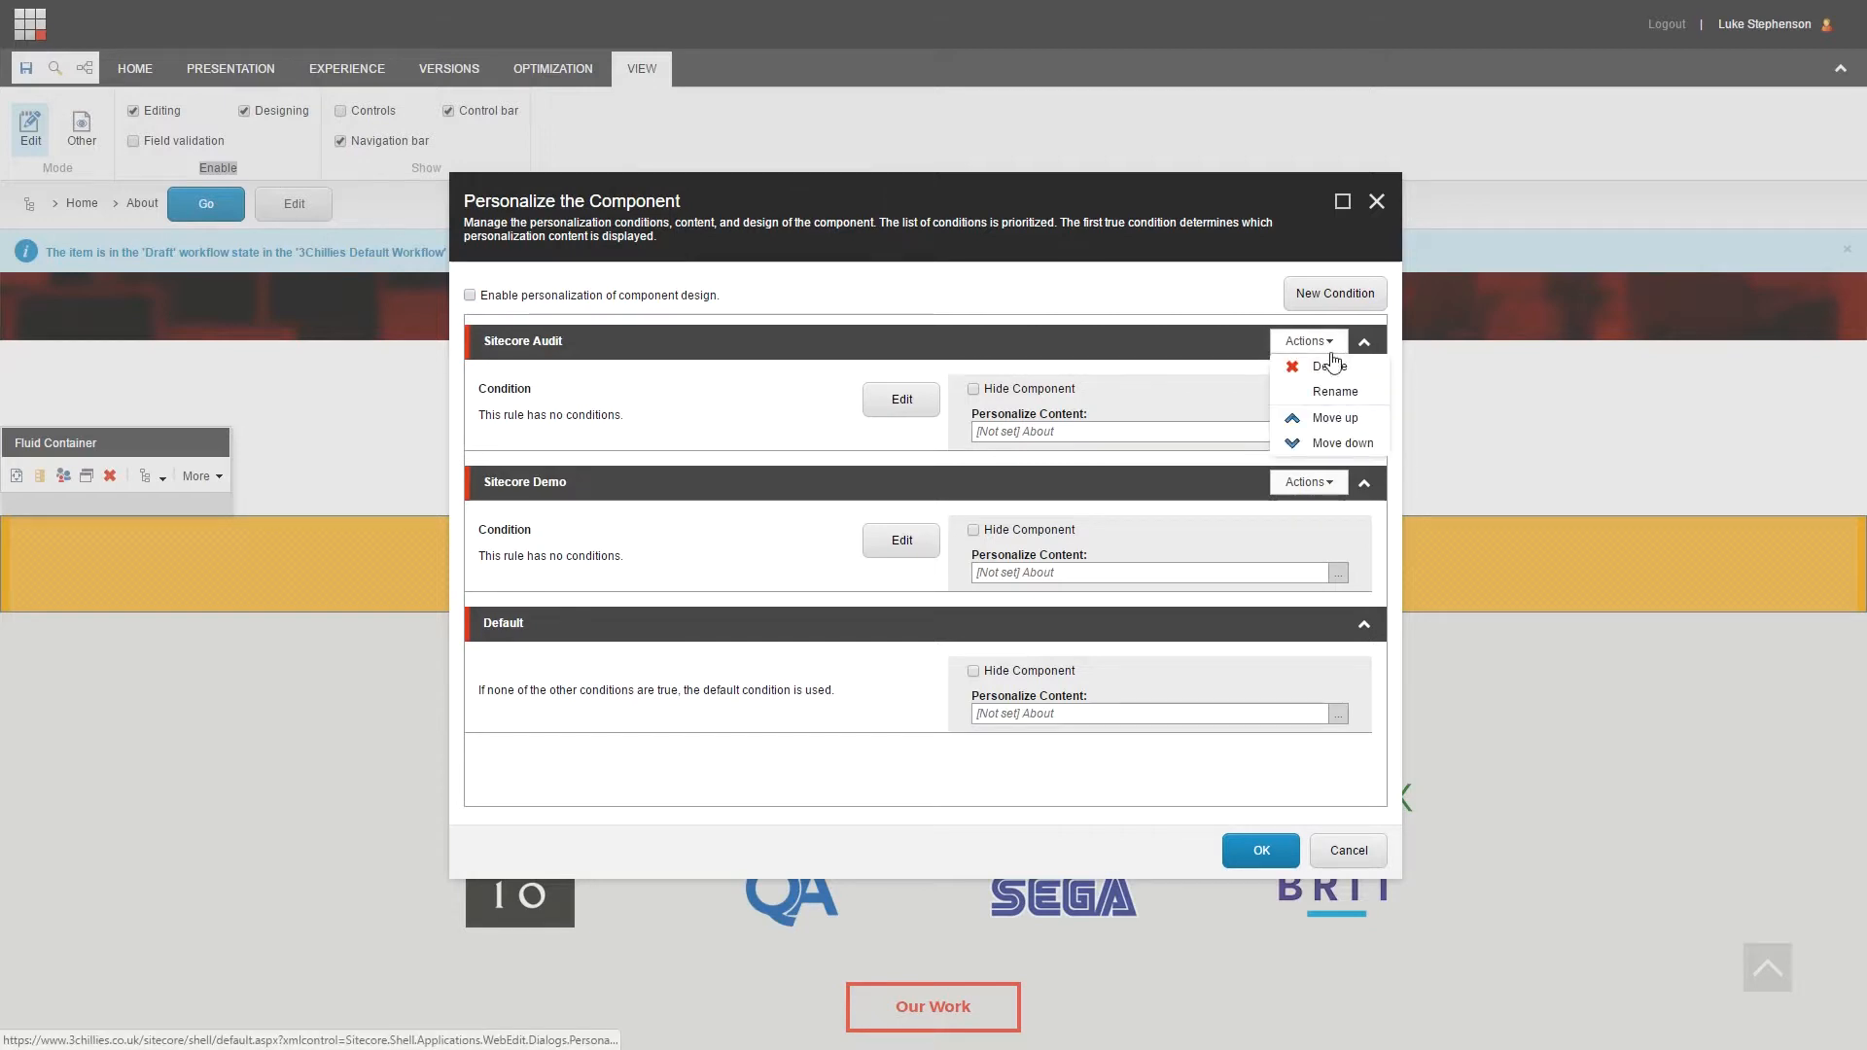
{"action": "left_click", "coordinate": [1342, 417]}
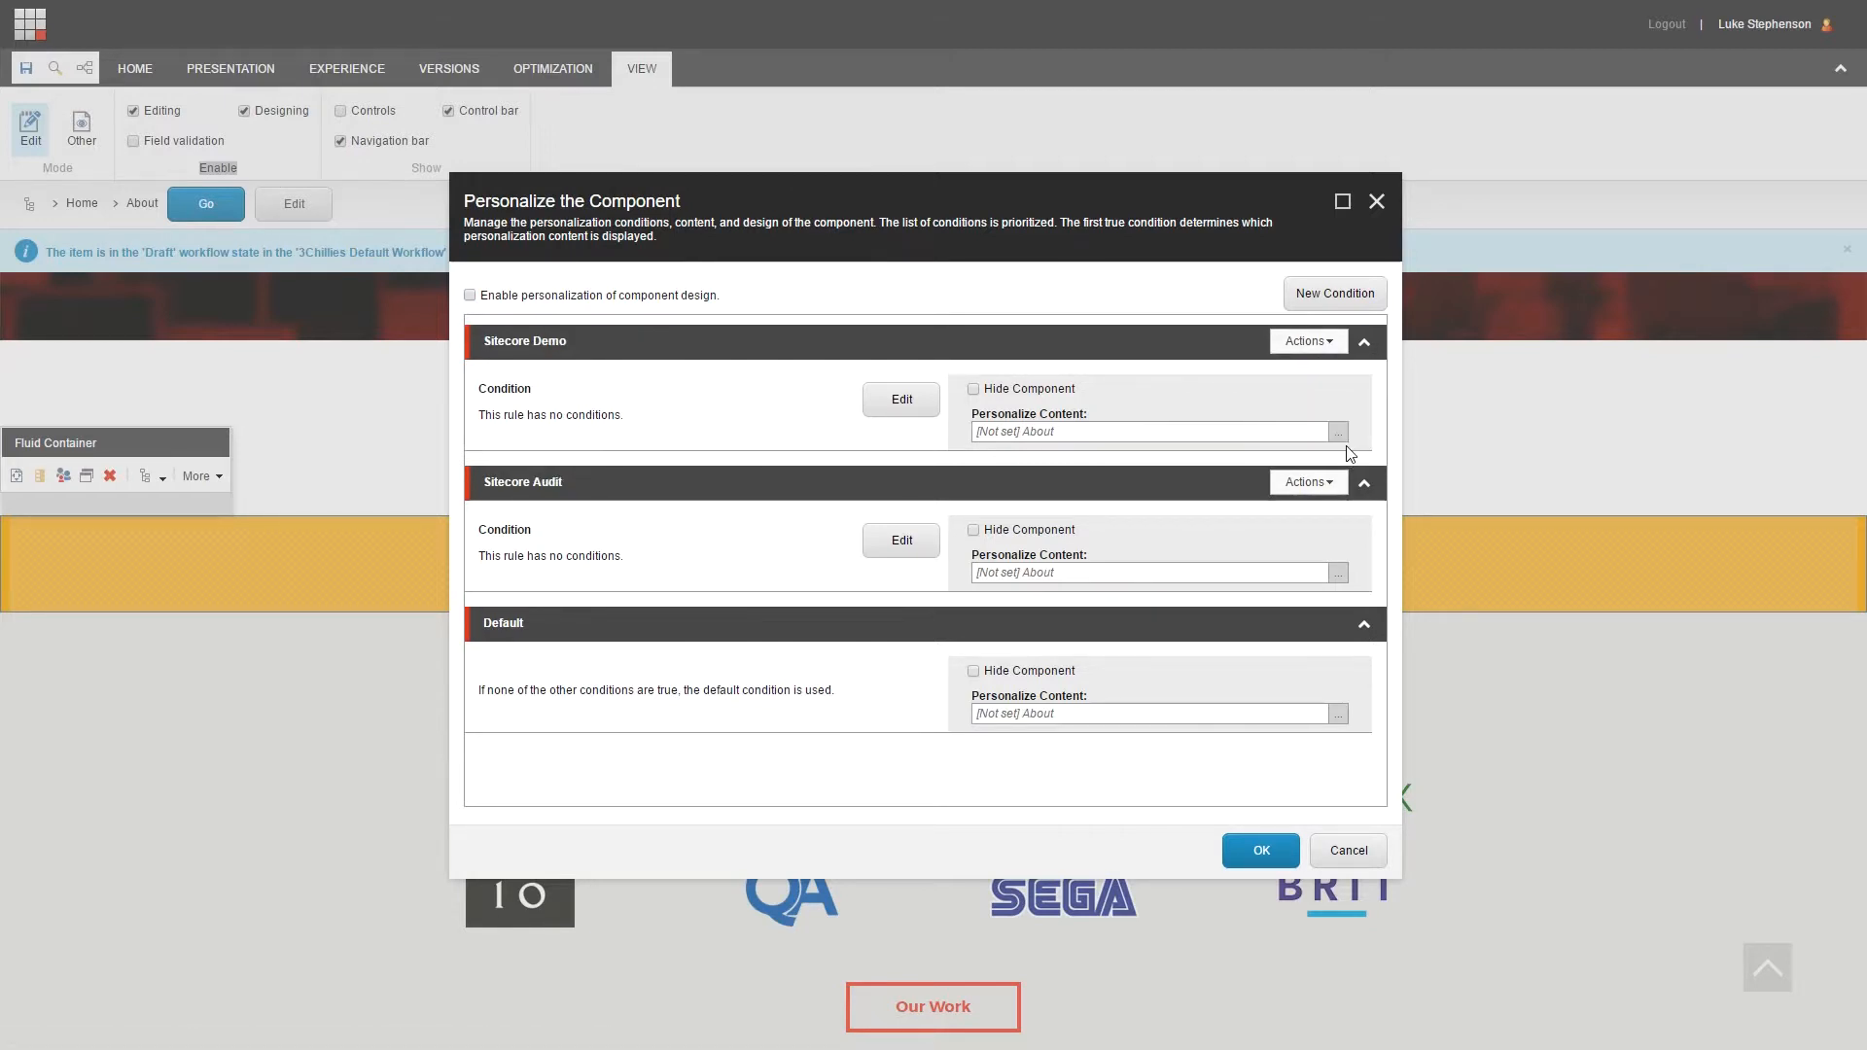
{"action": "mouse_move", "coordinate": [482, 632]}
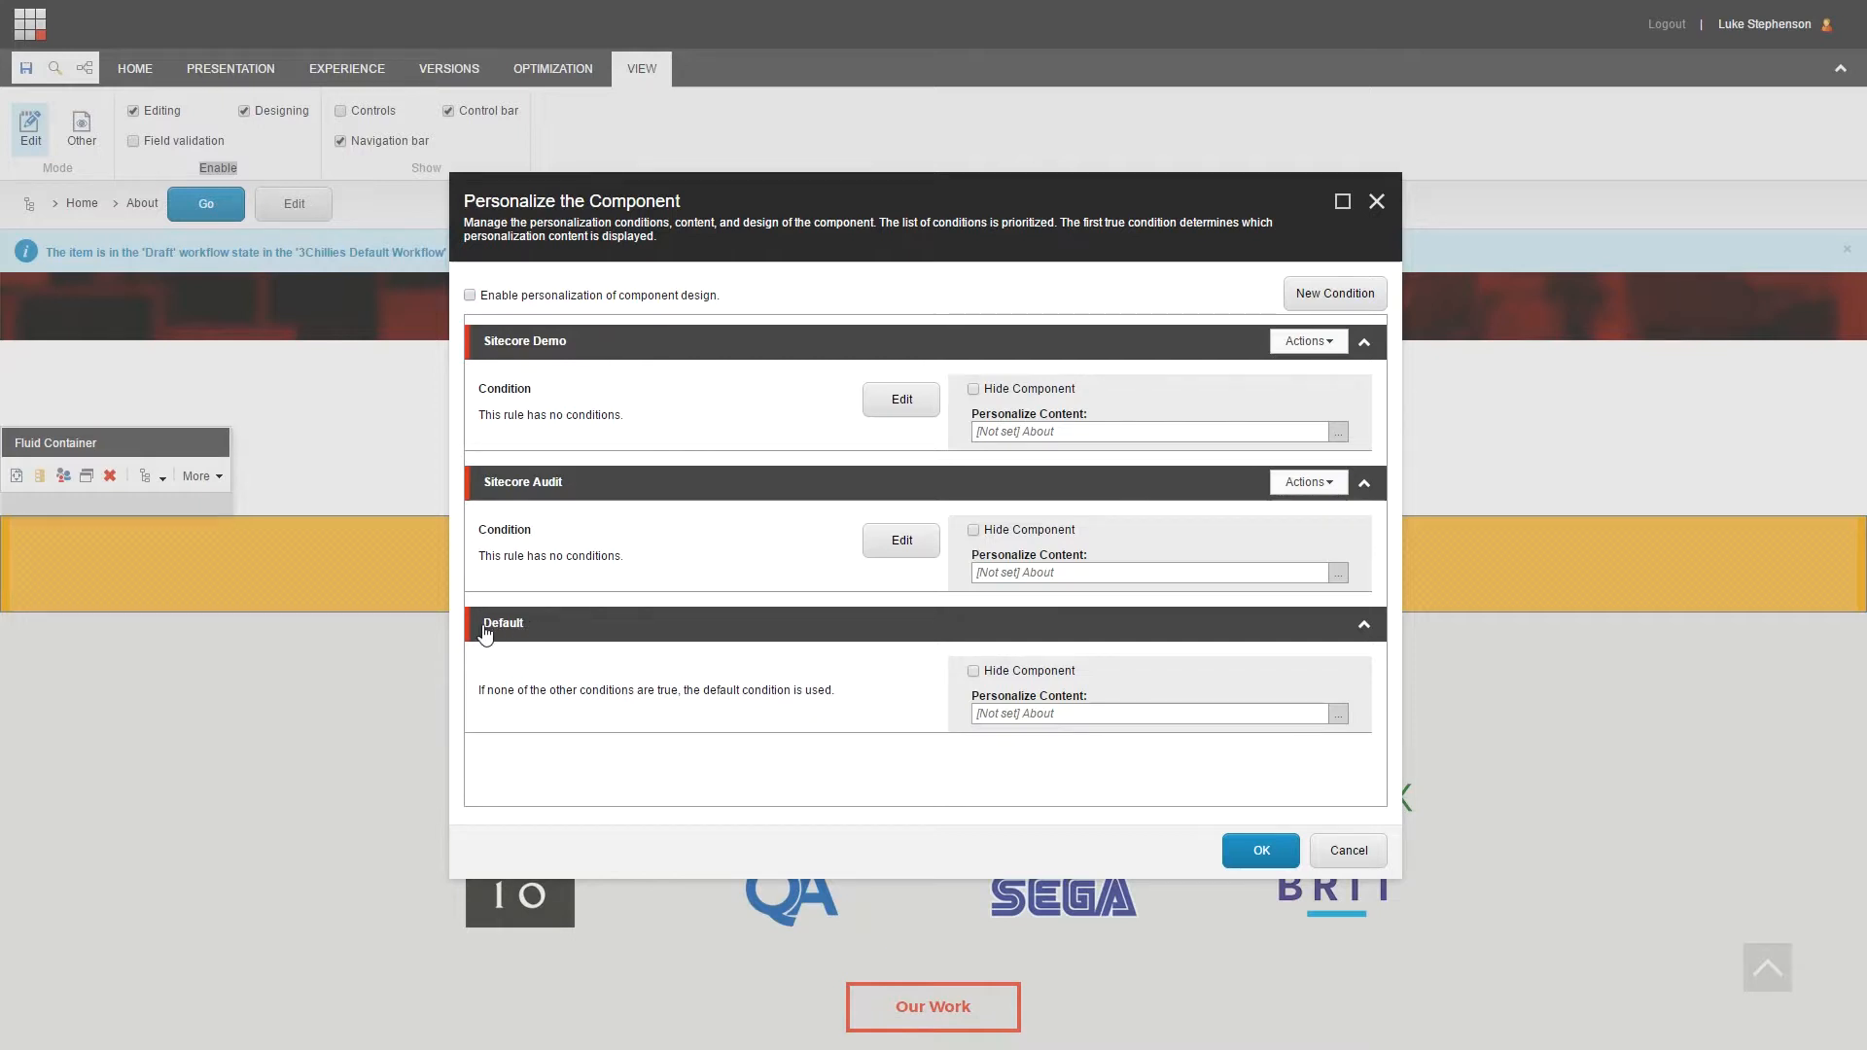
{"action": "mouse_move", "coordinate": [542, 632]}
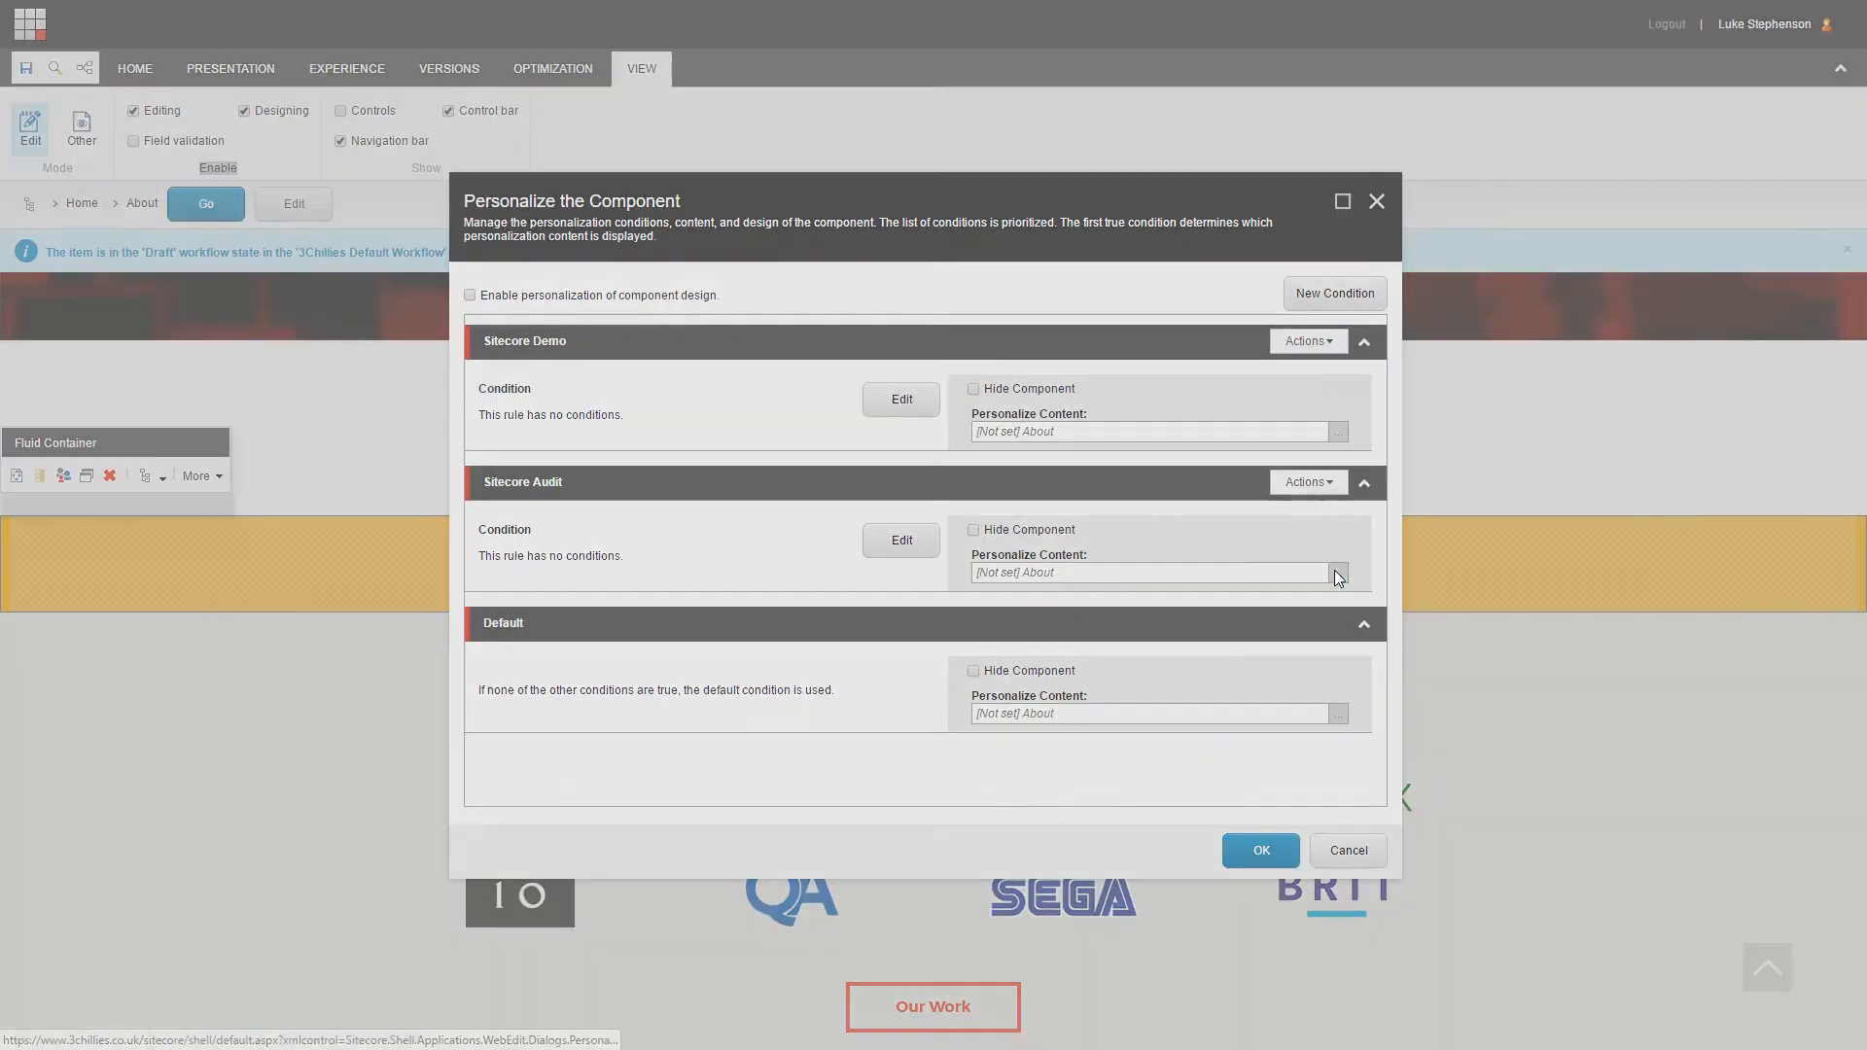
{"action": "left_click", "coordinate": [1337, 573]}
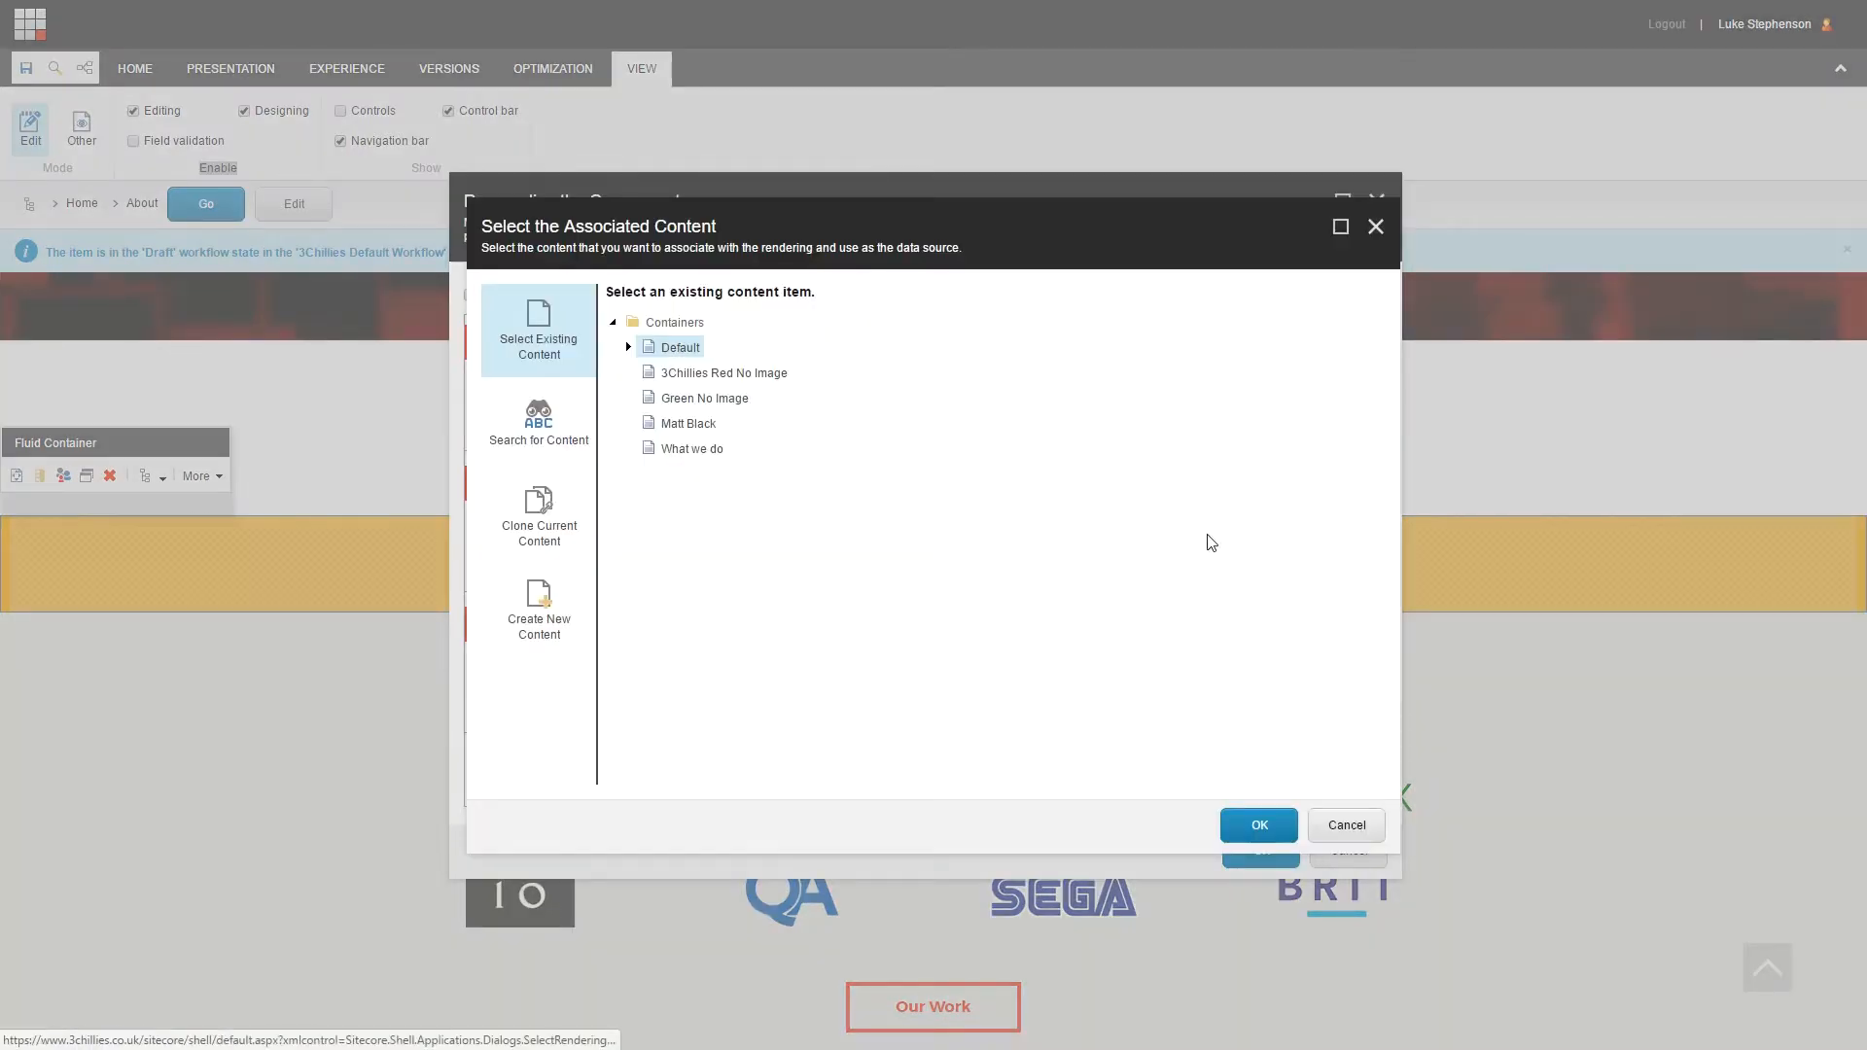
{"action": "left_click", "coordinate": [691, 449]}
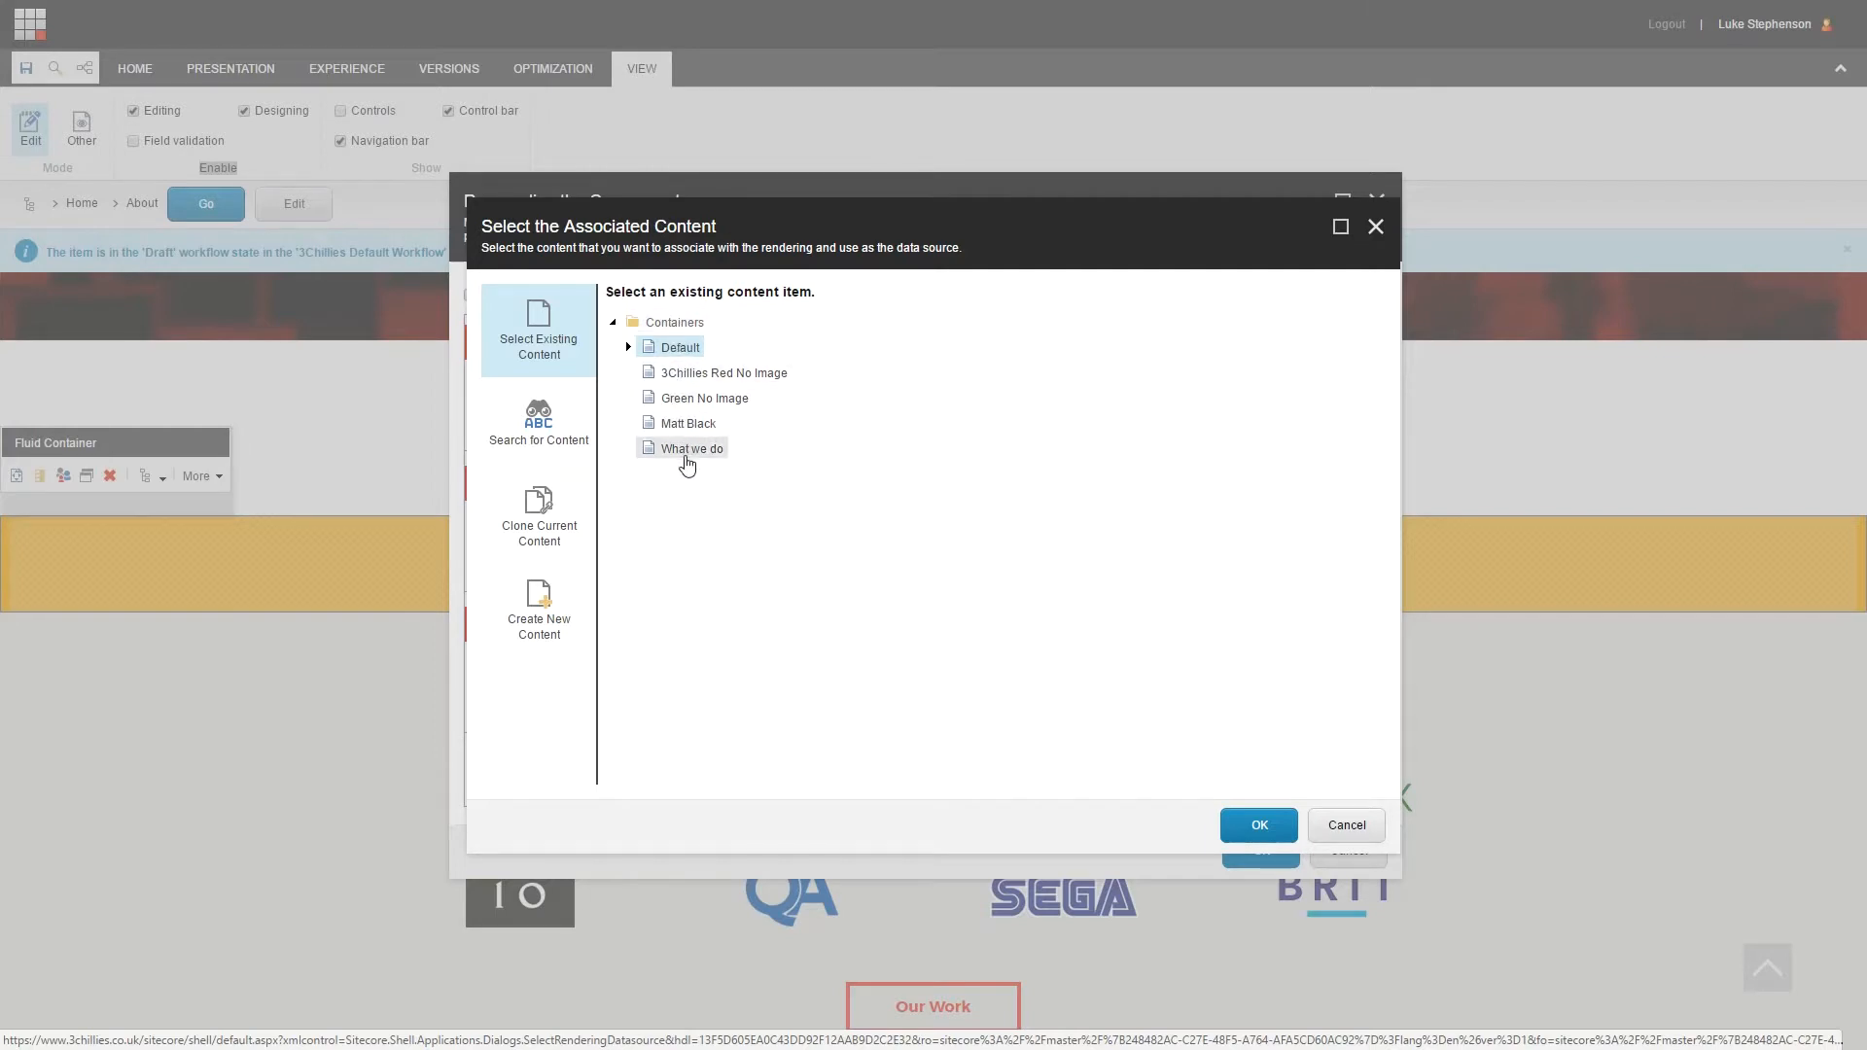
{"action": "mouse_move", "coordinate": [693, 497]}
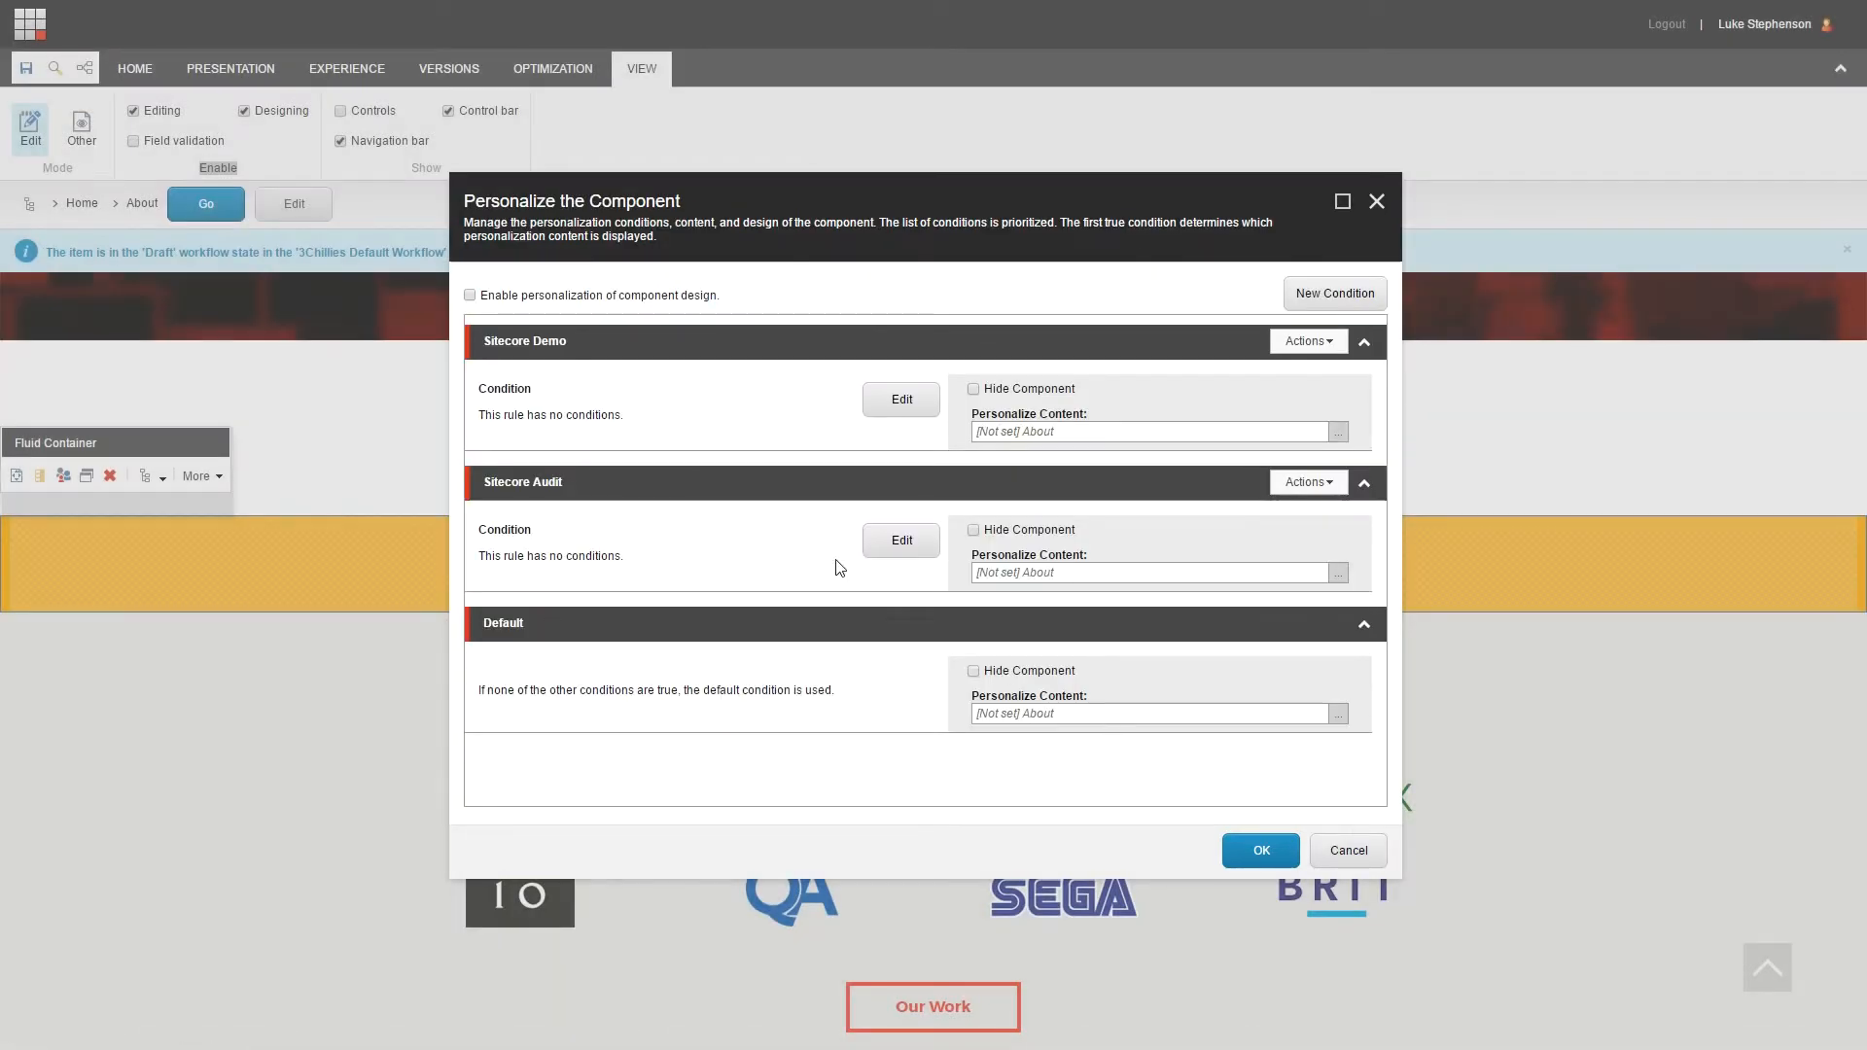
Step: Enable component design personalization and give Sitecore Demo a Text Block with Sitecore Demo Link content
{"action": "left_click", "coordinate": [469, 294]}
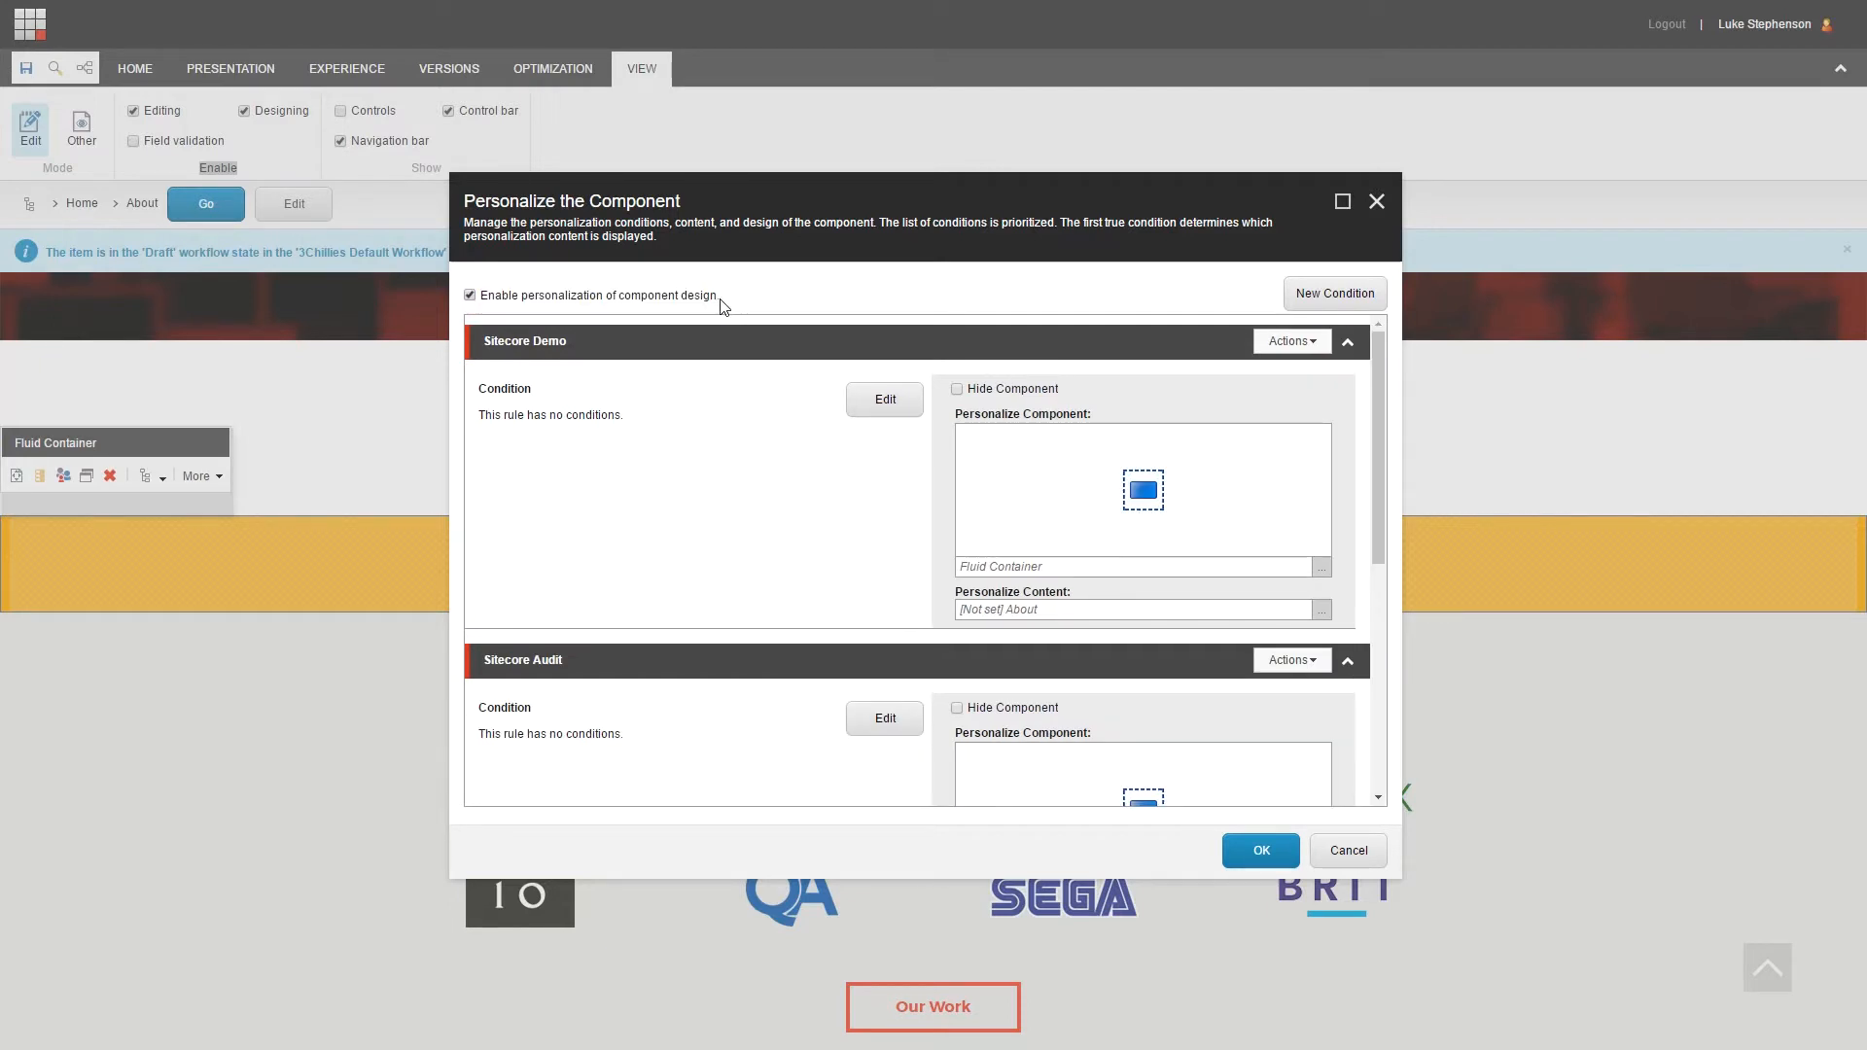
{"action": "double_click", "coordinate": [599, 296]}
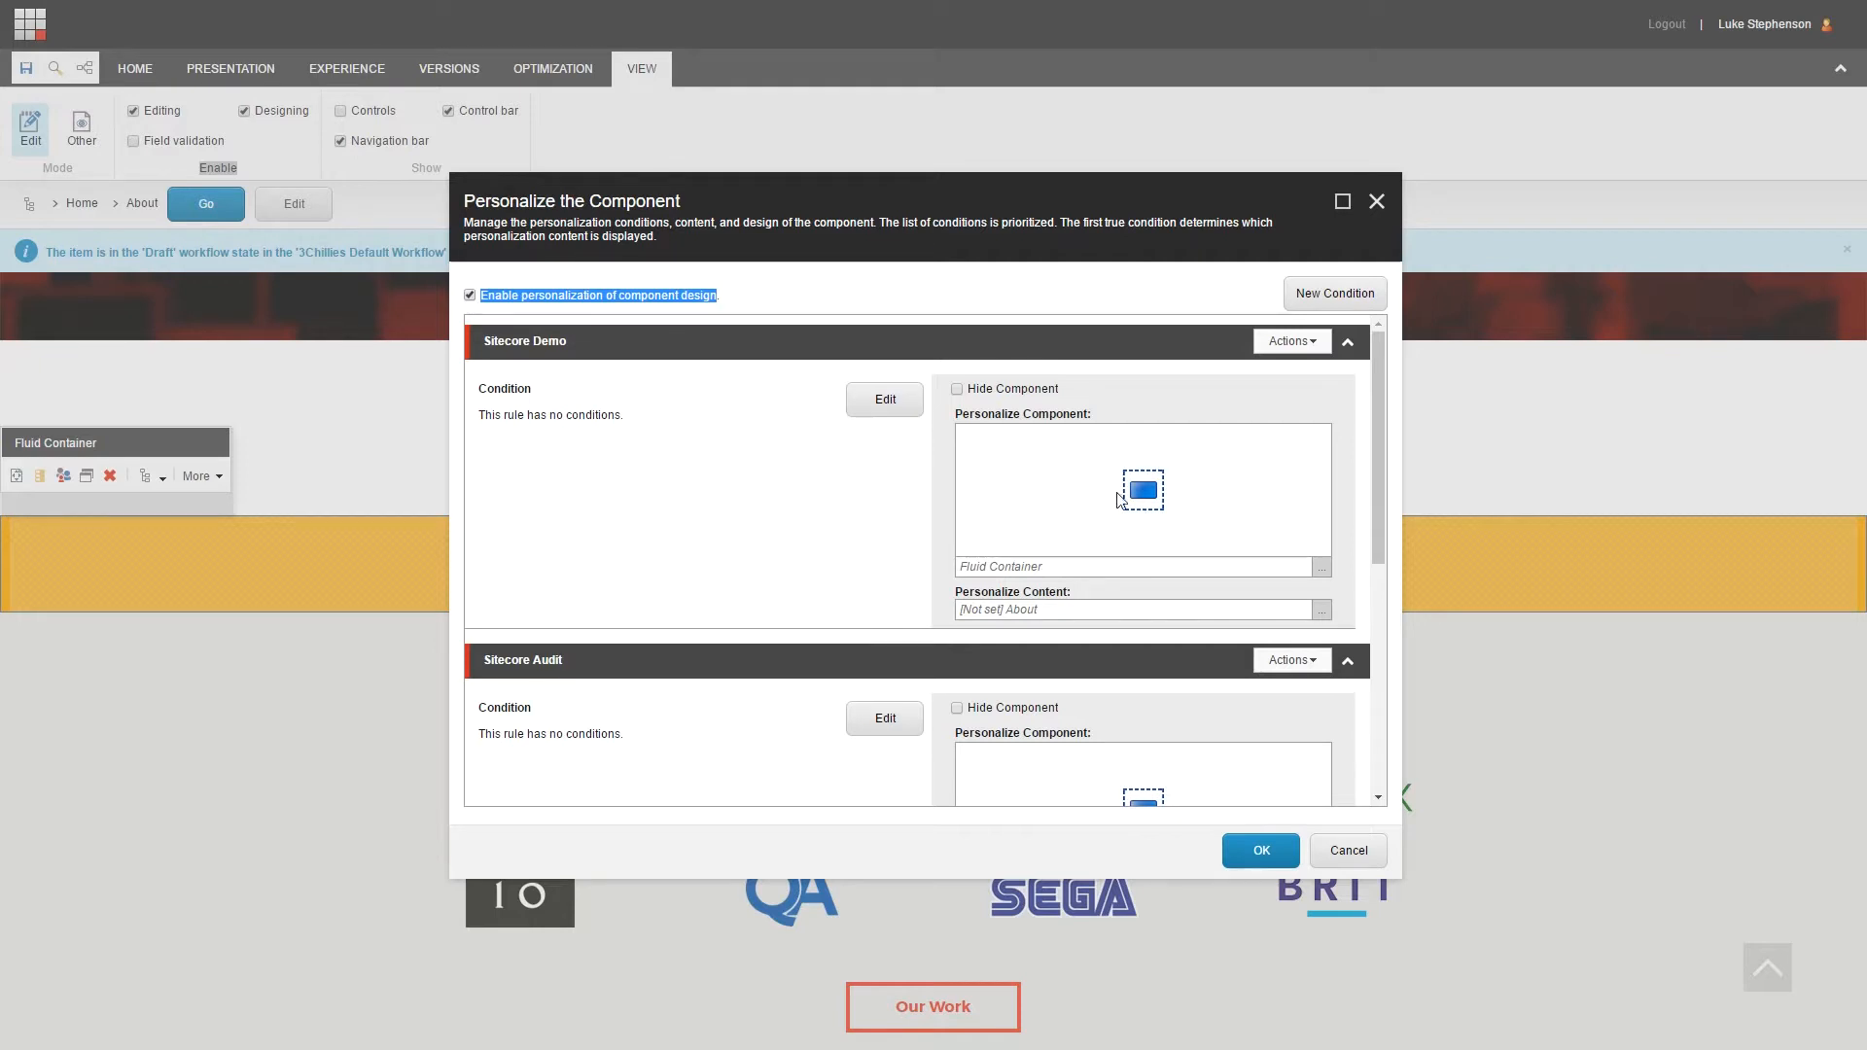
{"action": "scroll", "scroll_direction": "down", "scroll_amount": 3}
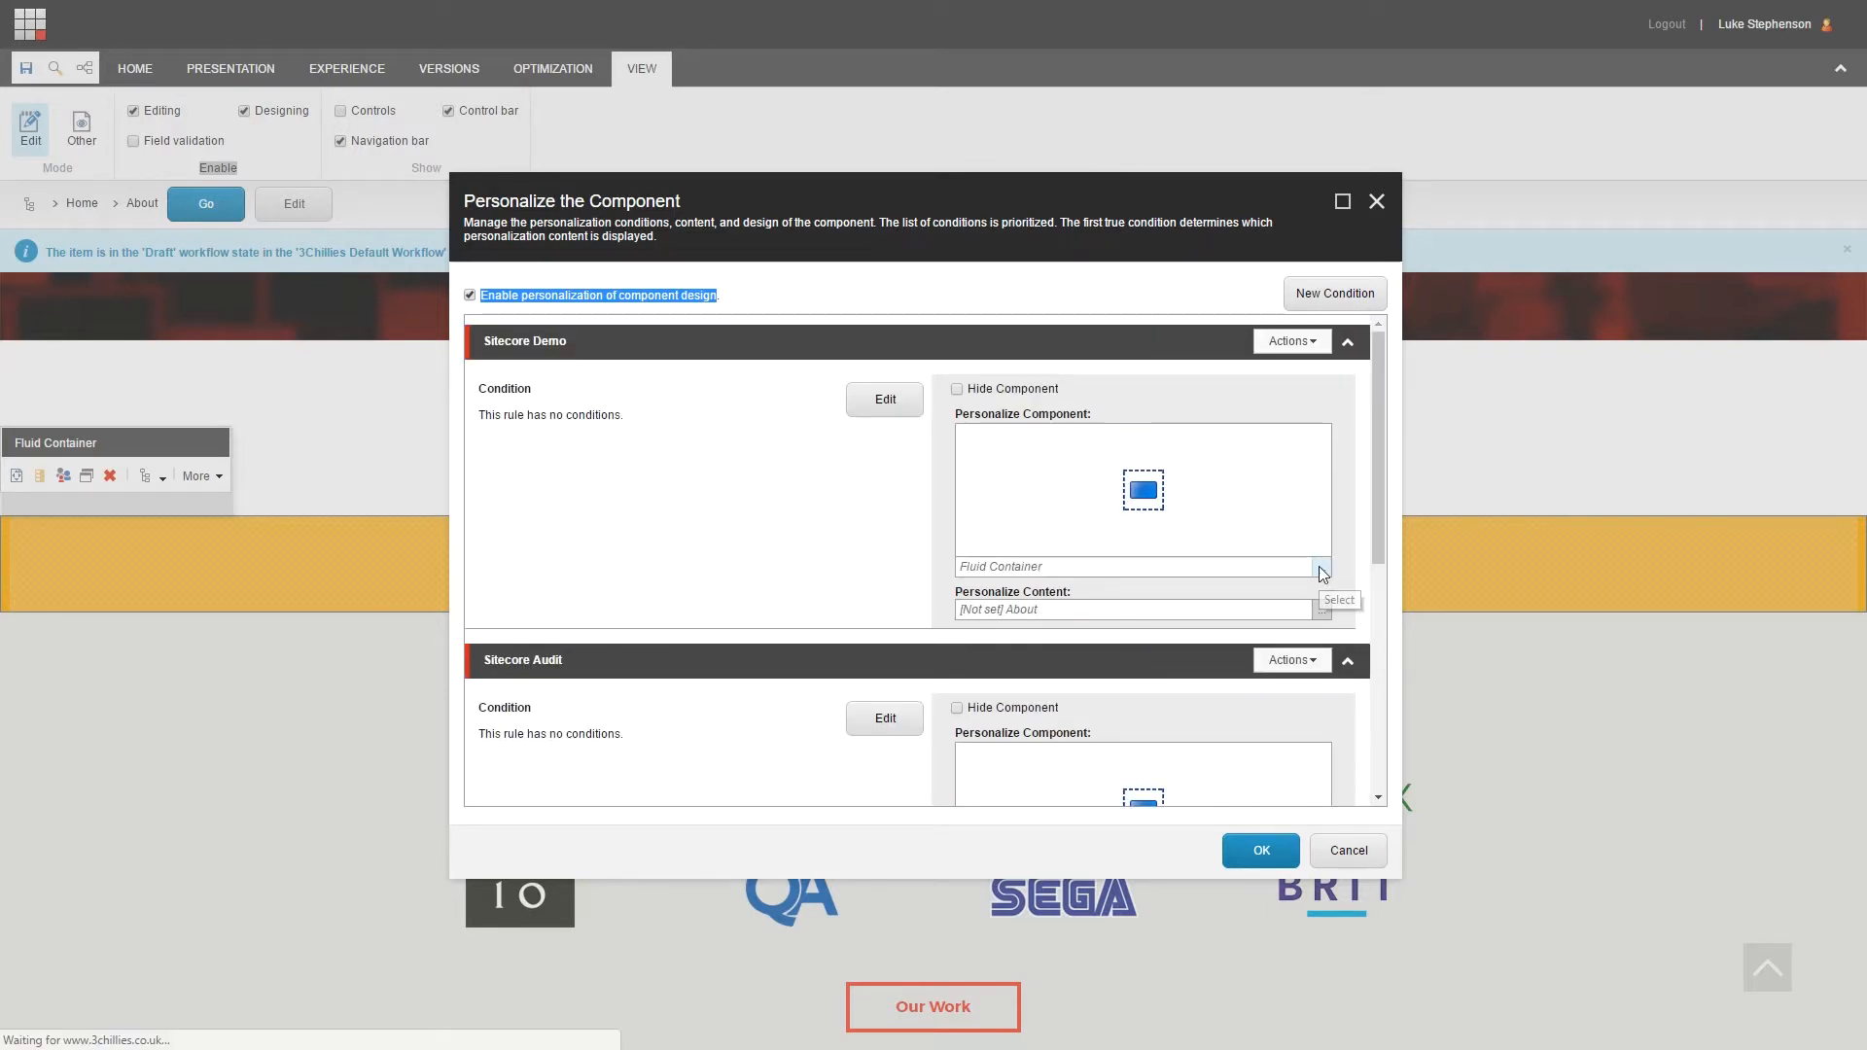
{"action": "left_click", "coordinate": [1320, 569]}
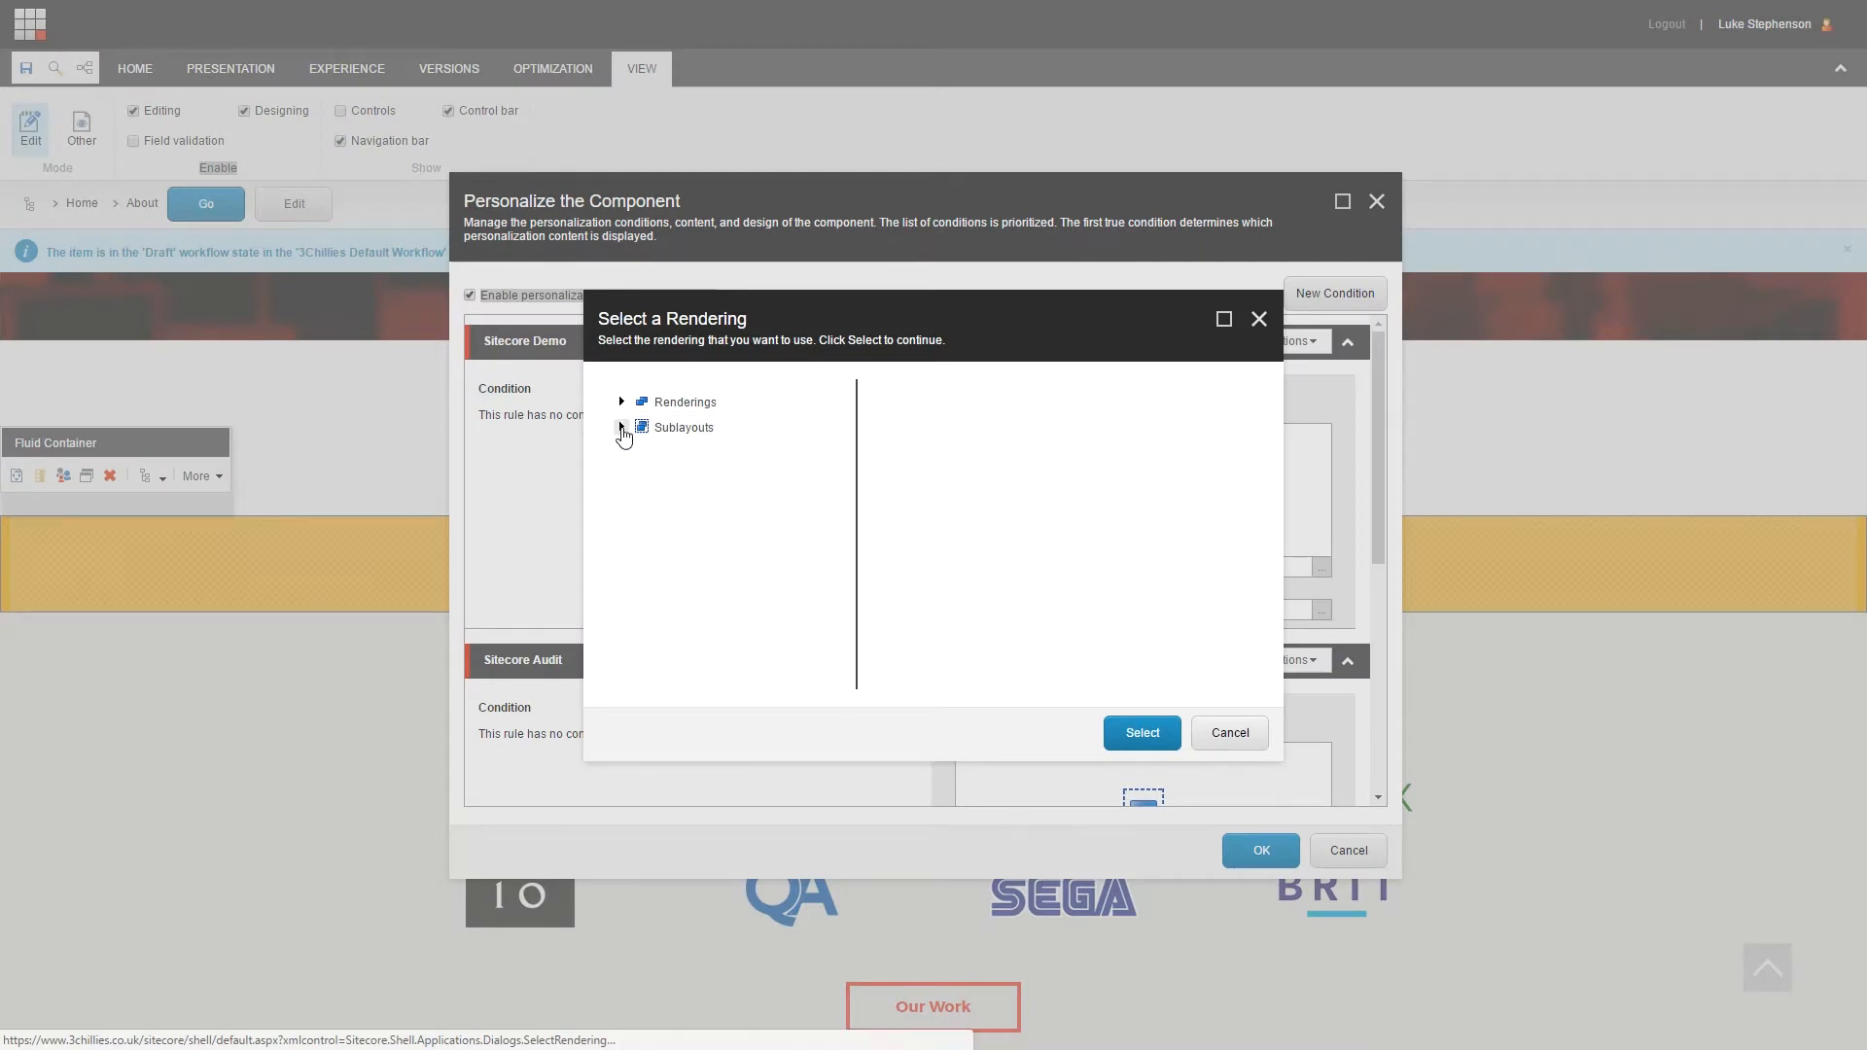
{"action": "left_click", "coordinate": [620, 428]}
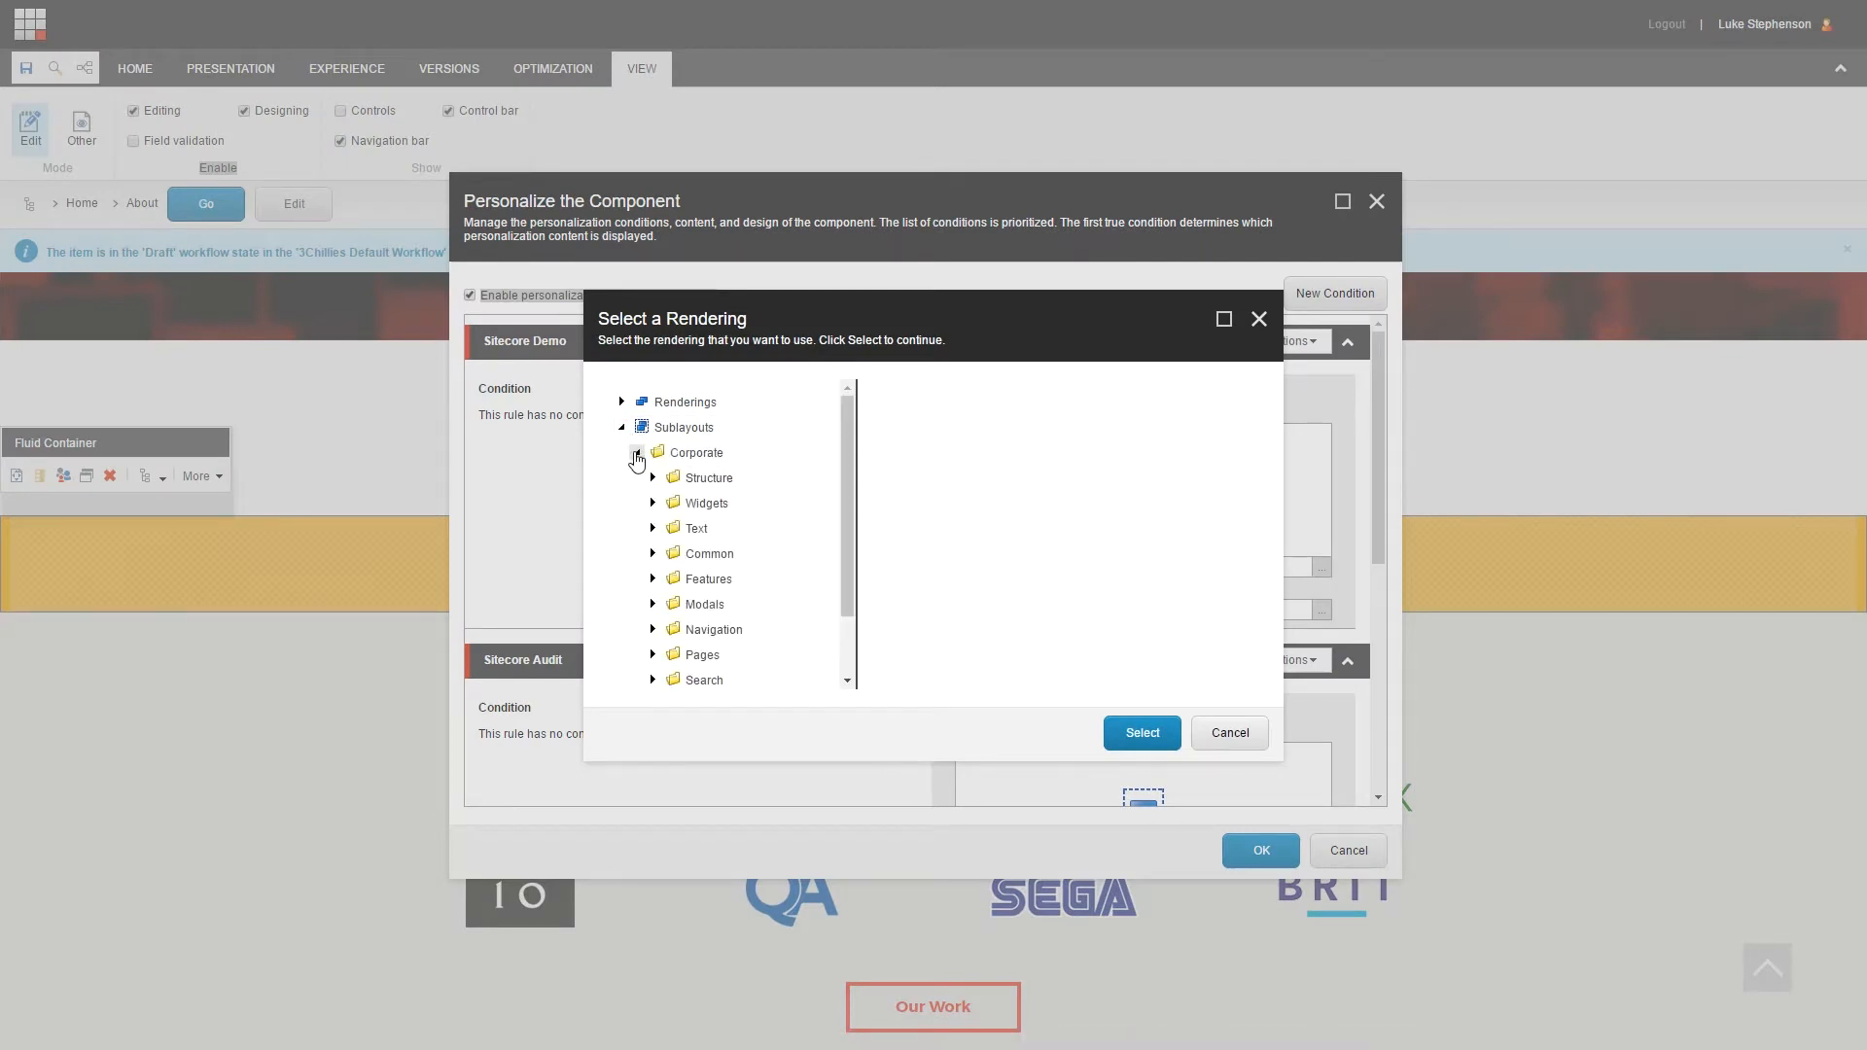
{"action": "left_click", "coordinate": [696, 527]}
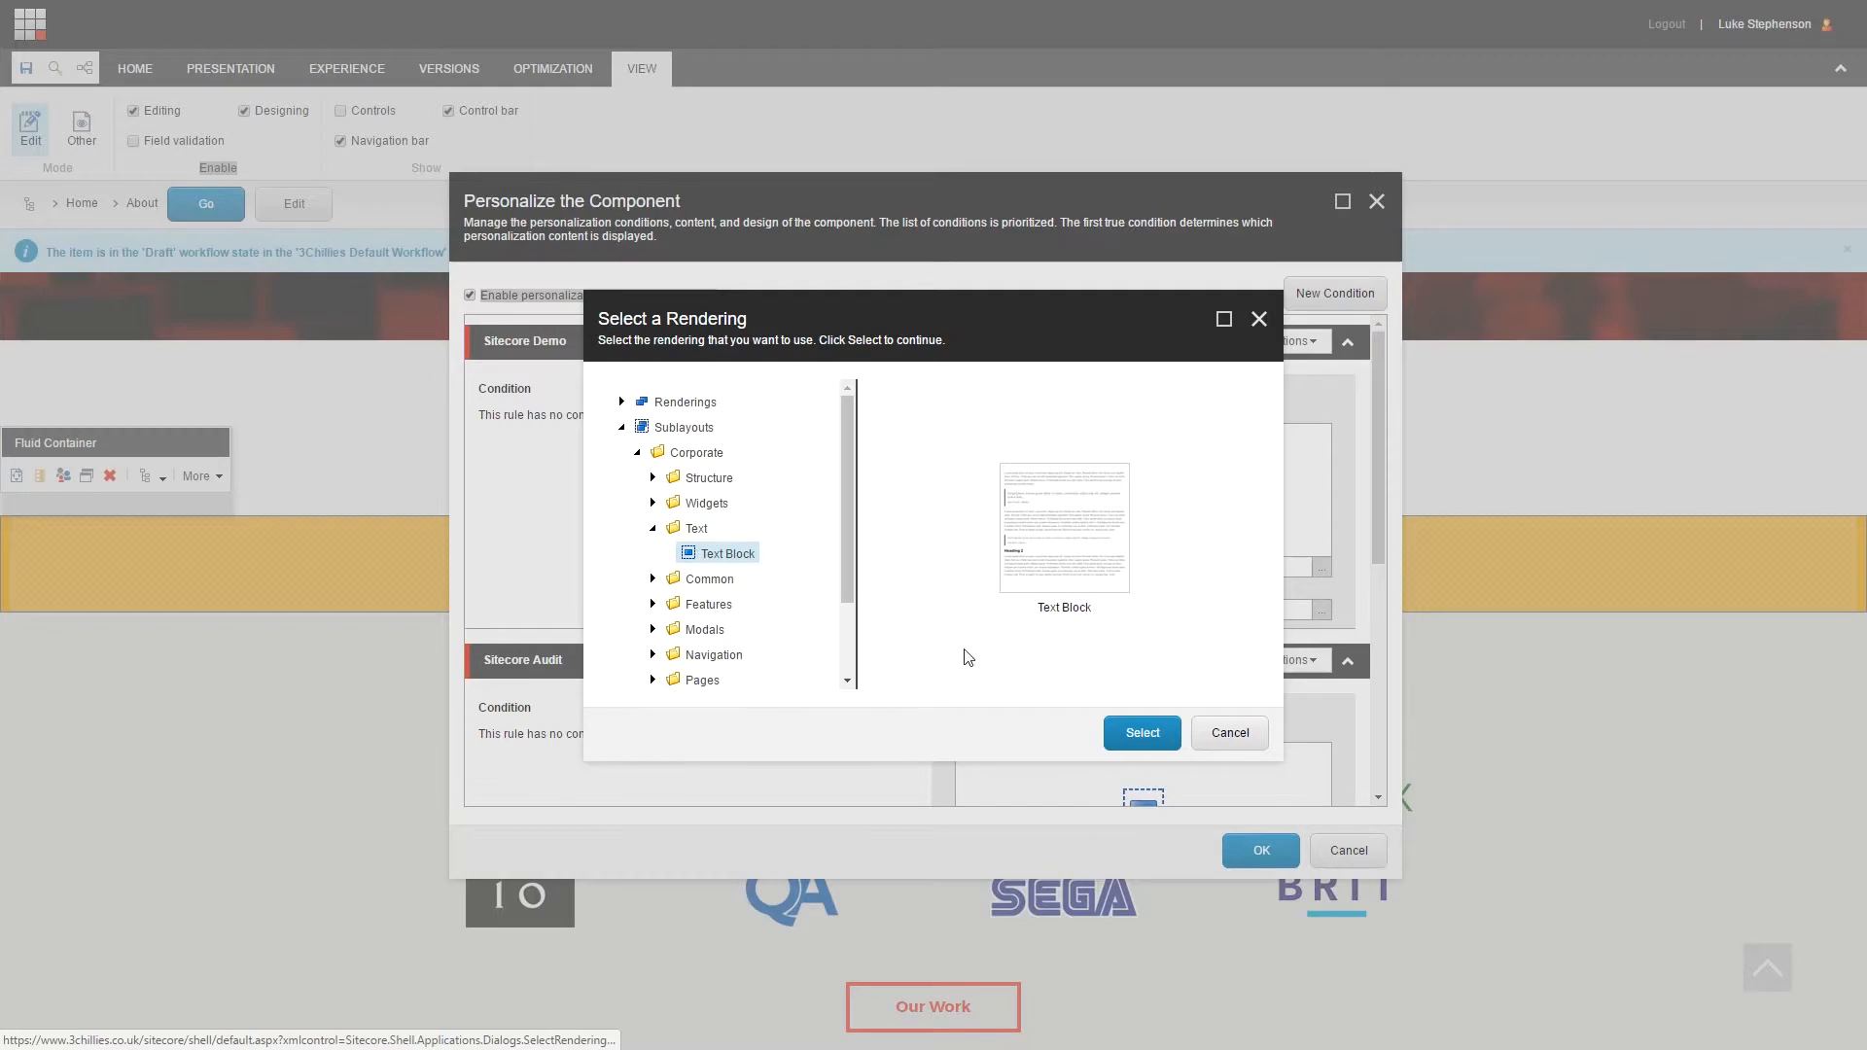
{"action": "left_click", "coordinate": [1140, 732]}
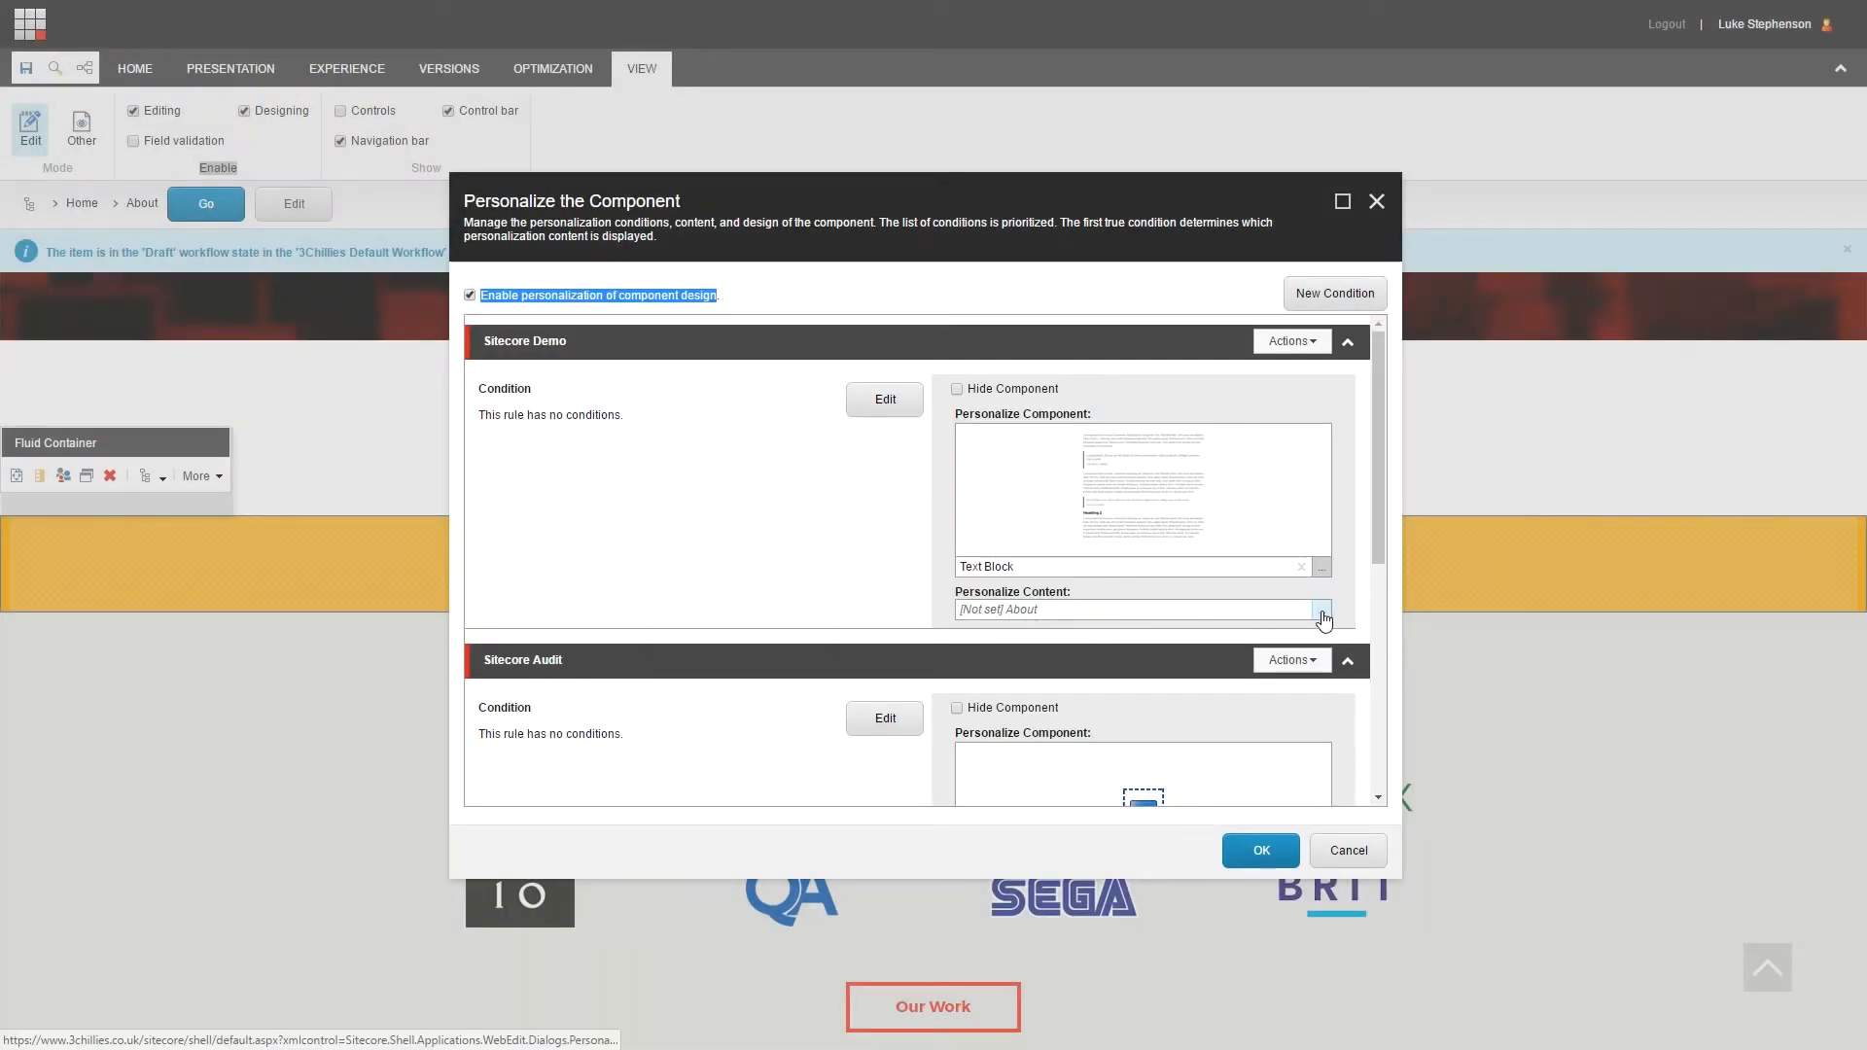
{"action": "left_click", "coordinate": [1321, 610]}
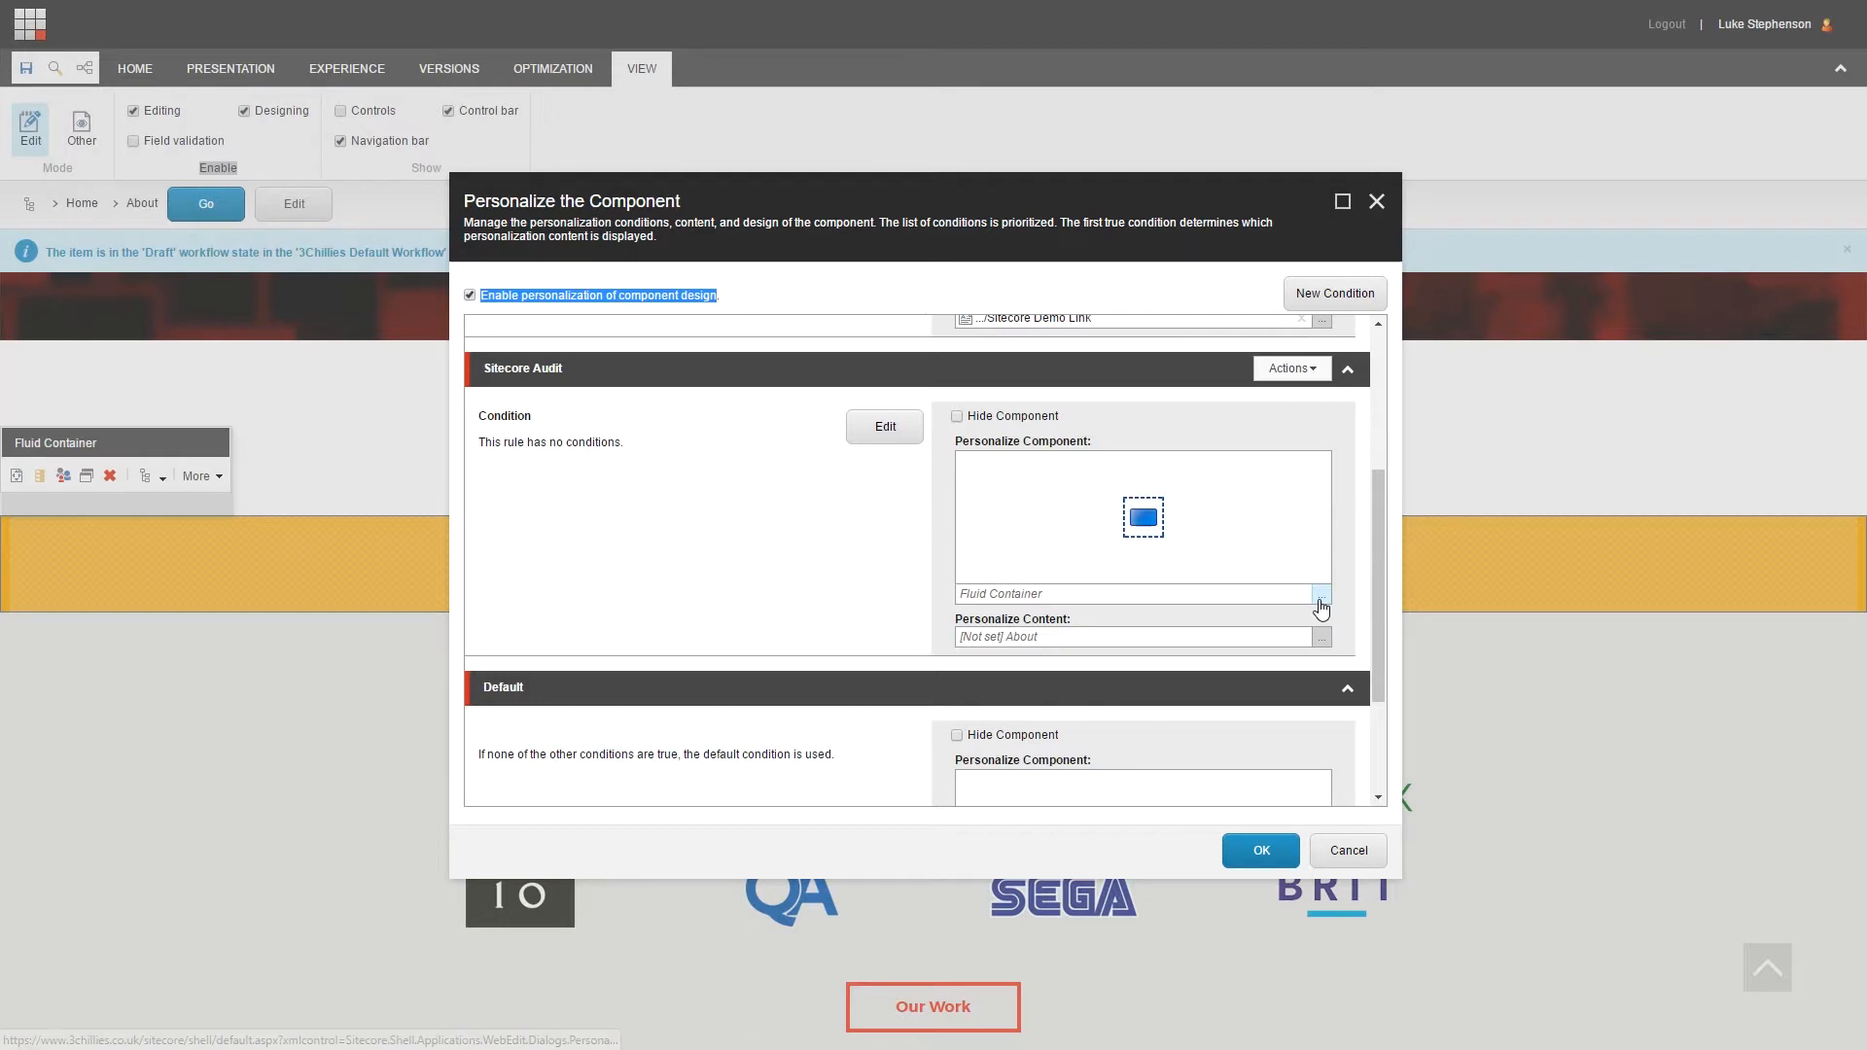
Step: Give Sitecore Audit a Form rendering with Audit Campaign Form content
{"action": "left_click", "coordinate": [1319, 605]}
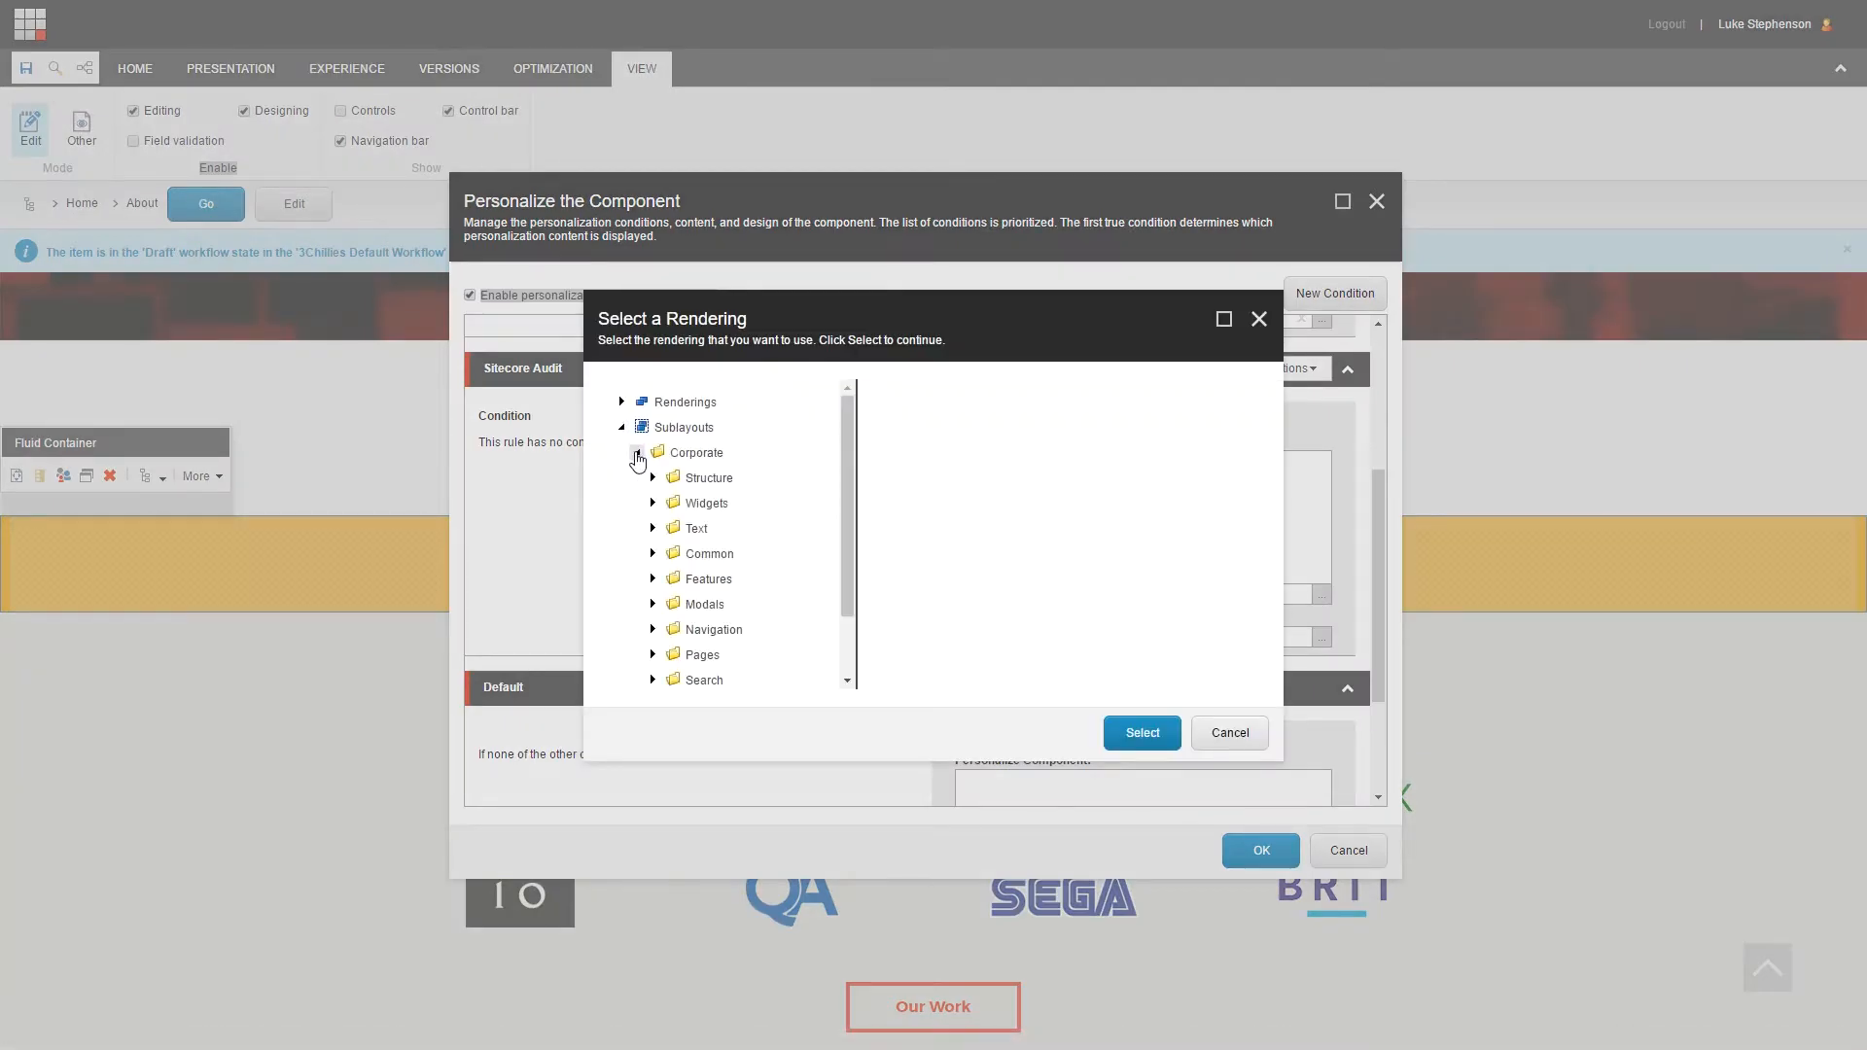
{"action": "left_click", "coordinate": [704, 654]}
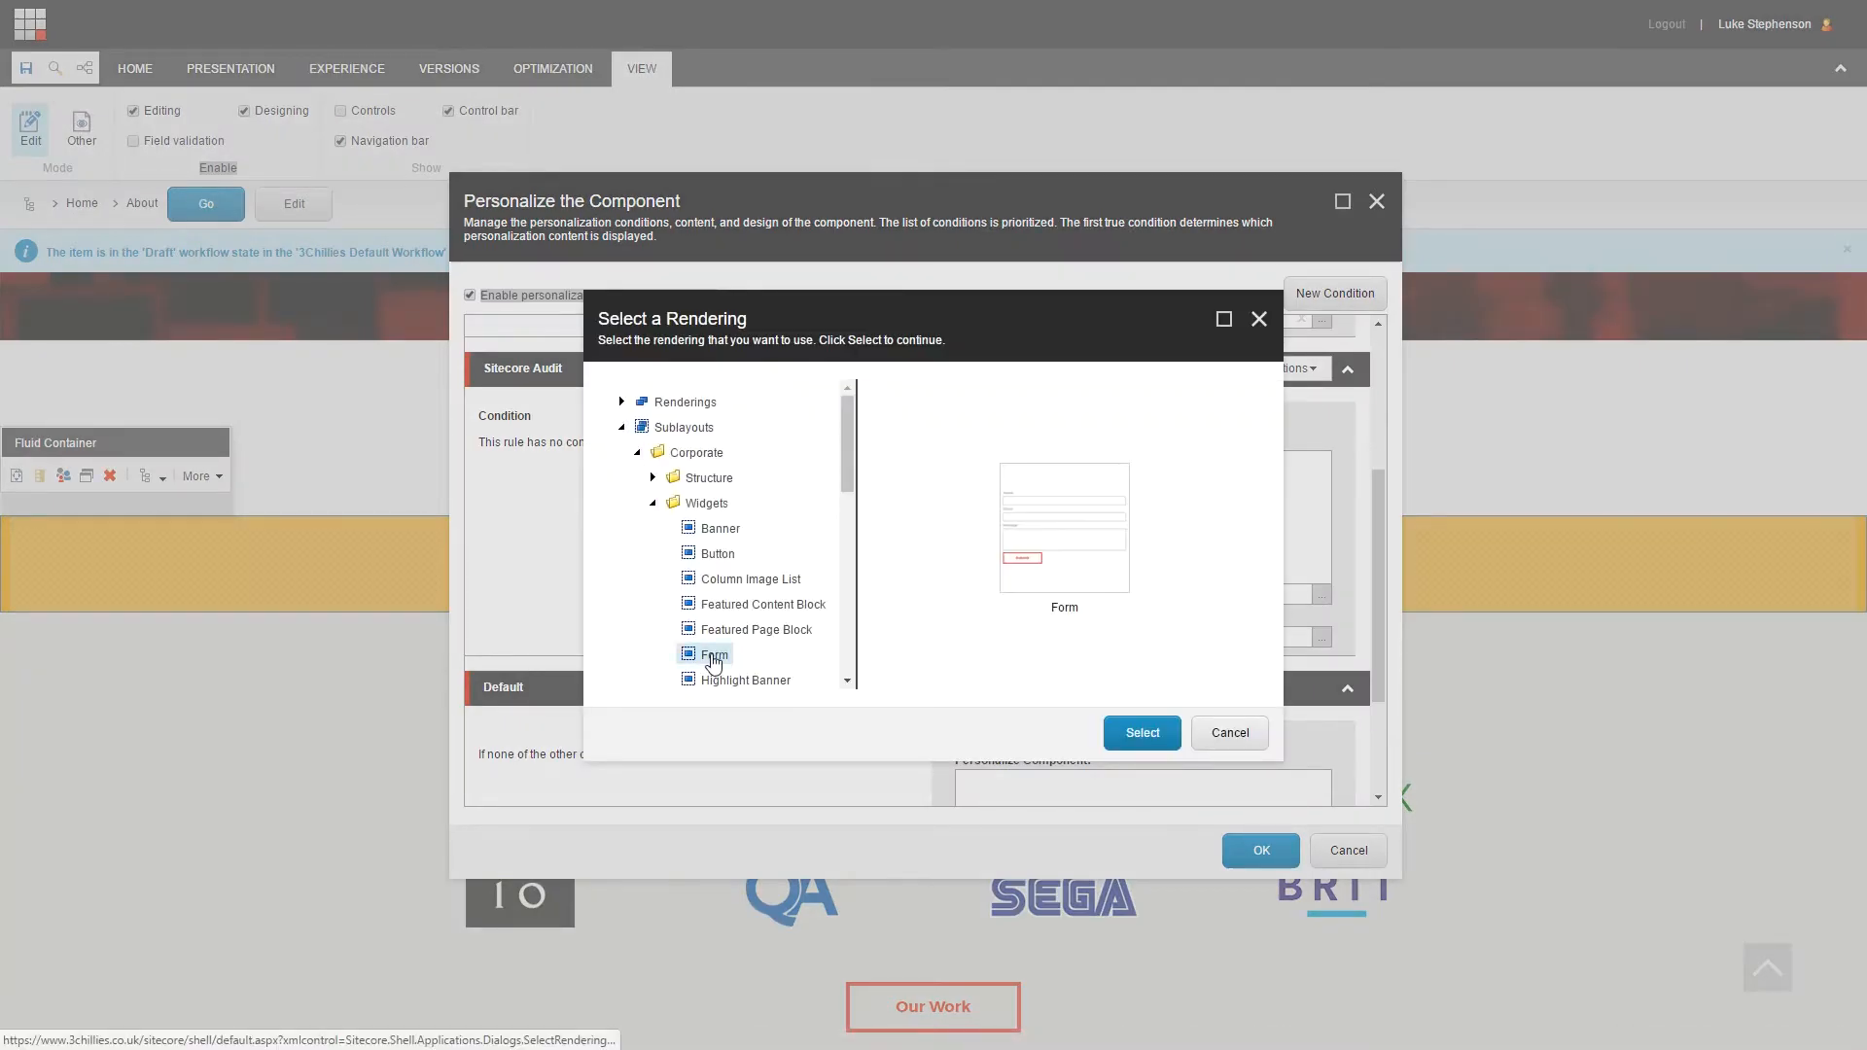
{"action": "left_click", "coordinate": [1139, 732]}
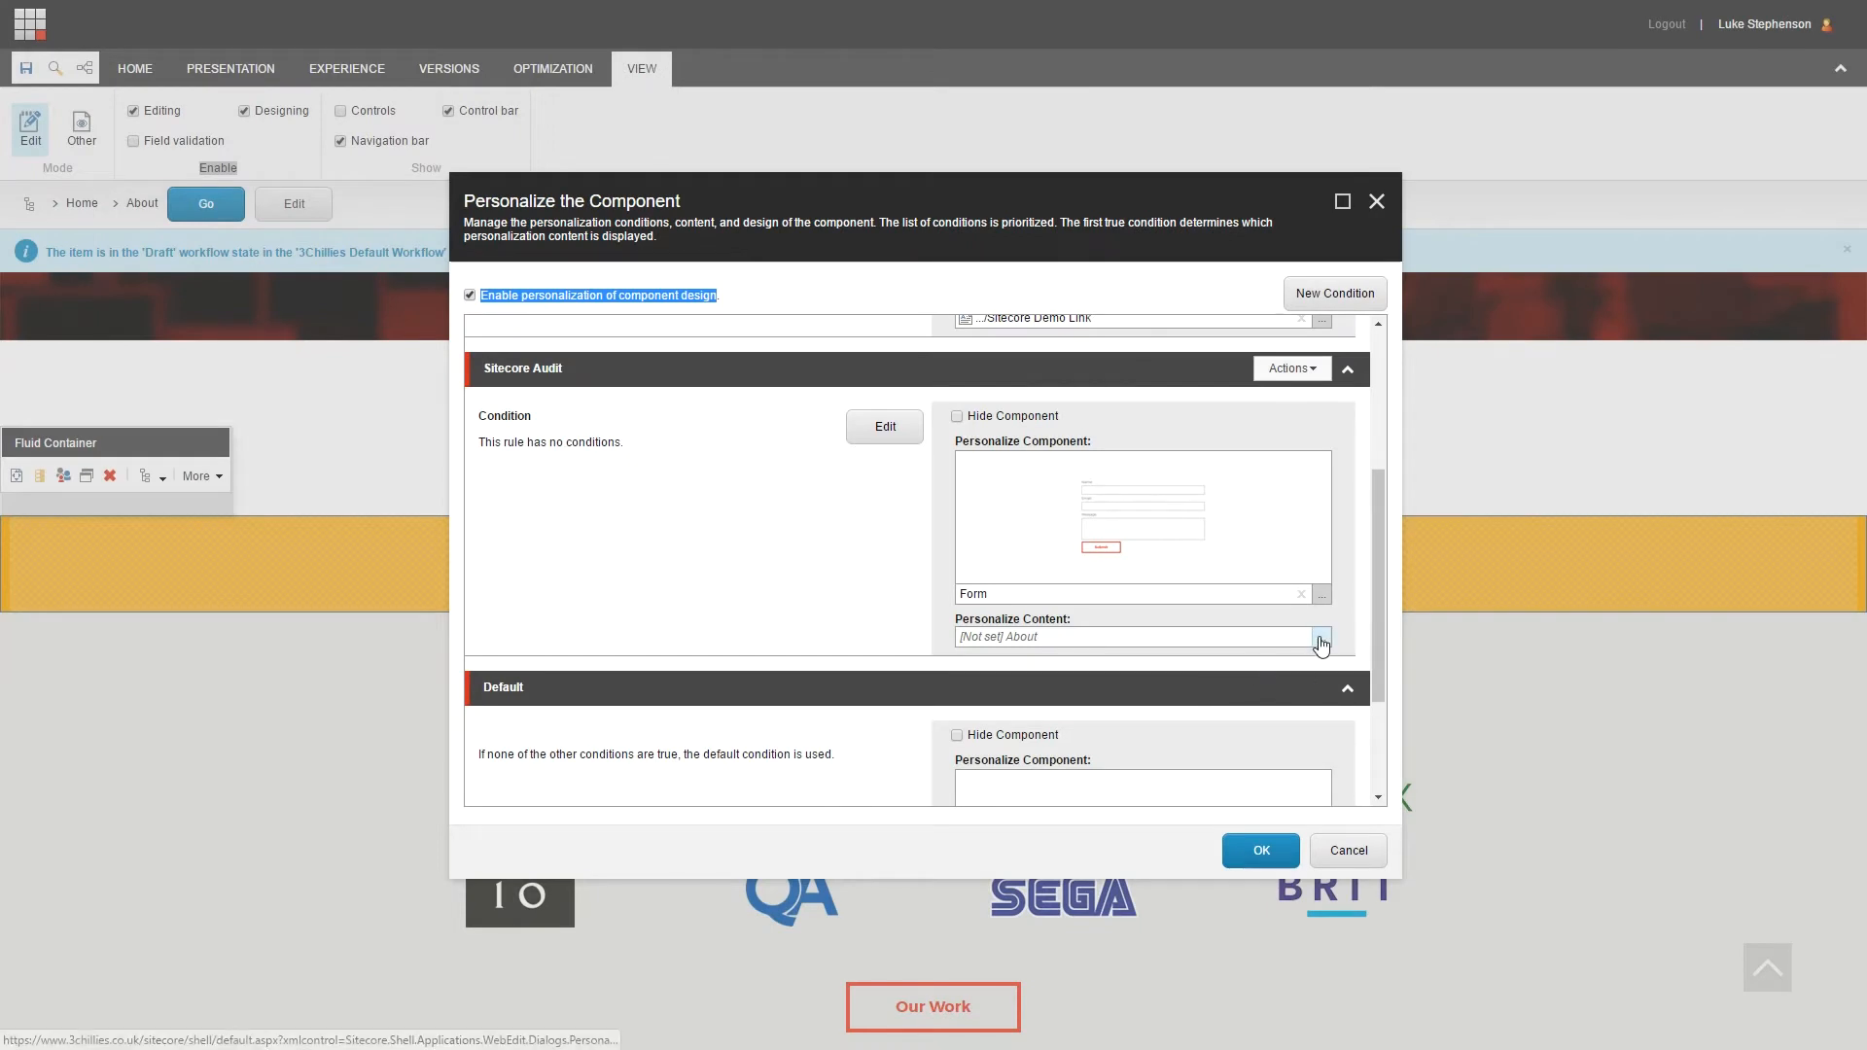
{"action": "left_click", "coordinate": [1319, 637]}
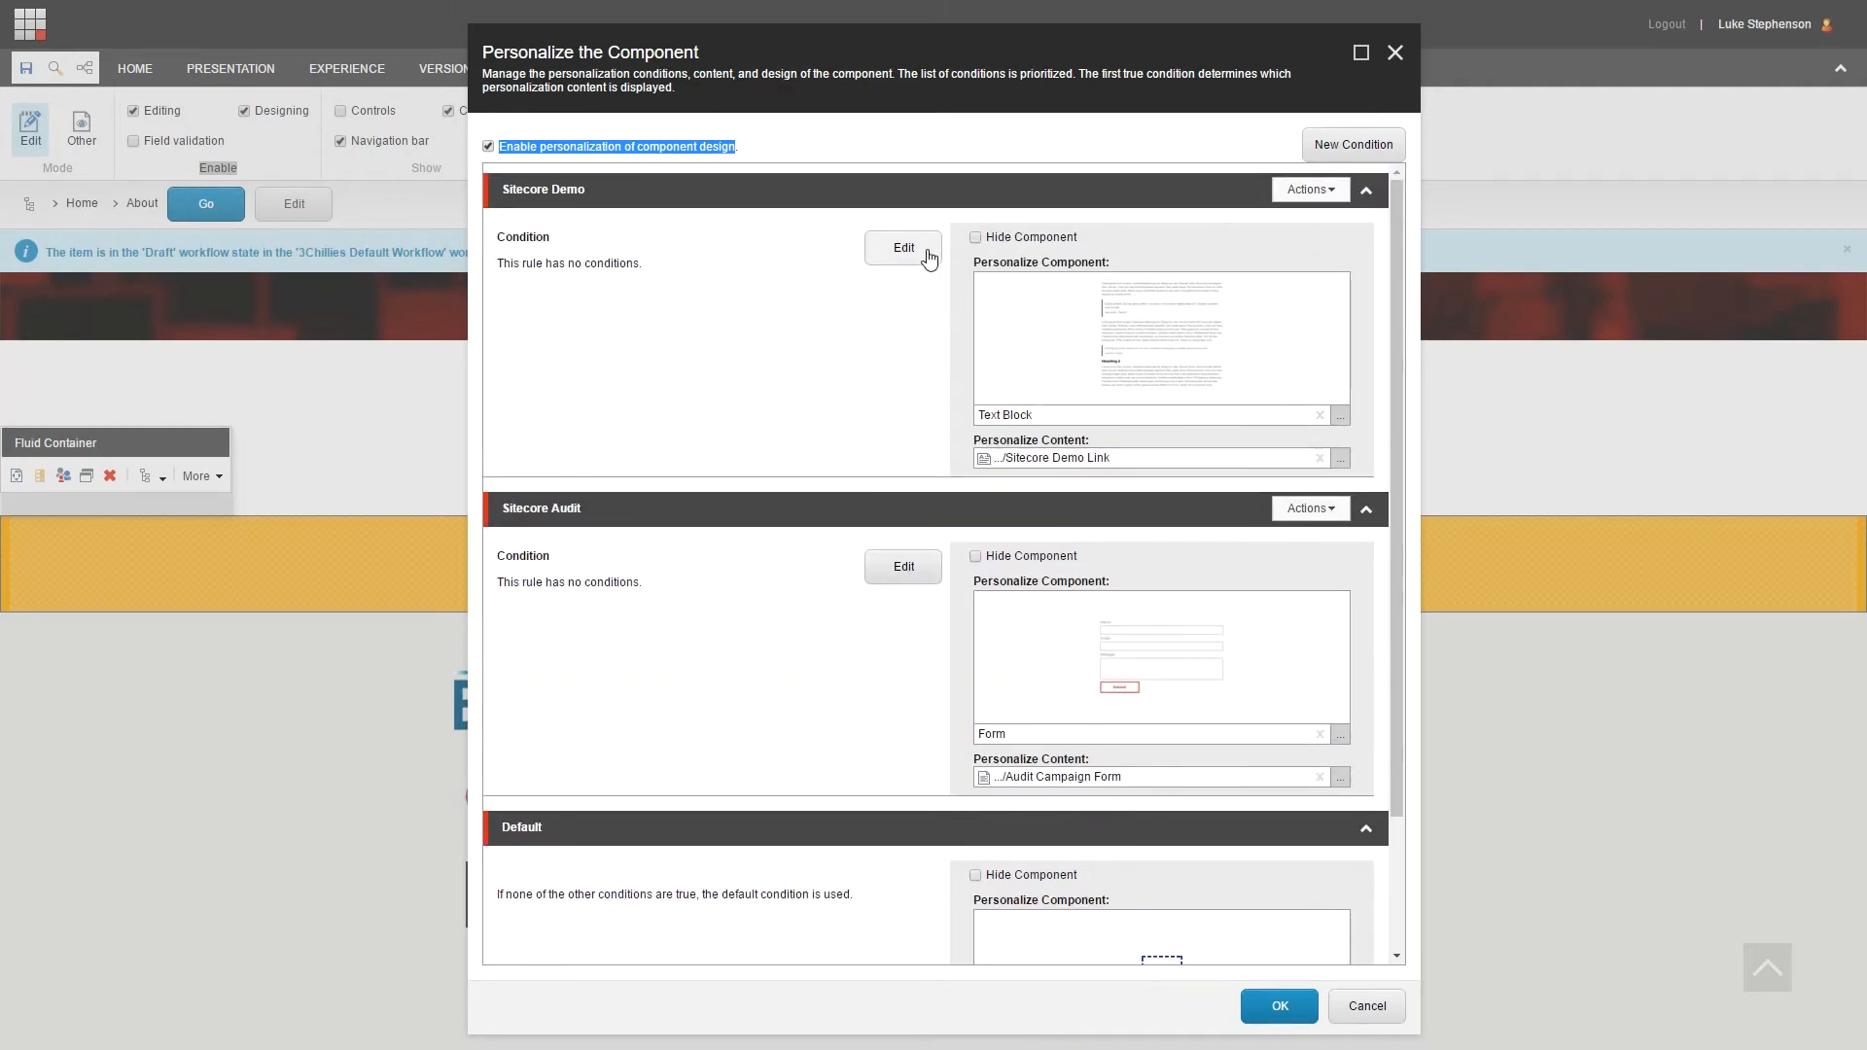
Step: Add the page-visited-during-current-visit condition to the Sitecore Demo rule
{"action": "left_click", "coordinate": [902, 248]}
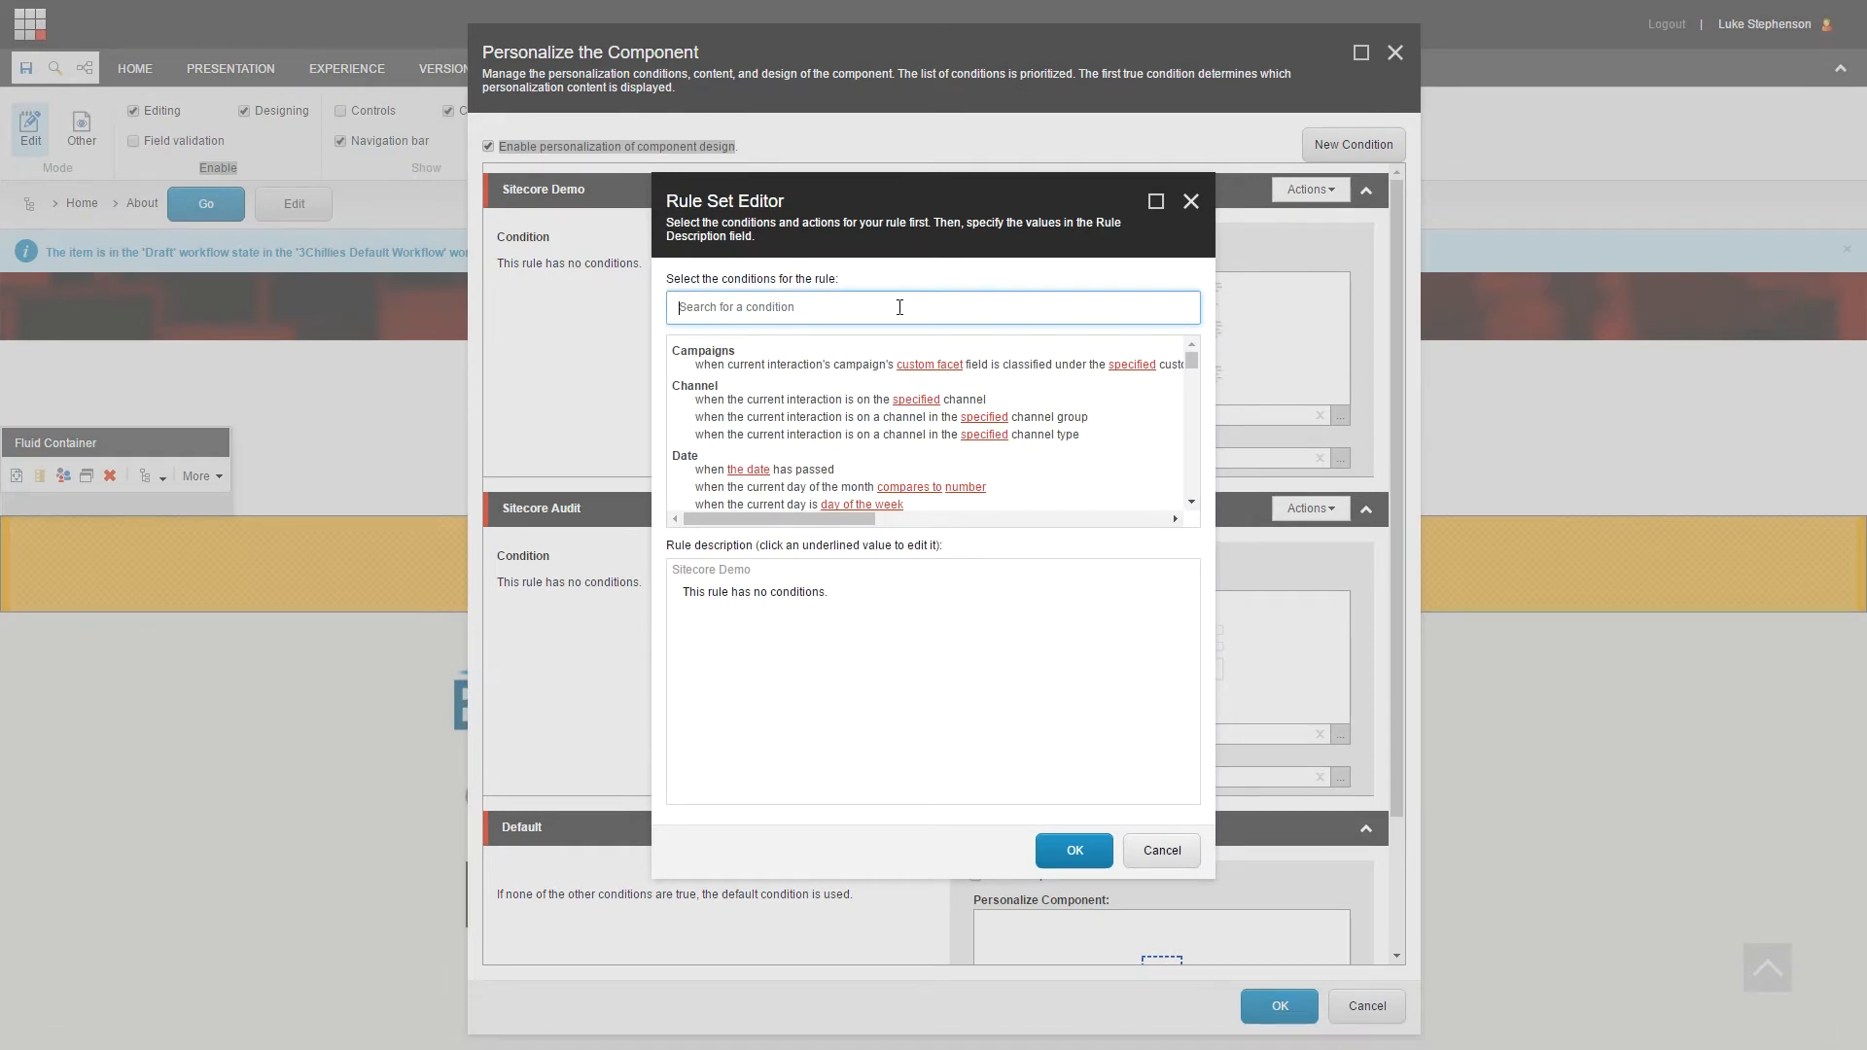
{"action": "scroll", "scroll_direction": "down", "scroll_amount": 3}
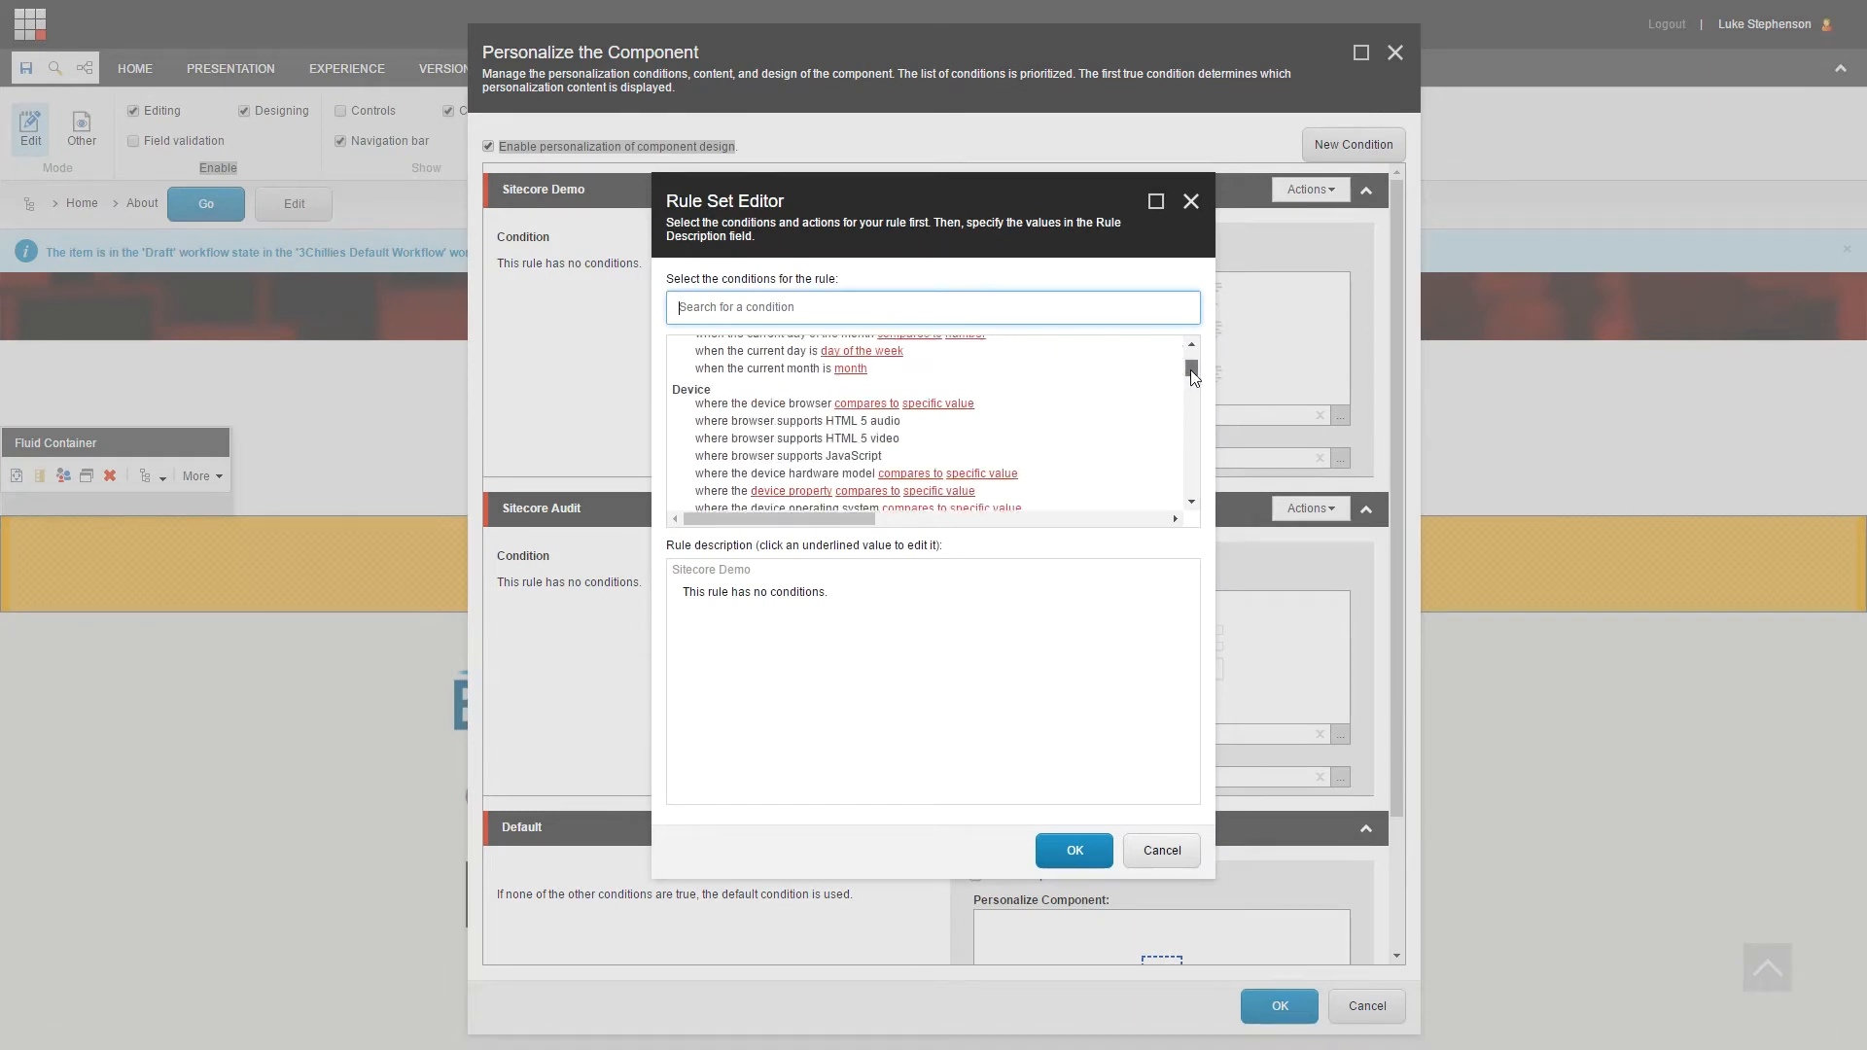
{"action": "scroll", "scroll_direction": "down", "scroll_amount": 3}
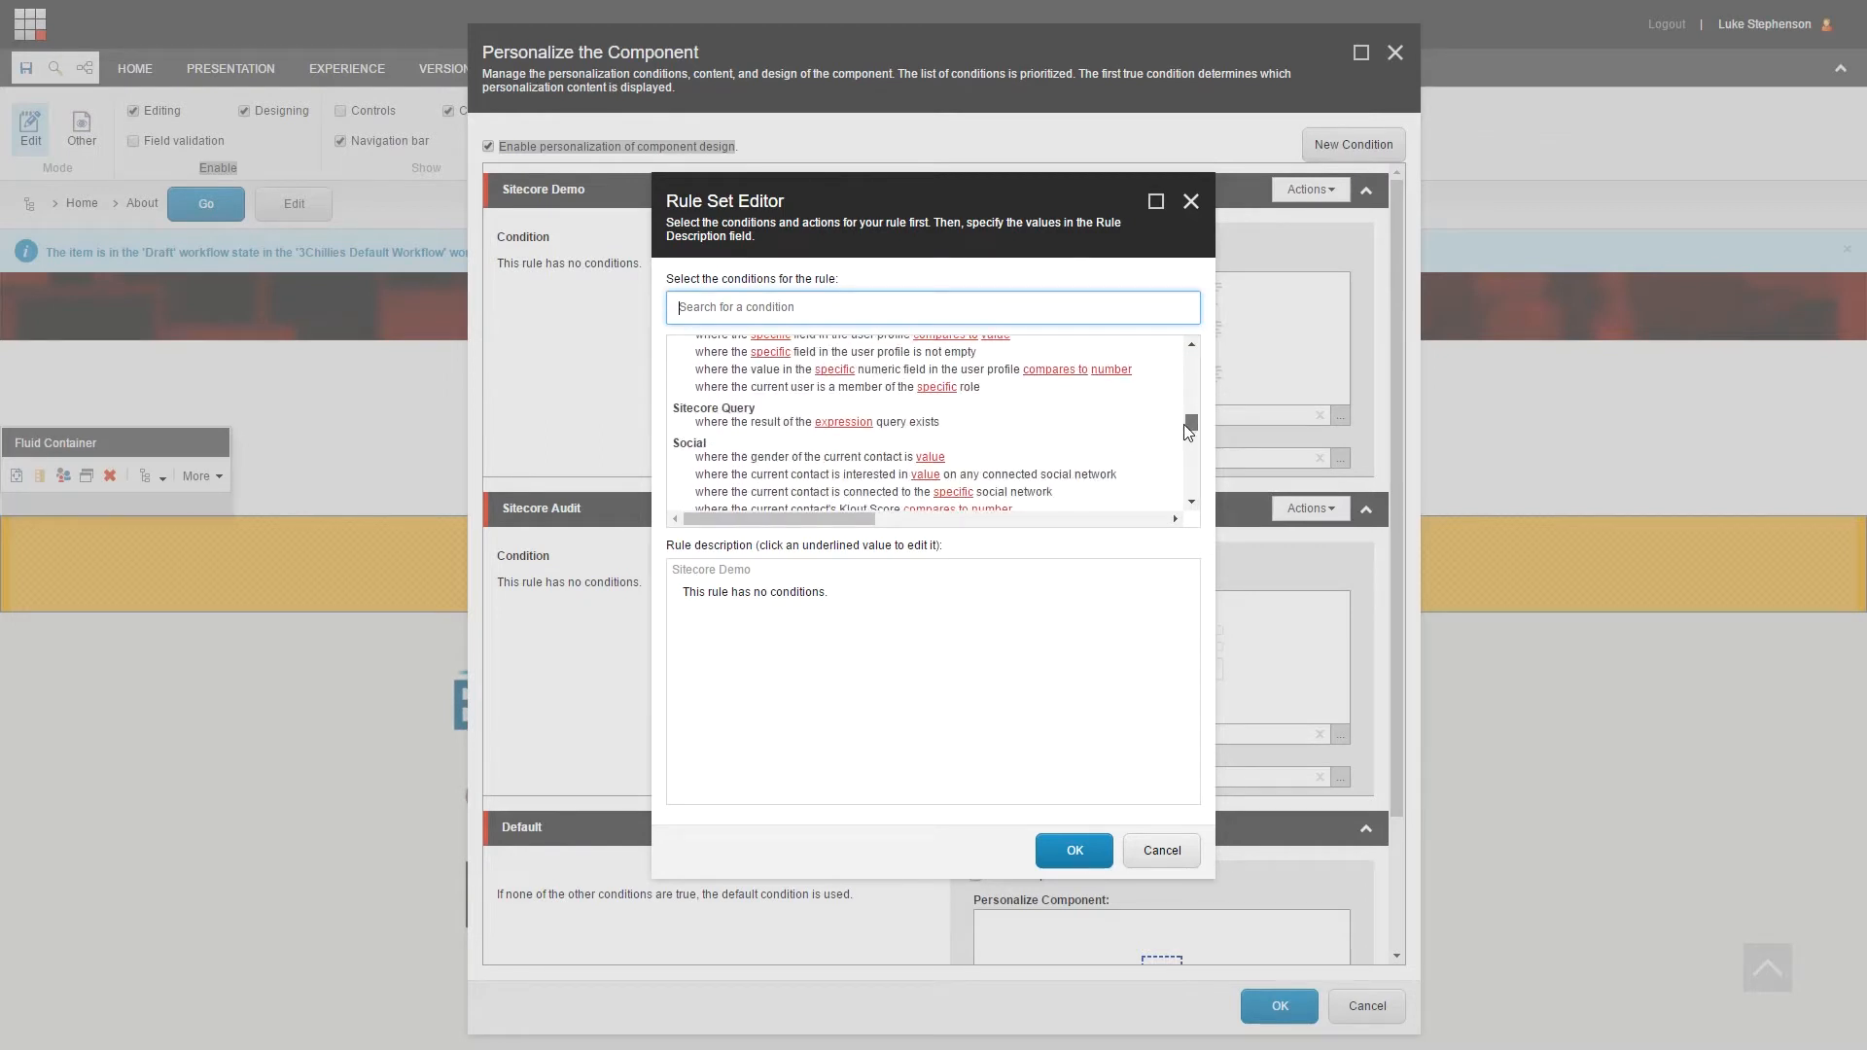
{"action": "scroll", "scroll_direction": "down", "scroll_amount": 3}
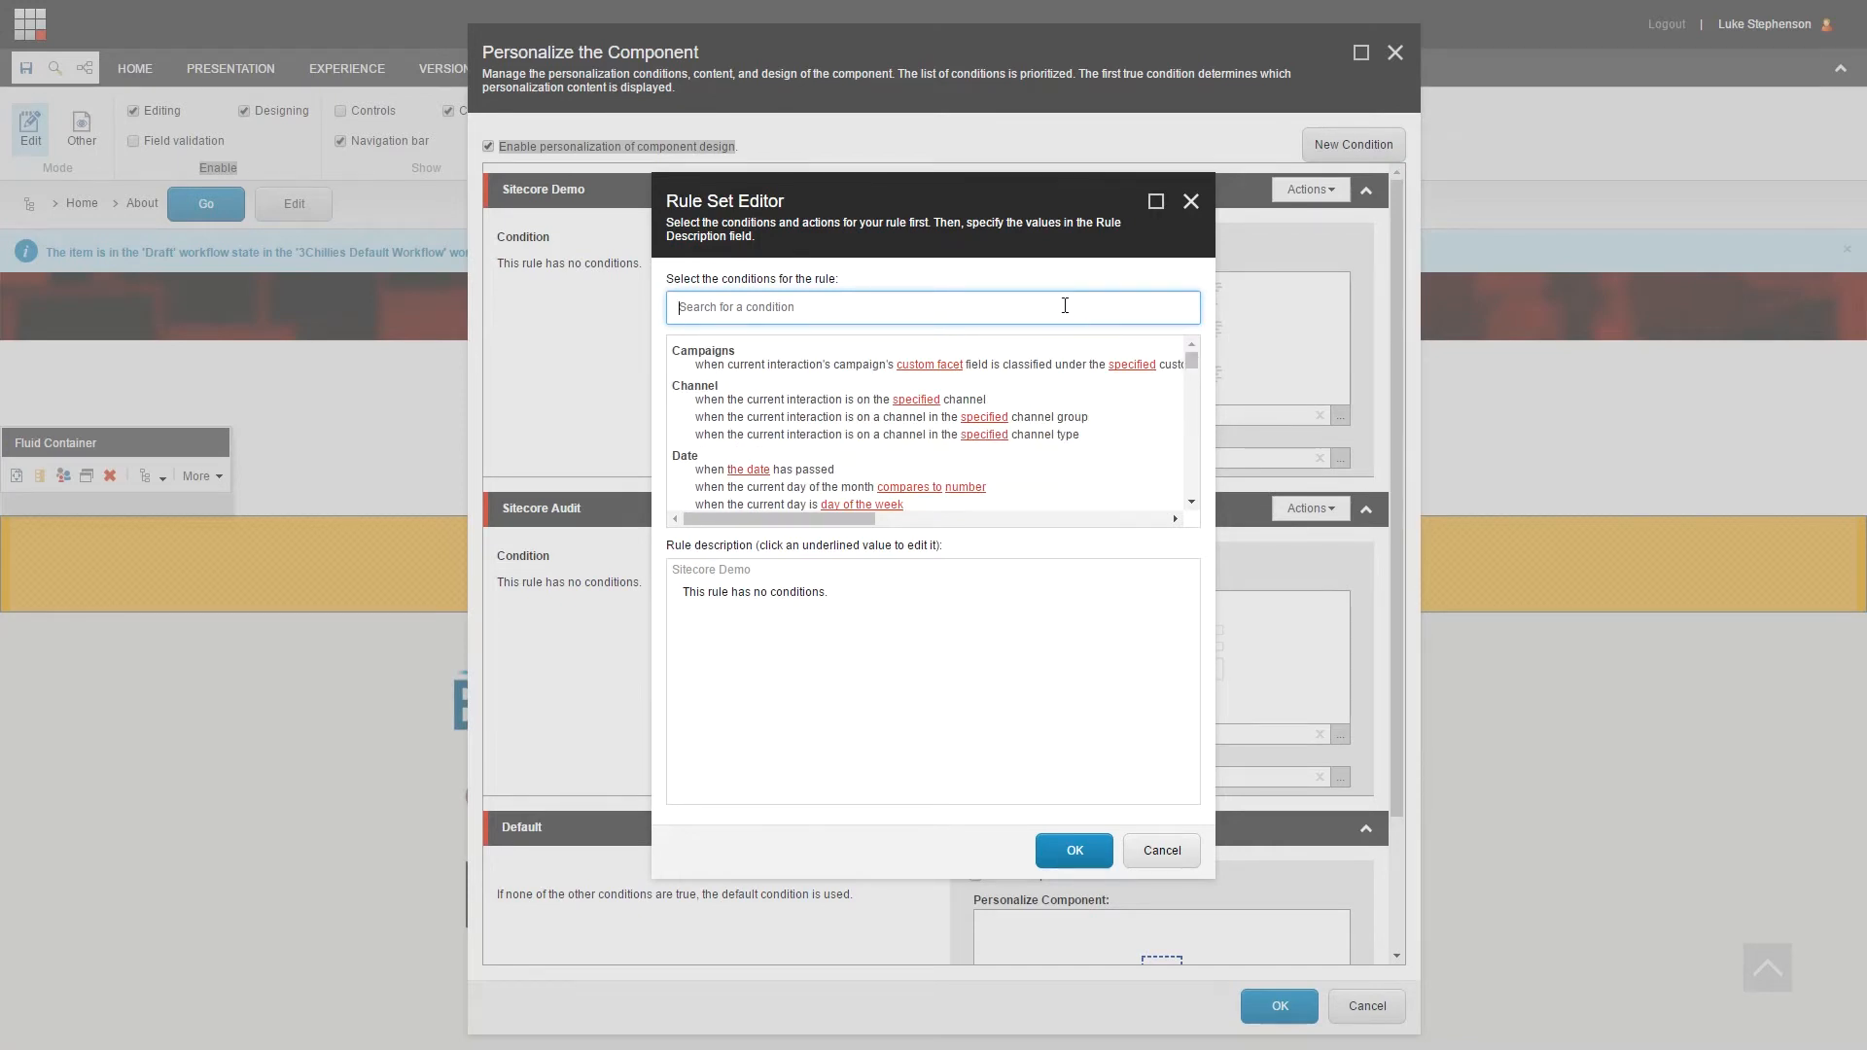
{"action": "mouse_move", "coordinate": [697, 308]}
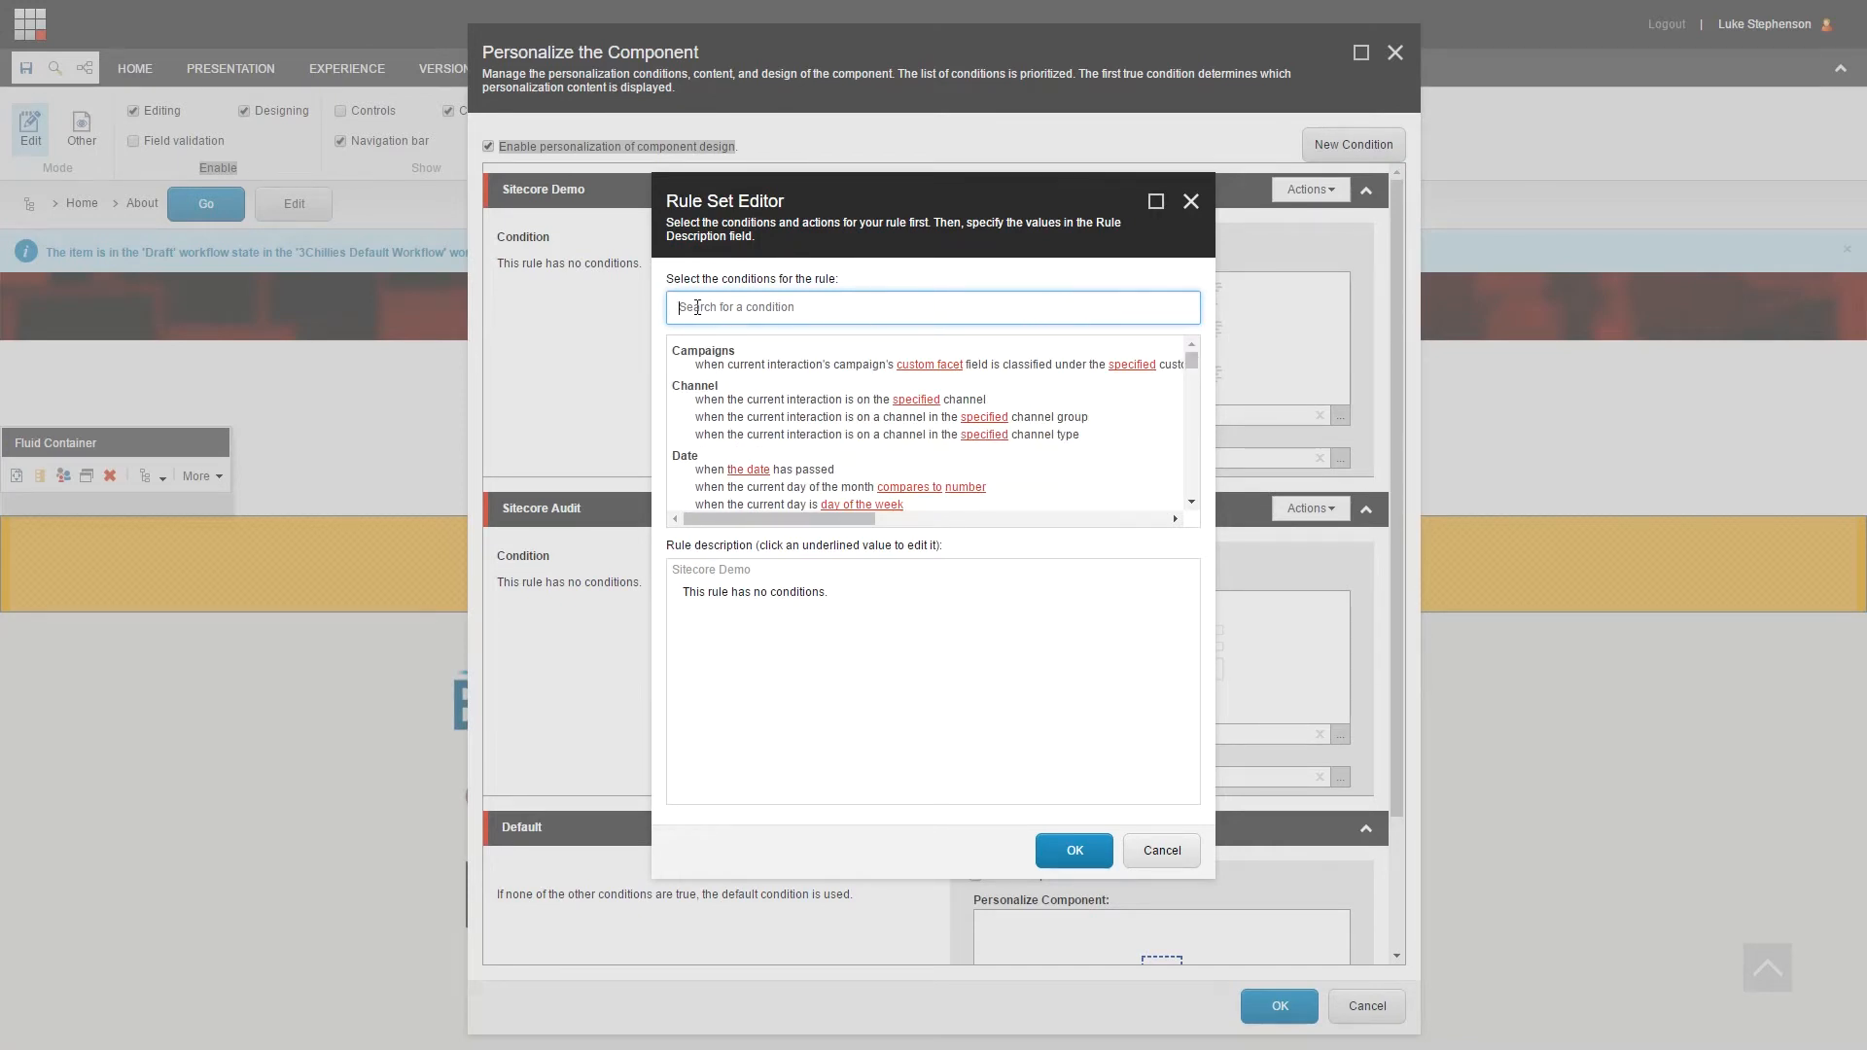
{"action": "type", "text": "v"}
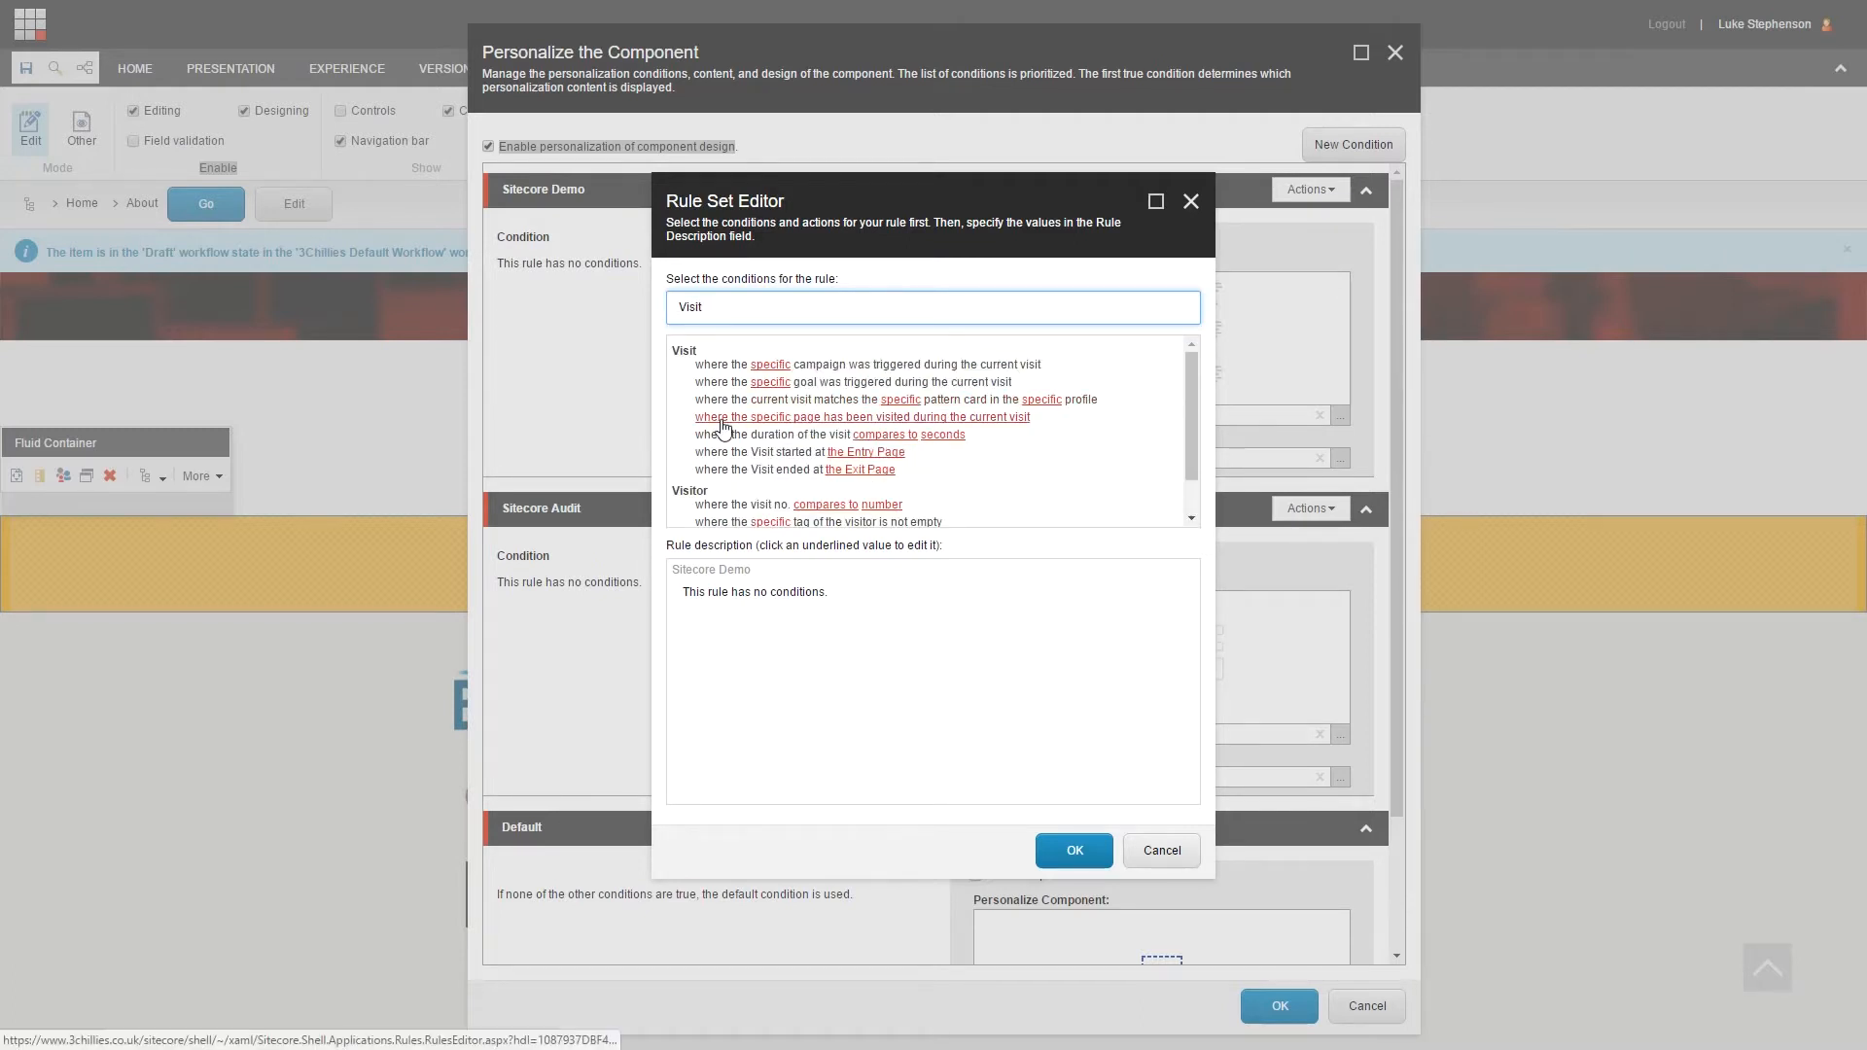
{"action": "left_click", "coordinate": [861, 417]}
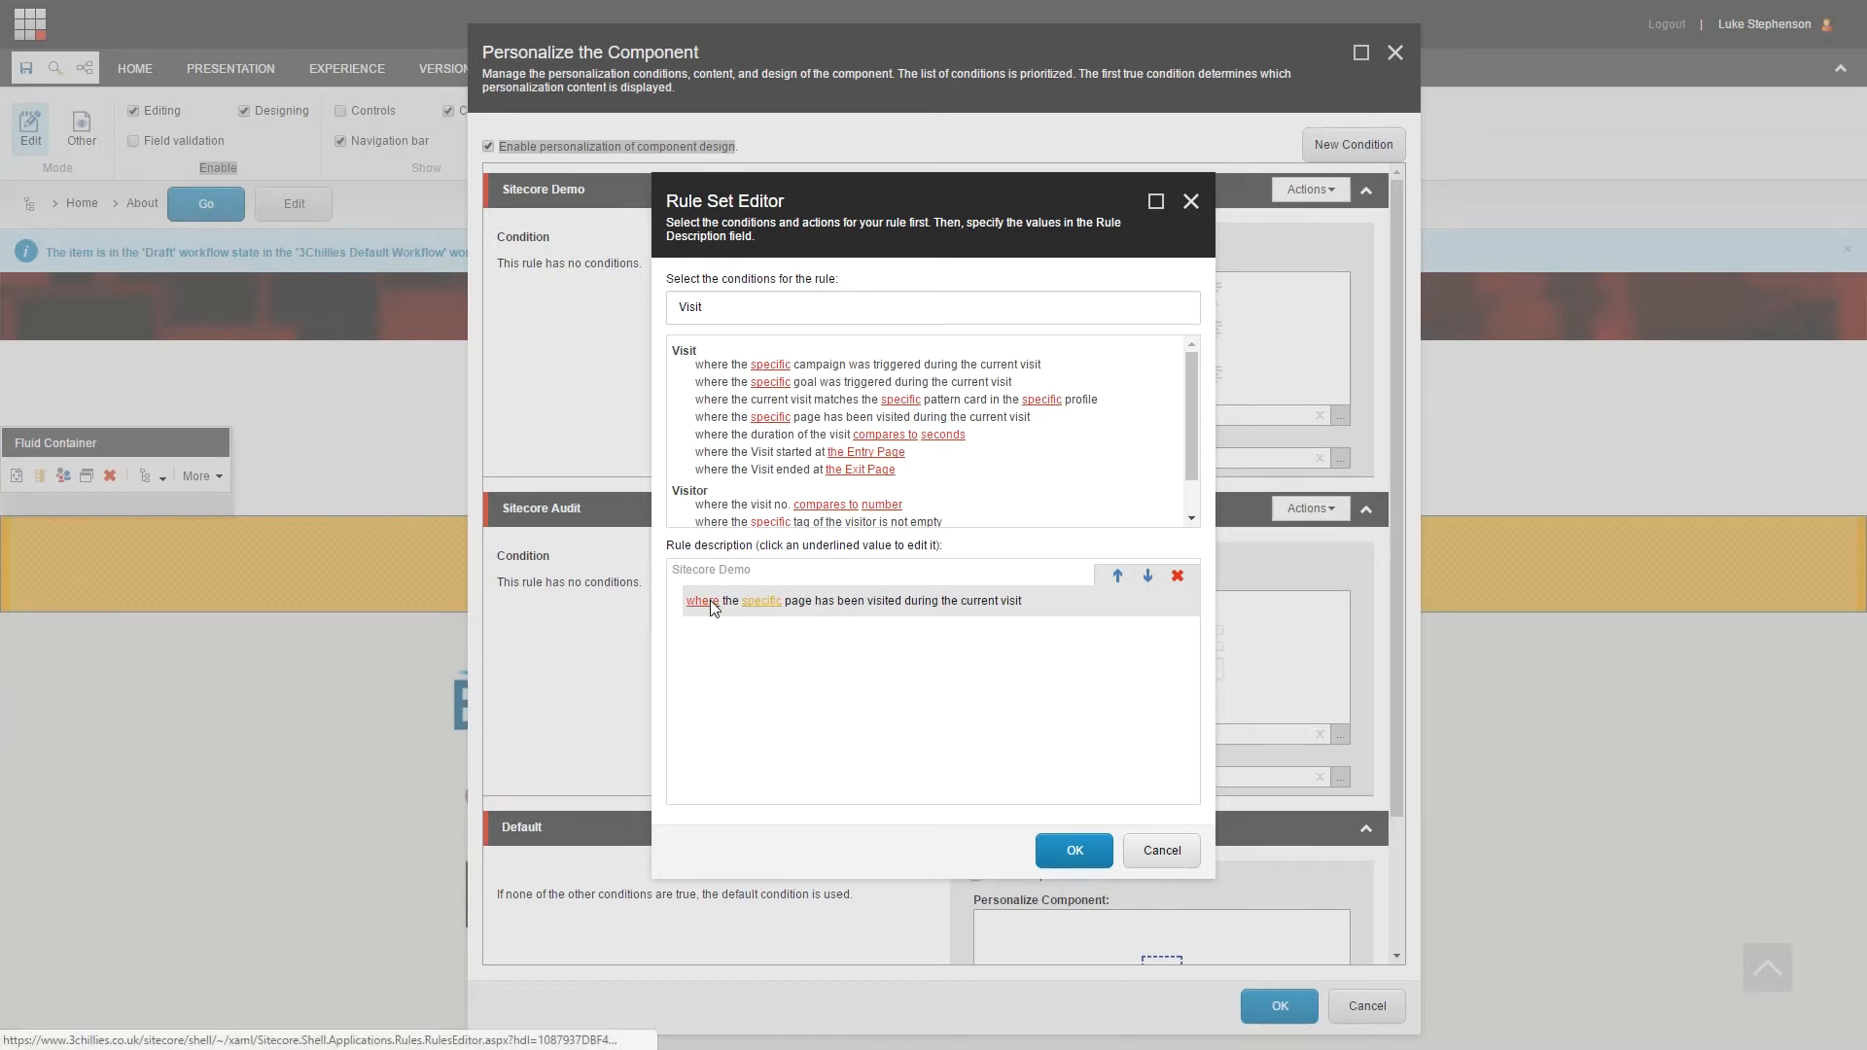
Step: Set the visited page to What We Do > Sitecore > What is Sitecore and apply the rule
{"action": "left_click", "coordinate": [702, 600]}
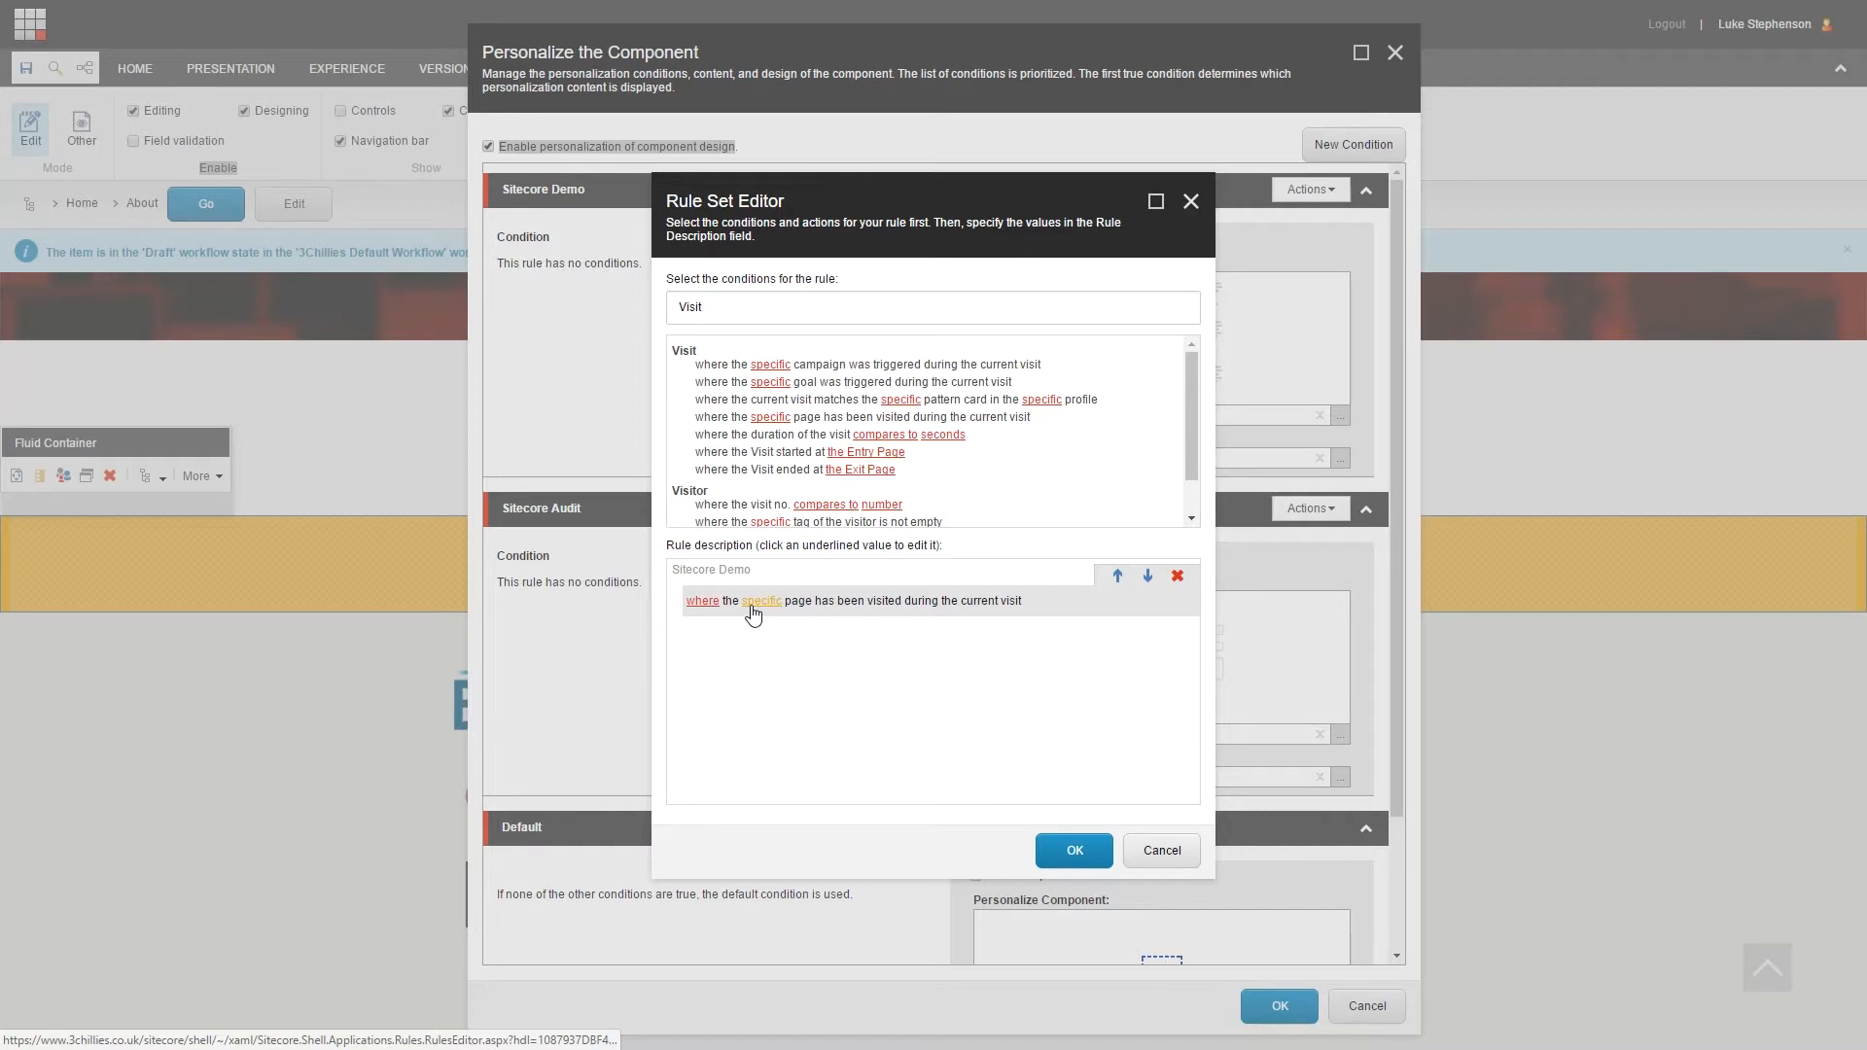
{"action": "left_click", "coordinate": [761, 600]}
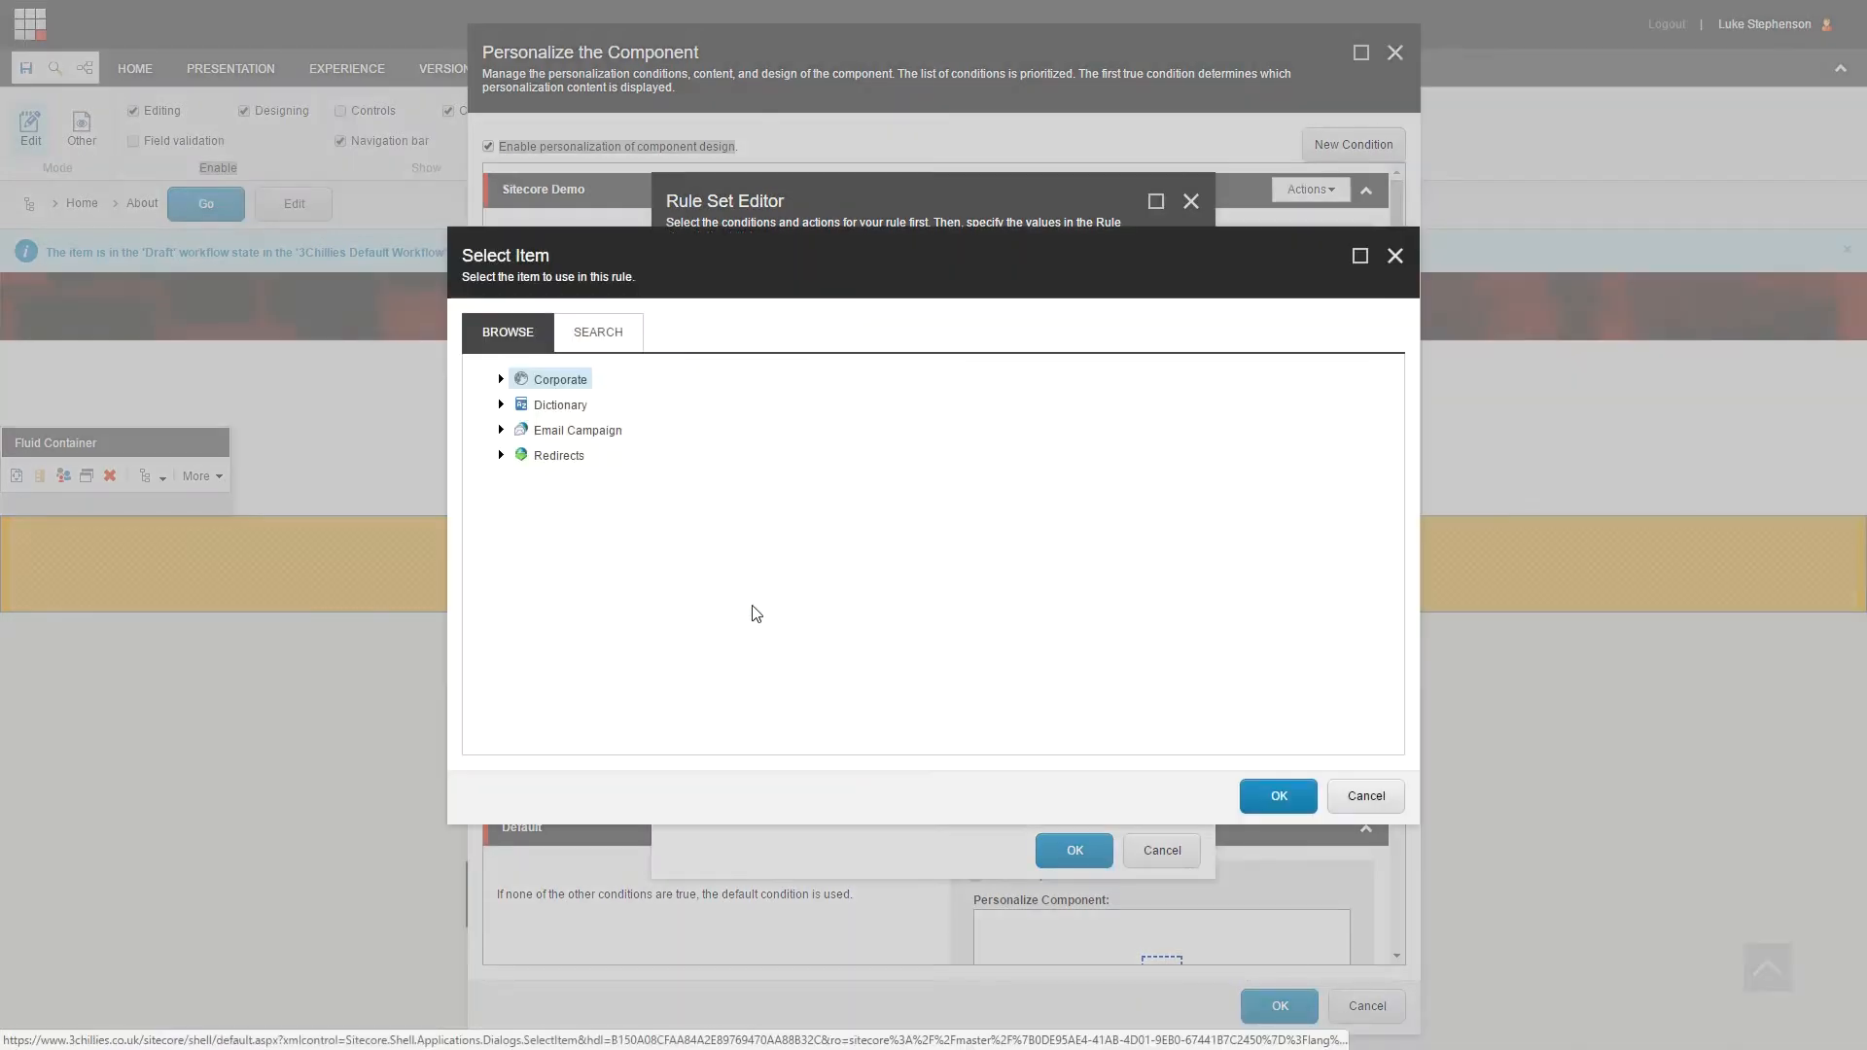
{"action": "left_click", "coordinate": [502, 381]}
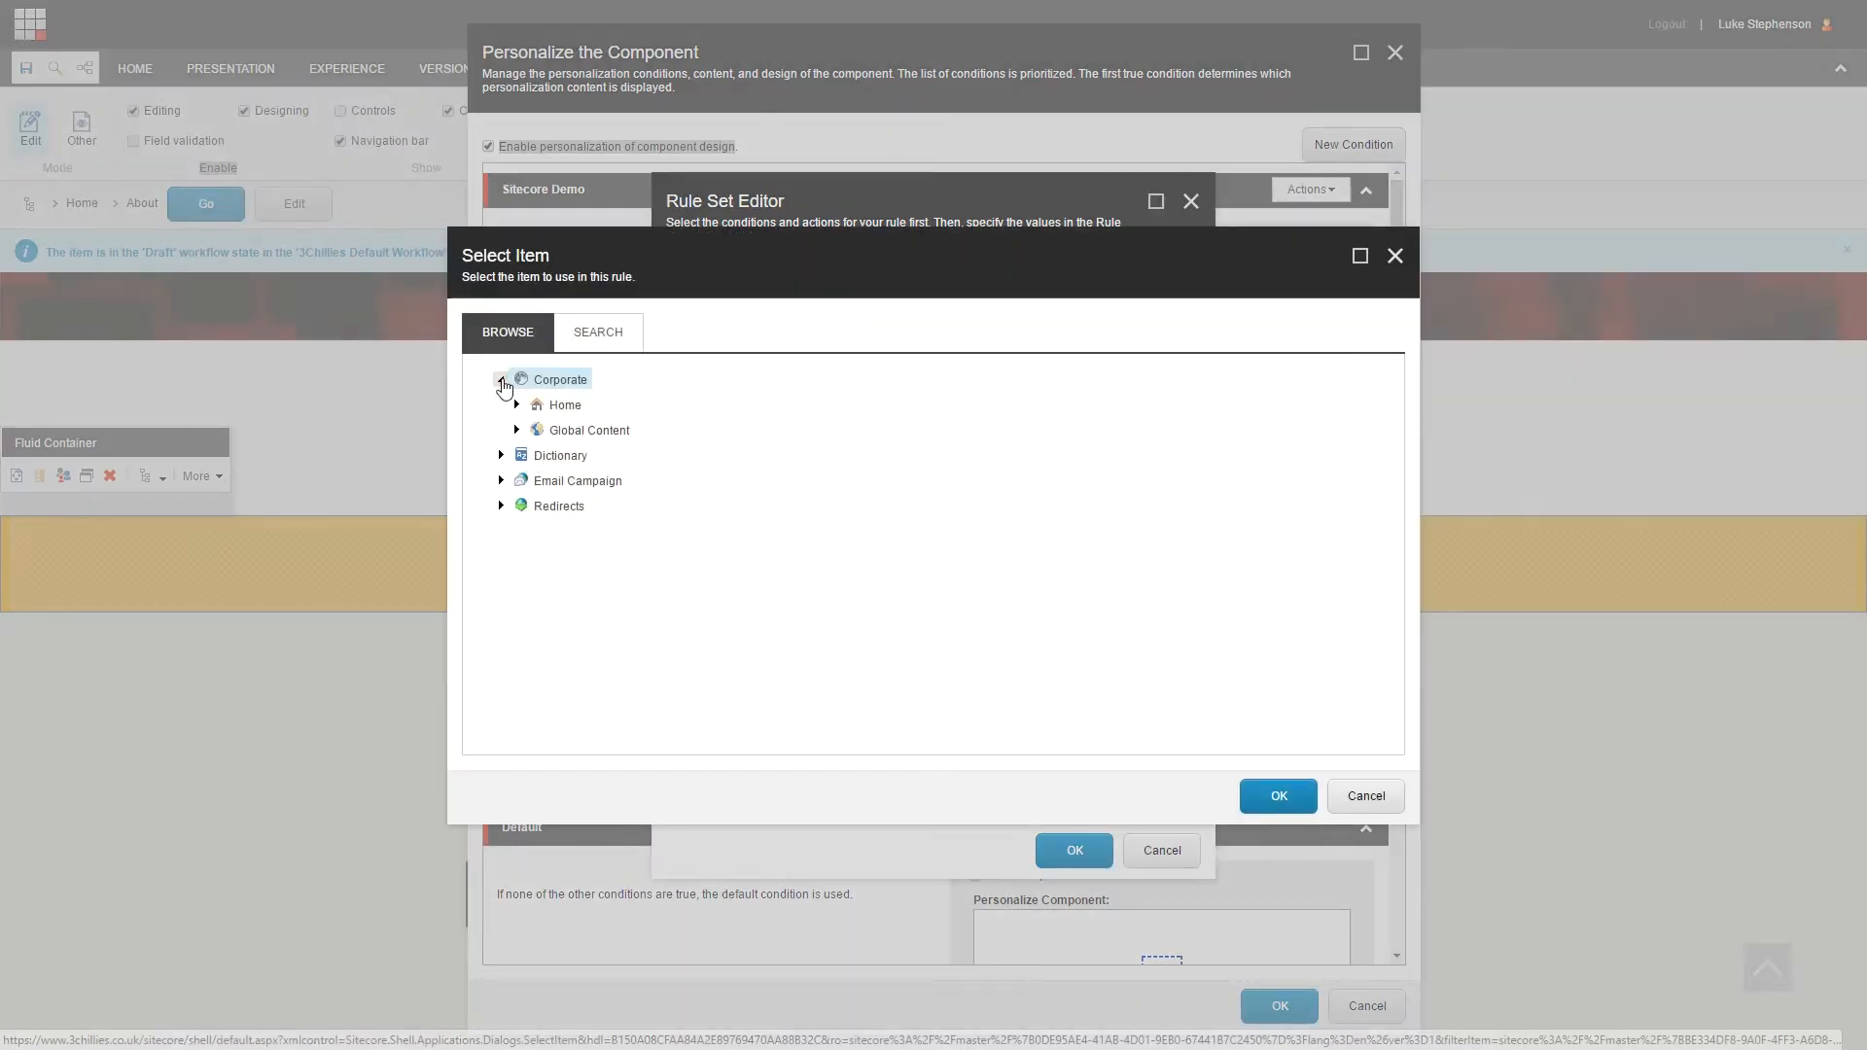
{"action": "left_click", "coordinate": [517, 404]}
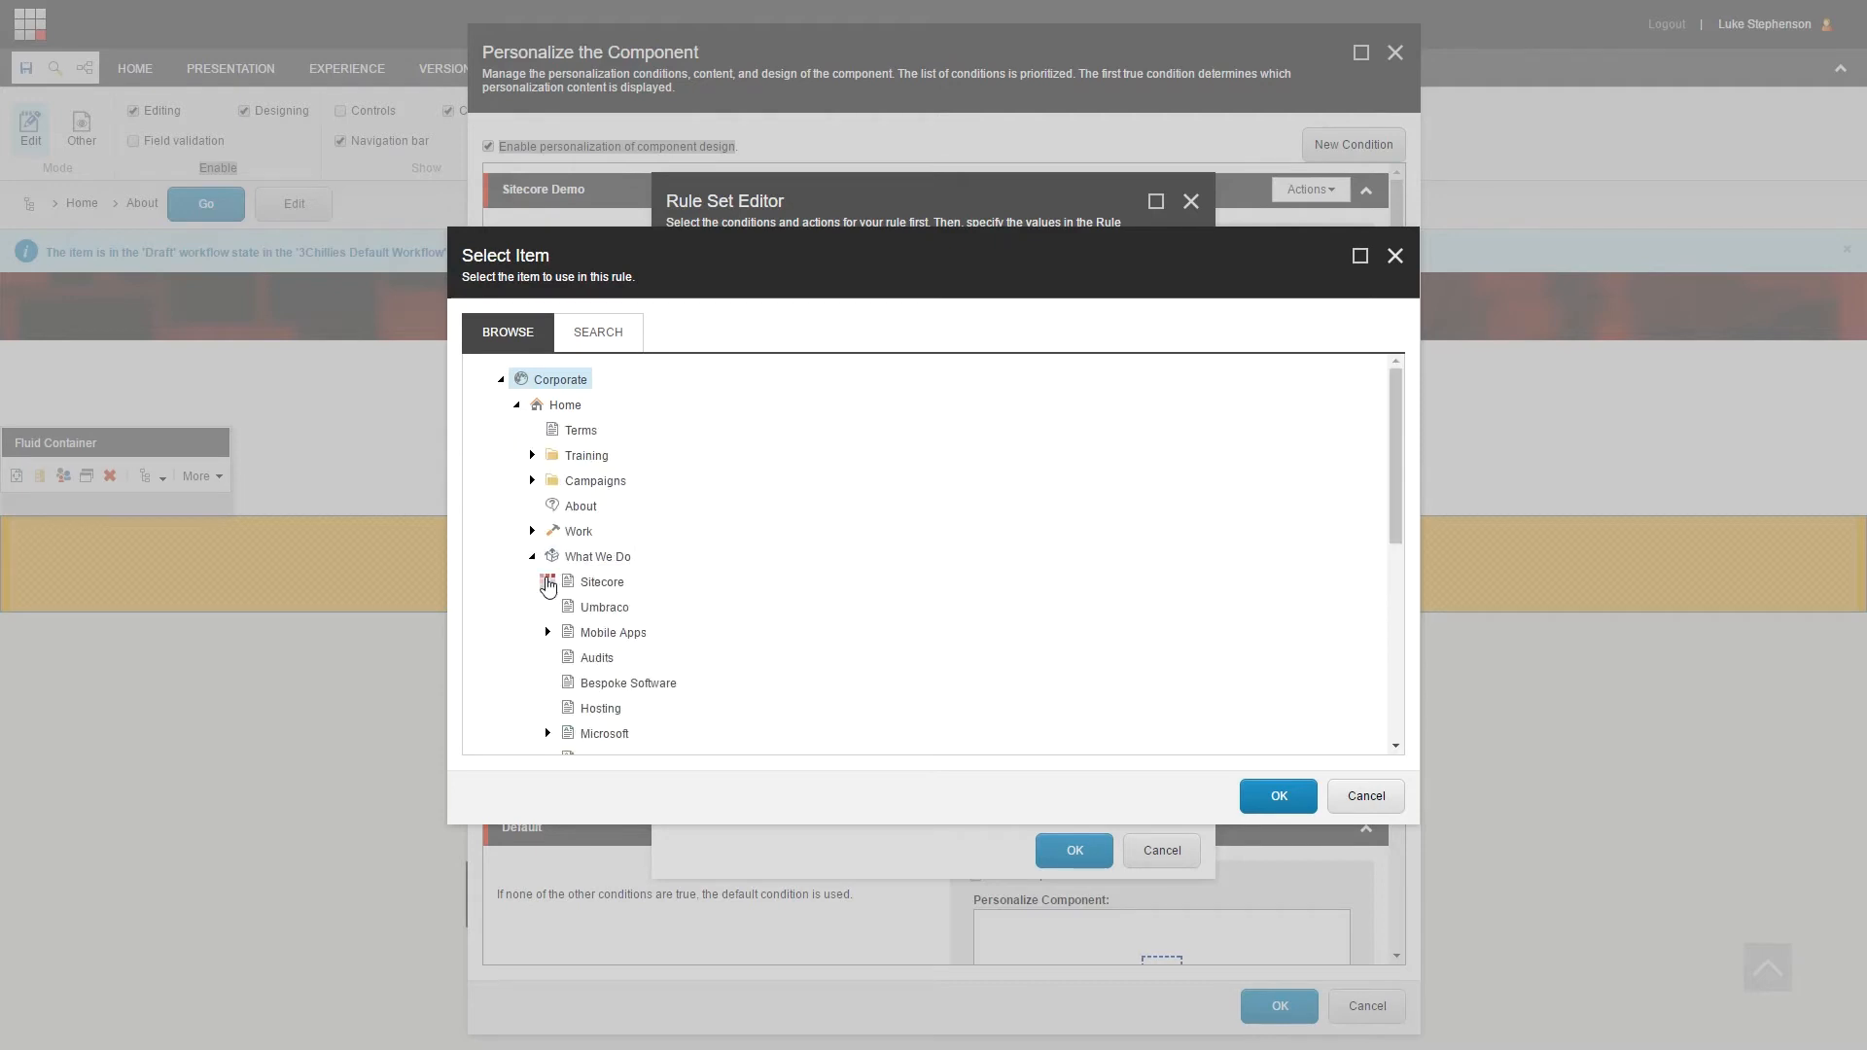
{"action": "left_click", "coordinate": [548, 582]}
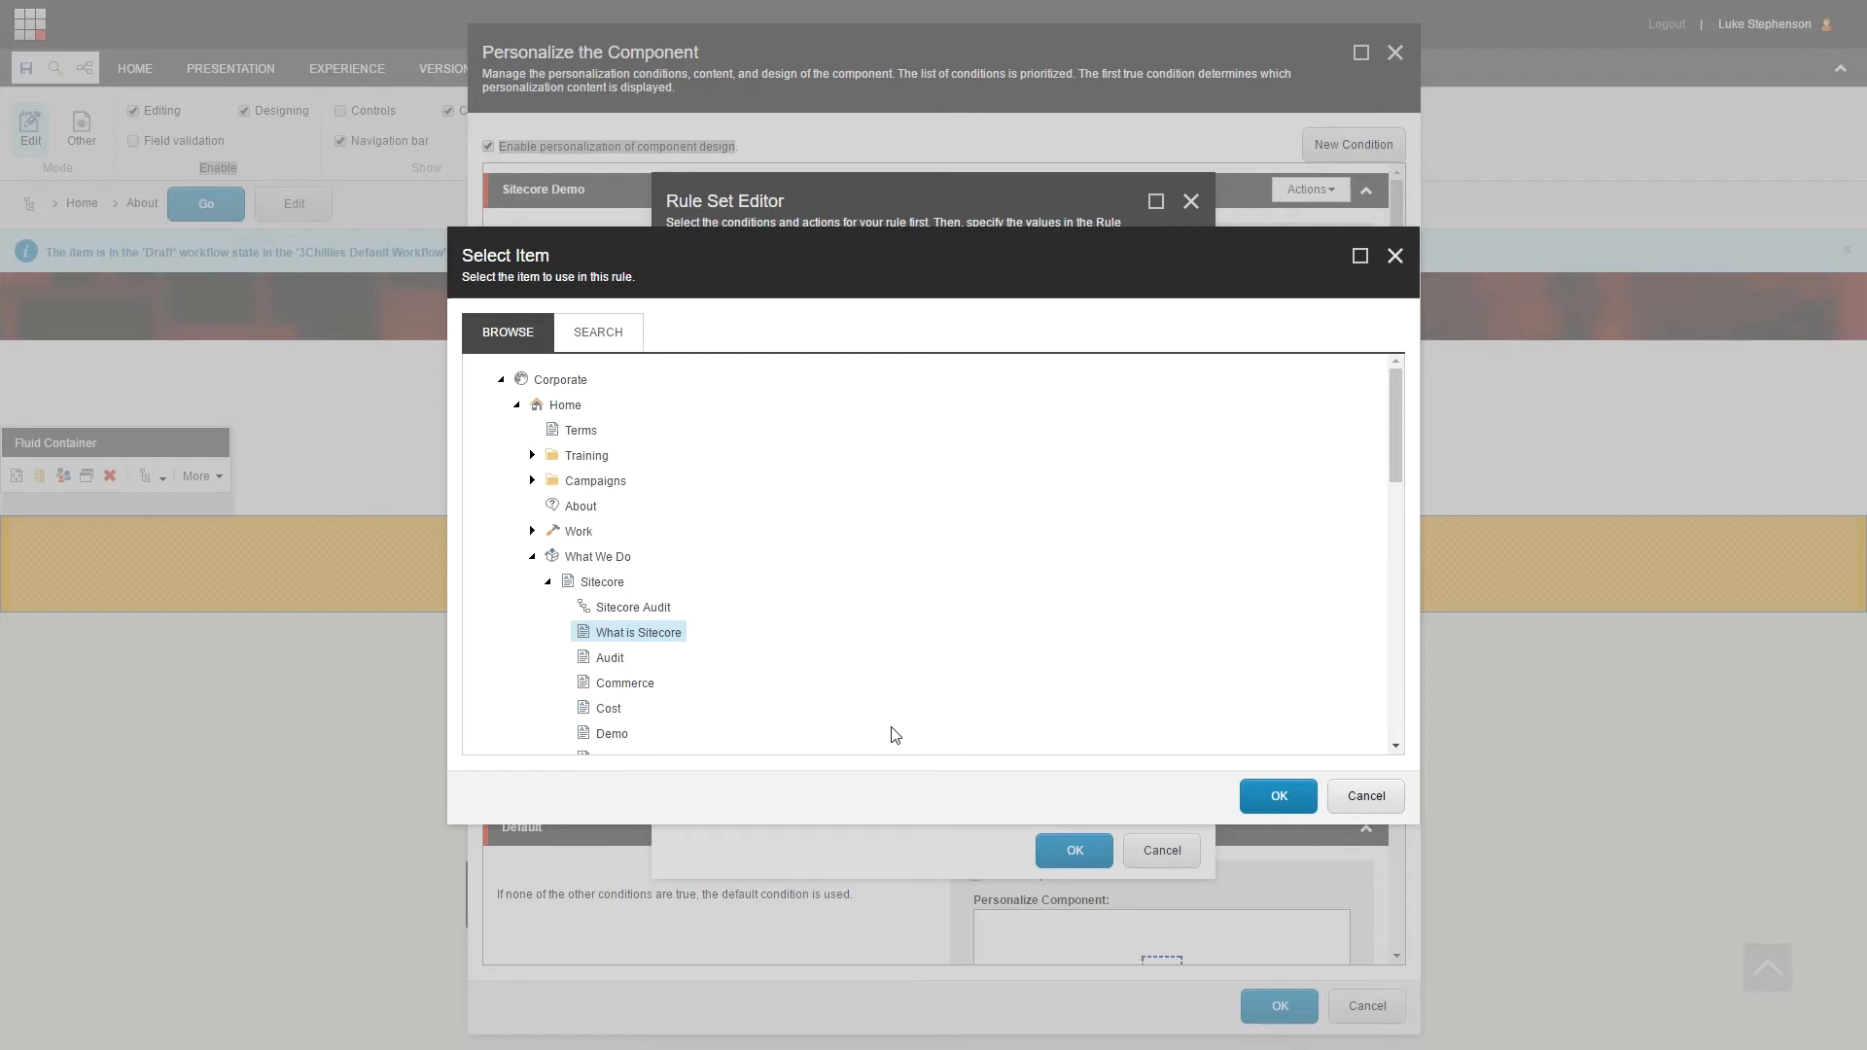
{"action": "left_click", "coordinate": [1277, 795]}
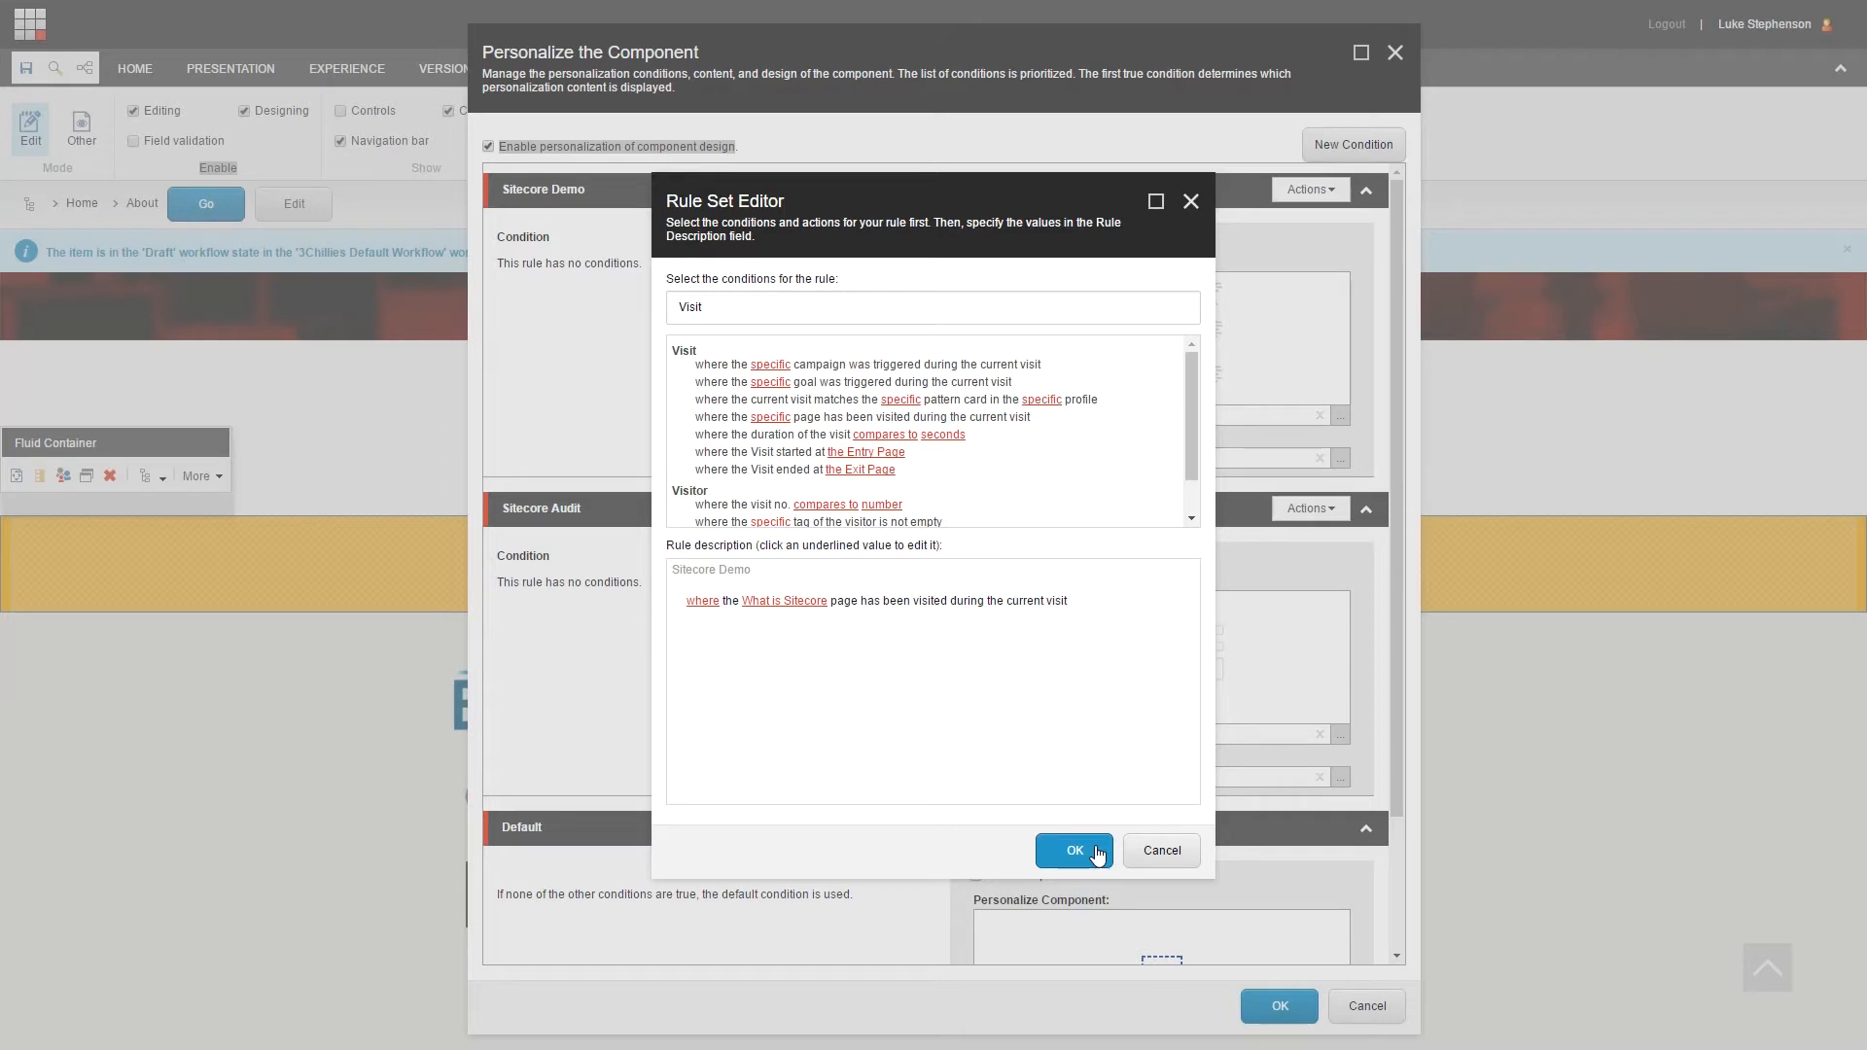
{"action": "left_click", "coordinate": [1073, 850]}
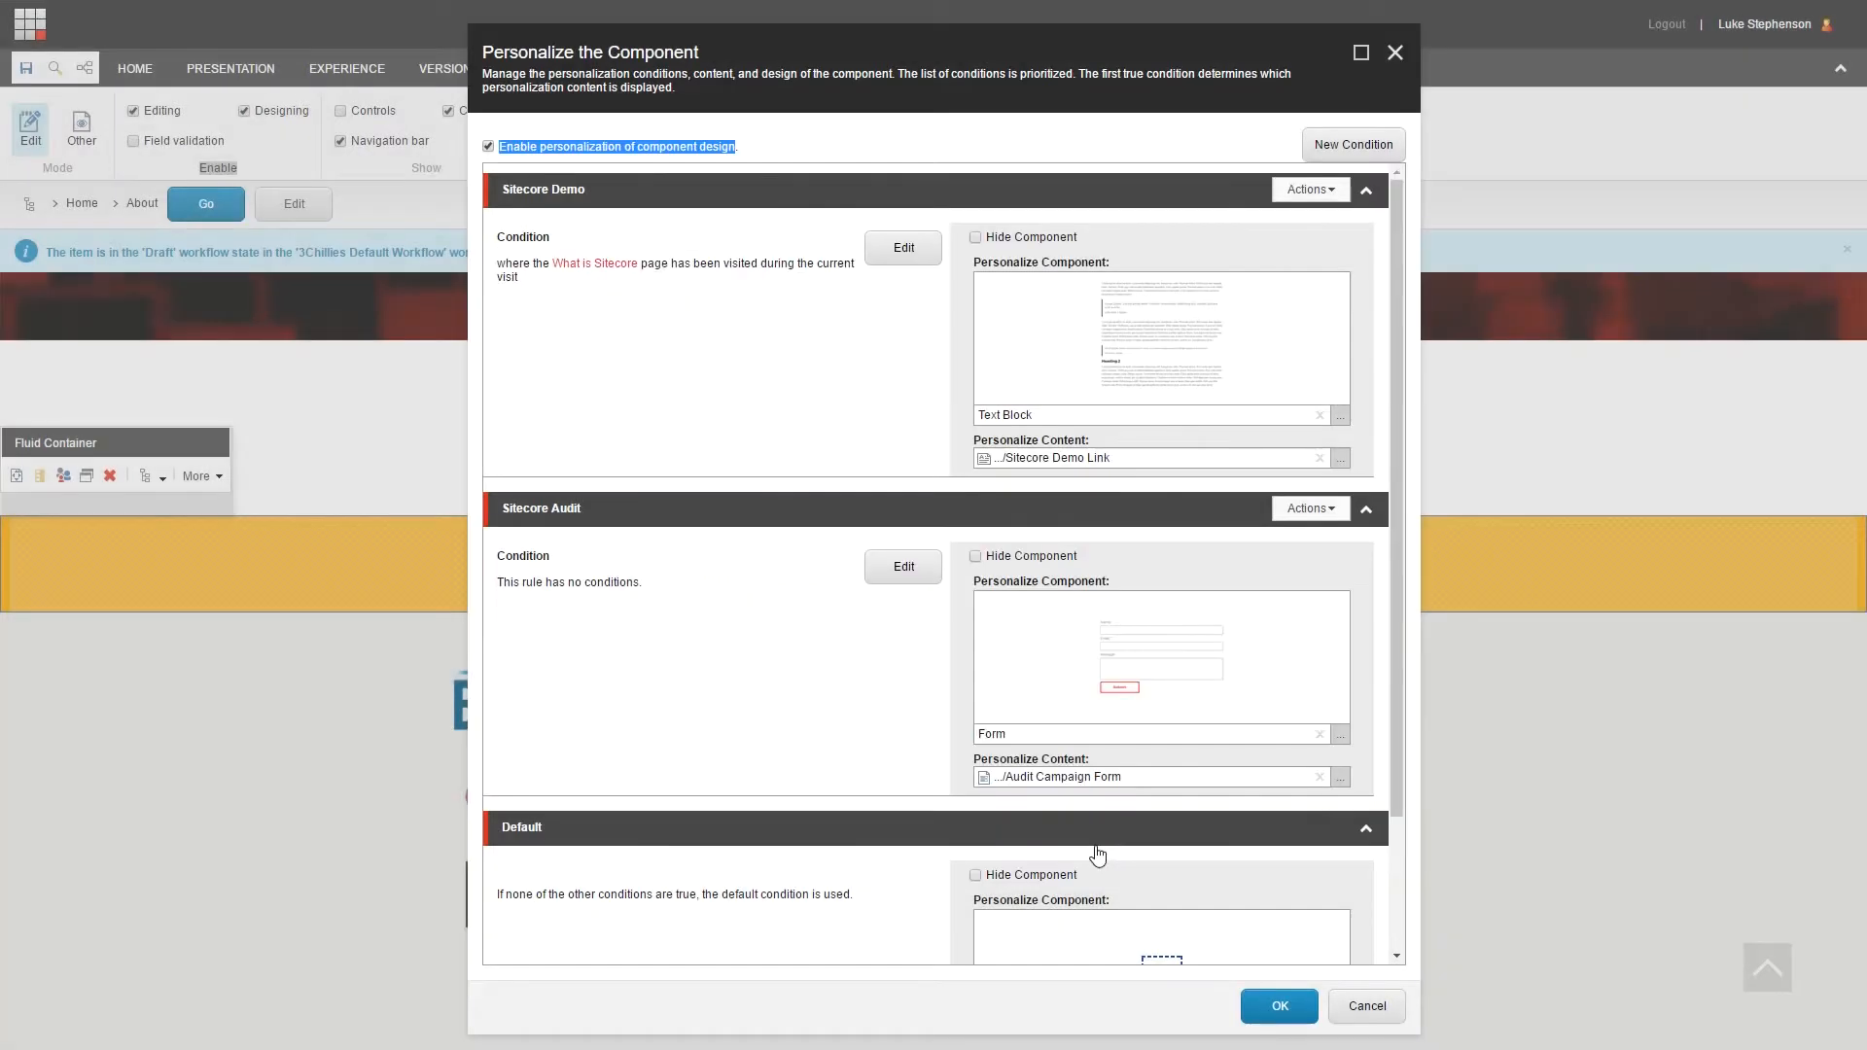
{"action": "mouse_move", "coordinate": [887, 626]}
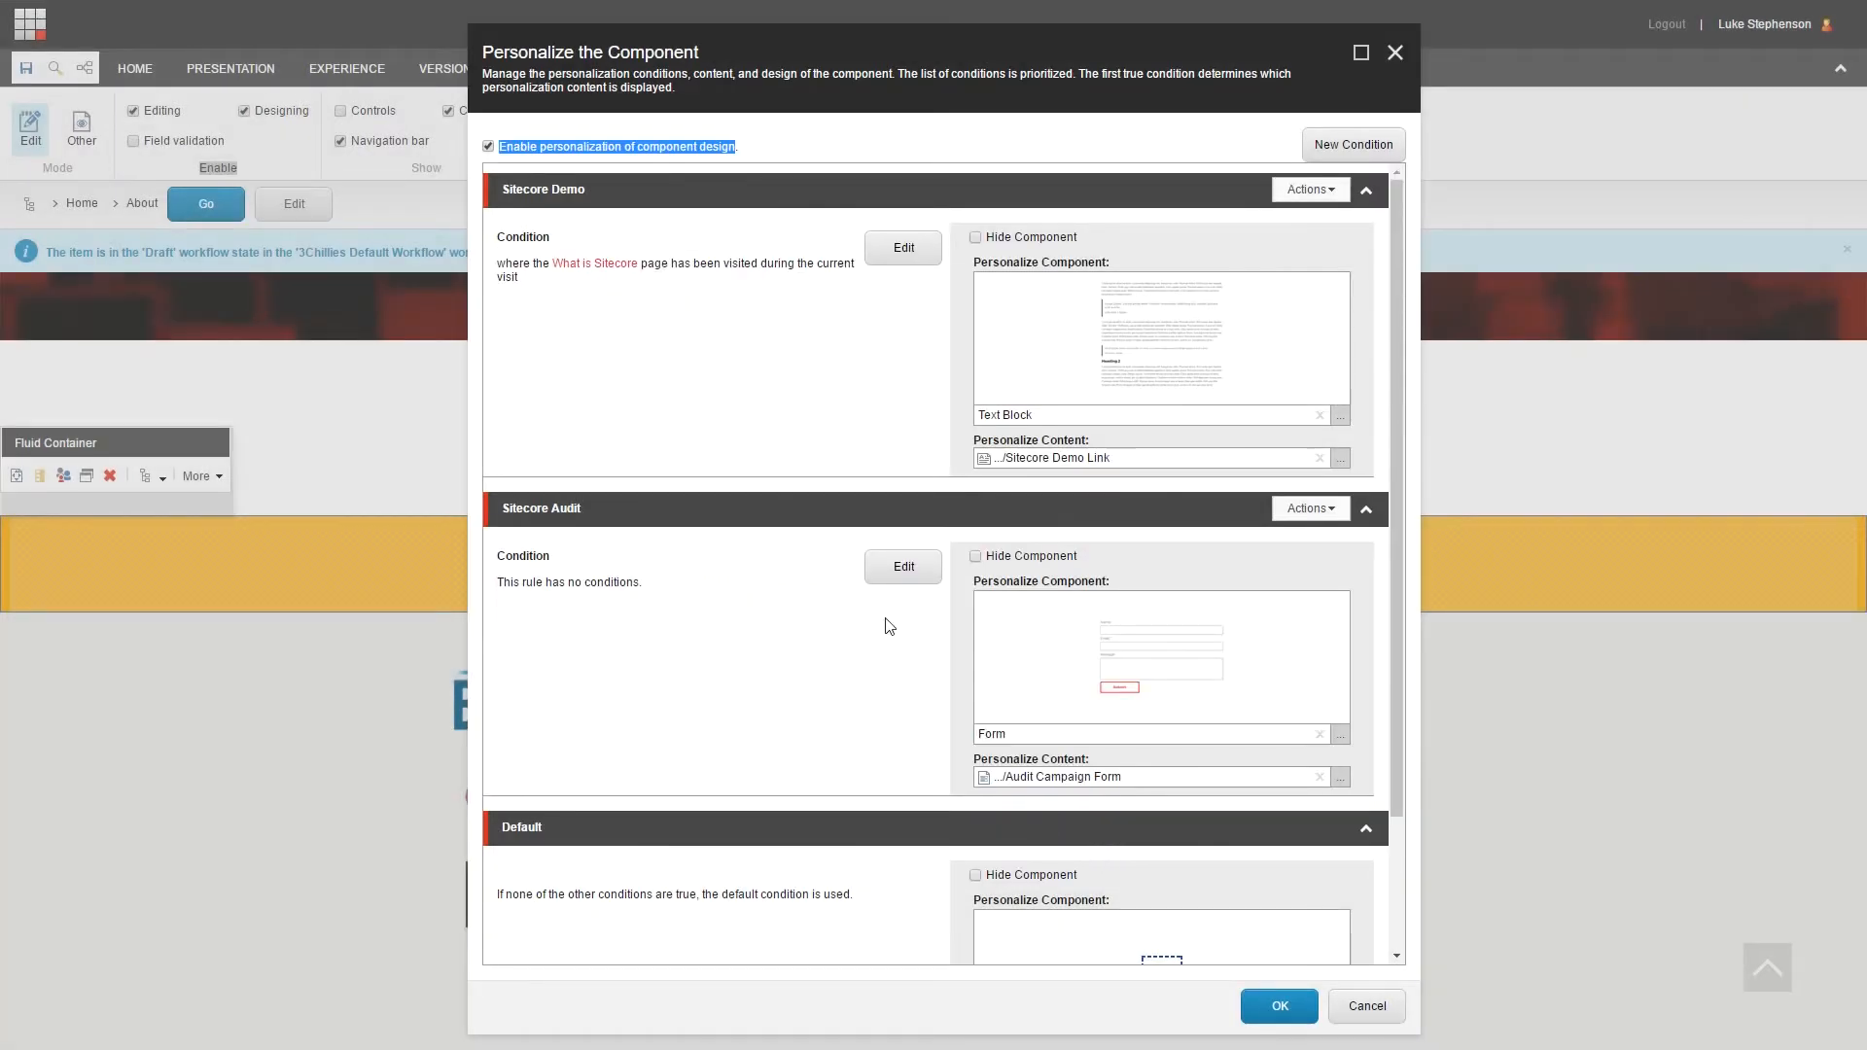
Step: Add the page-visited-during-current-visit condition to the Sitecore Audit rule
{"action": "left_click", "coordinate": [903, 566]}
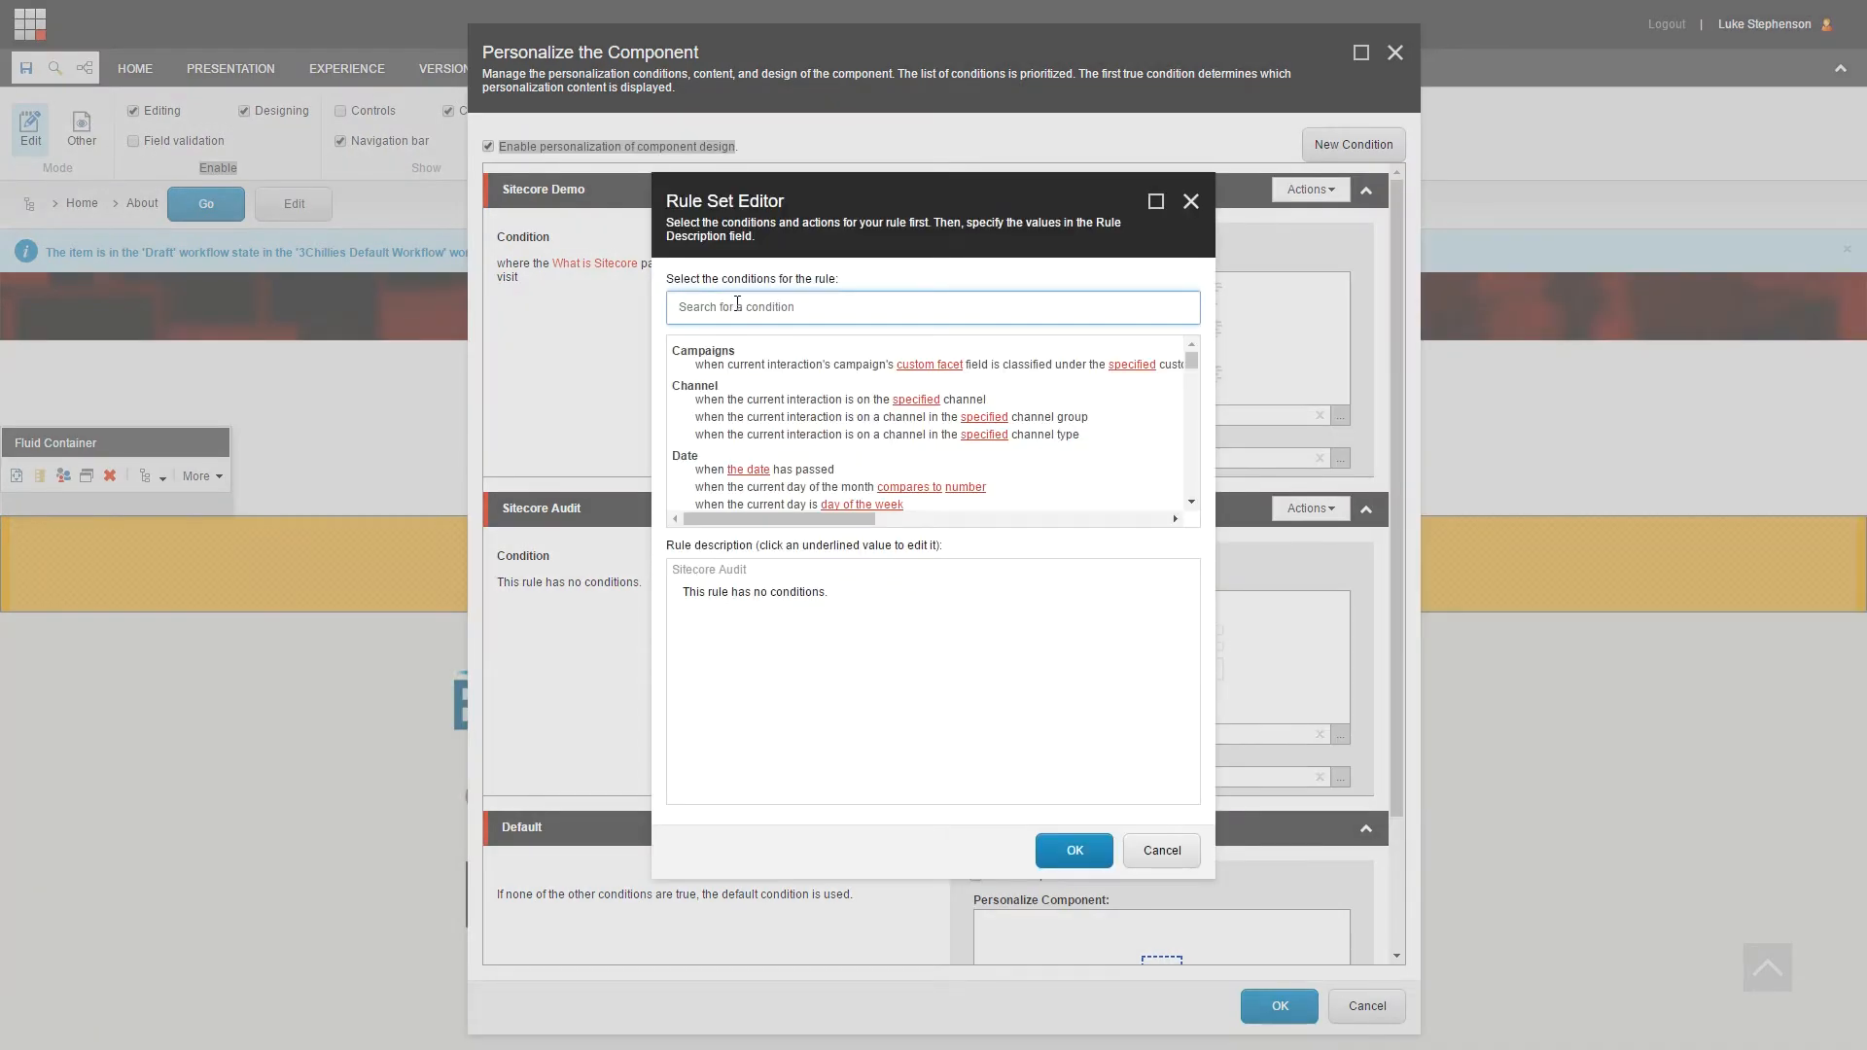
{"action": "type", "text": "visit"}
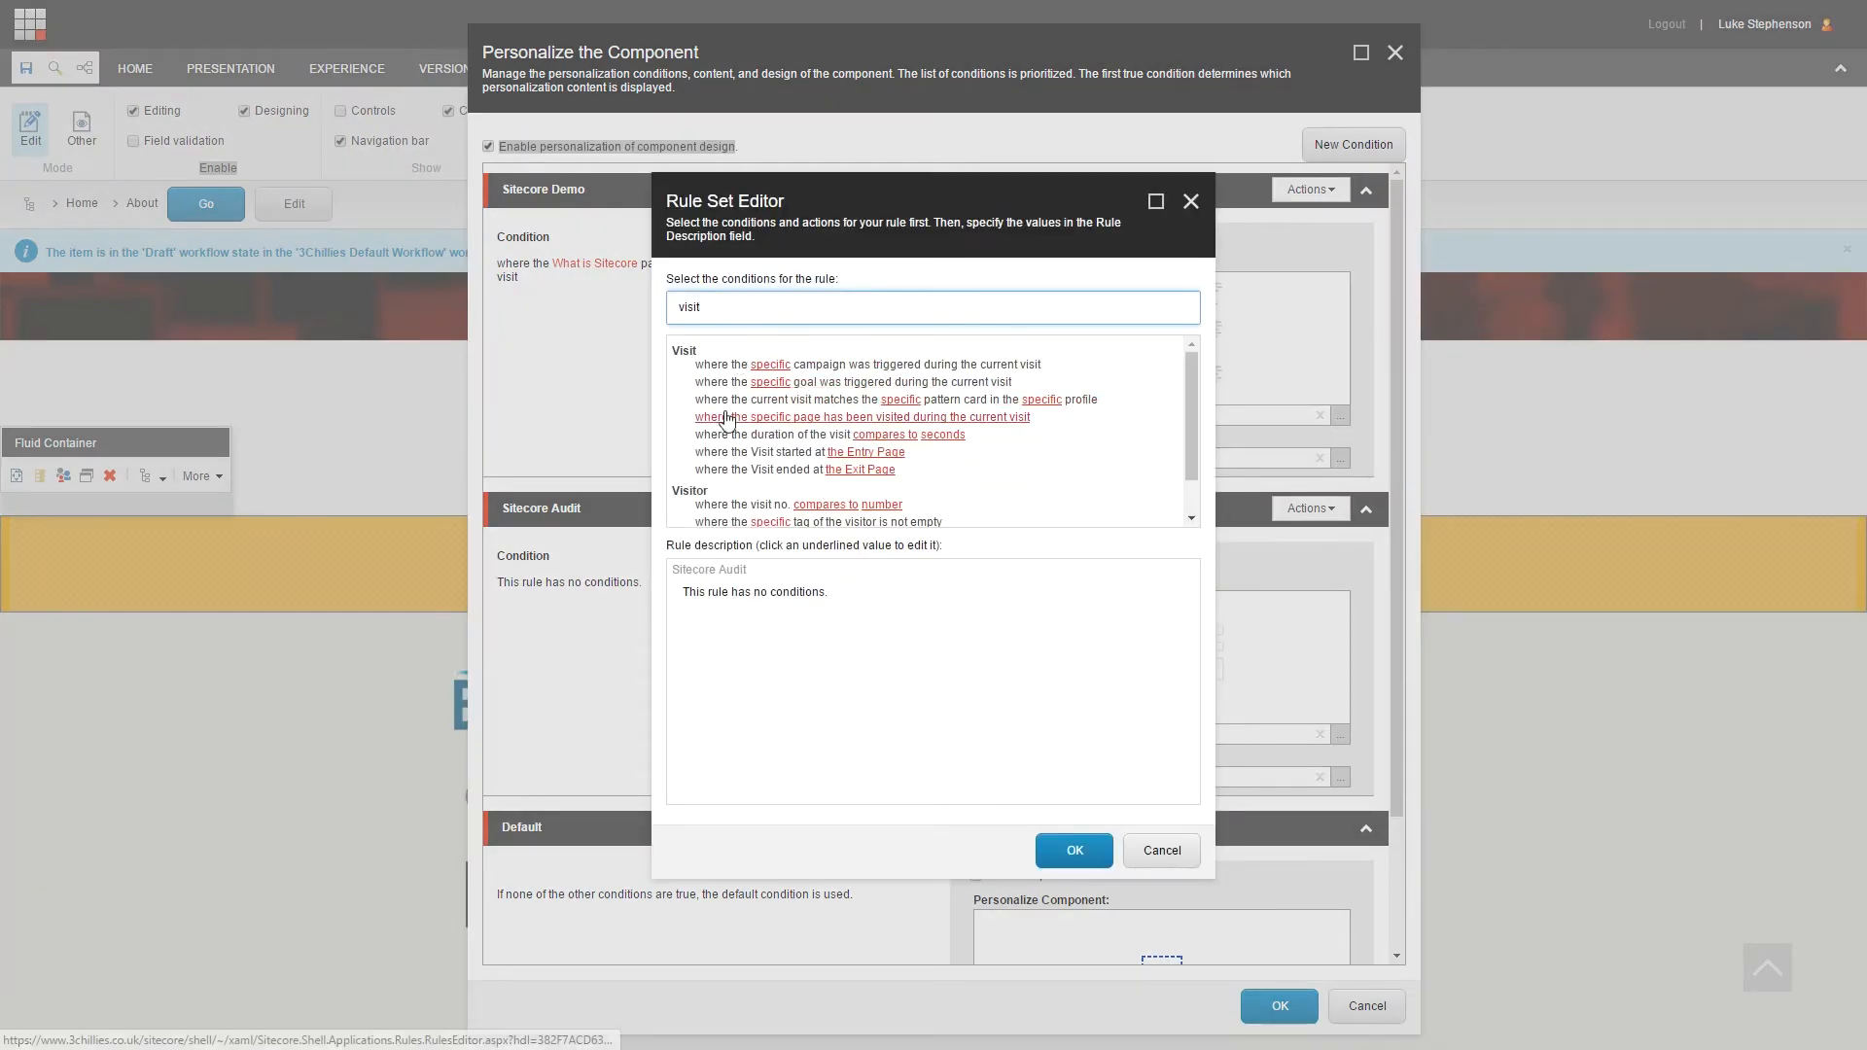
{"action": "left_click", "coordinate": [770, 417]}
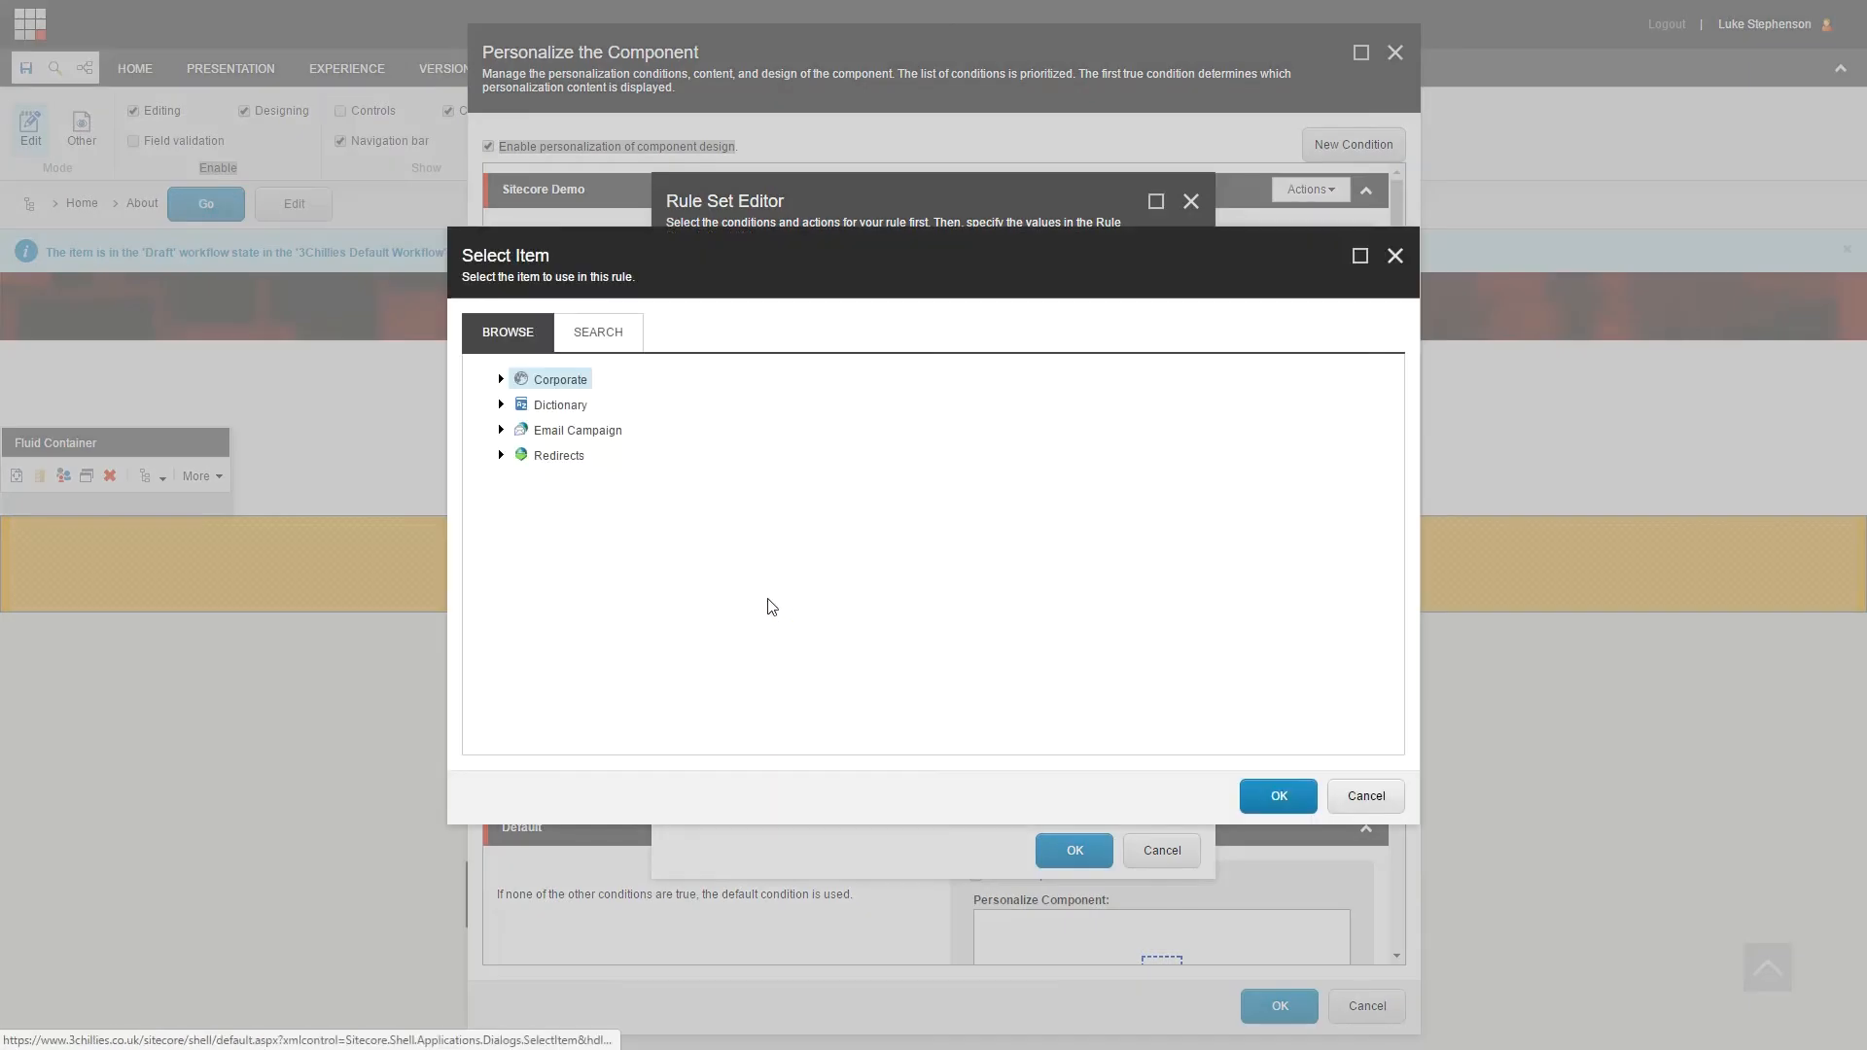
Step: Set the visited page to Sitecore > Audit and apply the rule
{"action": "left_click", "coordinate": [501, 379]}
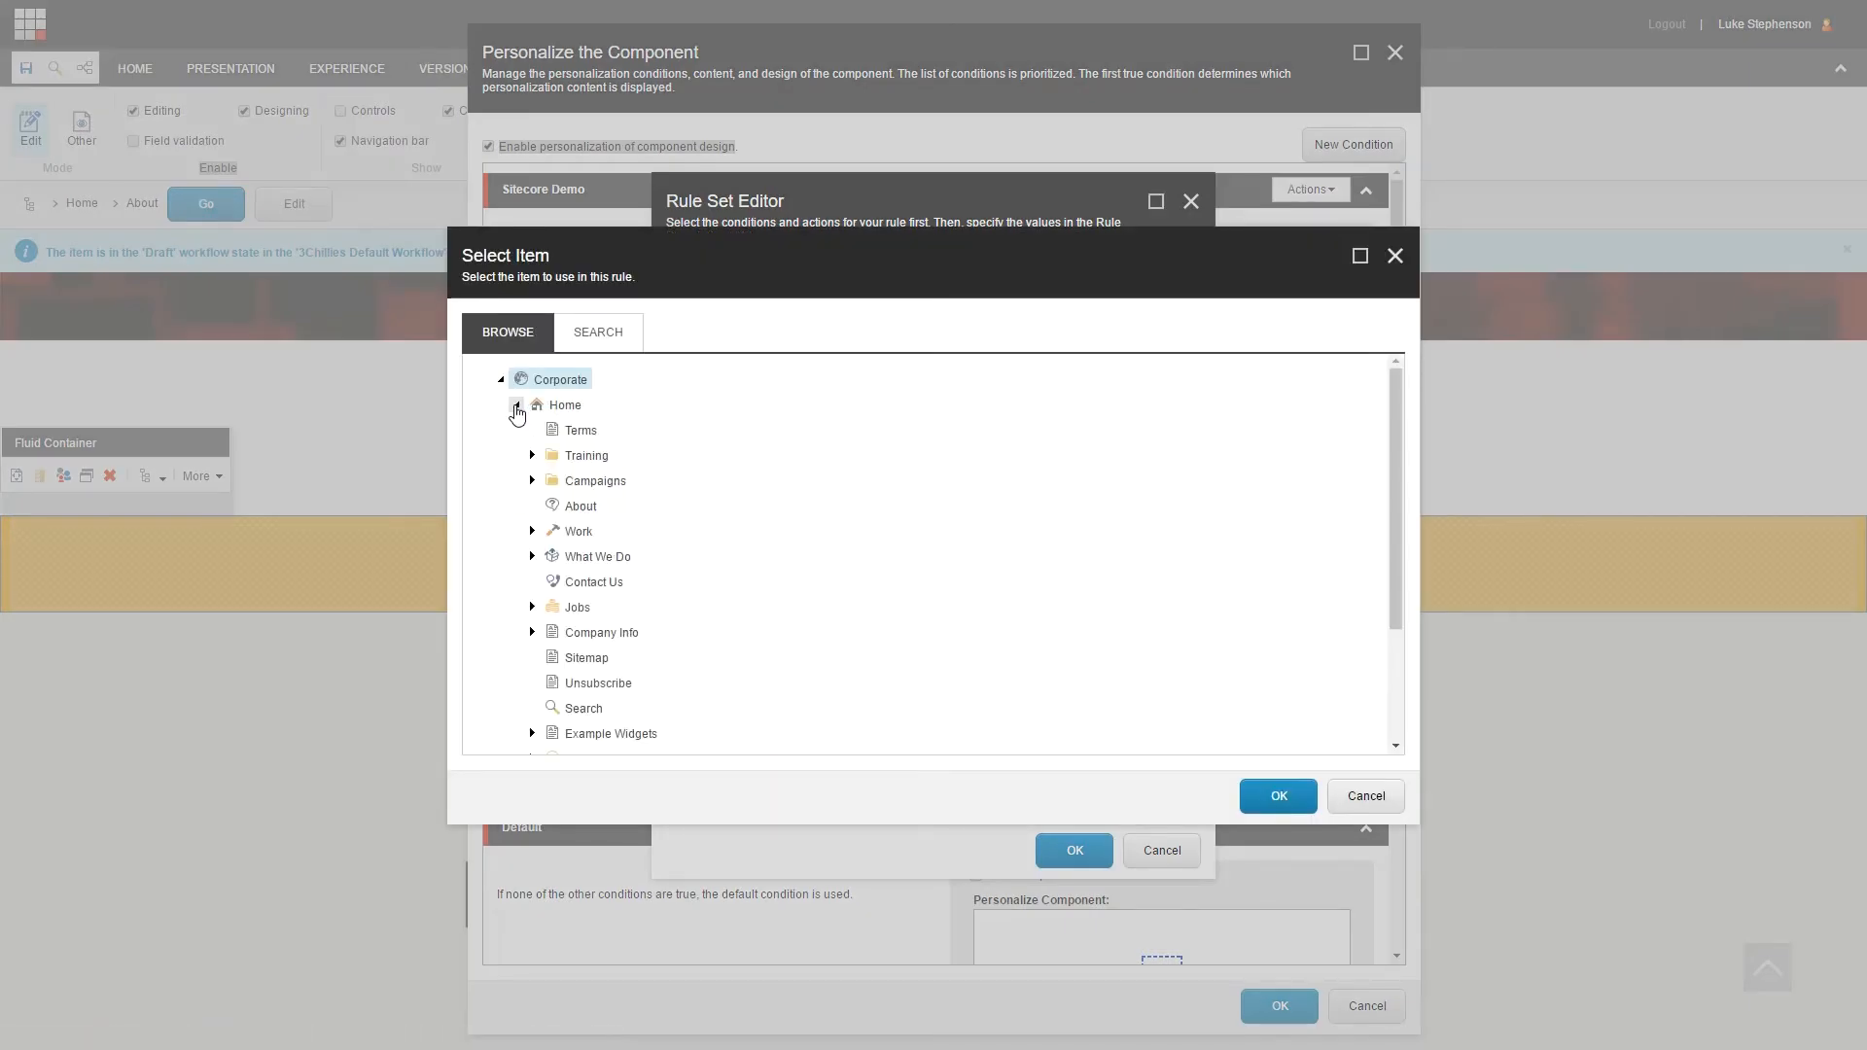
{"action": "left_click", "coordinate": [532, 556]}
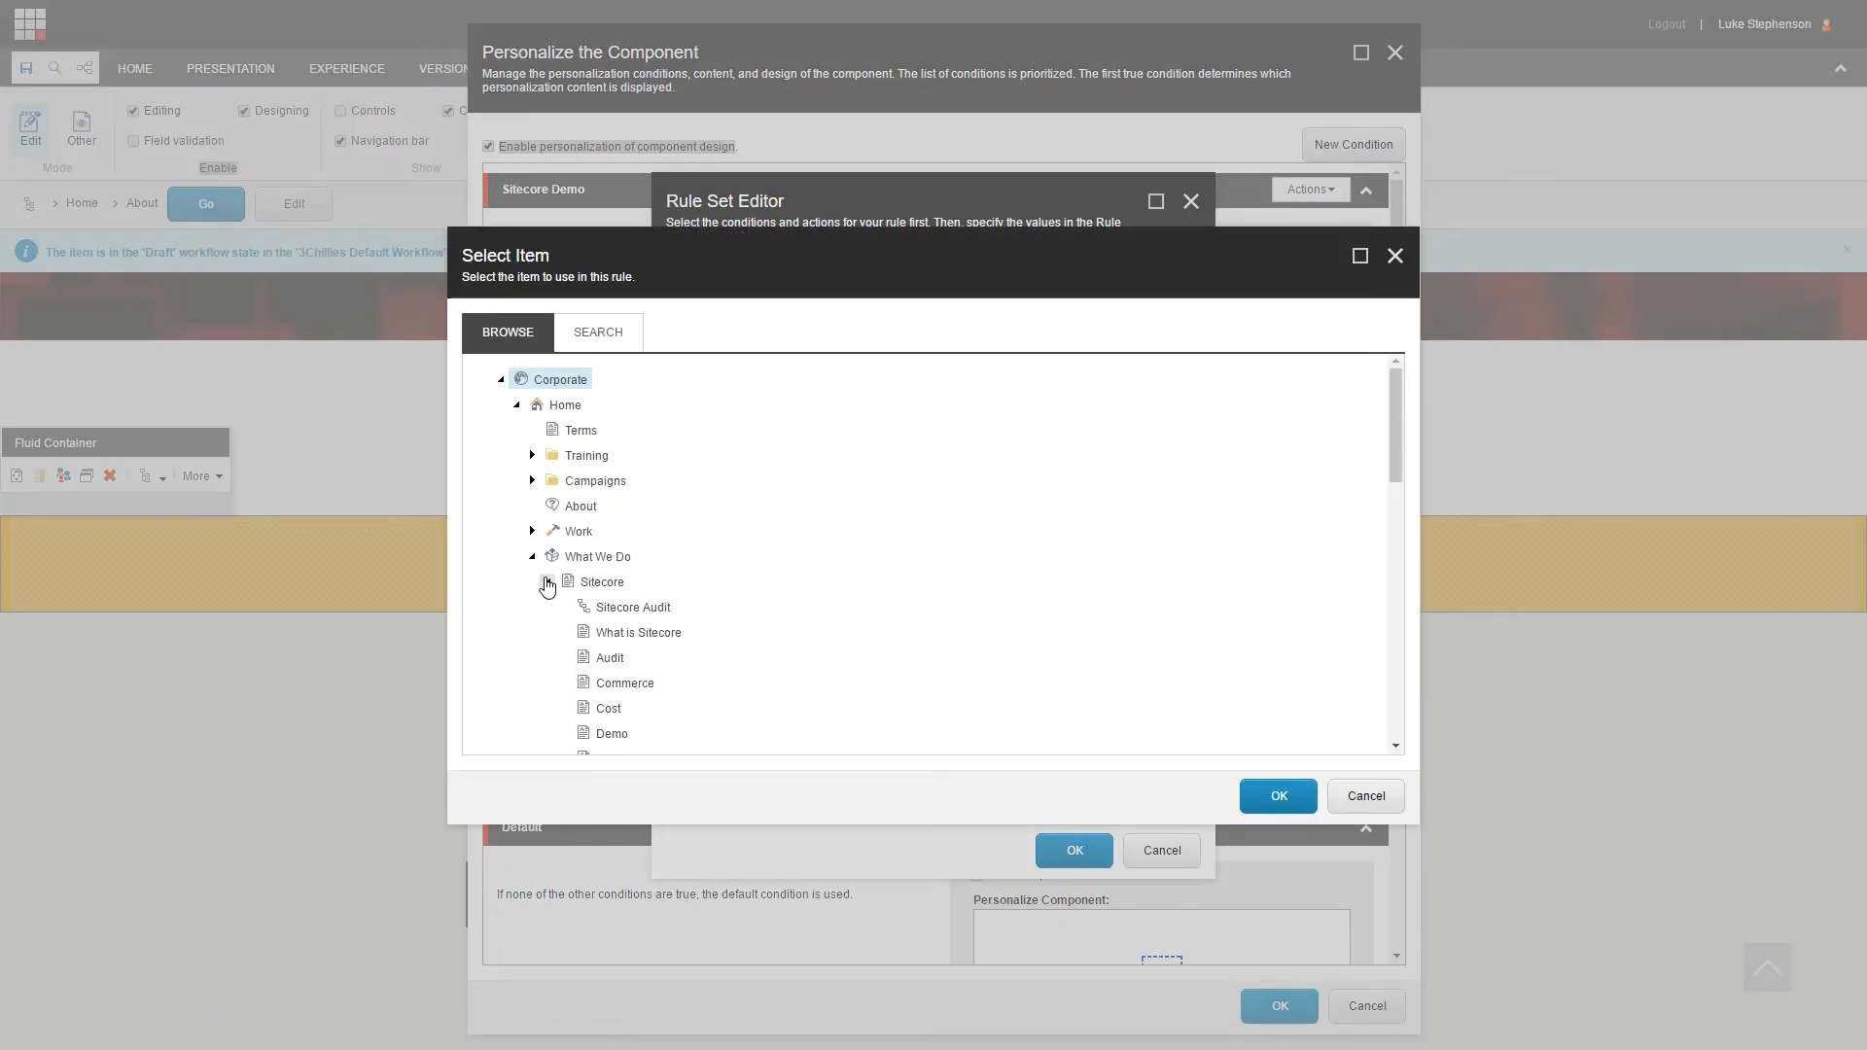
{"action": "left_click", "coordinate": [610, 656]}
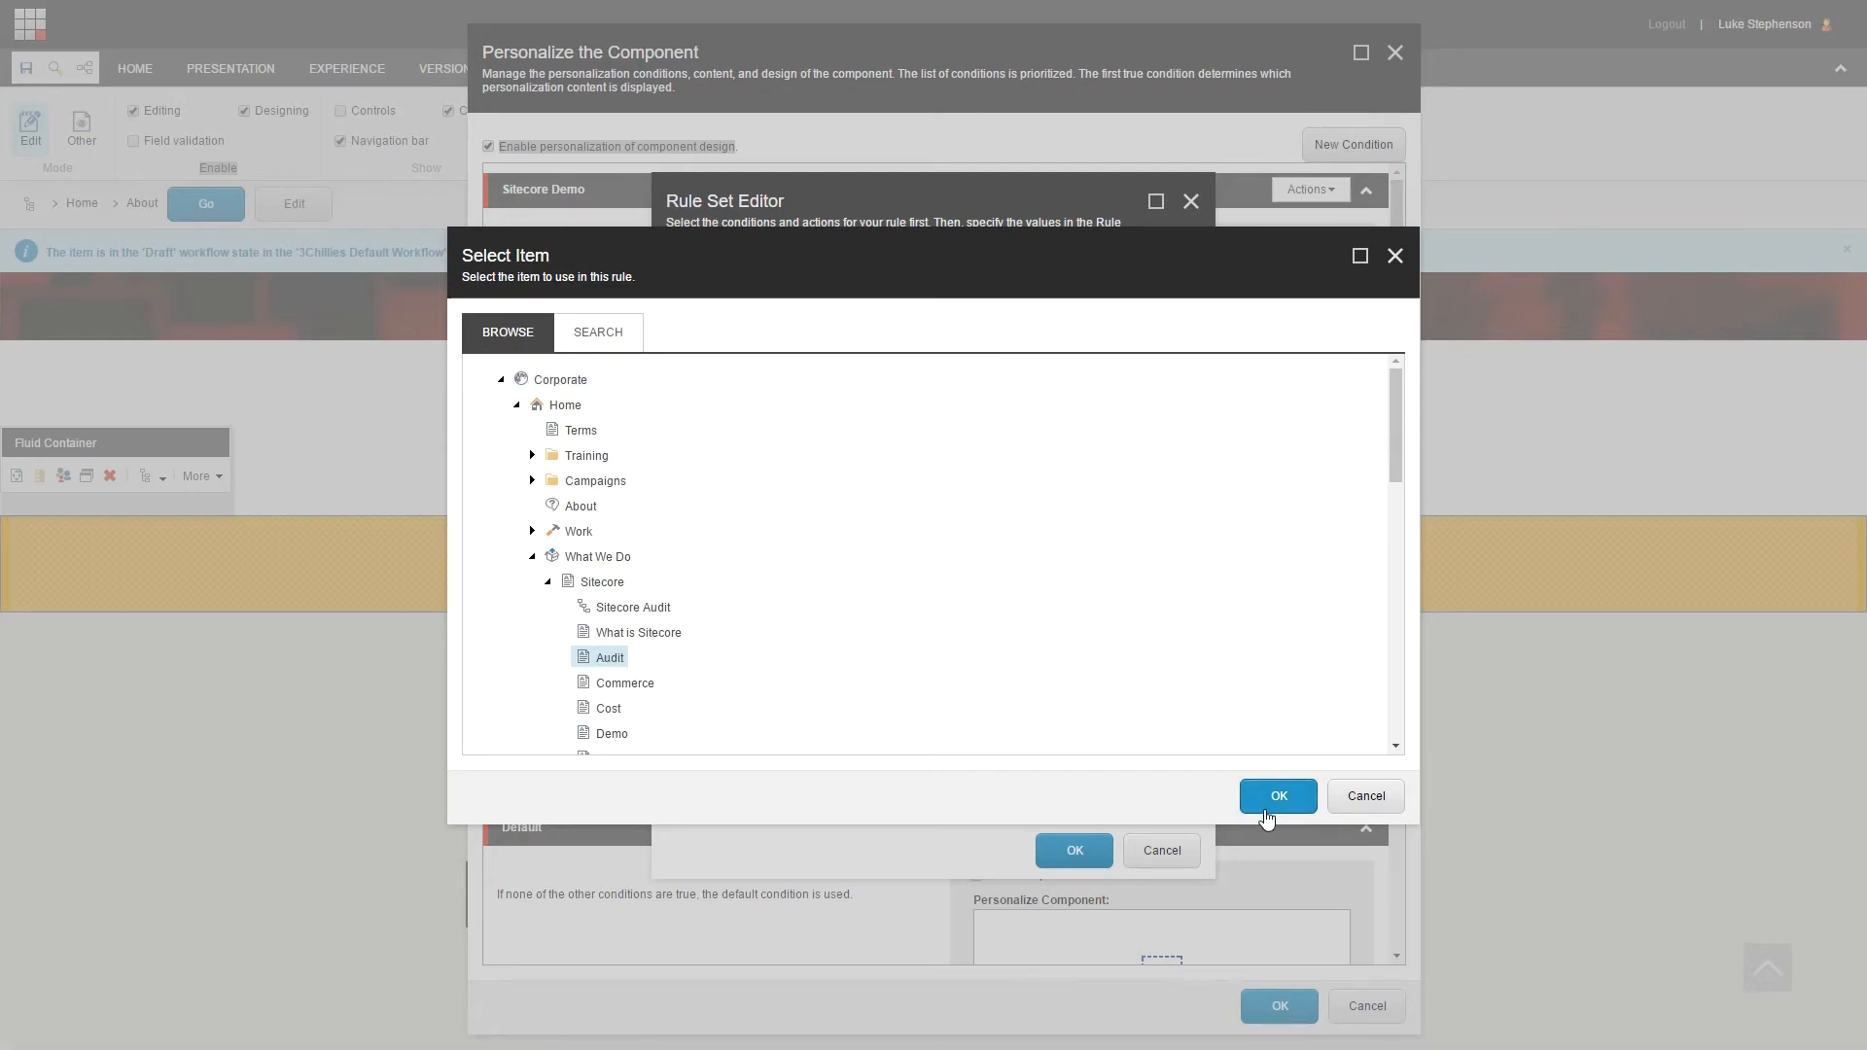
{"action": "left_click", "coordinate": [1276, 795]}
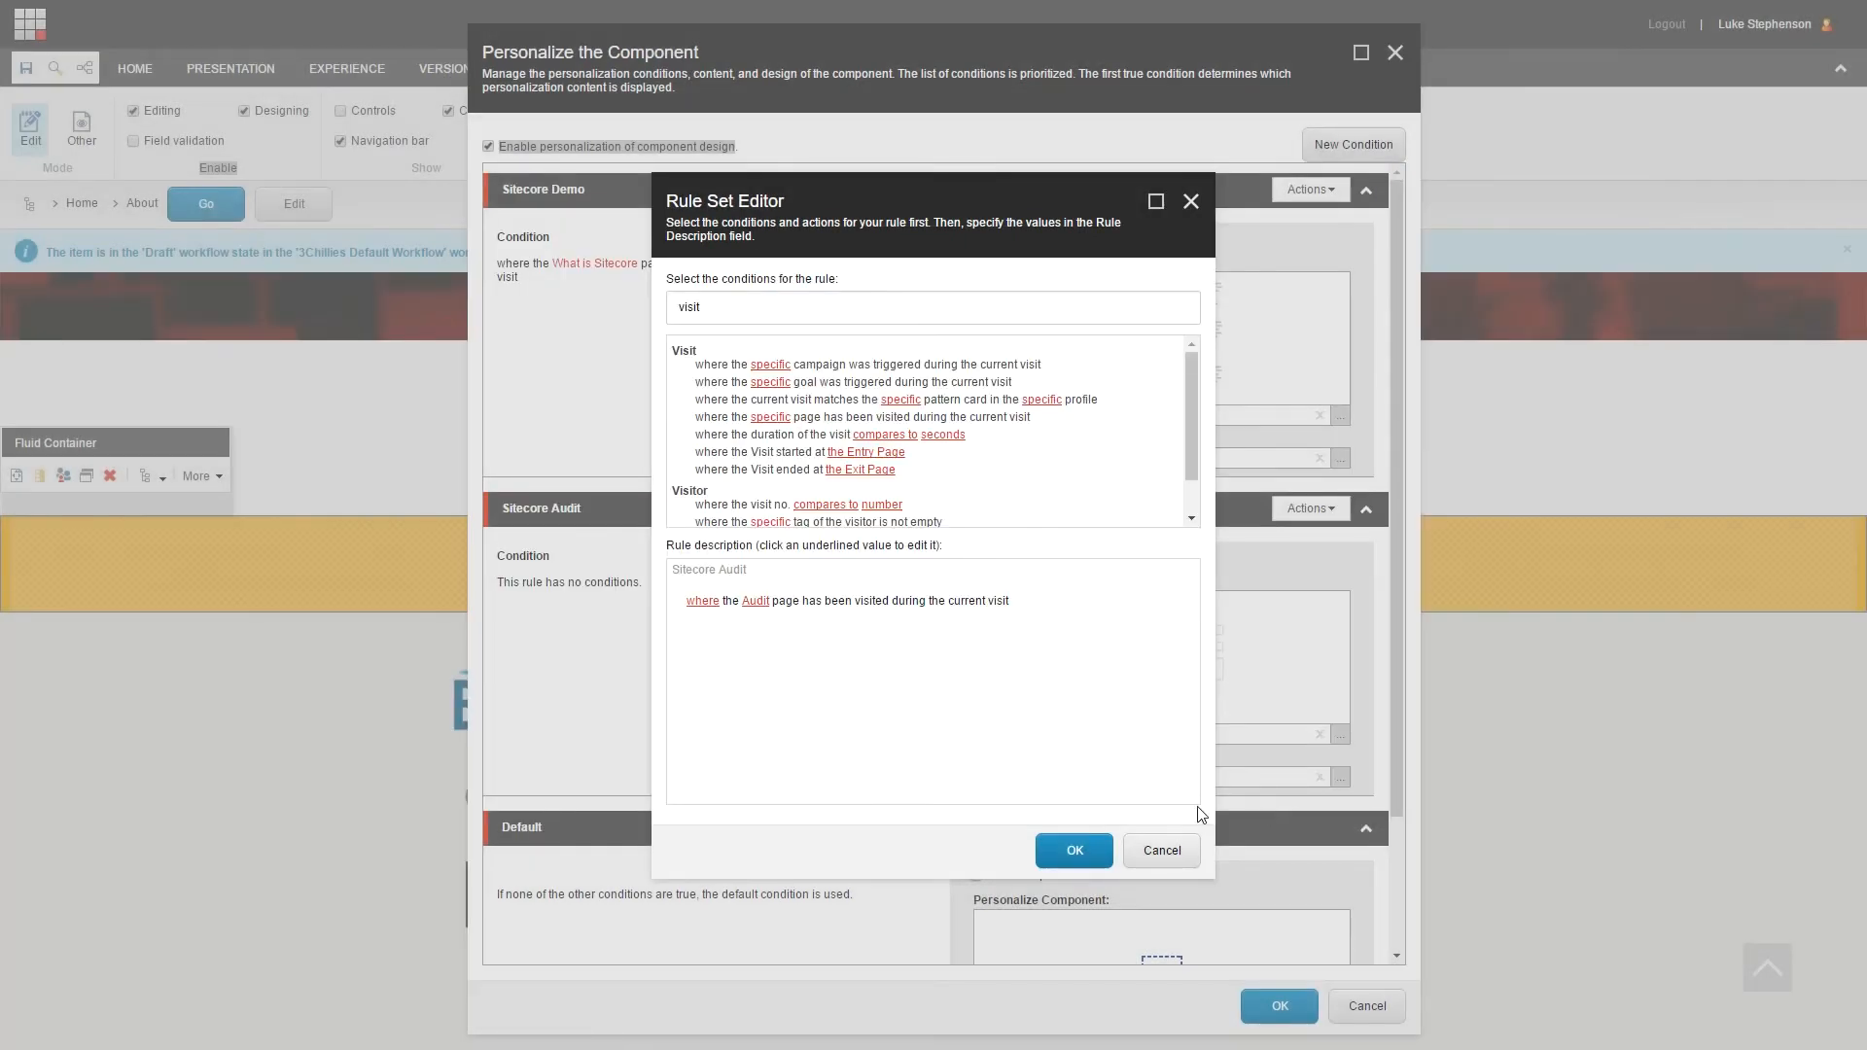
{"action": "left_click", "coordinate": [1071, 850]}
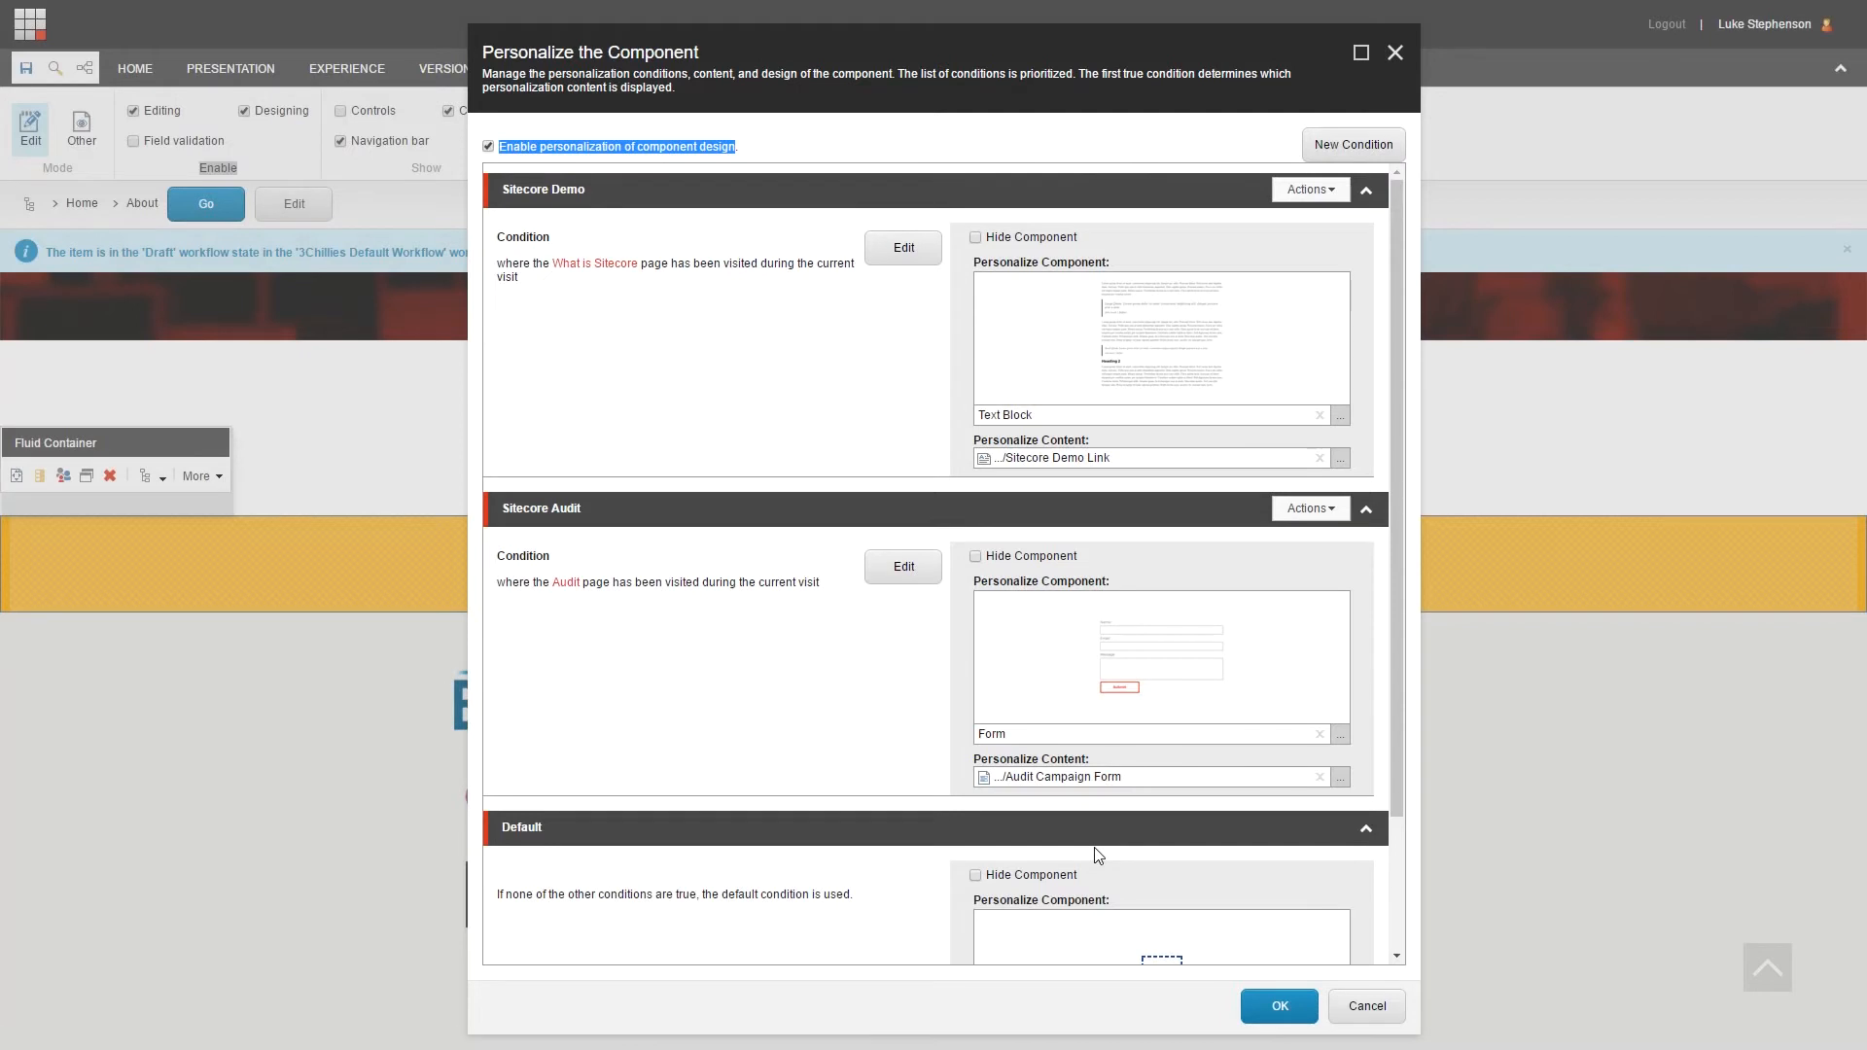
{"action": "mouse_move", "coordinate": [1031, 333]}
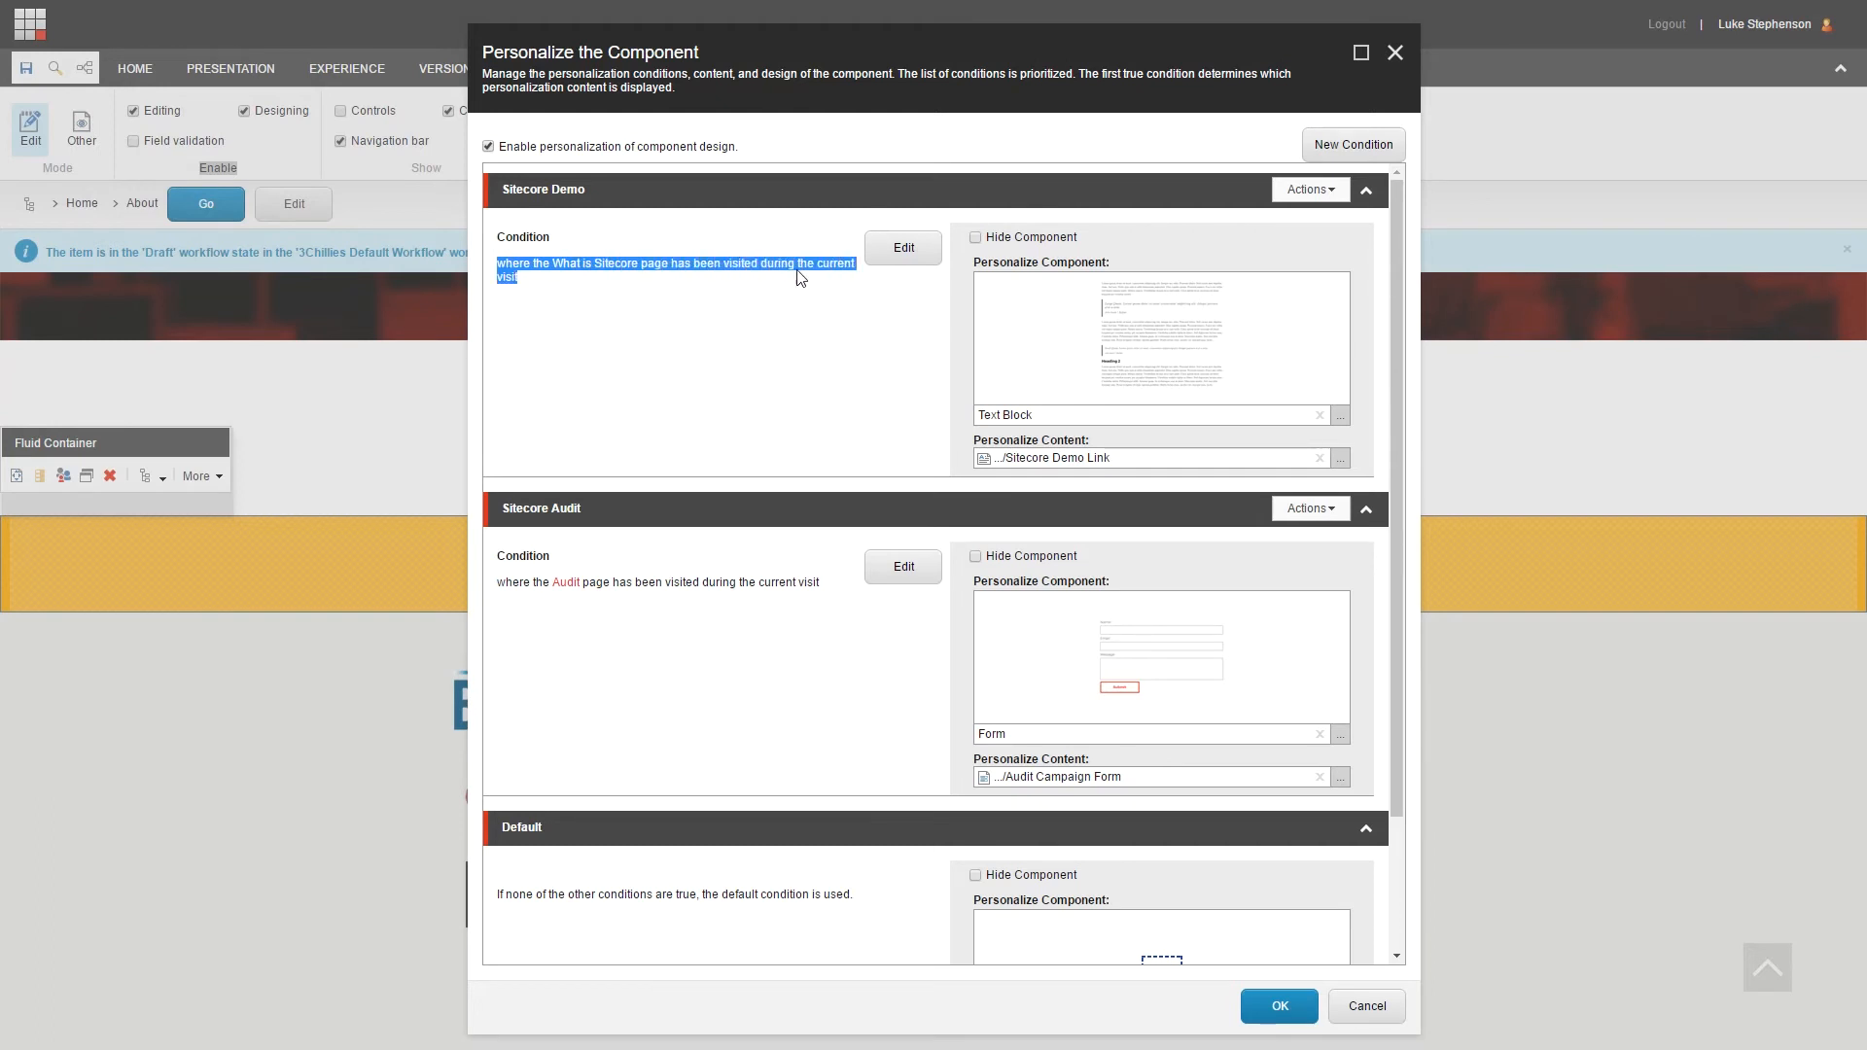
{"action": "mouse_move", "coordinate": [1165, 348]}
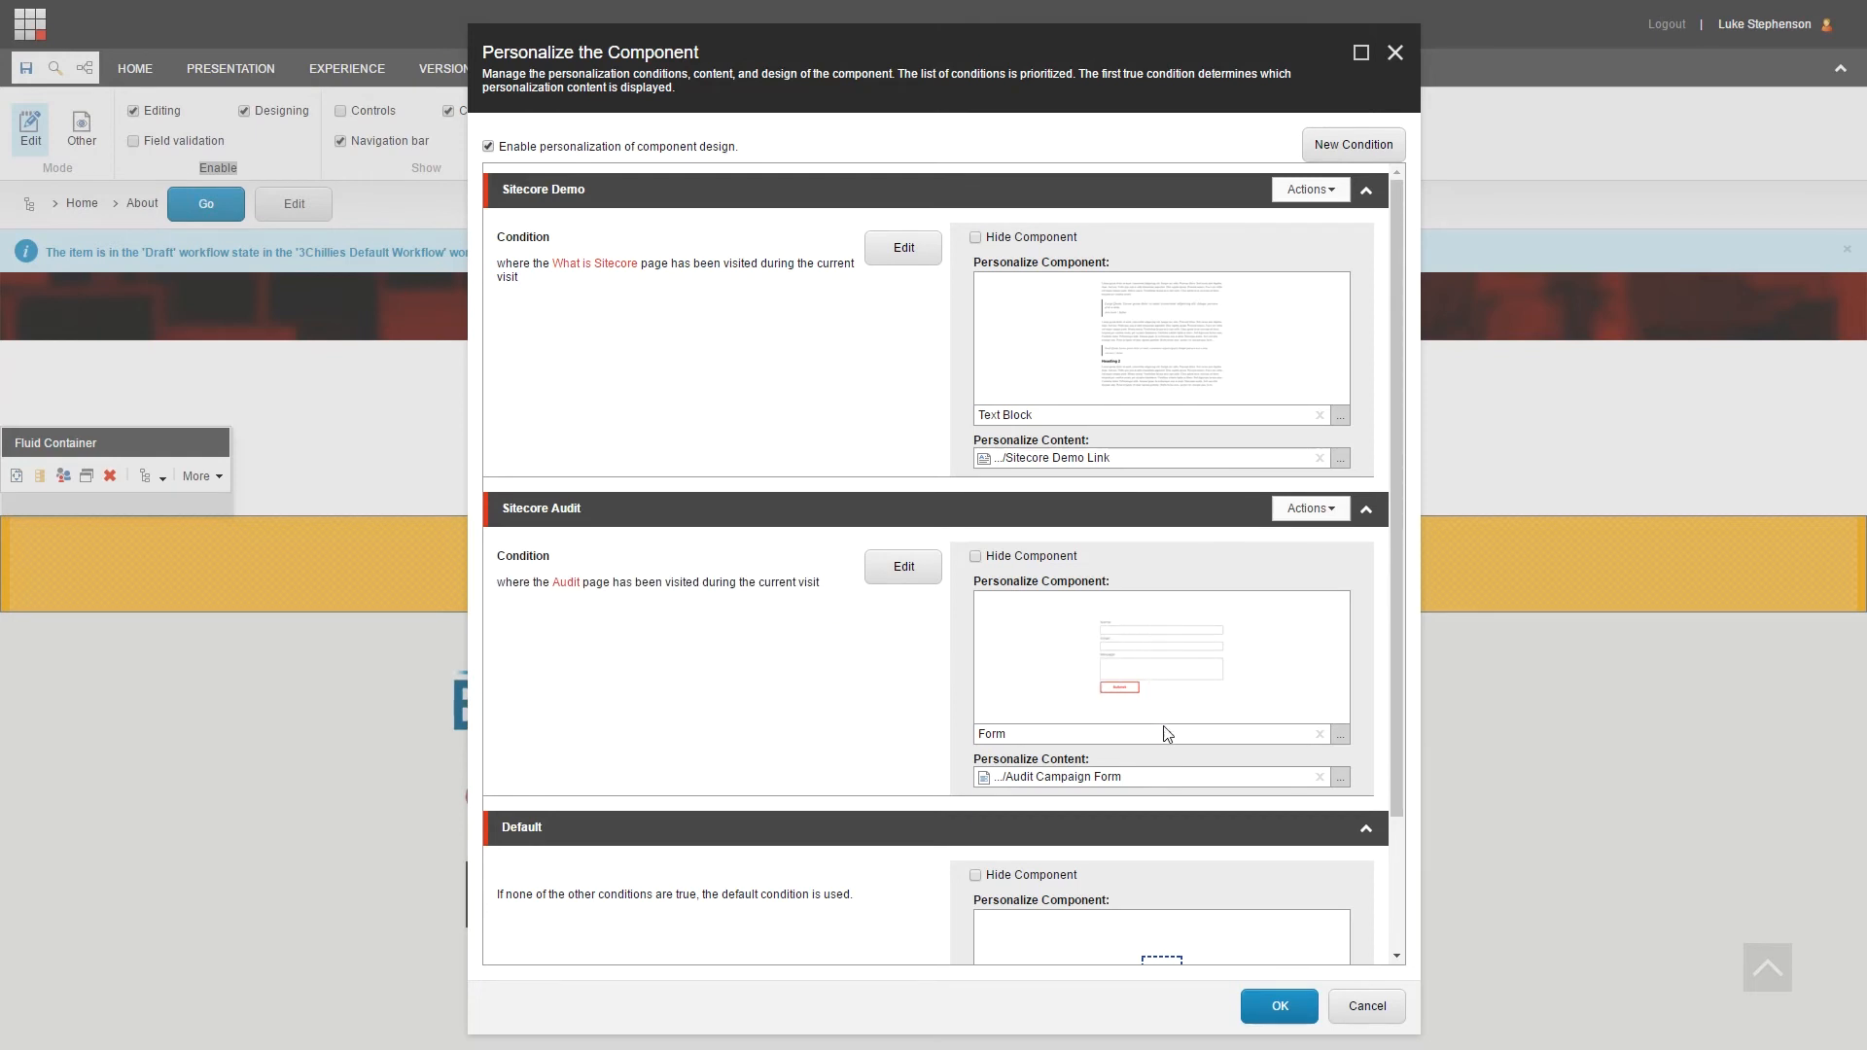
{"action": "mouse_move", "coordinate": [1065, 785]}
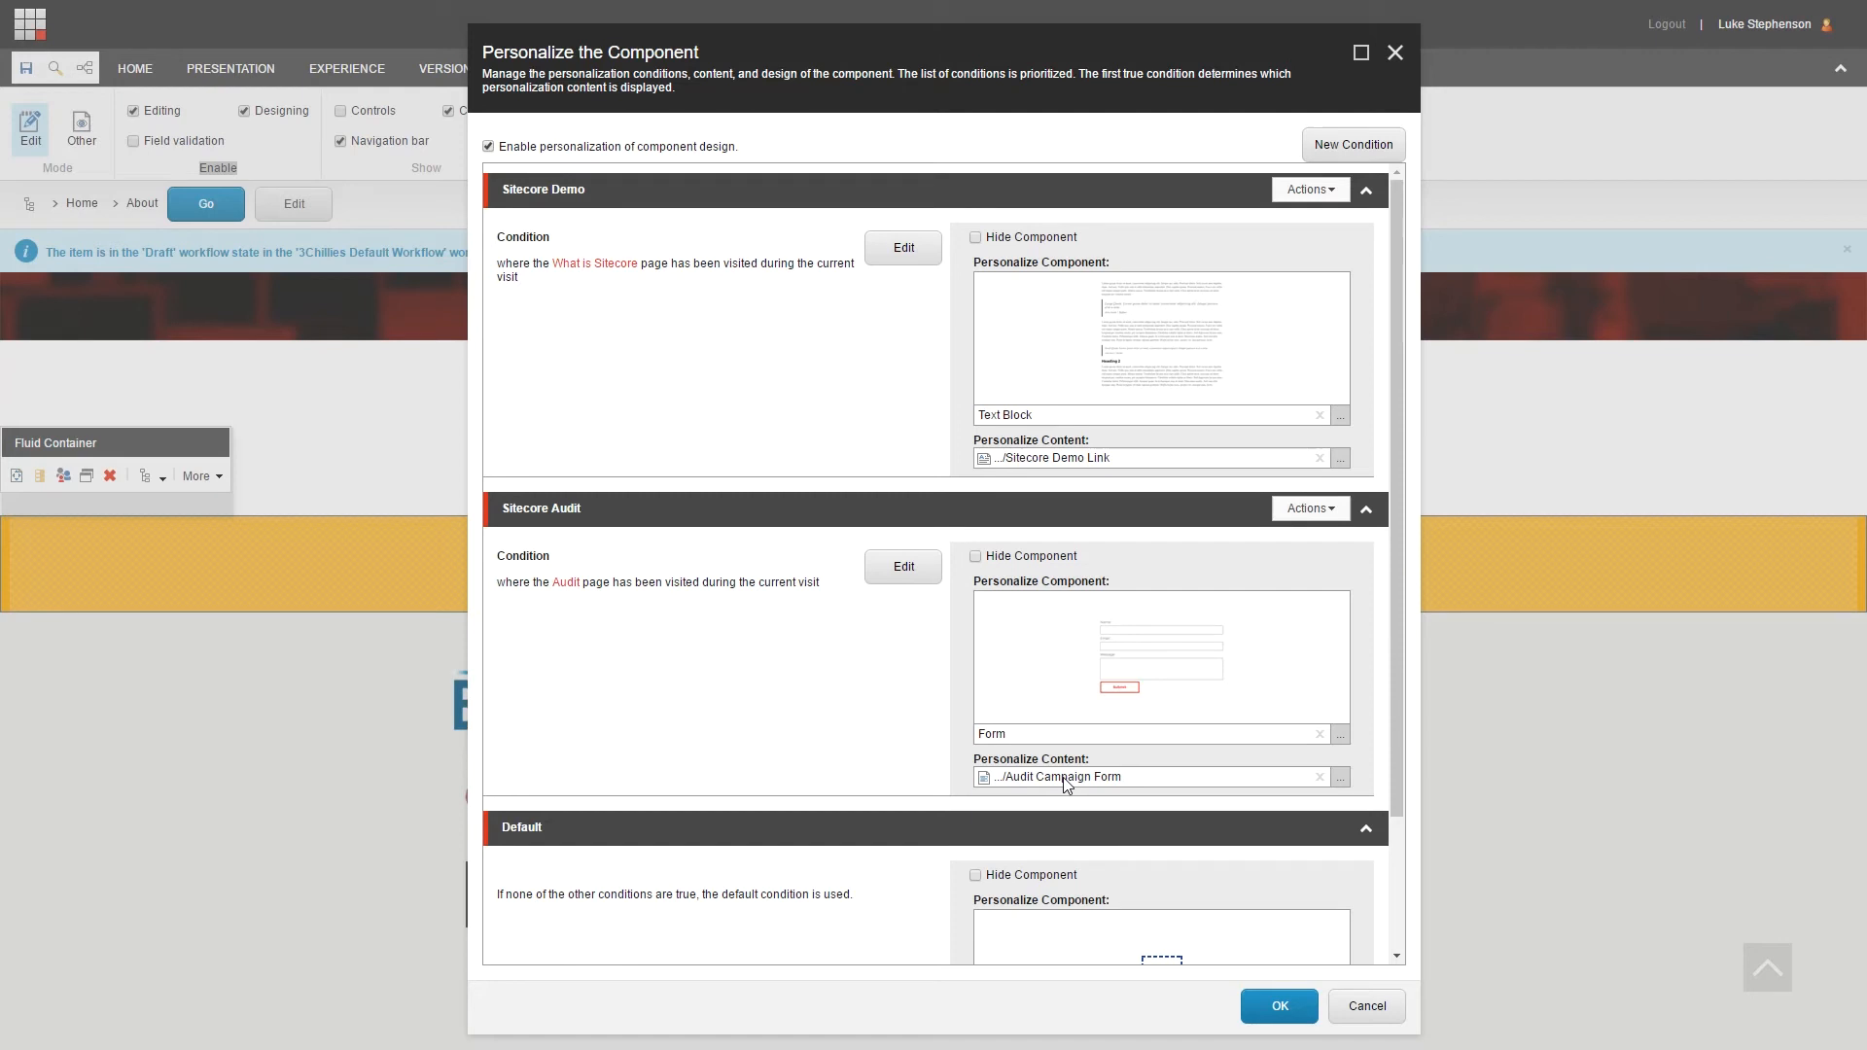
{"action": "mouse_move", "coordinate": [1093, 789]}
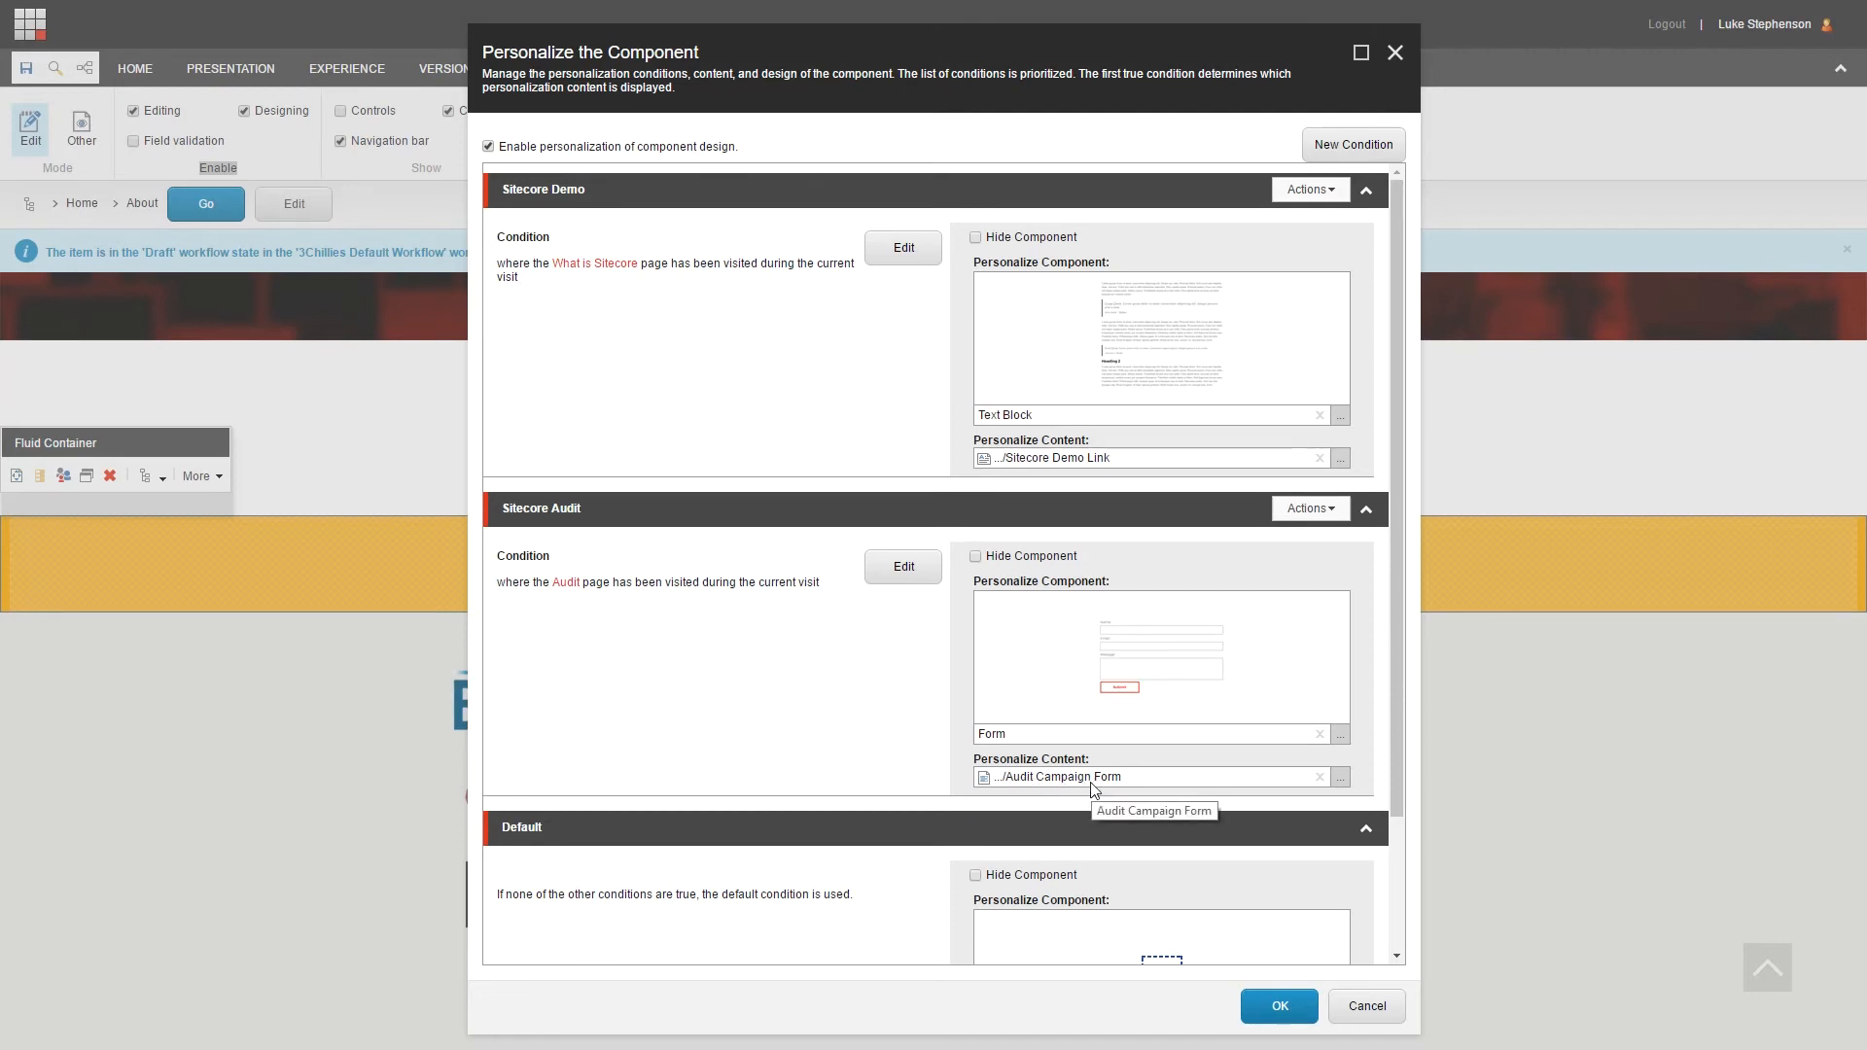
Step: Make the Default condition hide the component and save the personalization settings
{"action": "scroll", "scroll_direction": "down", "scroll_amount": 3}
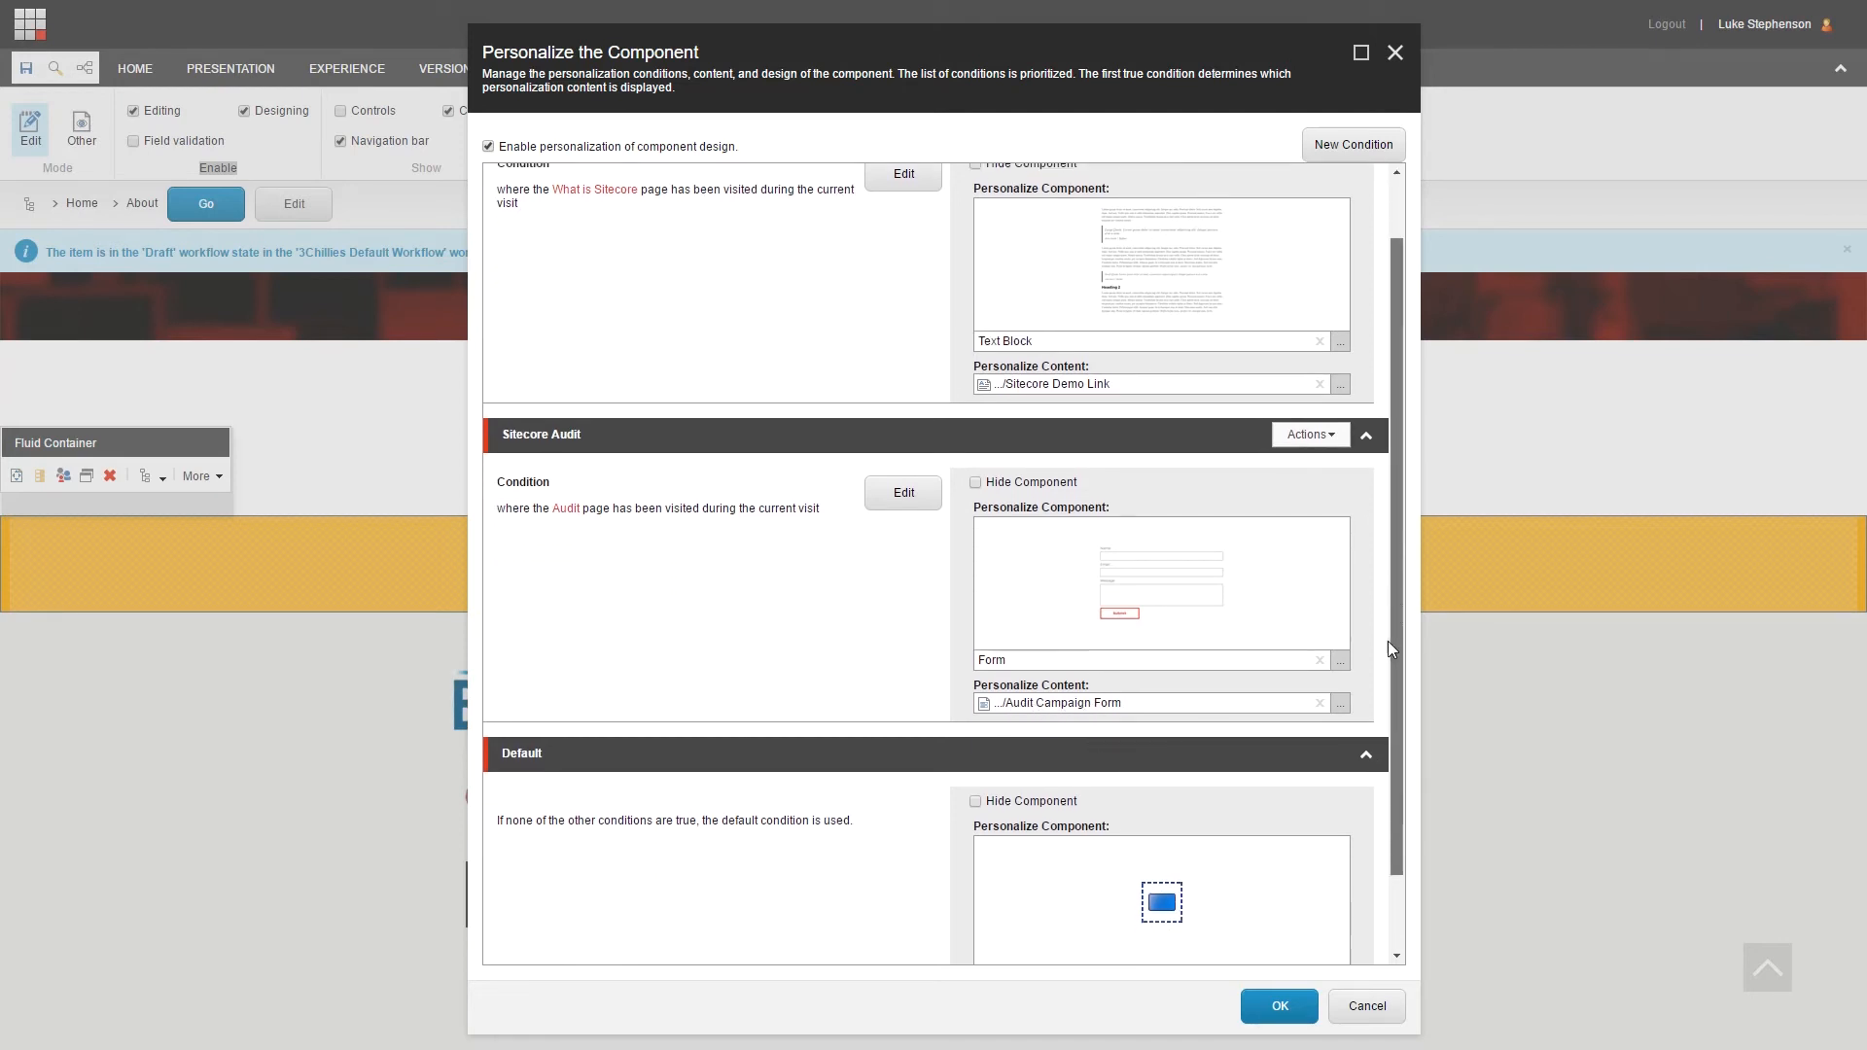
{"action": "scroll", "scroll_direction": "down", "scroll_amount": 3}
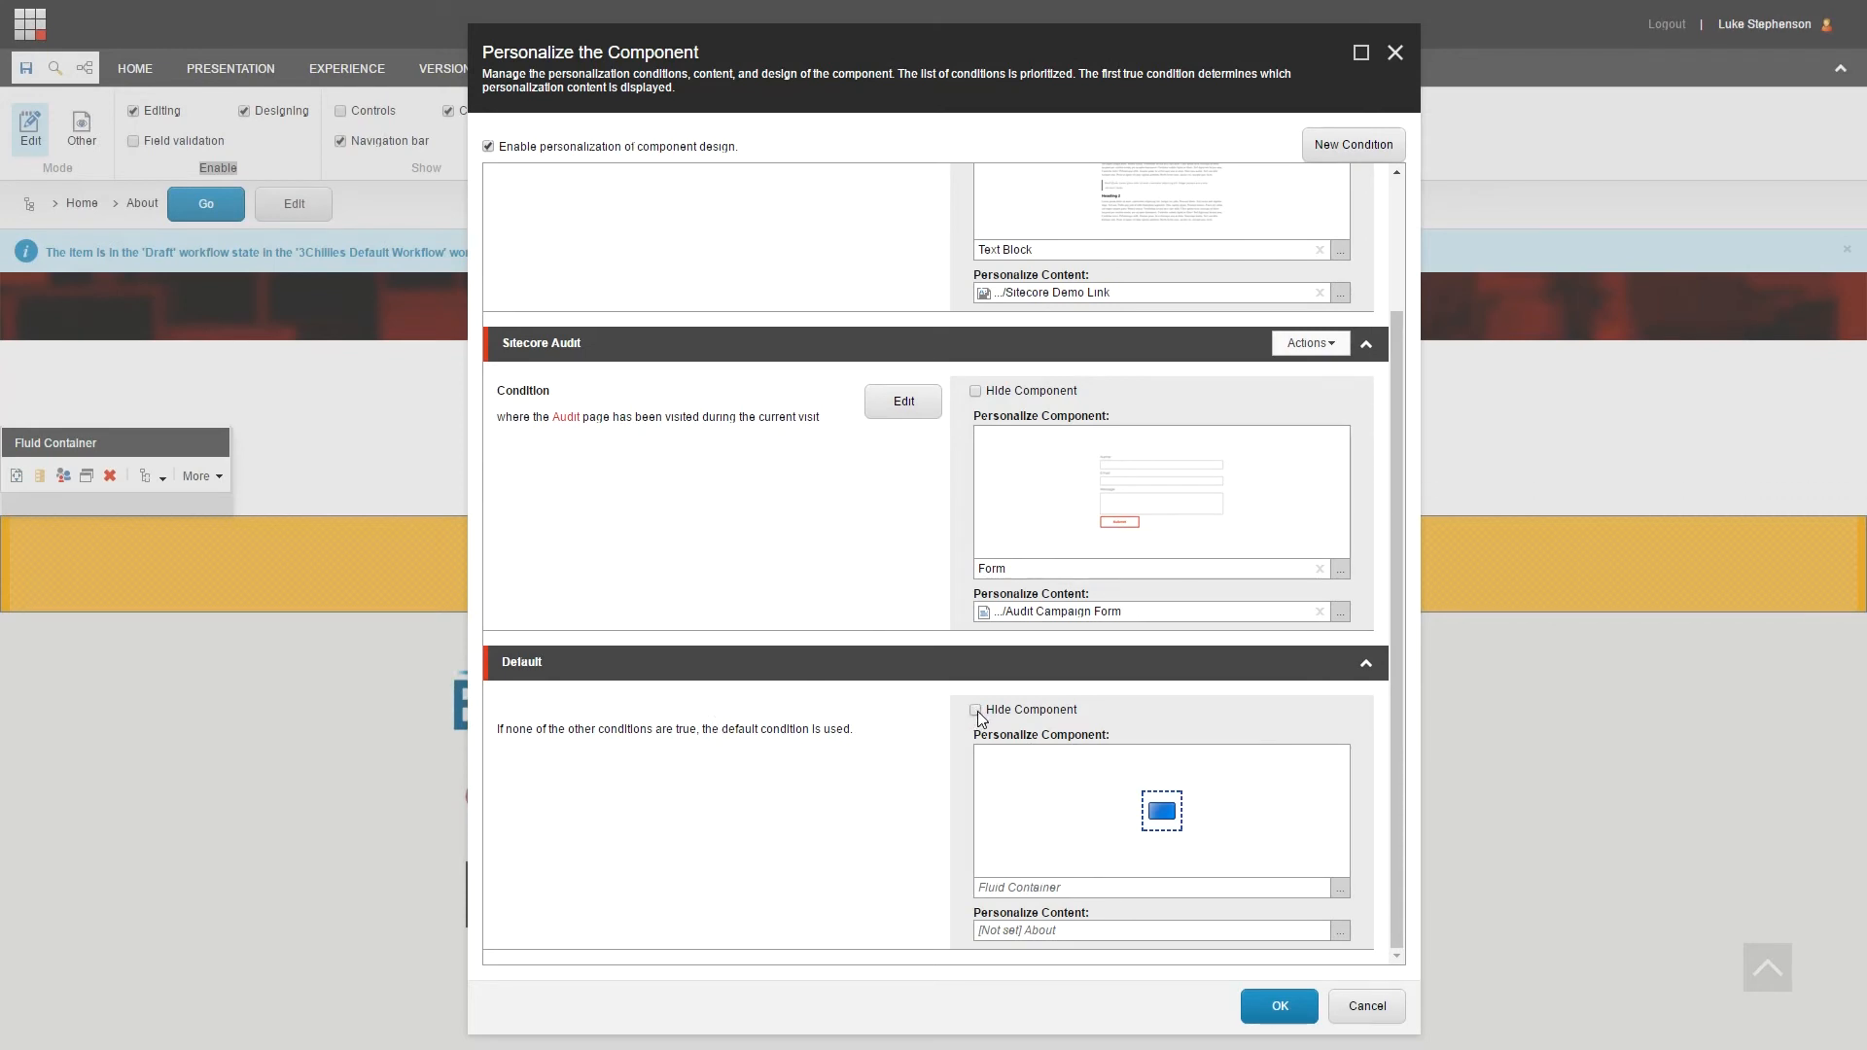
{"action": "left_click", "coordinate": [976, 710]}
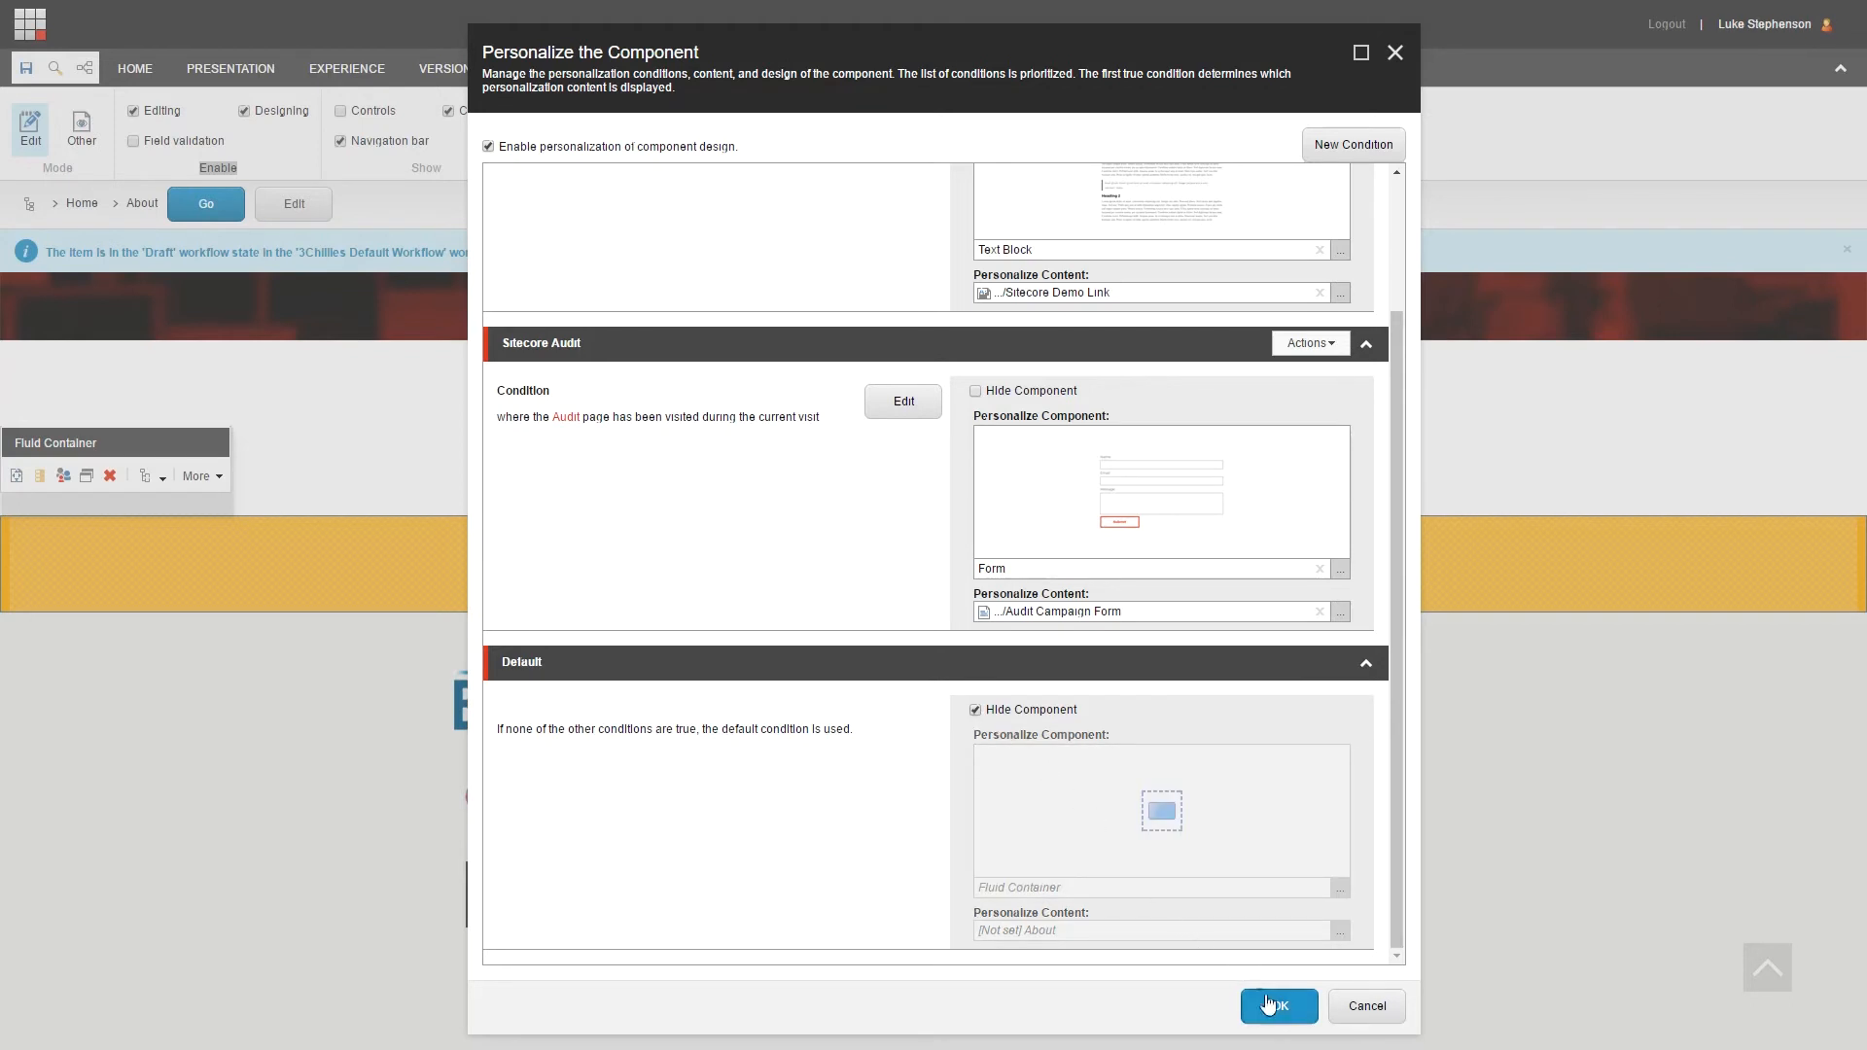
{"action": "left_click", "coordinate": [1278, 1005]}
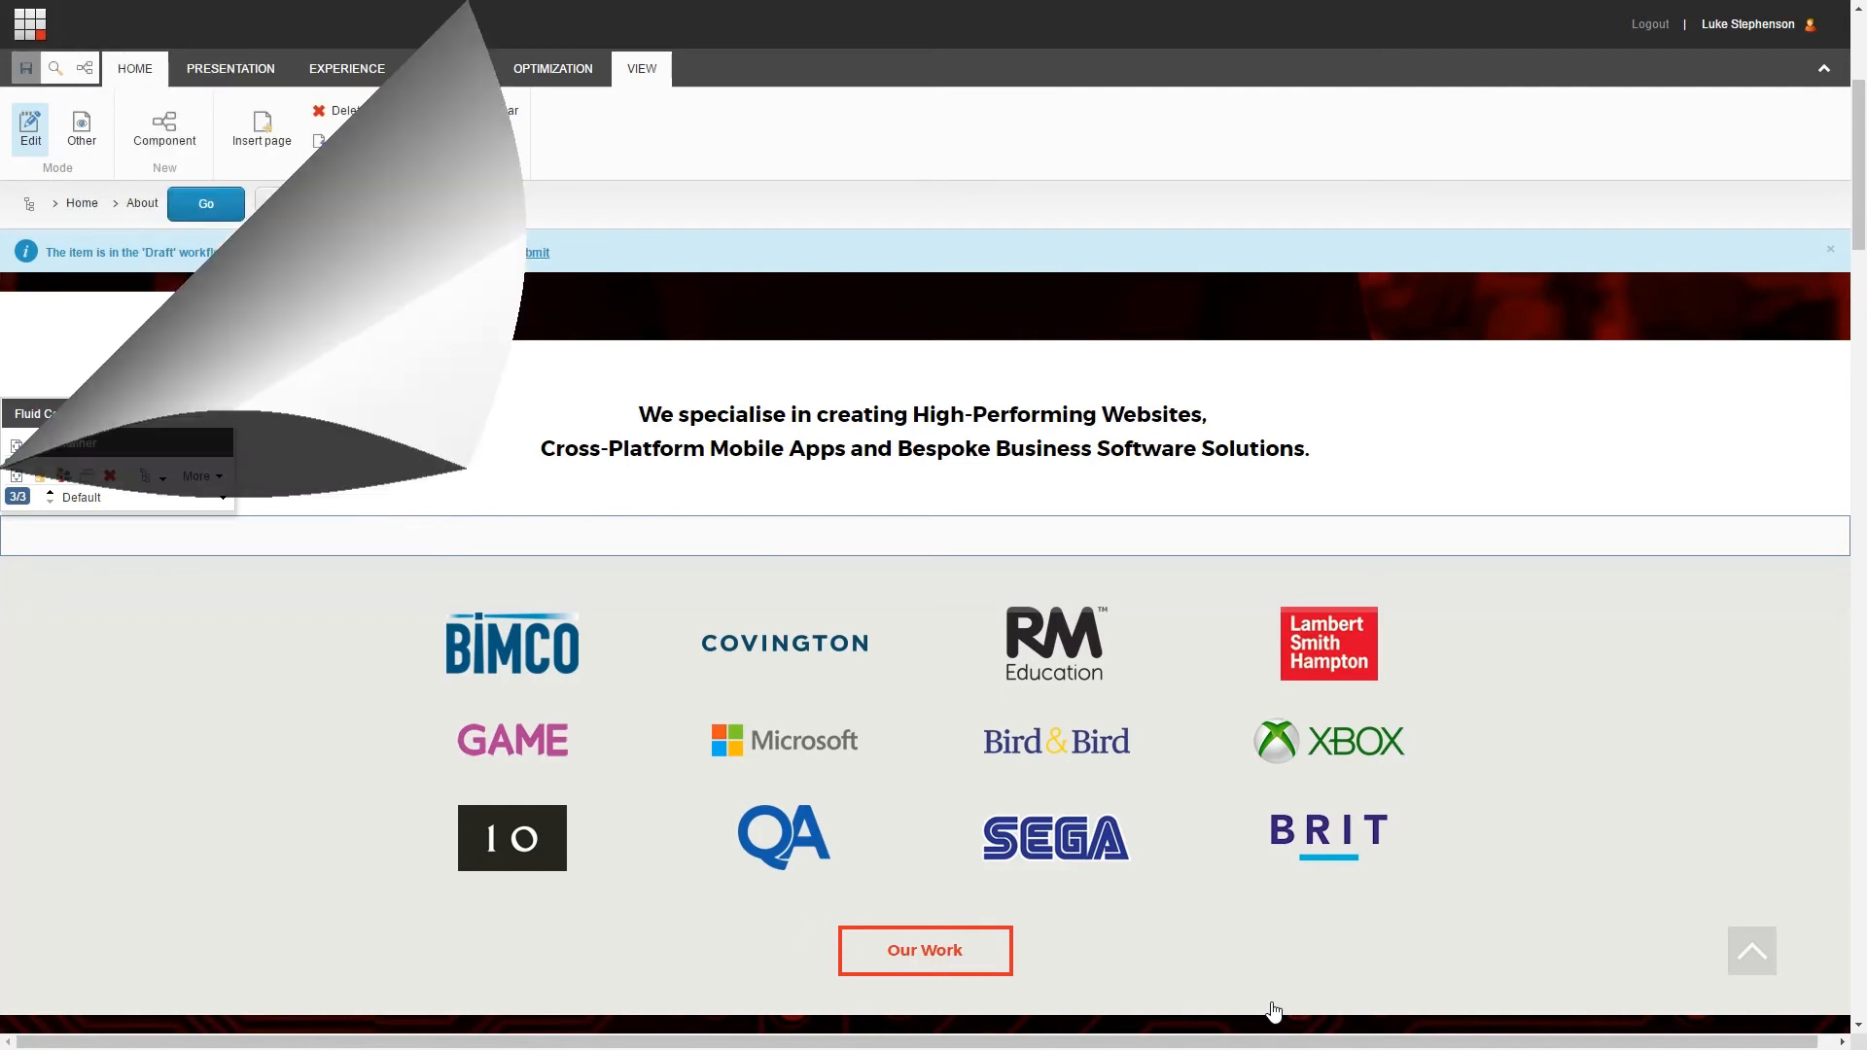
Step: Preview the container under Sitecore Demo, then Sitecore Audit showing the Awesome Sitecore Audits form
{"action": "left_click", "coordinate": [221, 467]}
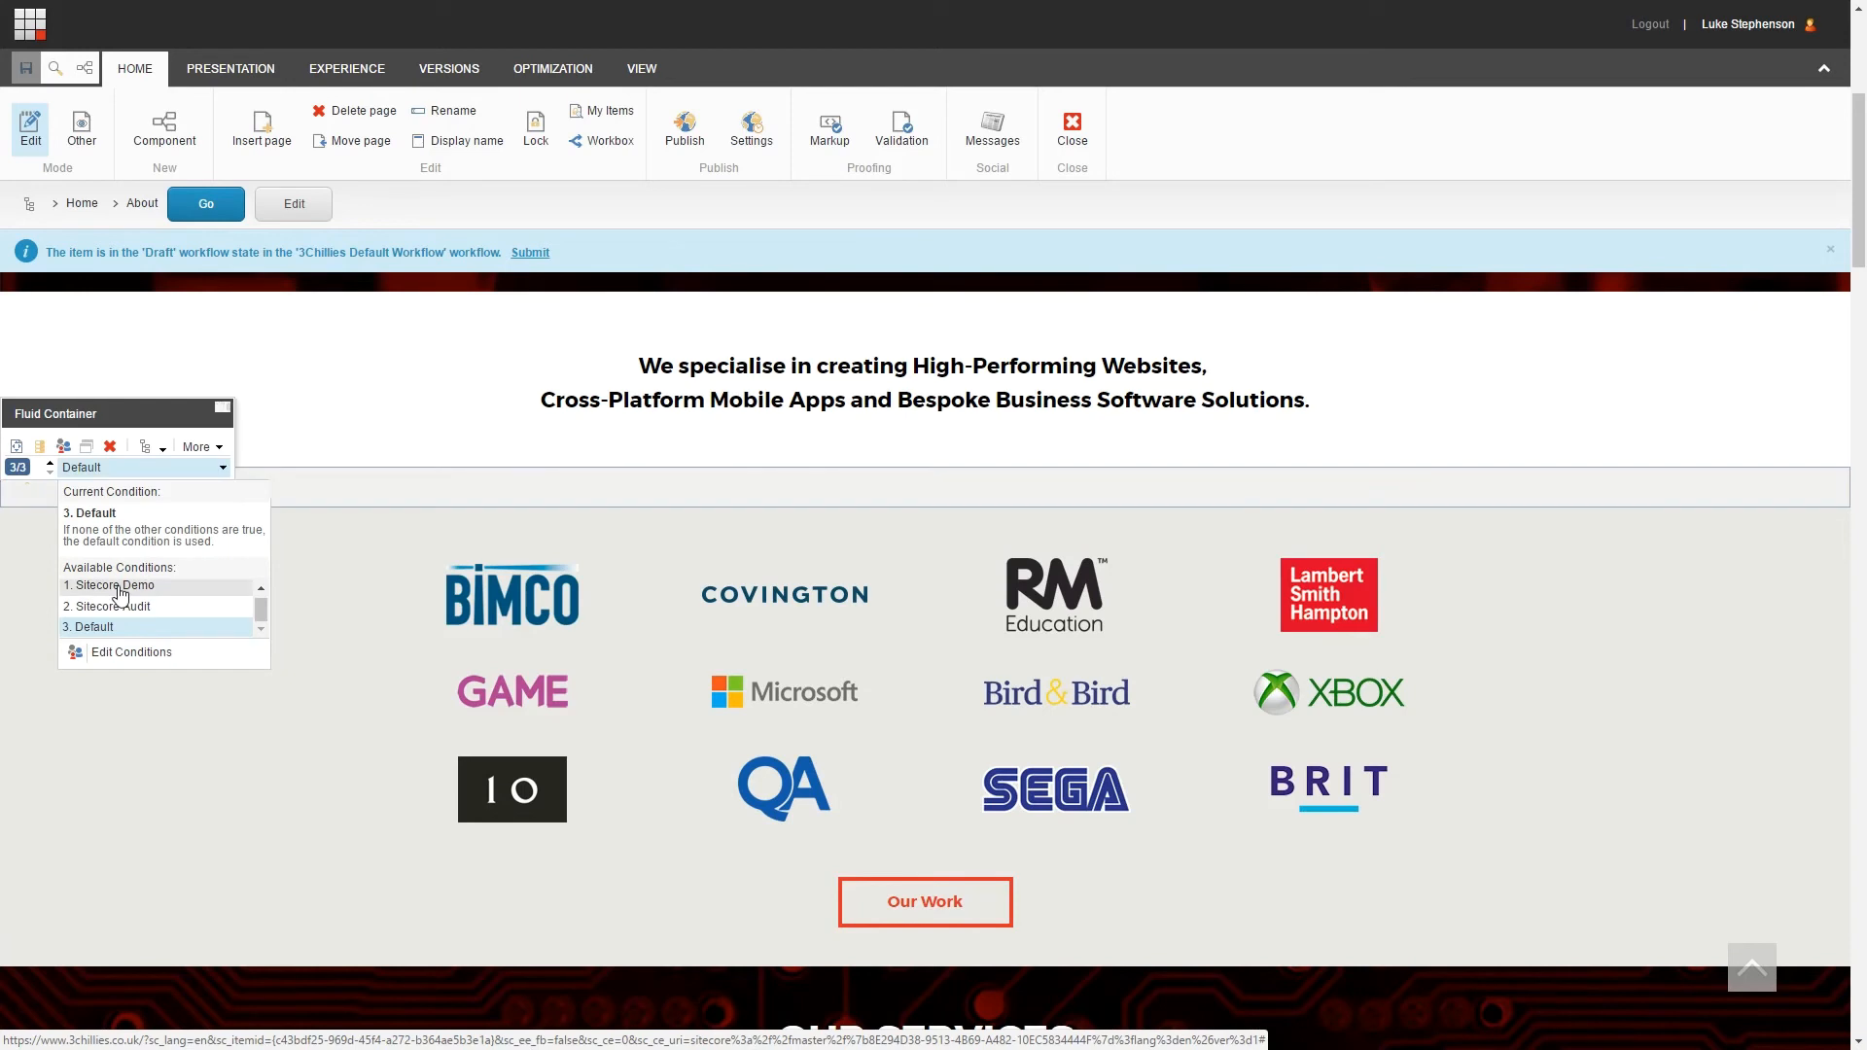
{"action": "left_click", "coordinate": [108, 585]}
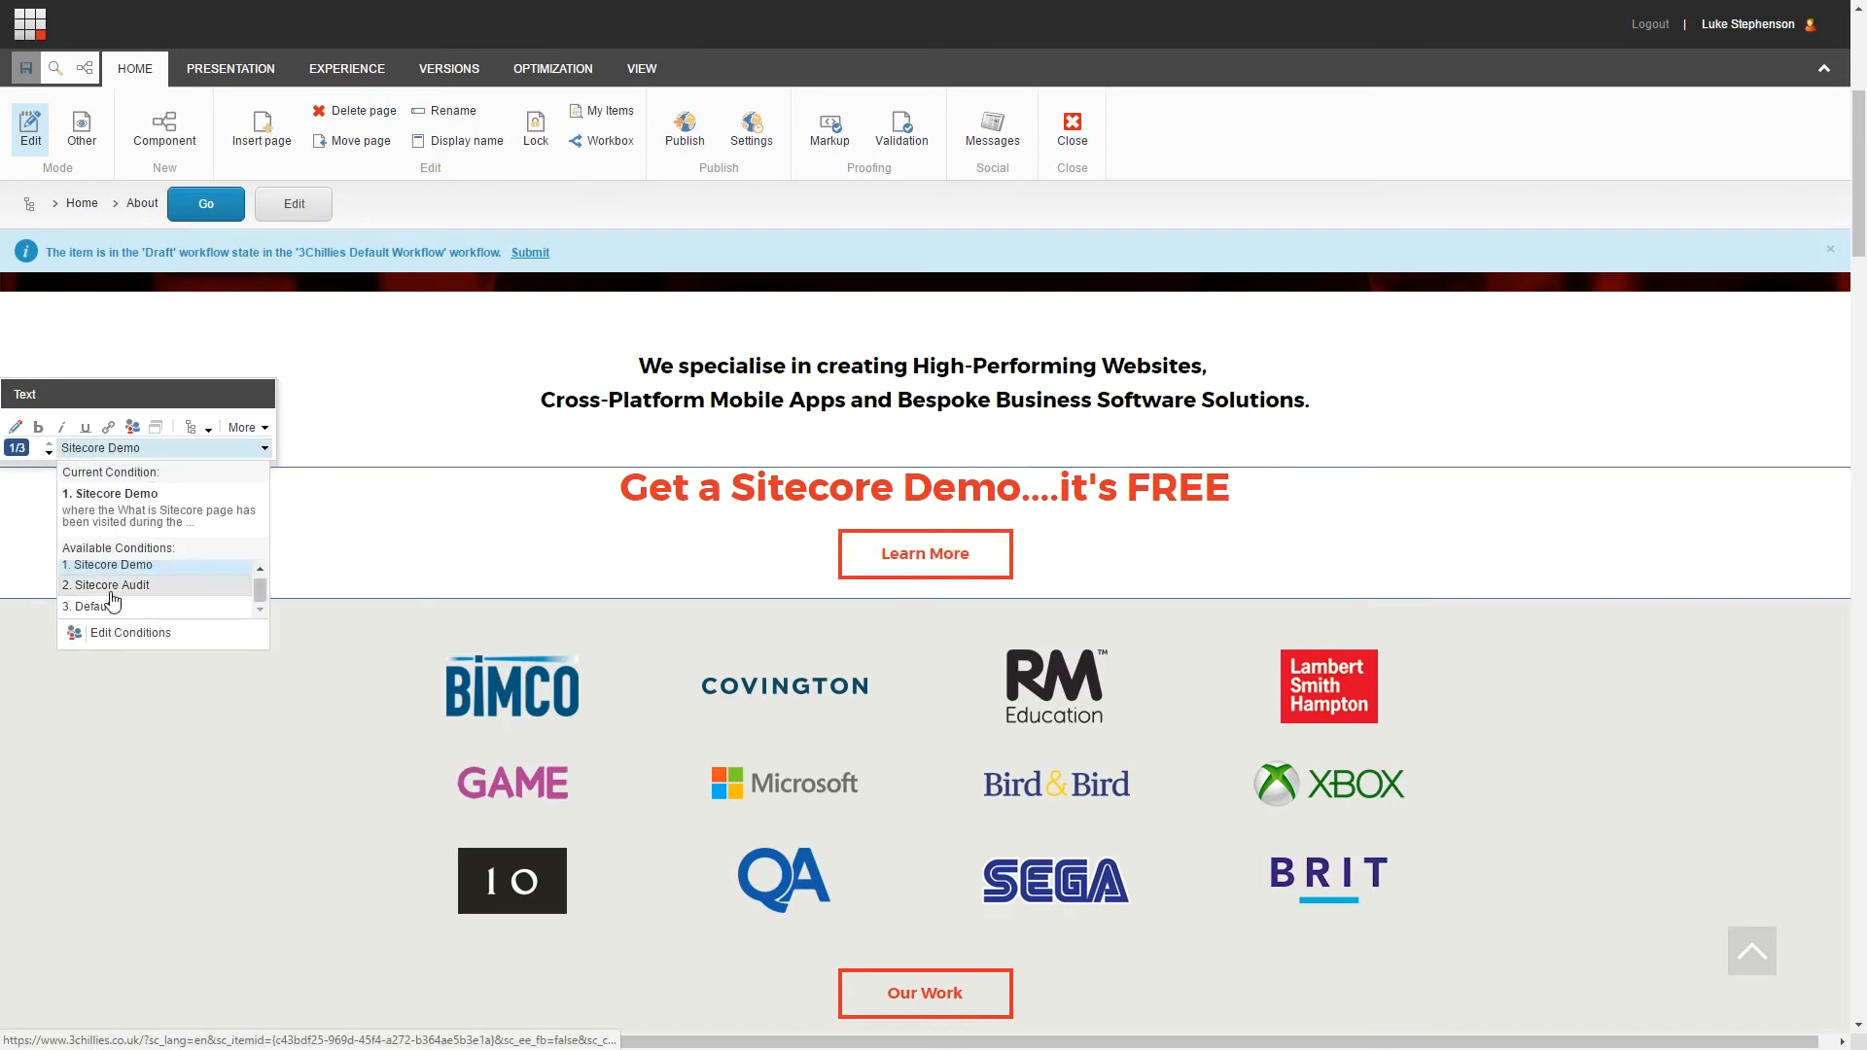
{"action": "left_click", "coordinate": [113, 585]}
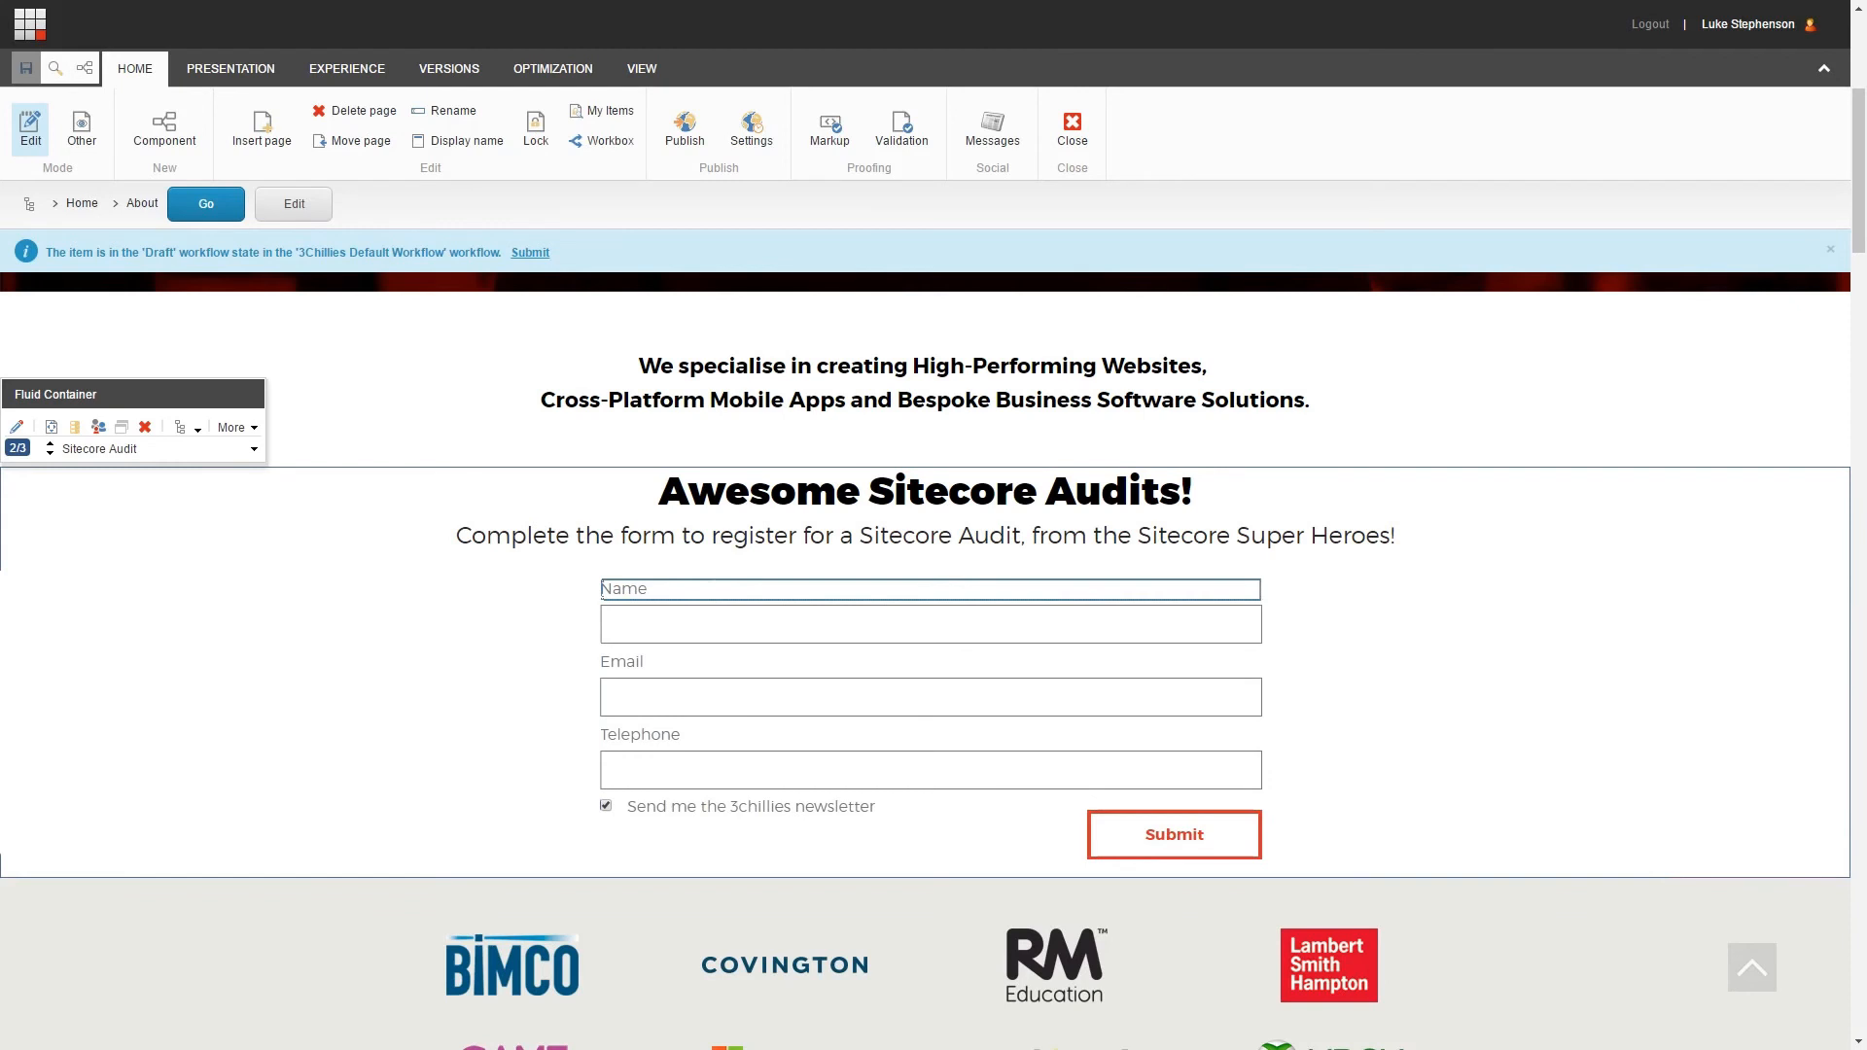